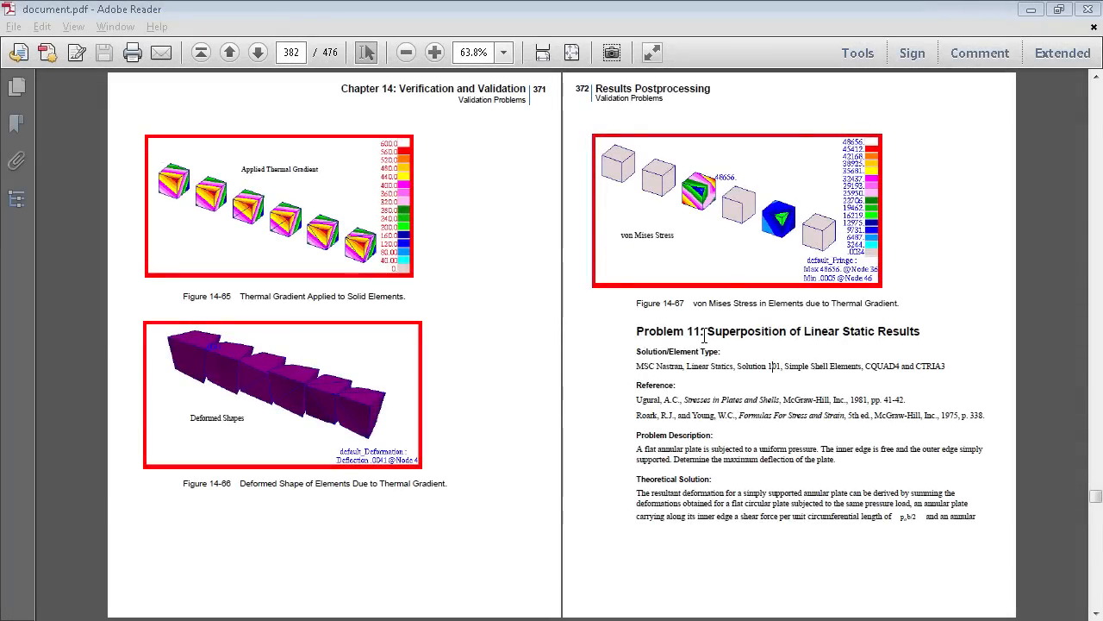
- Check the Problem 11 plate parameters page, then return to where Problem 11 begins
left_click(257, 53)
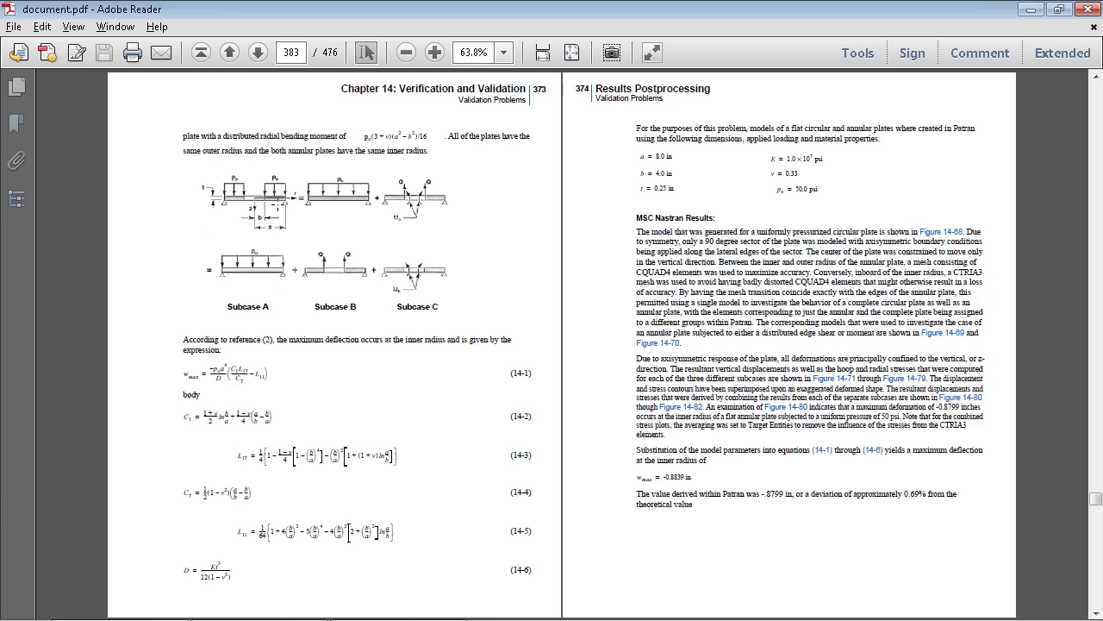
left_click(229, 52)
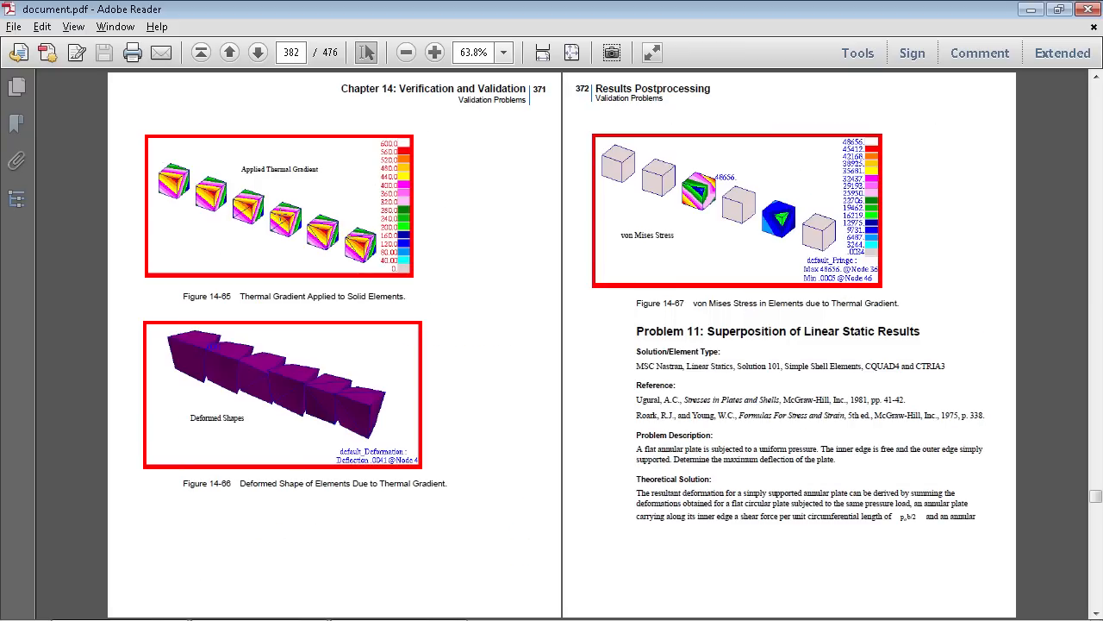
mouse_move(592, 88)
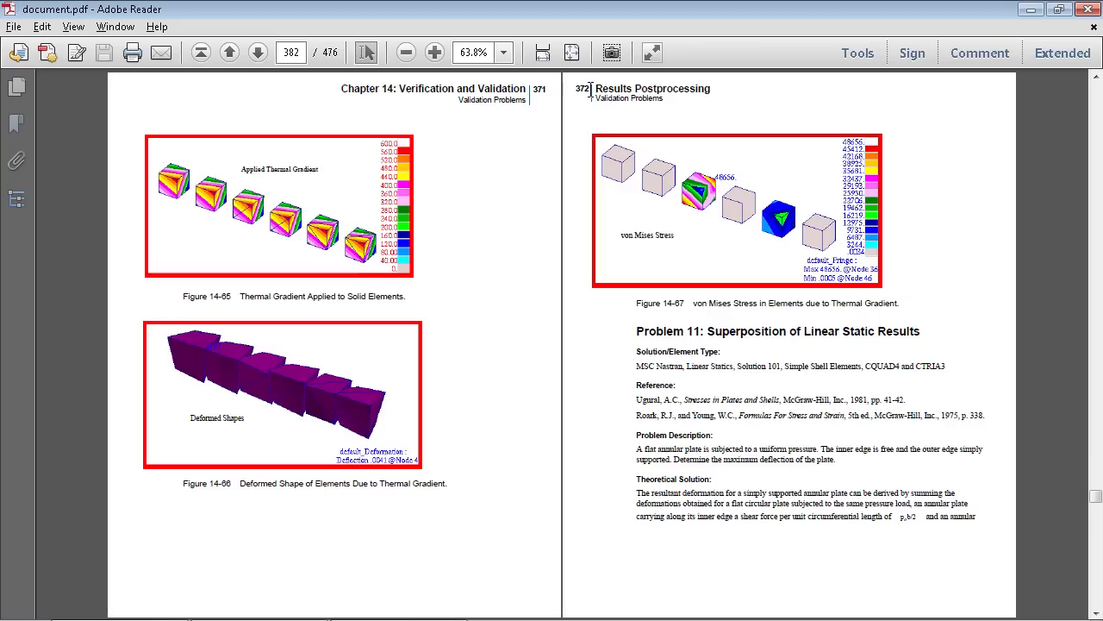
mouse_move(585, 143)
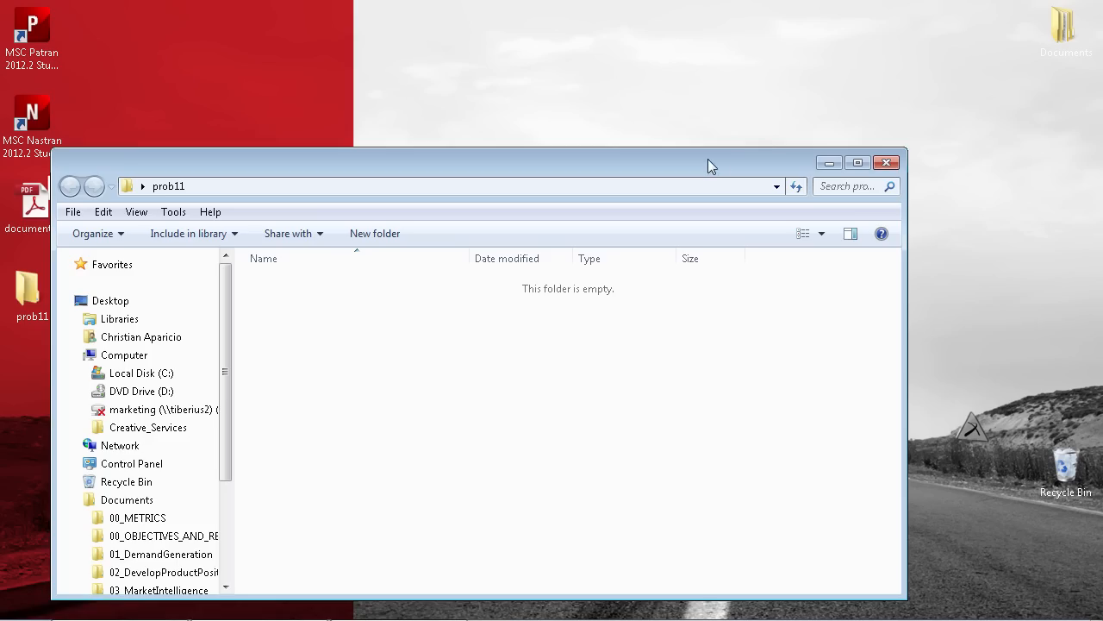
- Launch MSC Patran 2012.2 Student Edition from its desktop shortcut
double_click(32, 121)
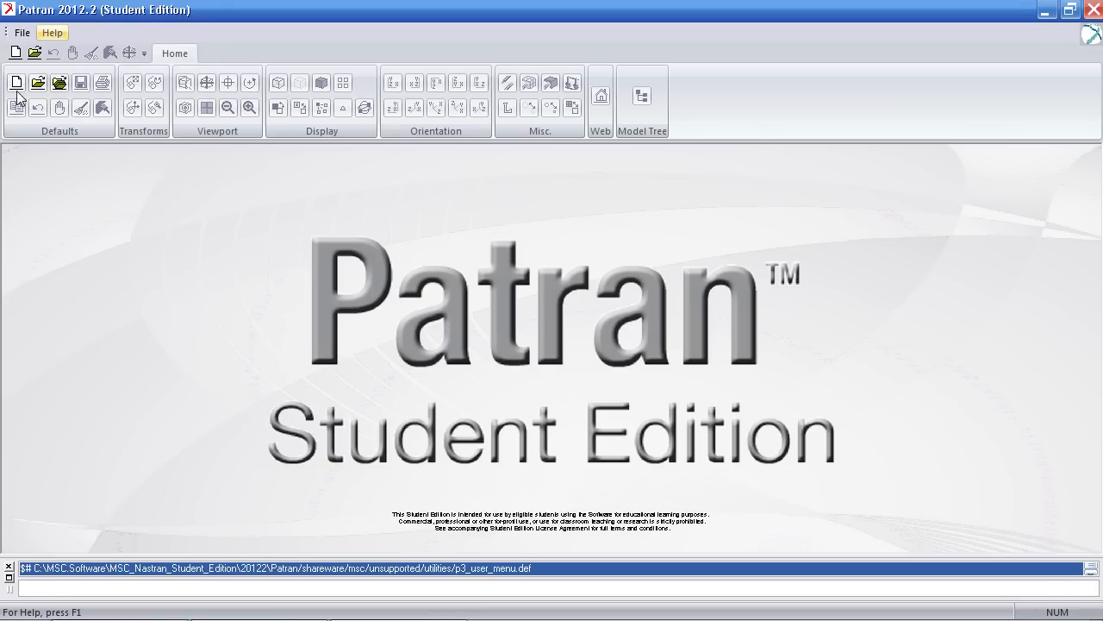
- Create a new database prob11.db in the prob11 folder via File > New
left_click(15, 82)
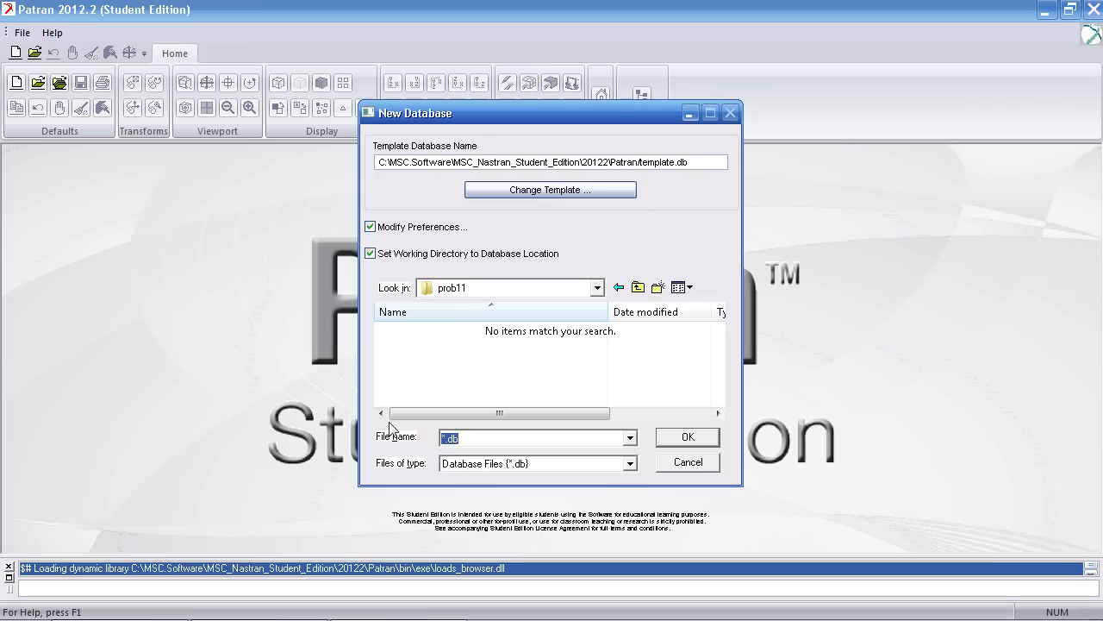
left_click(687, 436)
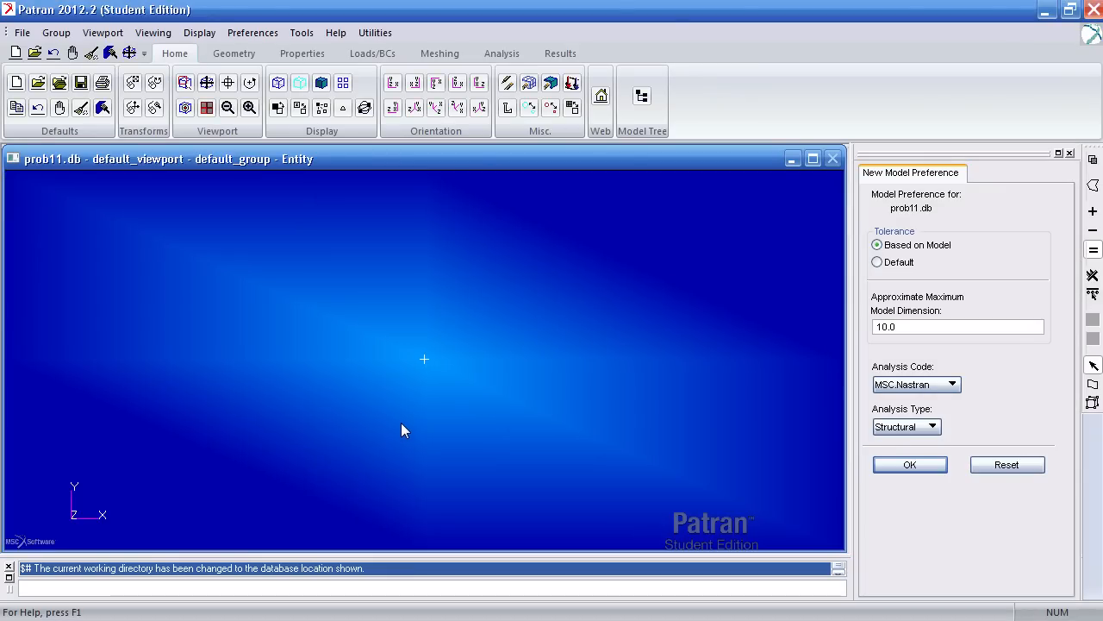
mouse_move(409, 428)
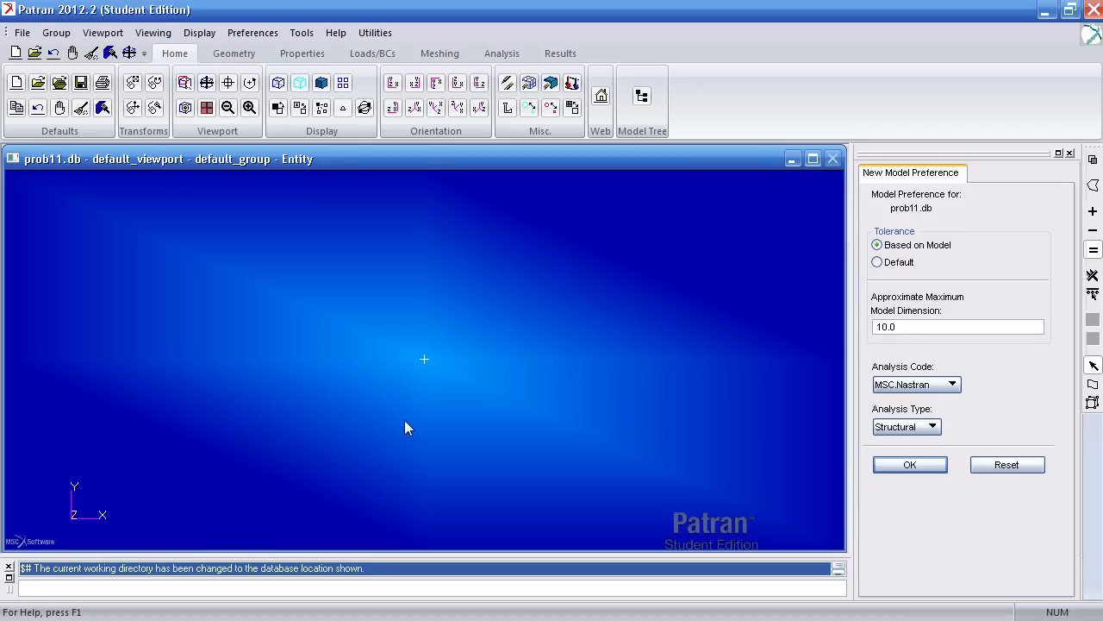
mouse_move(156, 616)
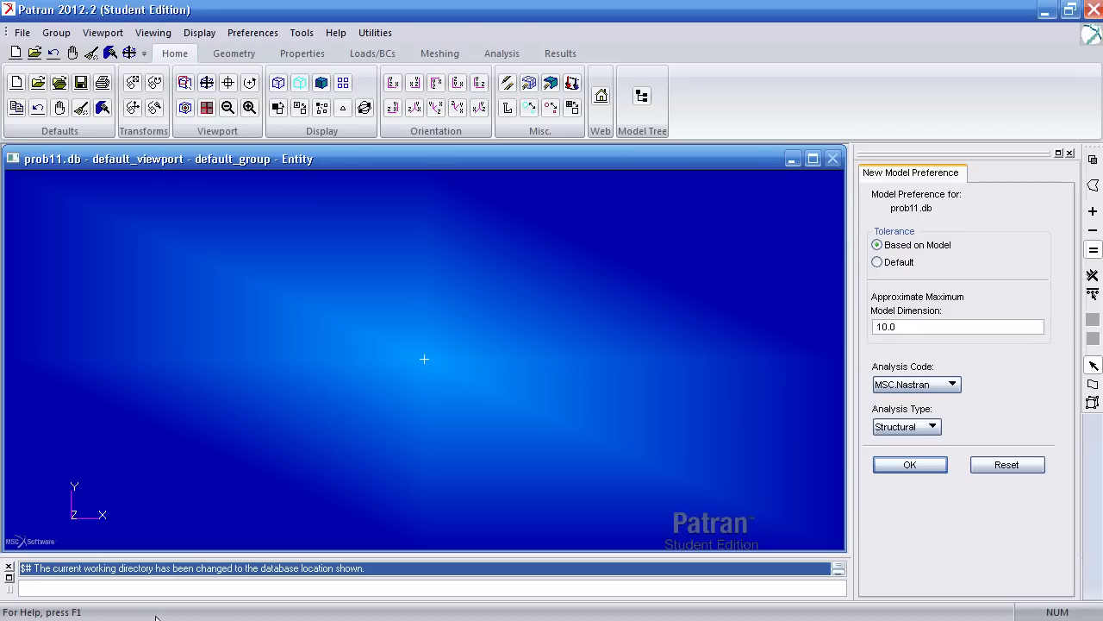
mouse_move(147, 616)
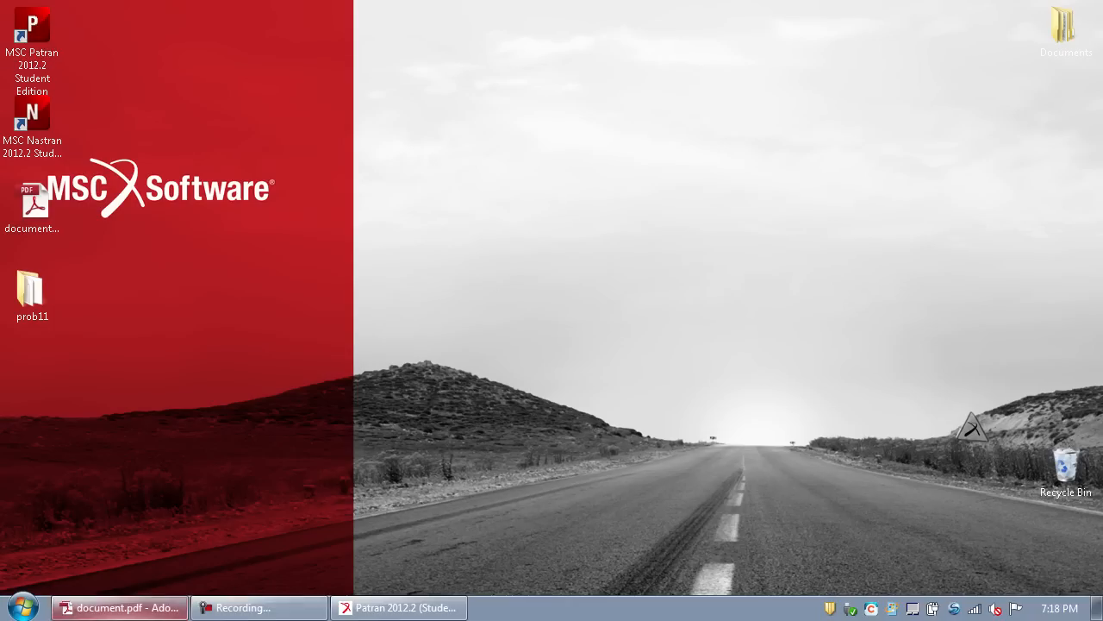
- Restore Adobe Reader and go to the page with the -0.8839 in deflection
left_click(119, 608)
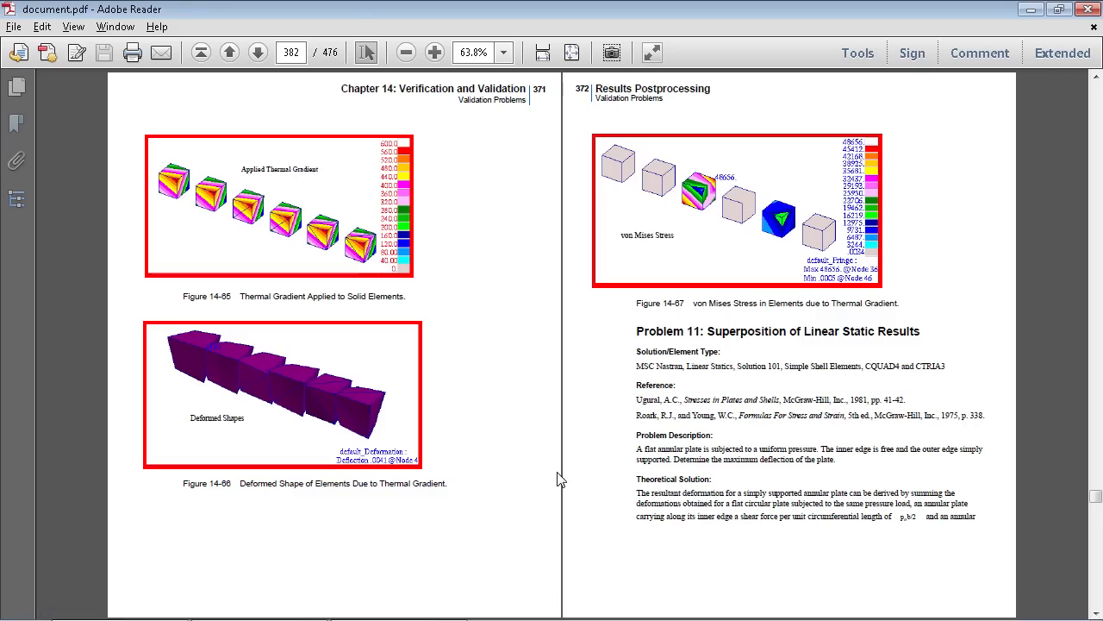
left_click(257, 52)
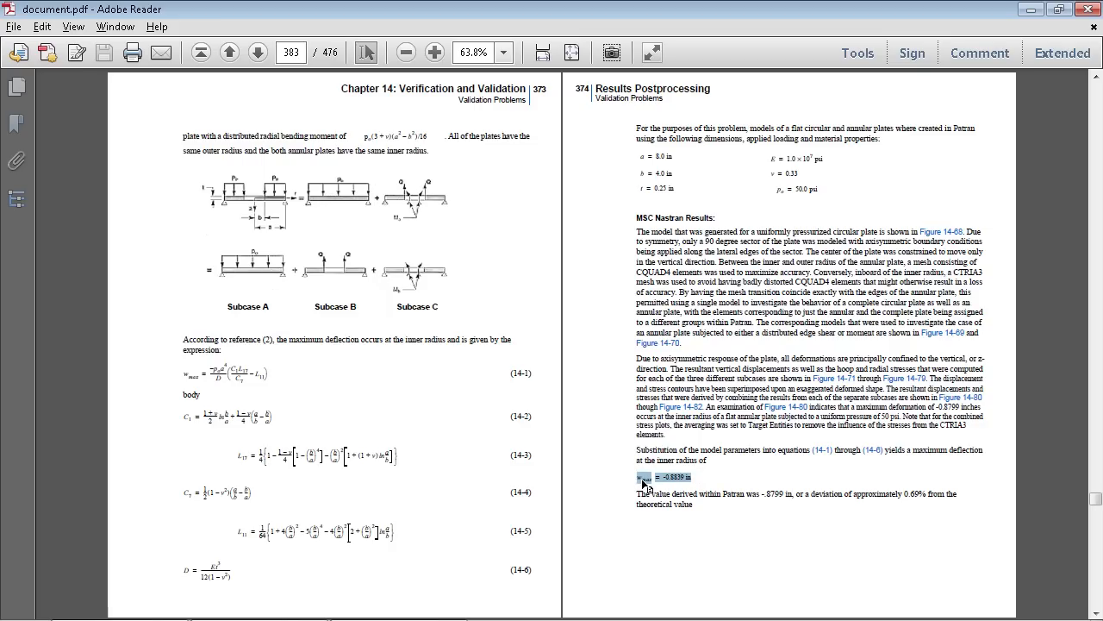
mouse_move(454, 315)
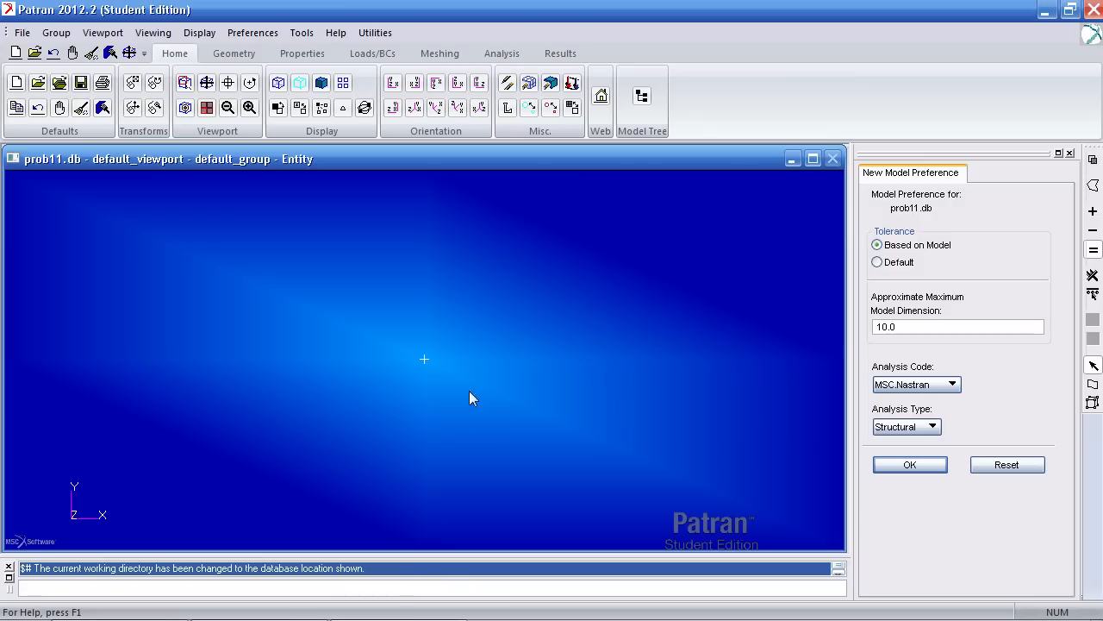
mouse_move(393, 339)
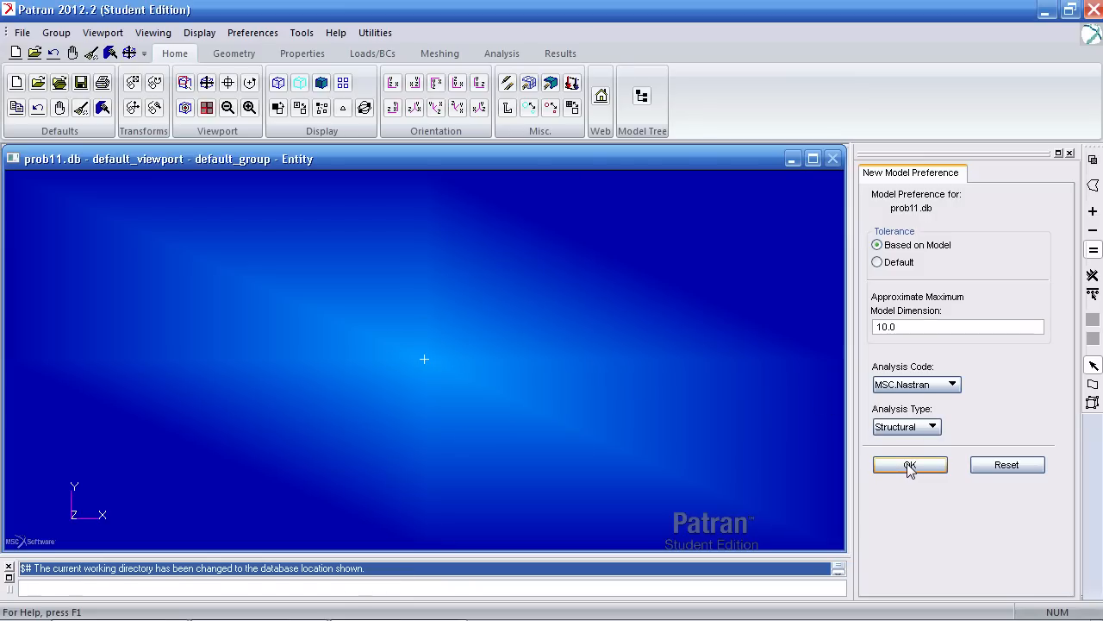
- Accept the MSC.Nastran preferences and create cylindrical frame Coord 1 using Coordinates > 3Point
left_click(910, 465)
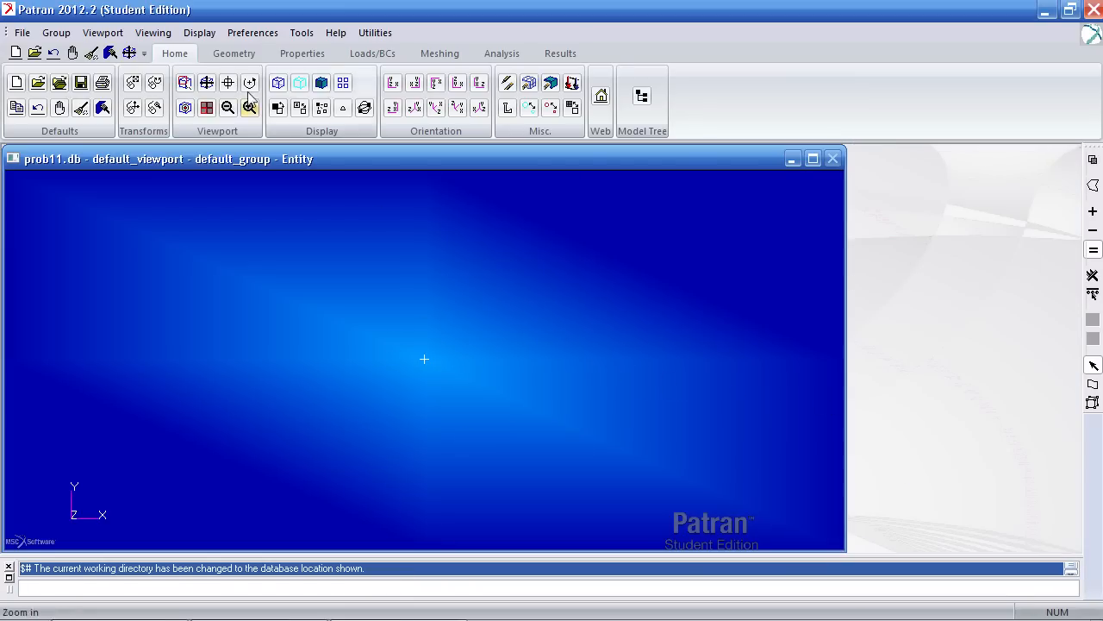
left_click(233, 52)
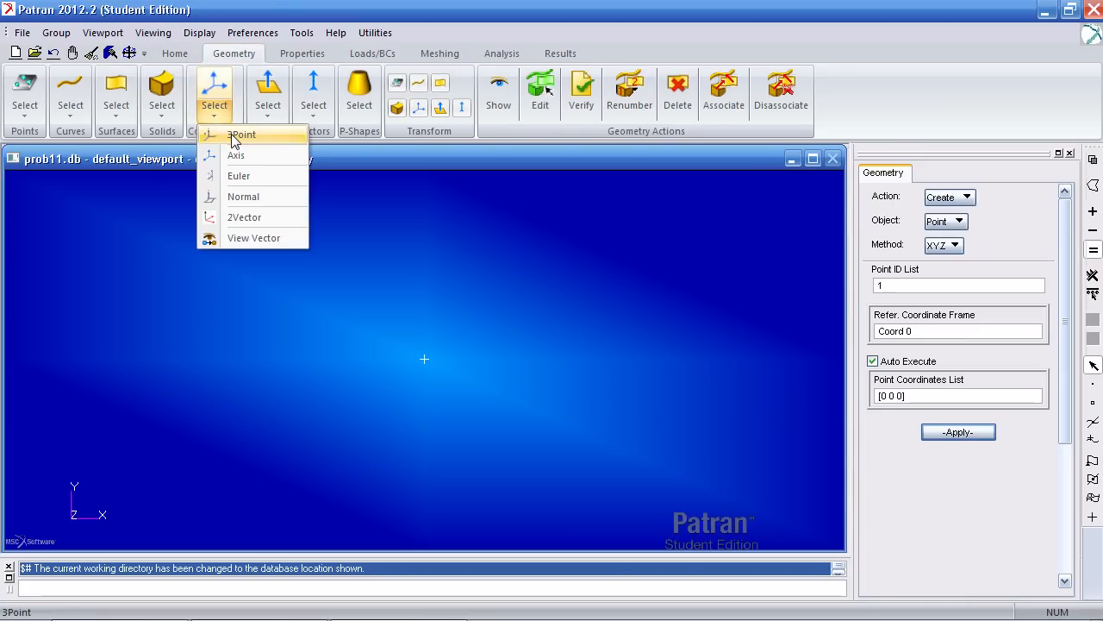
left_click(242, 134)
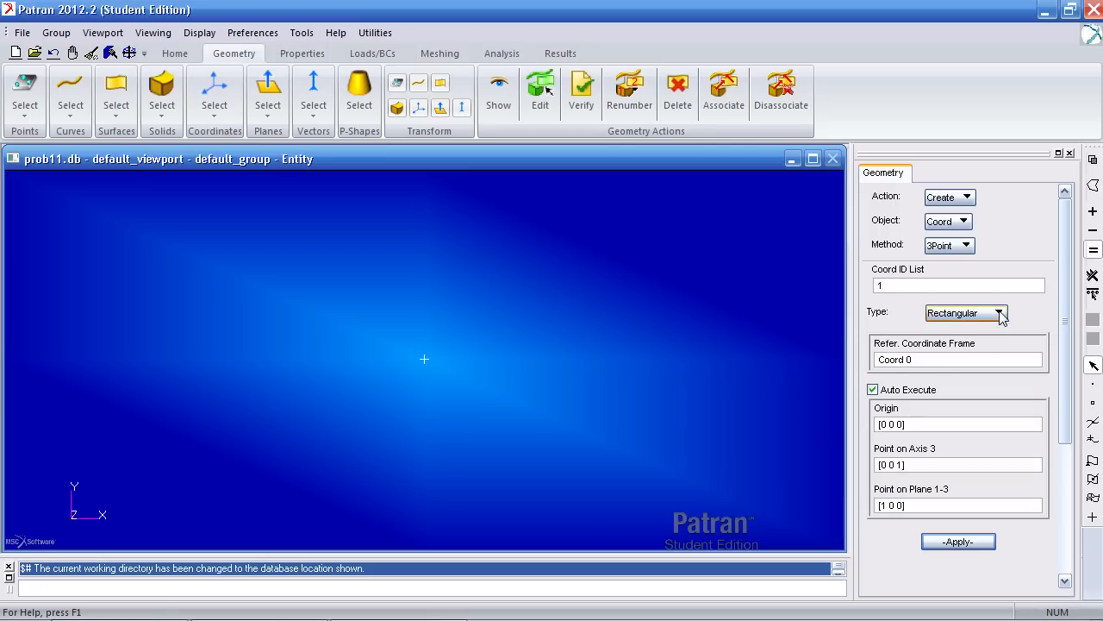
left_click(997, 312)
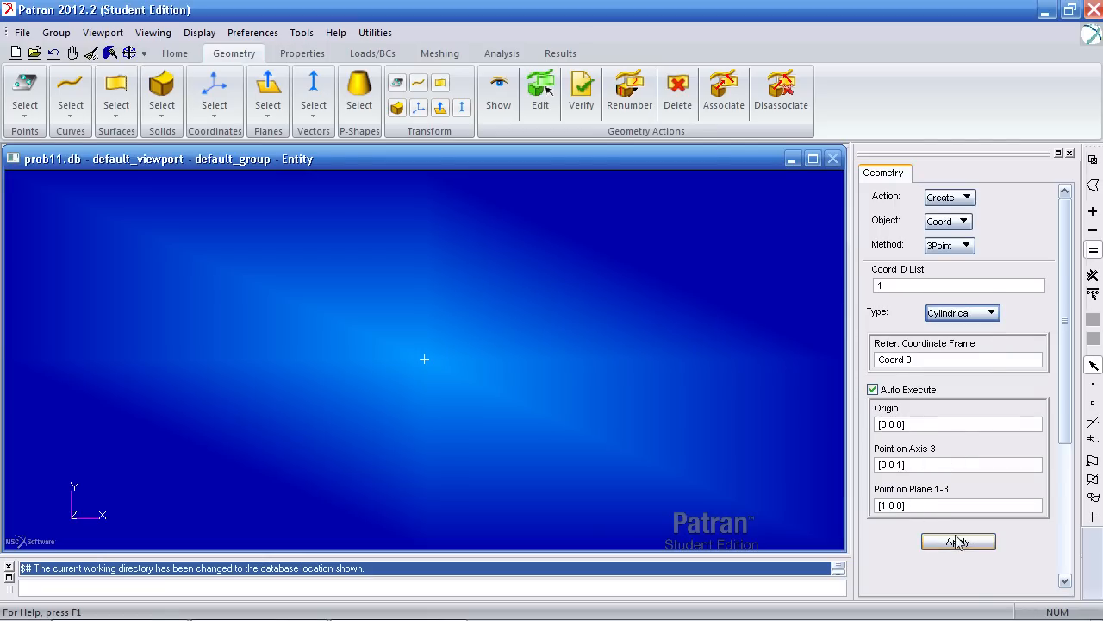
left_click(957, 541)
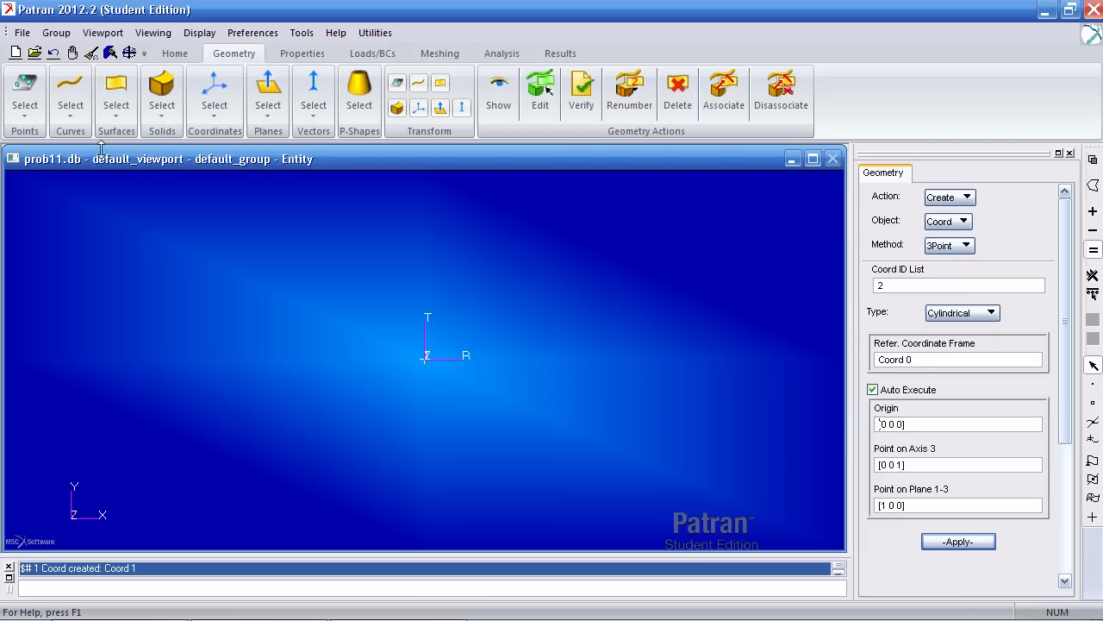
- Create Line 1 along vector <4 0 0> from the origin, then a second line from Point 2
left_click(69, 94)
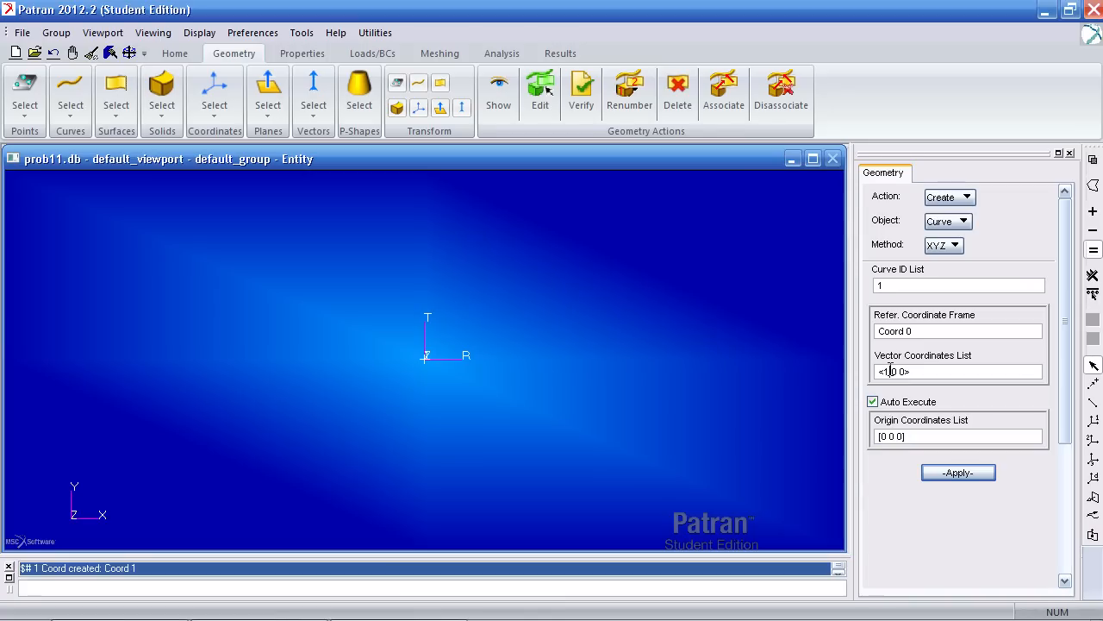
type("4")
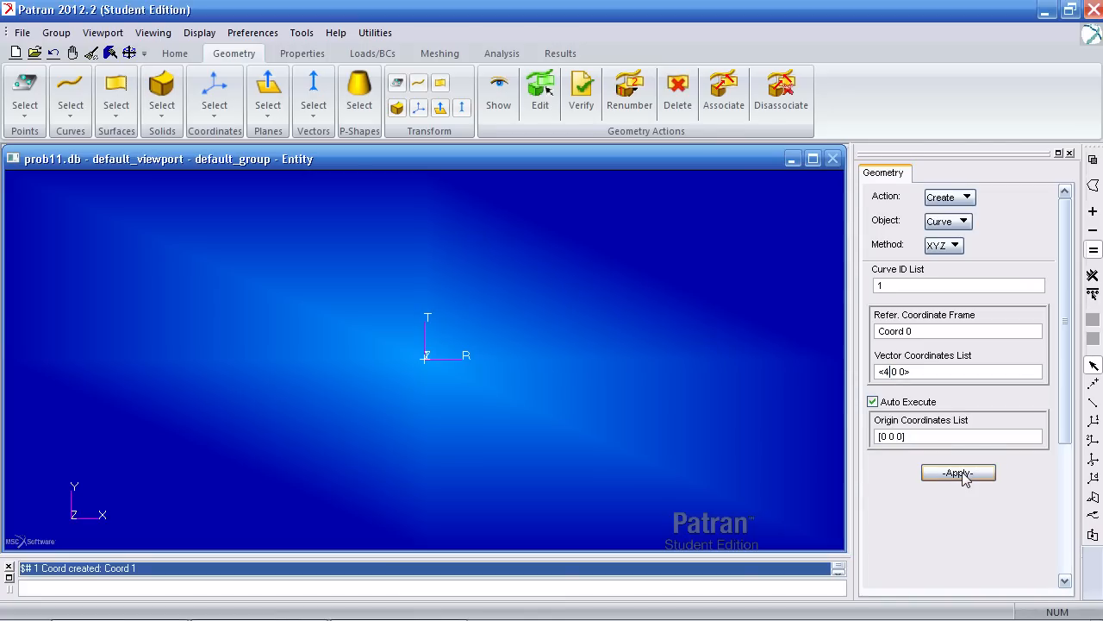
left_click(957, 472)
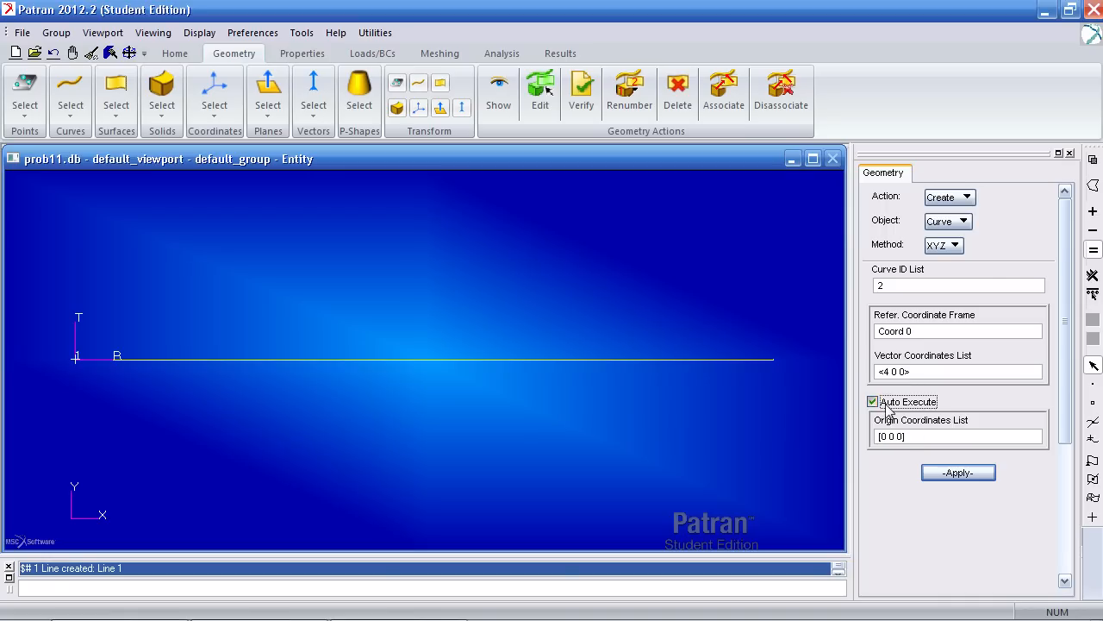
left_click(872, 401)
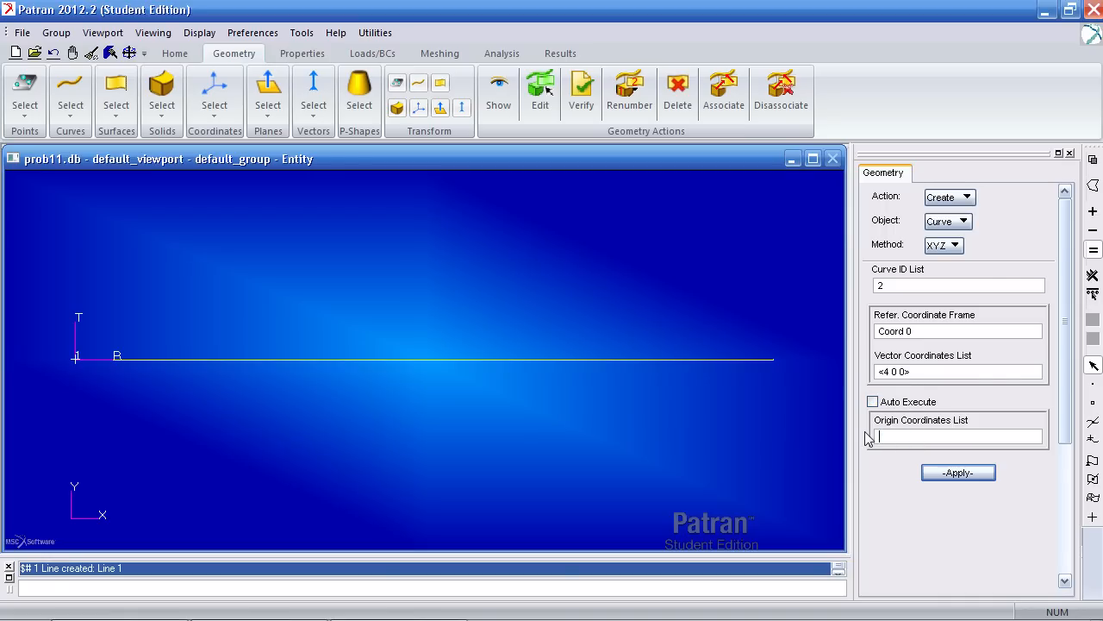
left_click(773, 358)
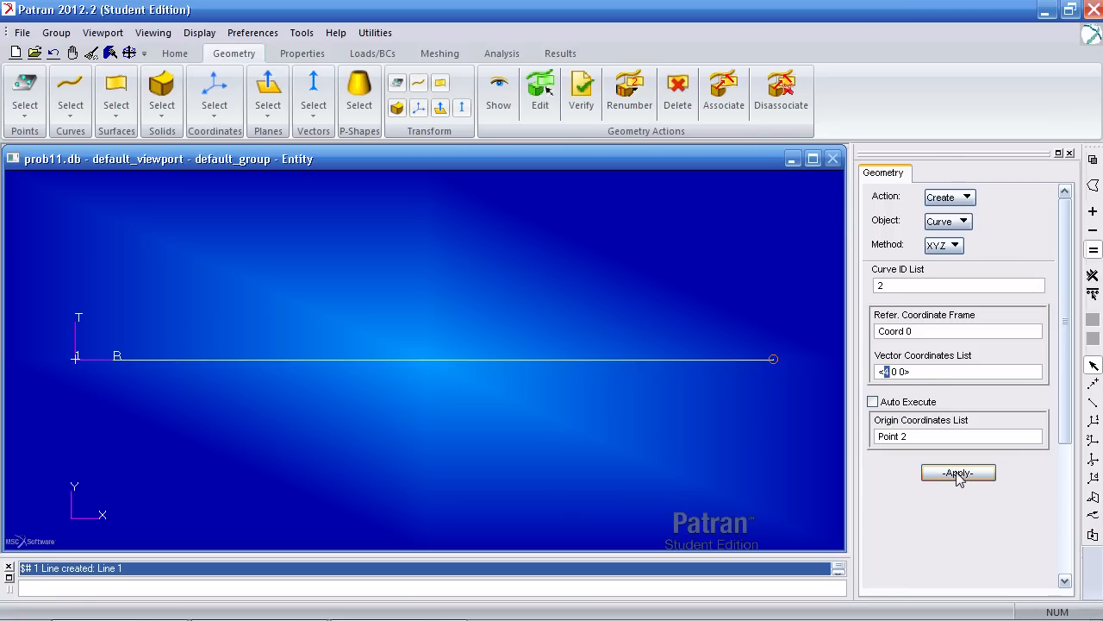
left_click(957, 472)
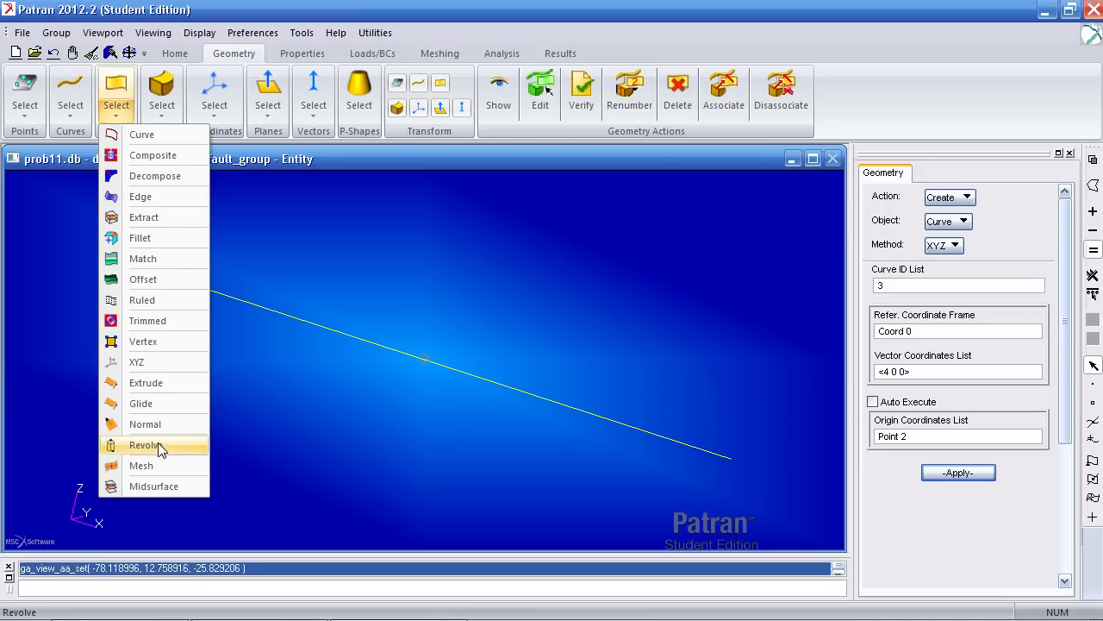
- Revolve Curves 1 and 2 through 90° about axis Coord 0.3 into Surfaces 1 and 2
left_click(145, 445)
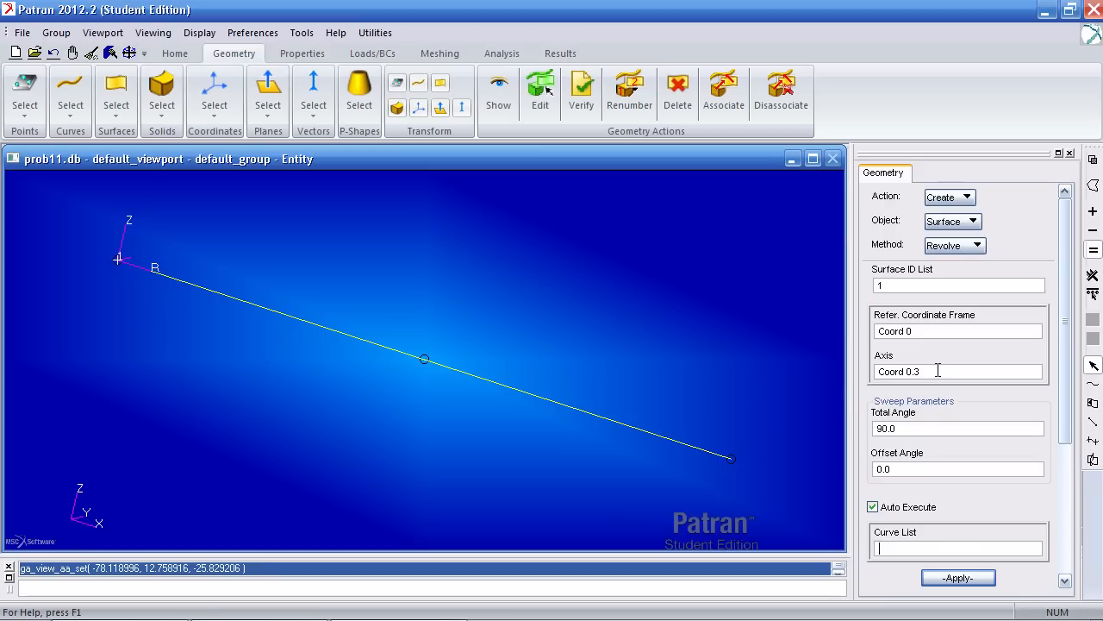
triple_click(938, 371)
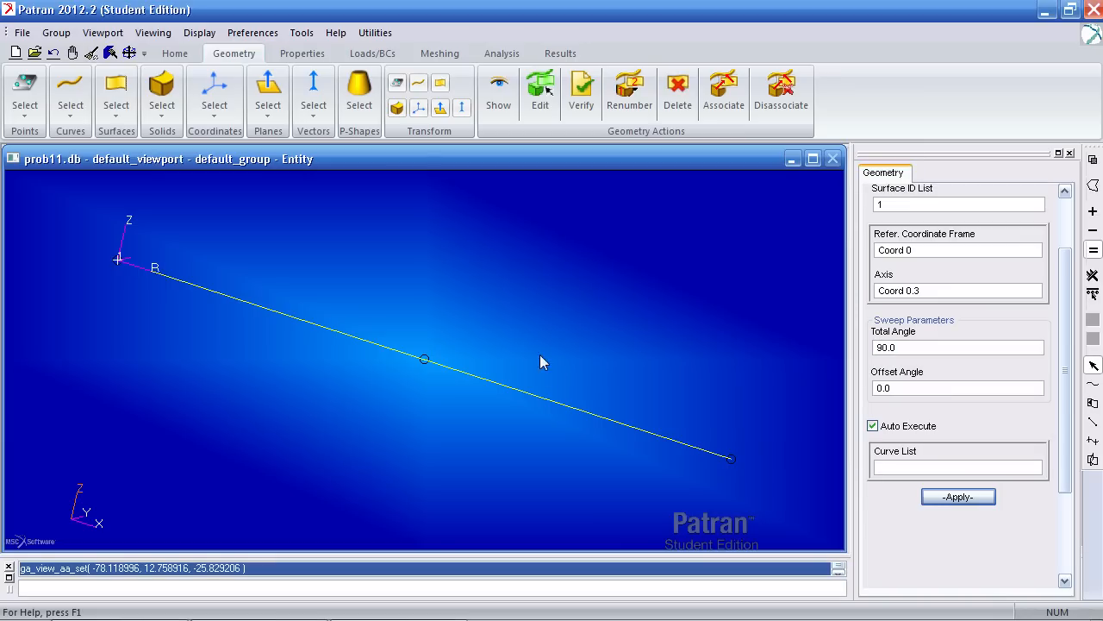
left_click(958, 496)
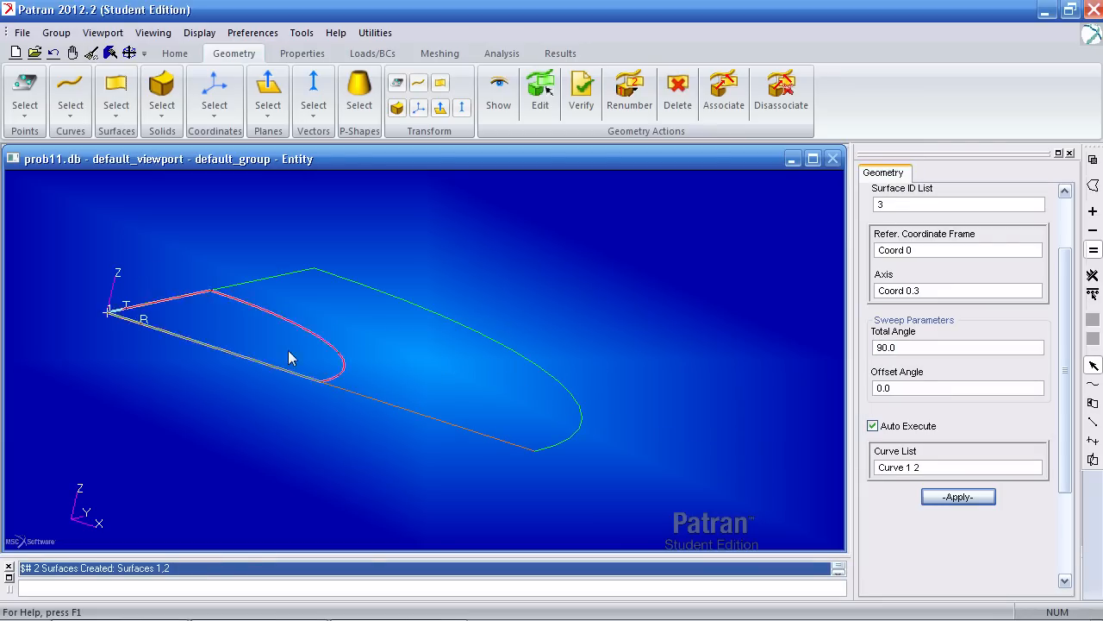
mouse_move(324, 360)
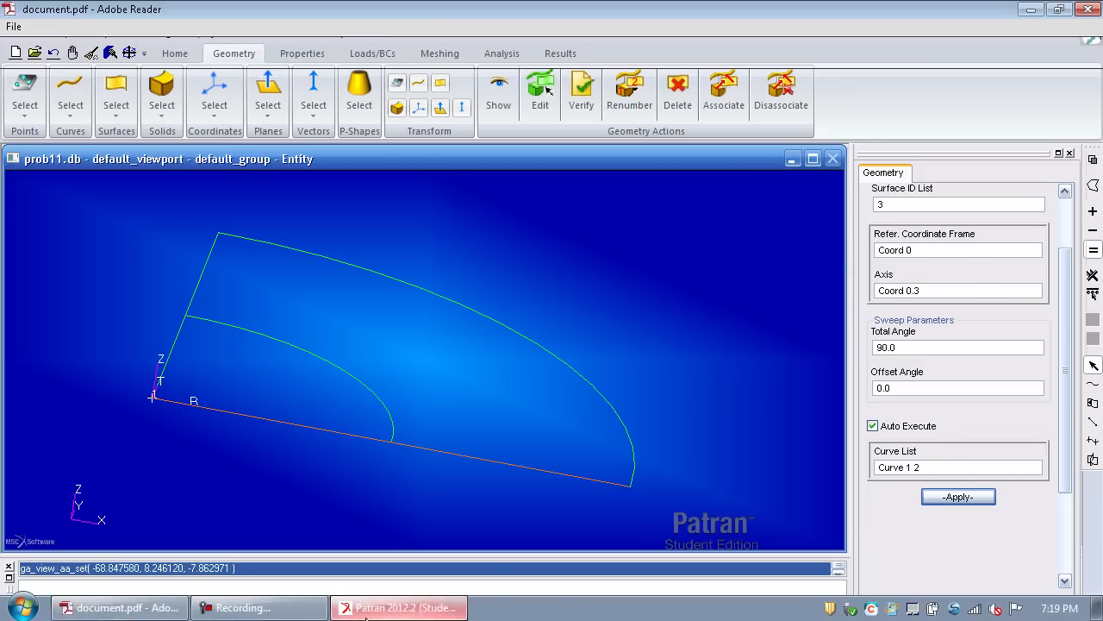
- Rotate-copy Surfaces 1 and 2 by 120° with repeat count 2, creating Surfaces 3–6
left_click(119, 608)
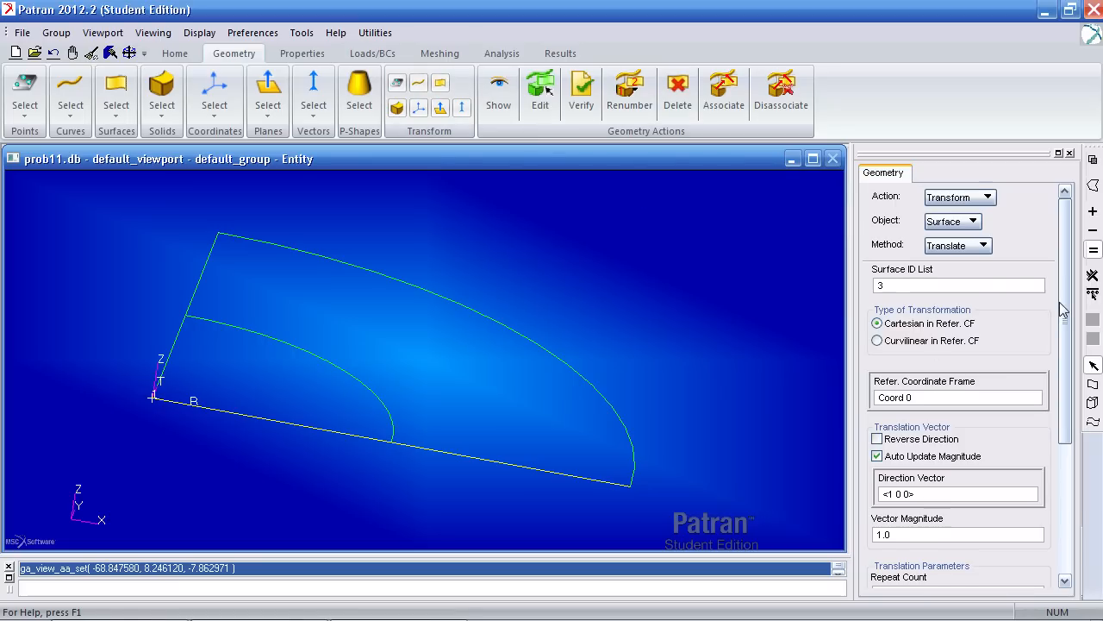
left_click(956, 245)
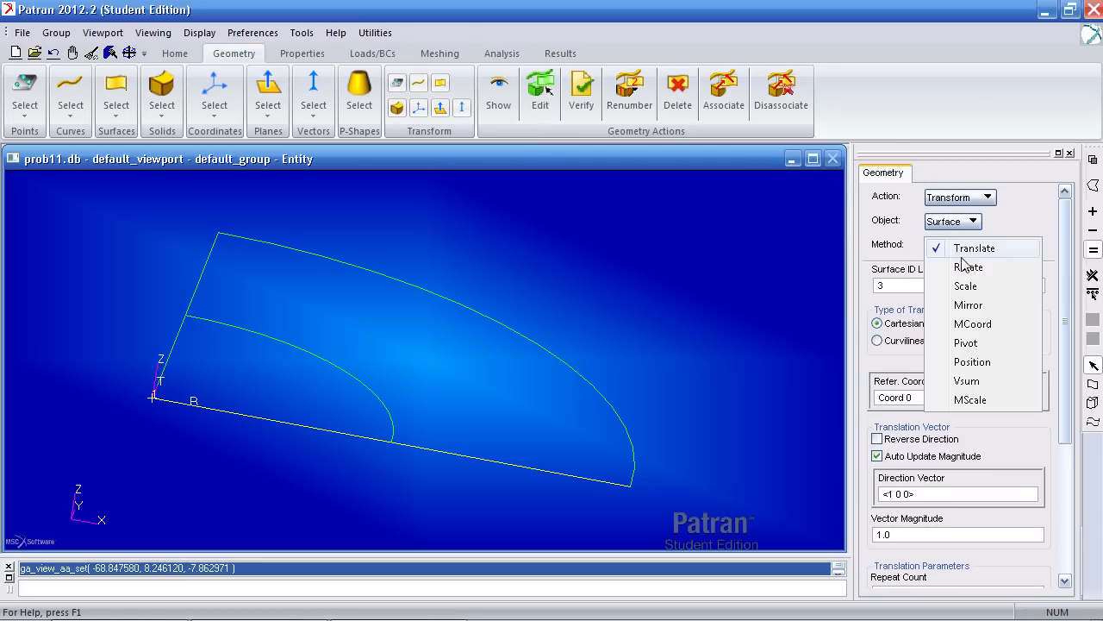
left_click(969, 266)
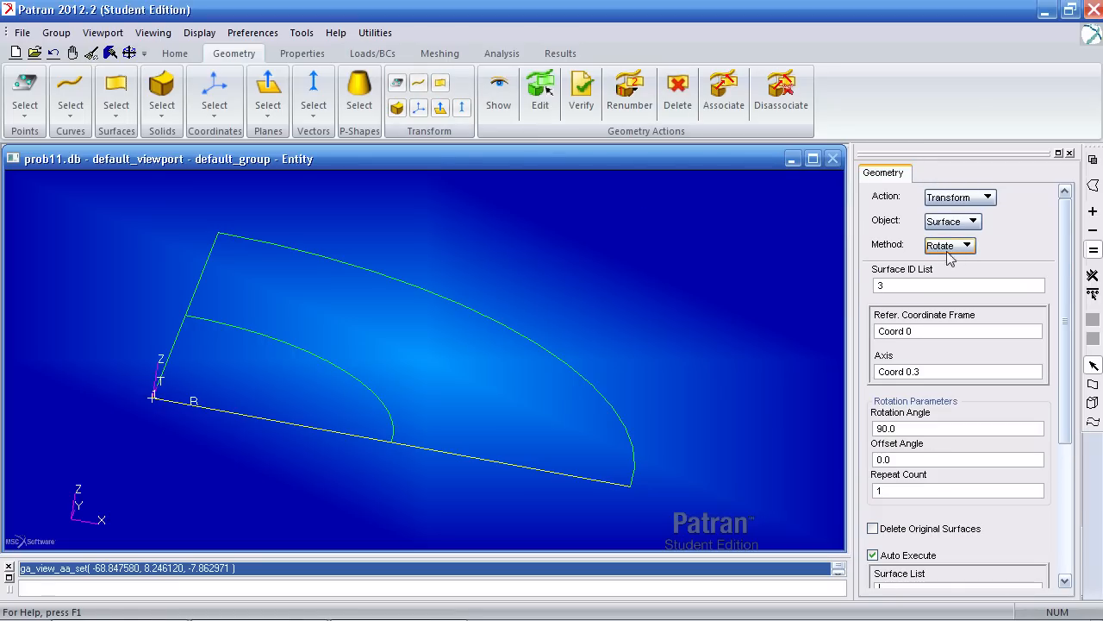
scroll("down", 3)
type("2")
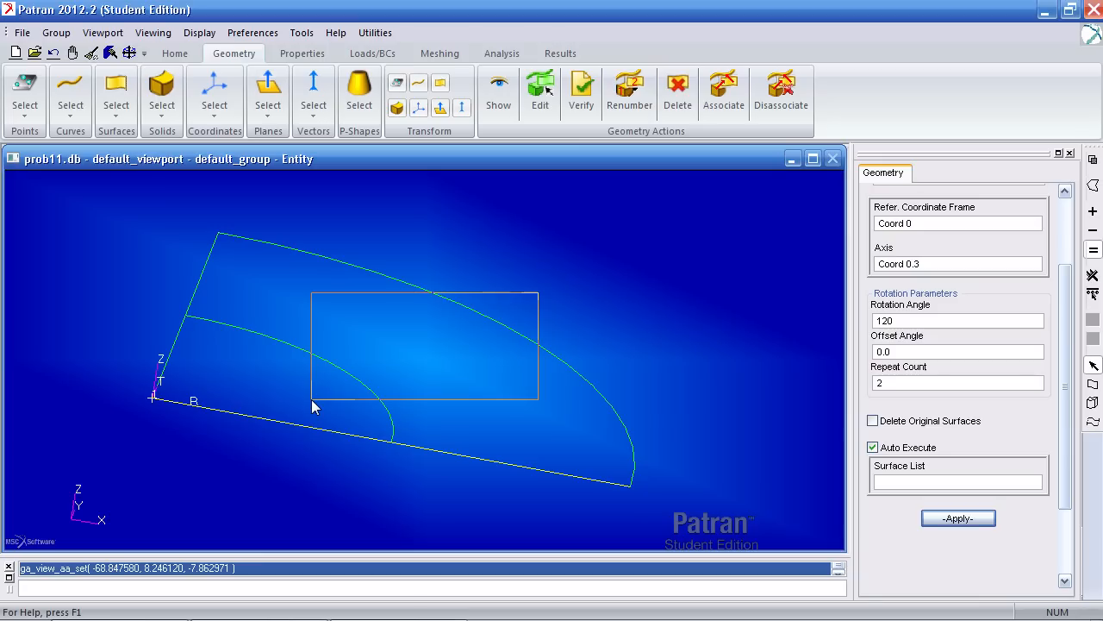
left_click(958, 518)
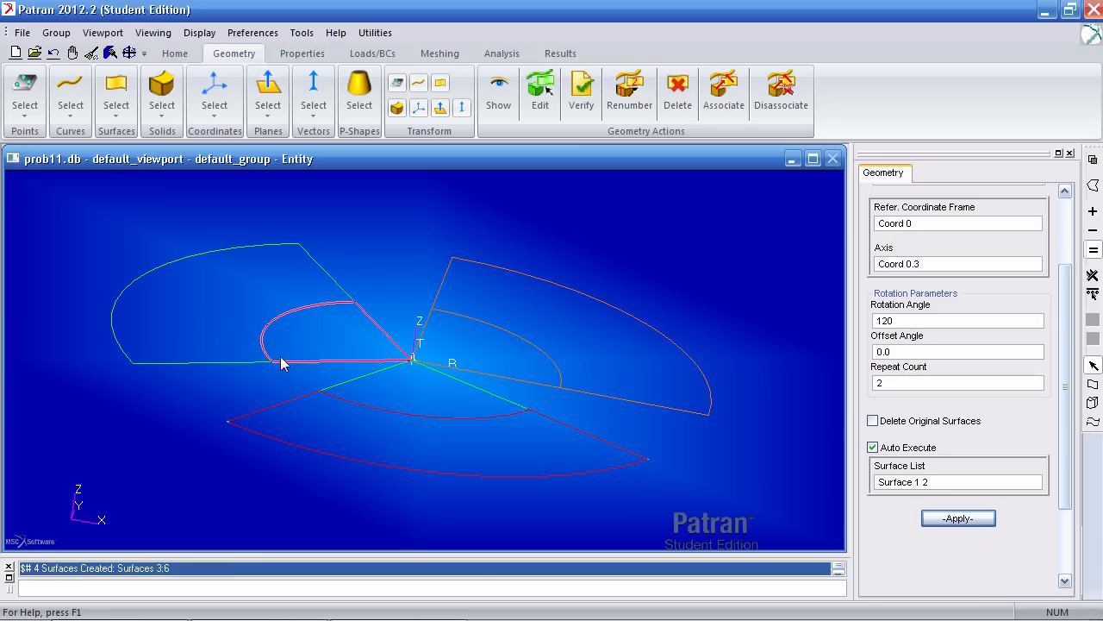
mouse_move(274, 370)
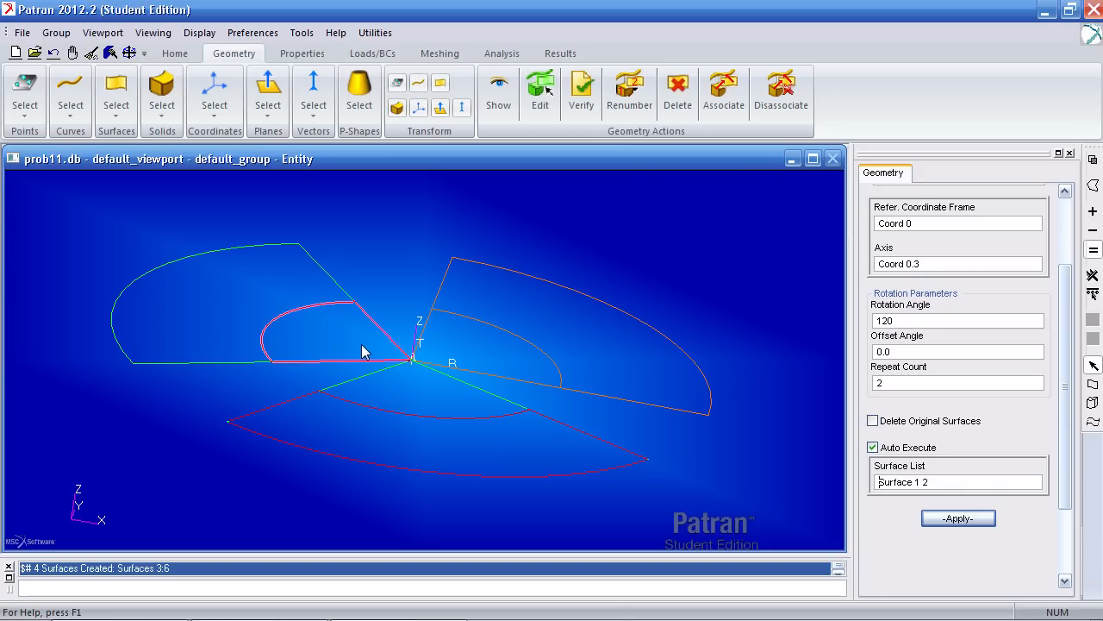
mouse_move(383, 357)
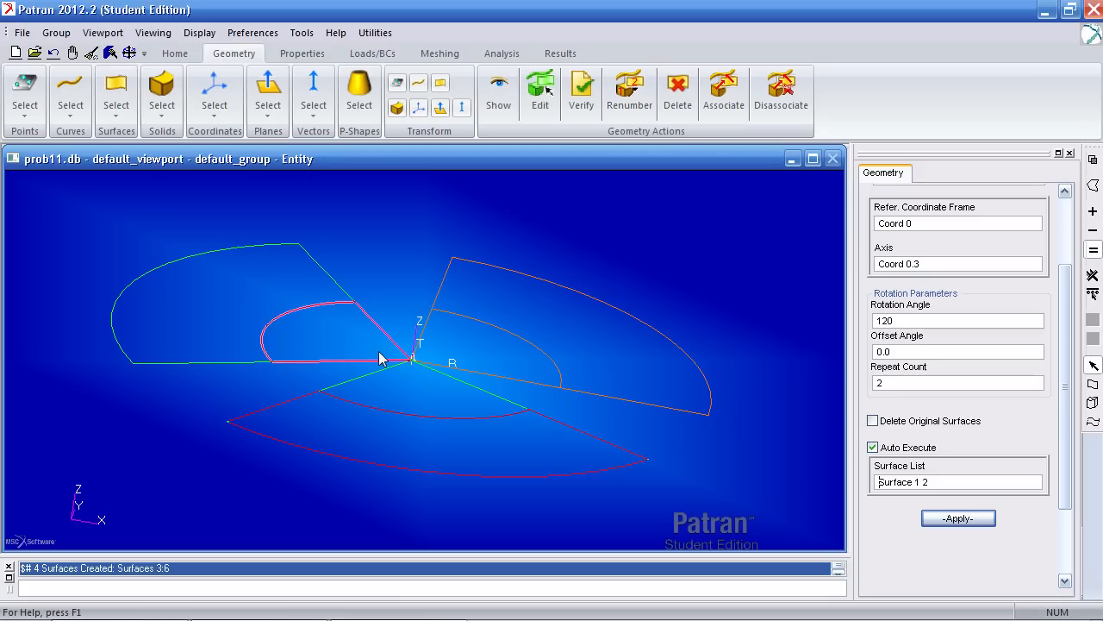
mouse_move(336, 358)
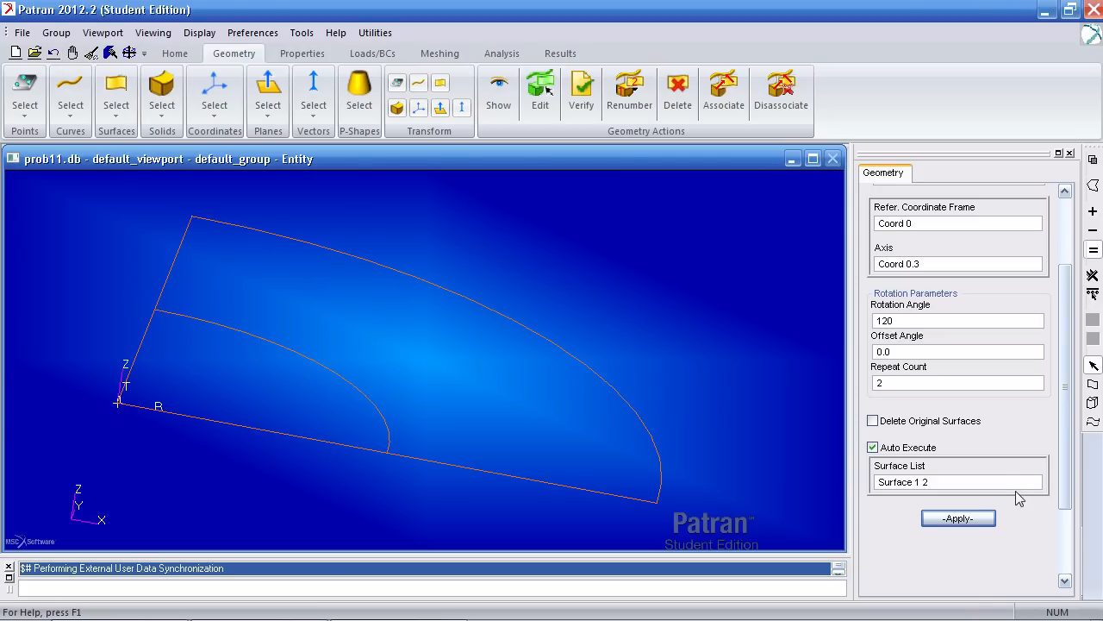
- Redo the 120° twofold rotation with only Surface 2, producing Surfaces 3 and 4
left_click(958, 517)
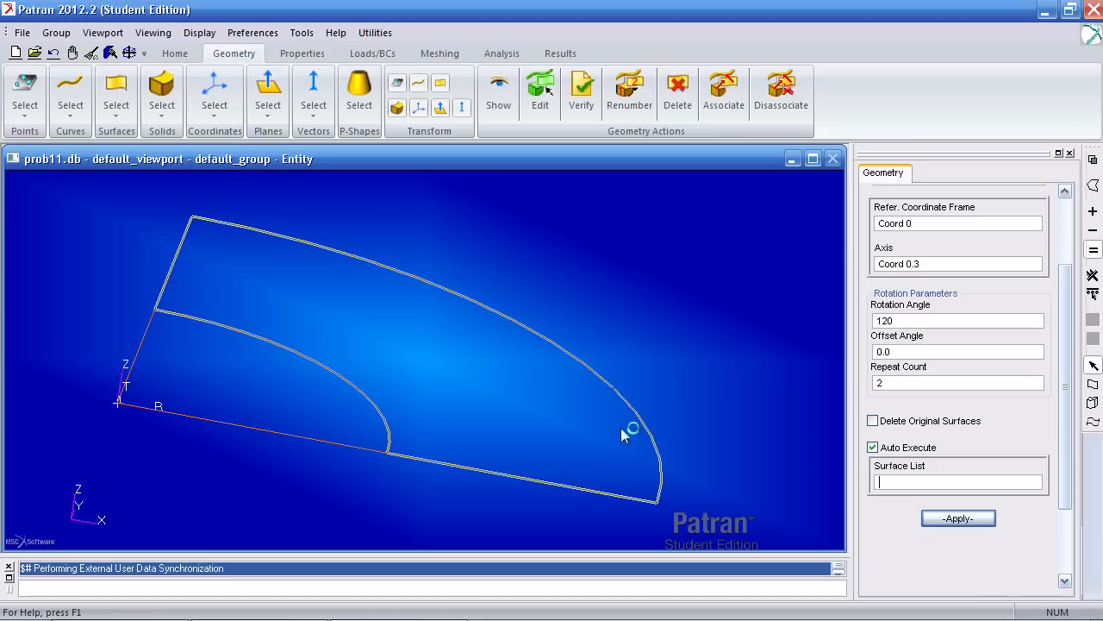
left_click(958, 518)
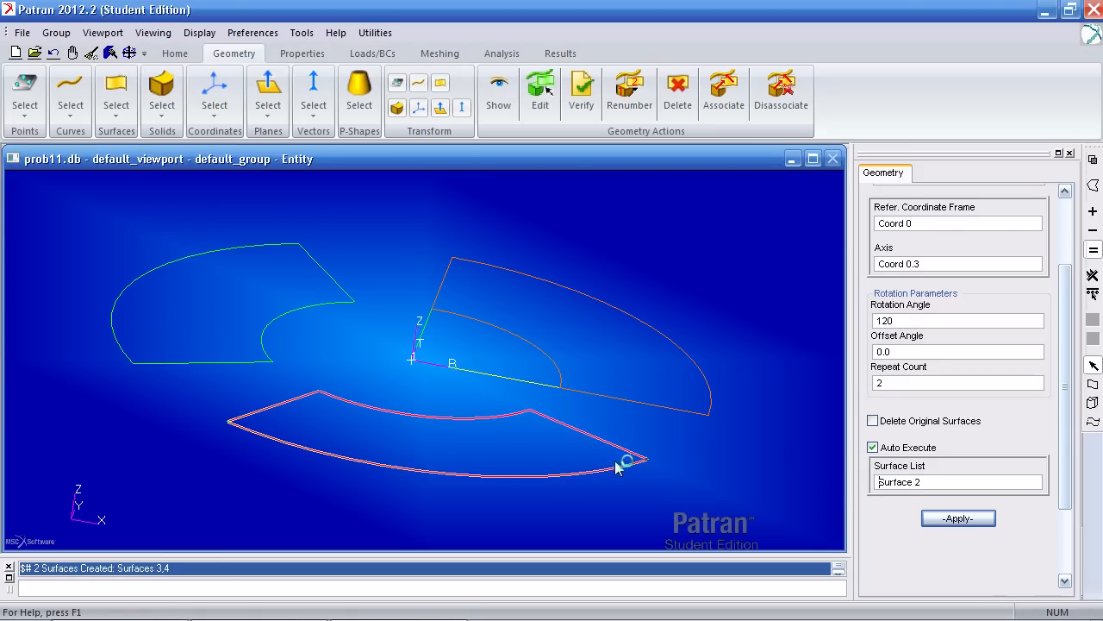
left_click(677, 89)
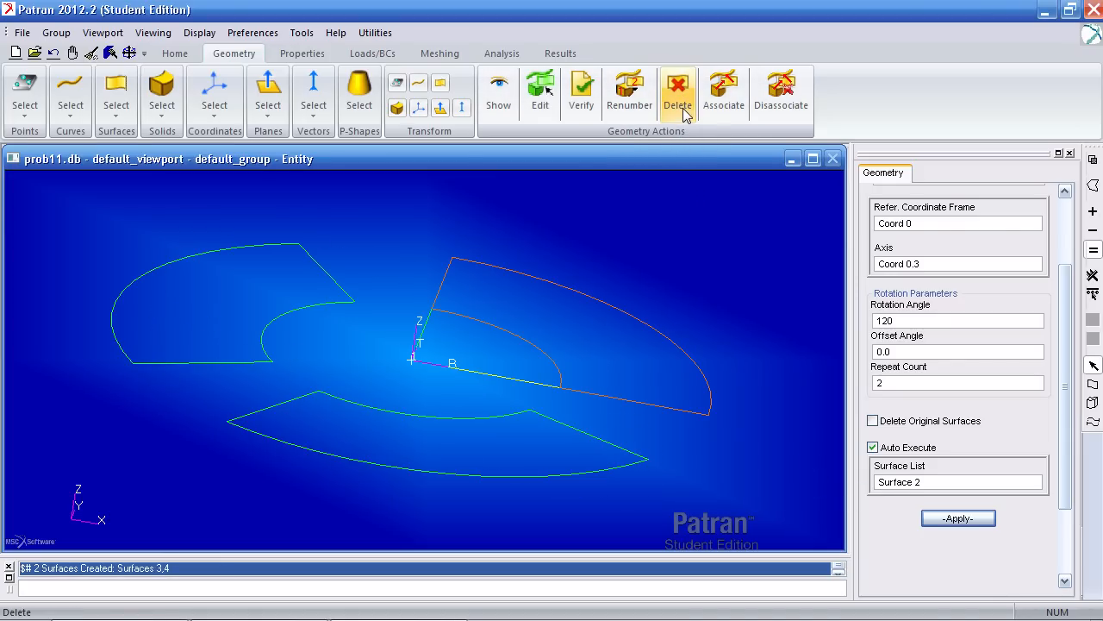
- Delete Surface 4, then orbit the view around the plate
left_click(678, 91)
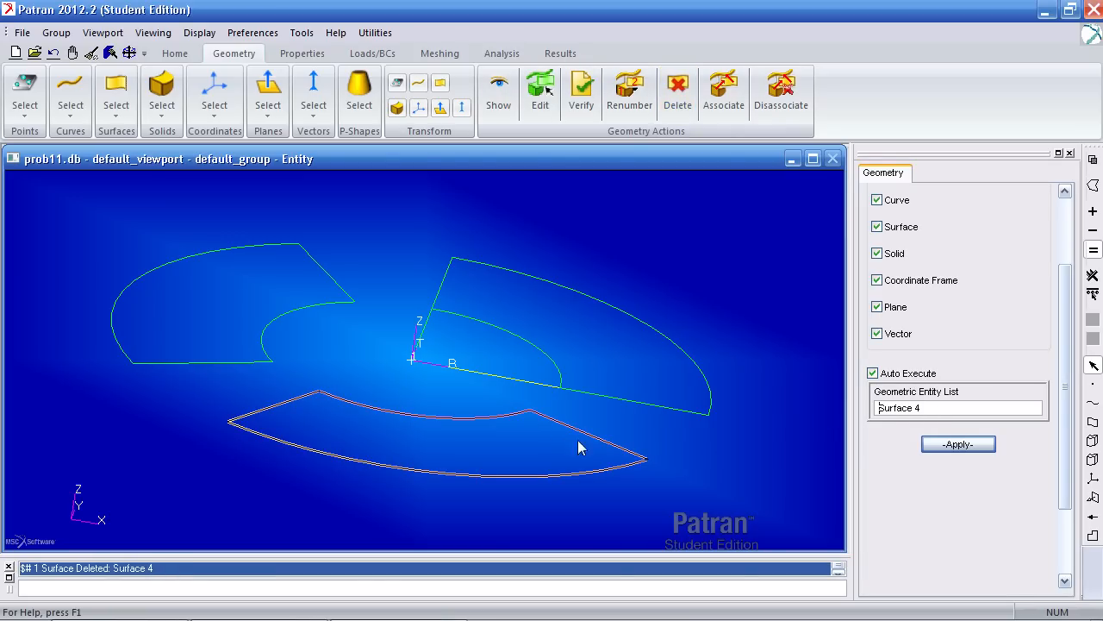
mouse_move(678, 499)
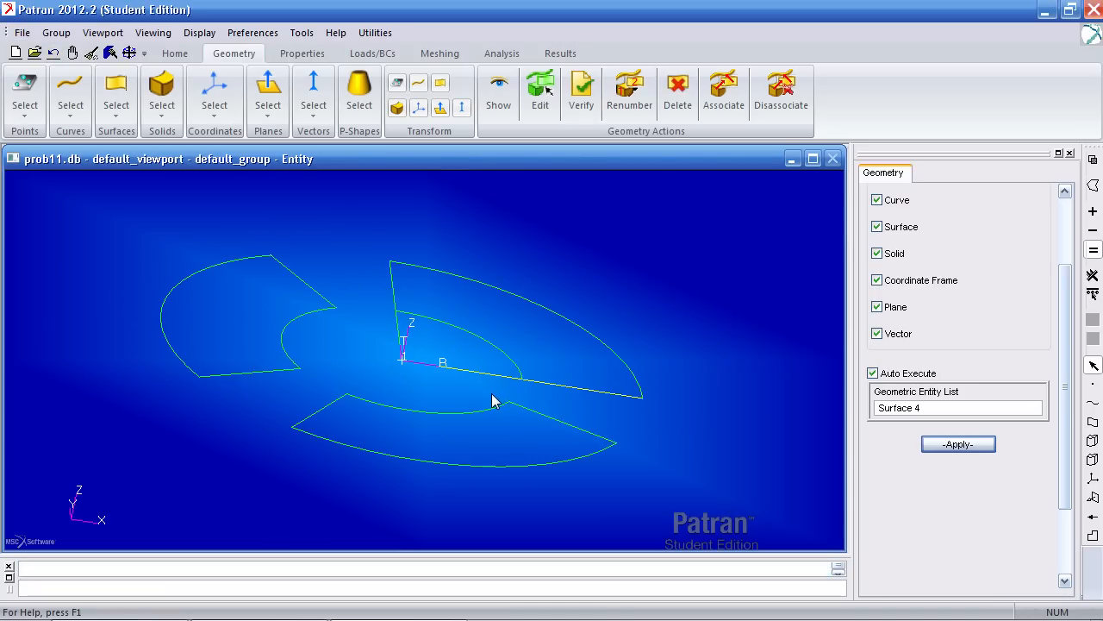
left_click(517, 351)
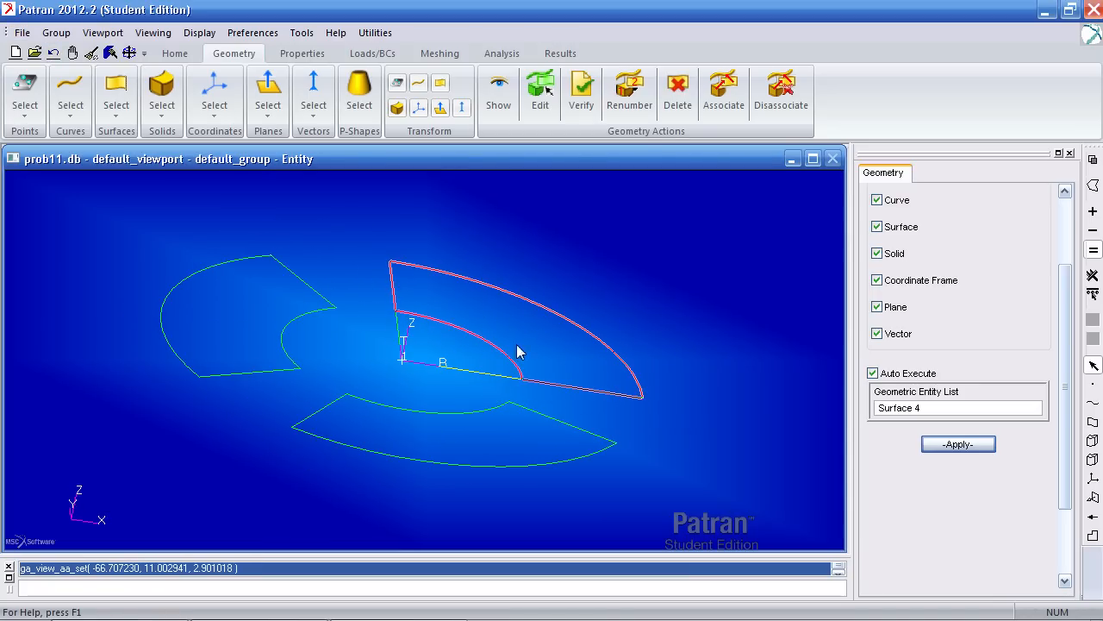
left_click_drag(517, 354, 530, 316)
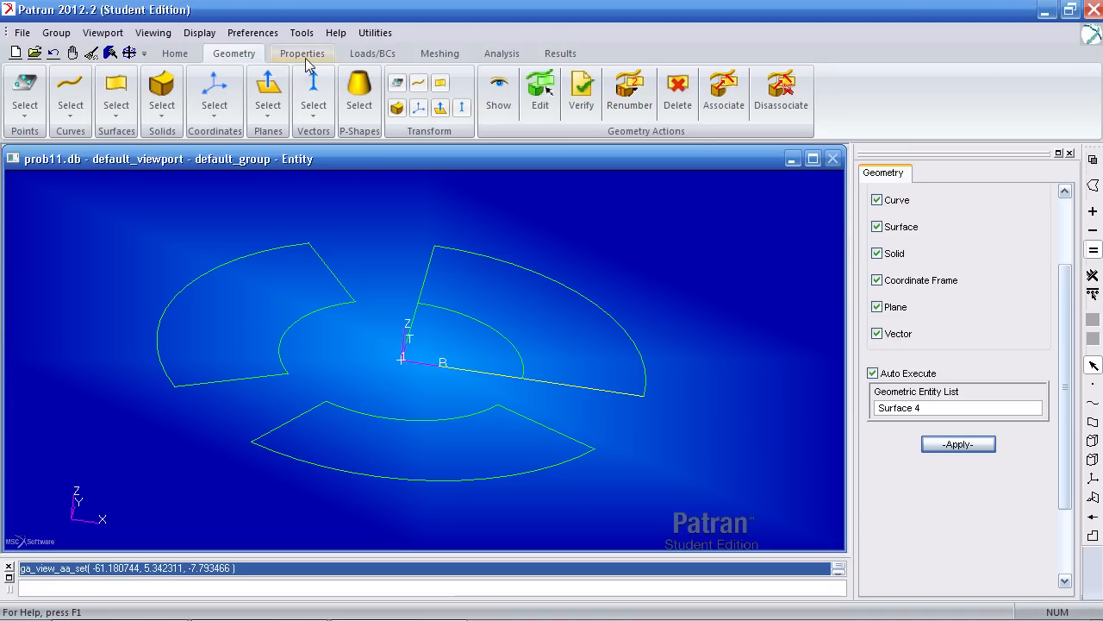
- Define the linear elastic isotropic material 'mat' with E = 1e7 and Poisson ratio 0.22
left_click(302, 53)
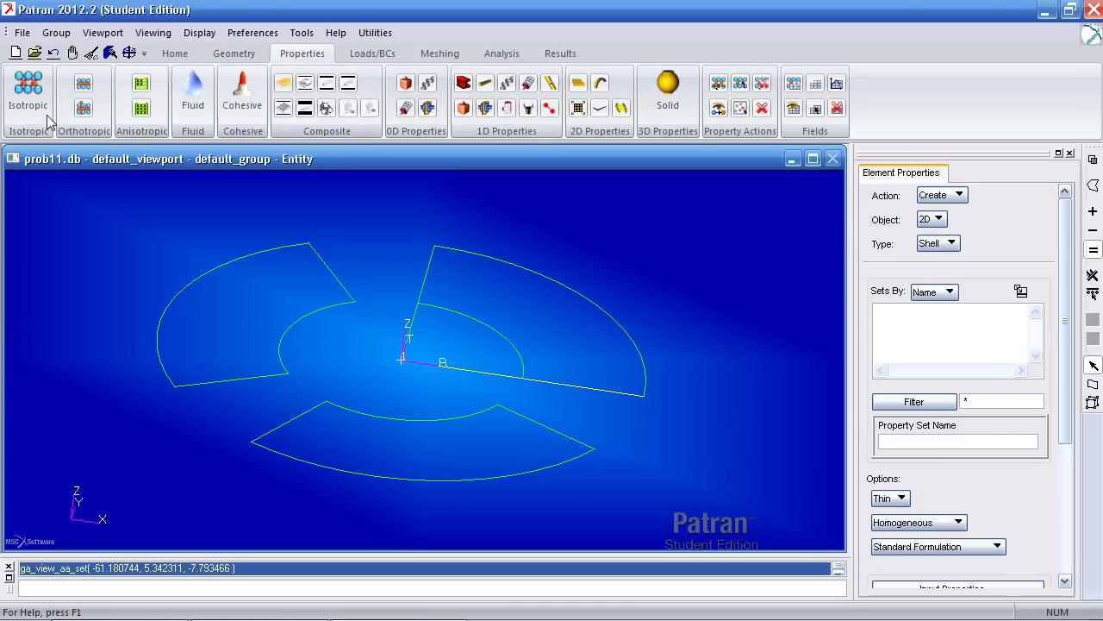
left_click(27, 83)
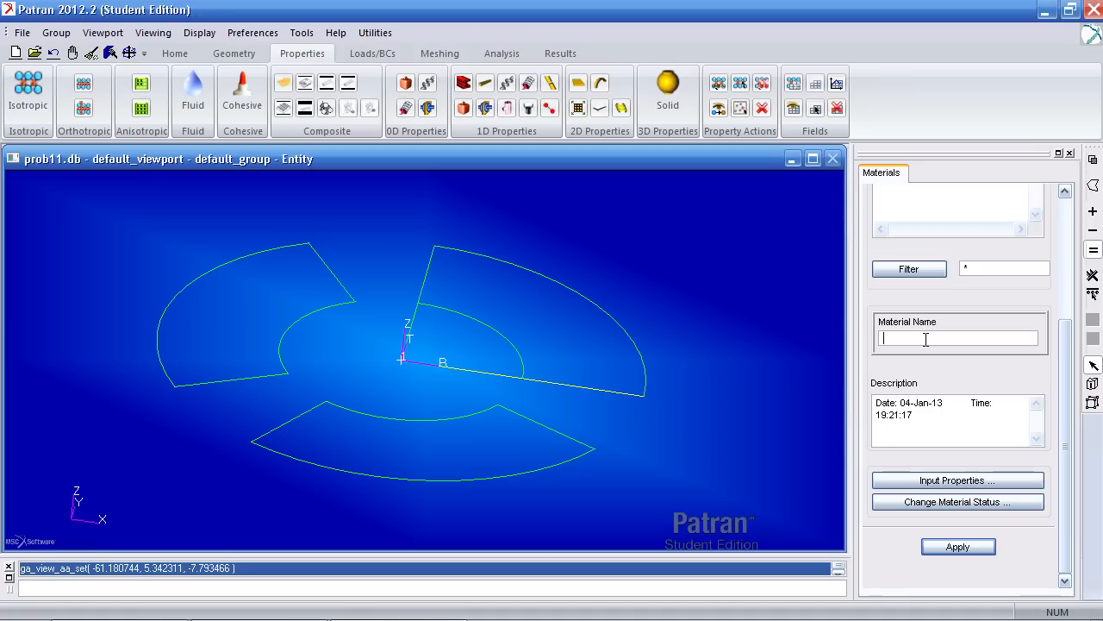
type("mat")
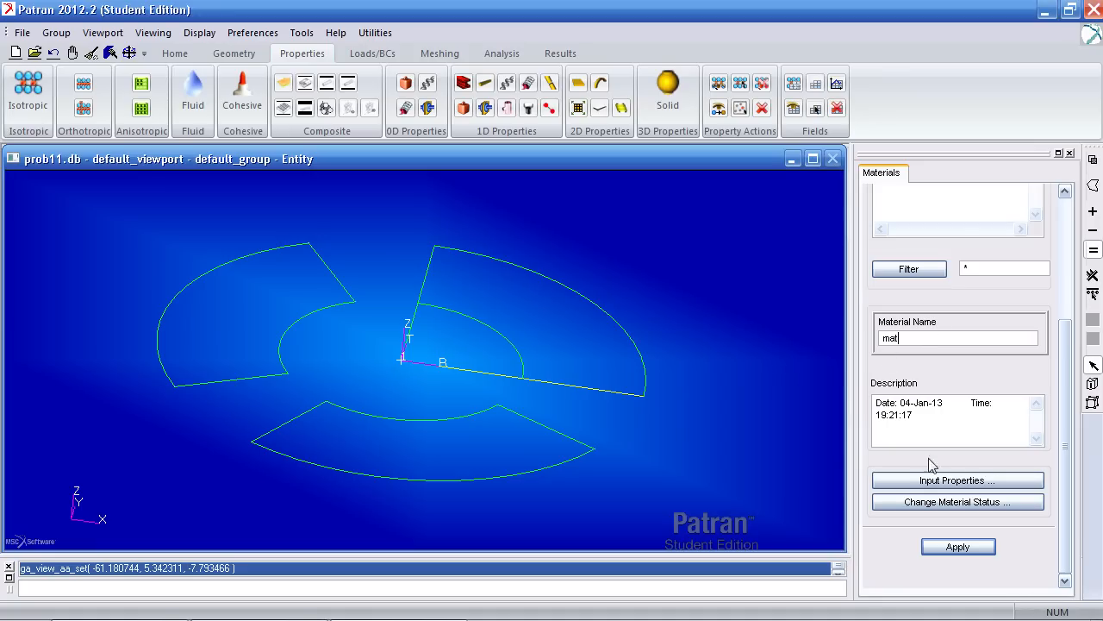
left_click(956, 480)
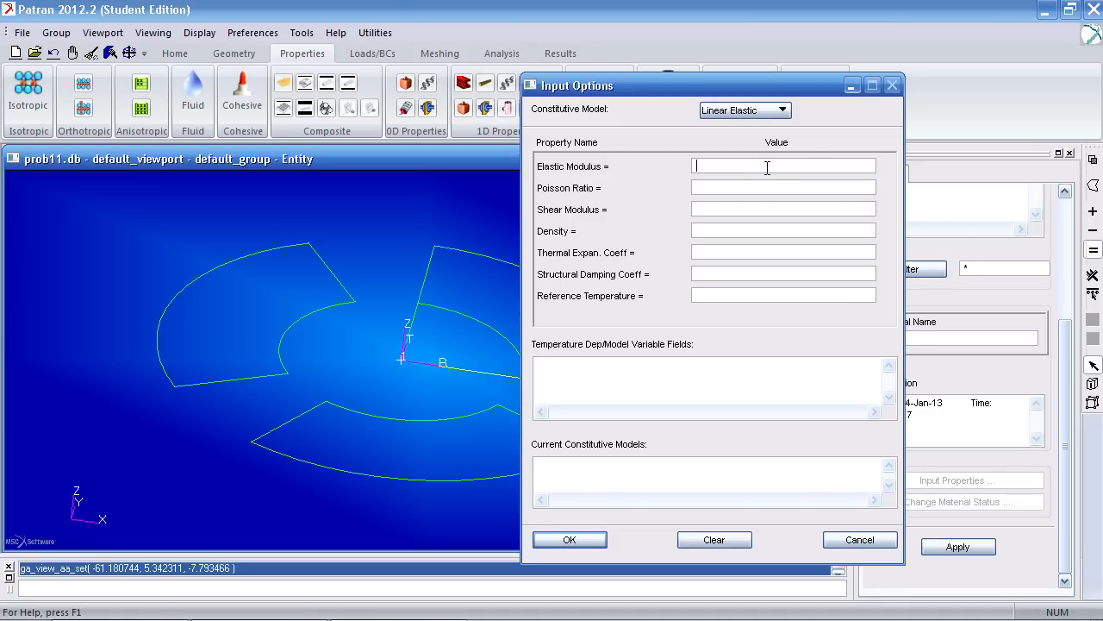
type("1")
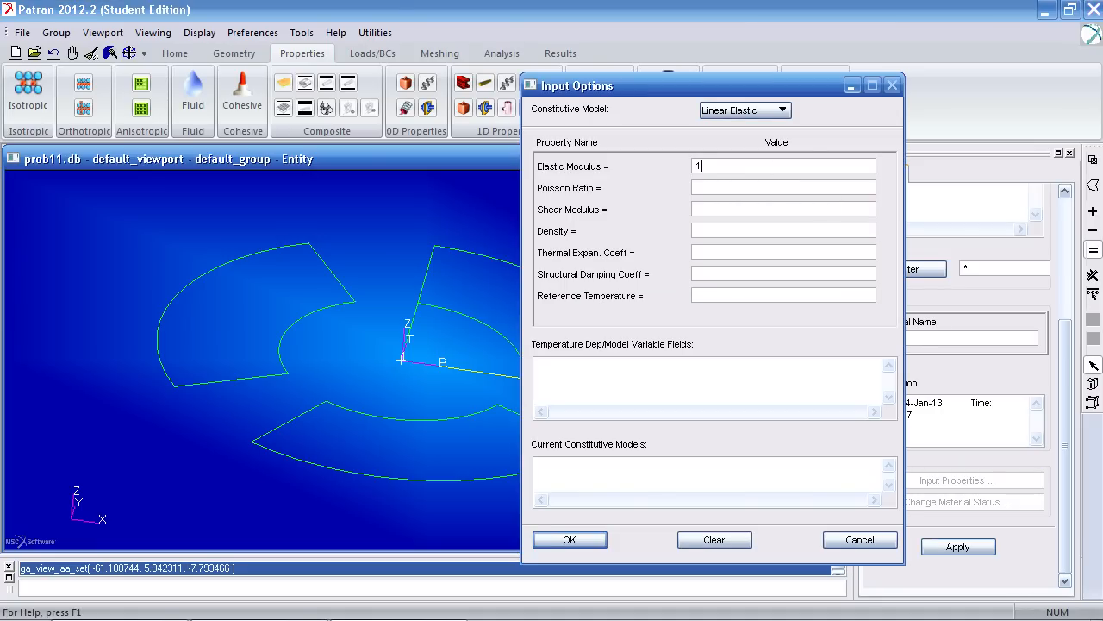
type("e7")
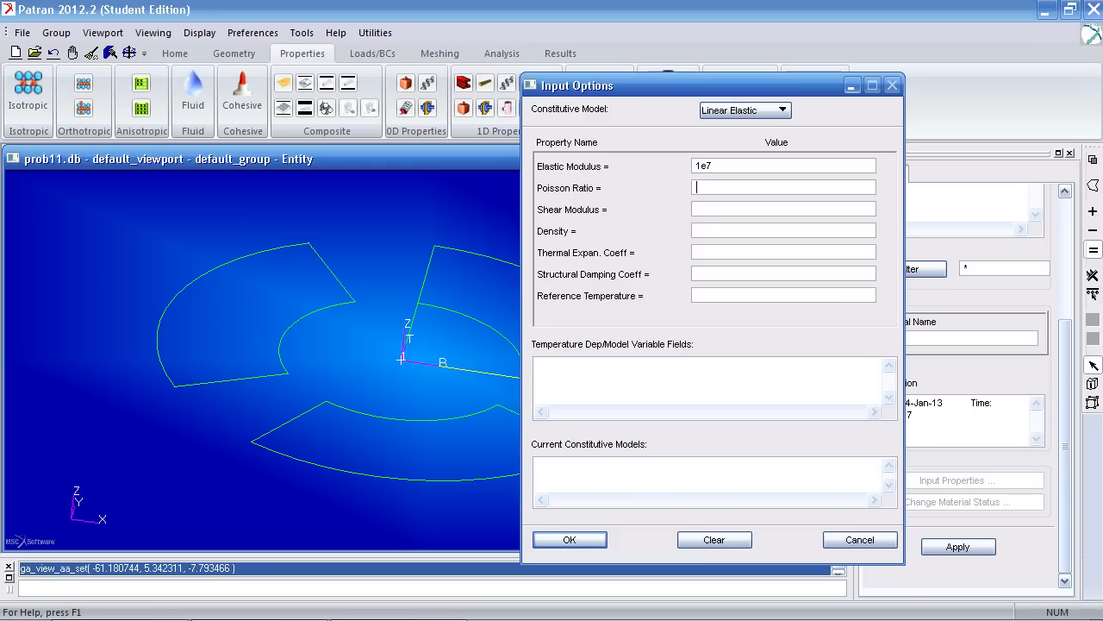
type(".22")
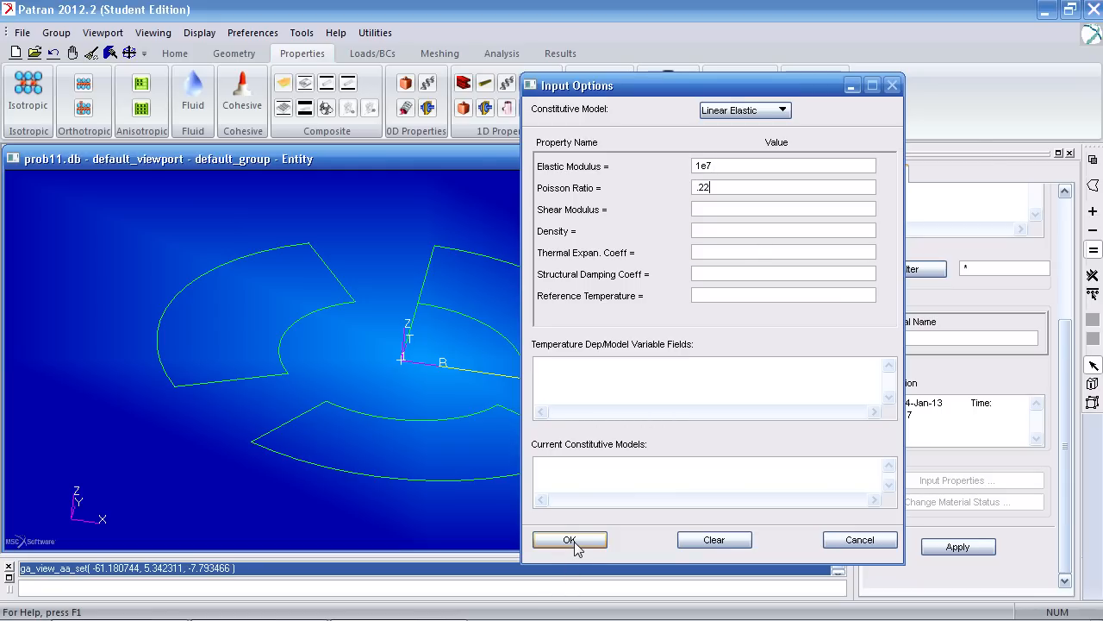
left_click(569, 540)
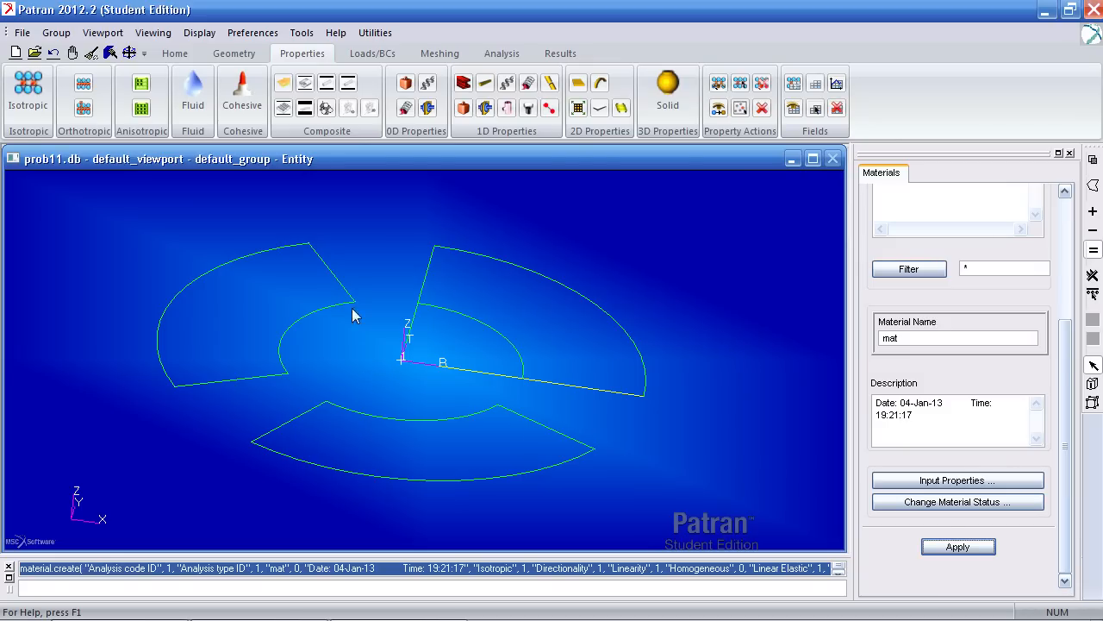
mouse_move(597, 145)
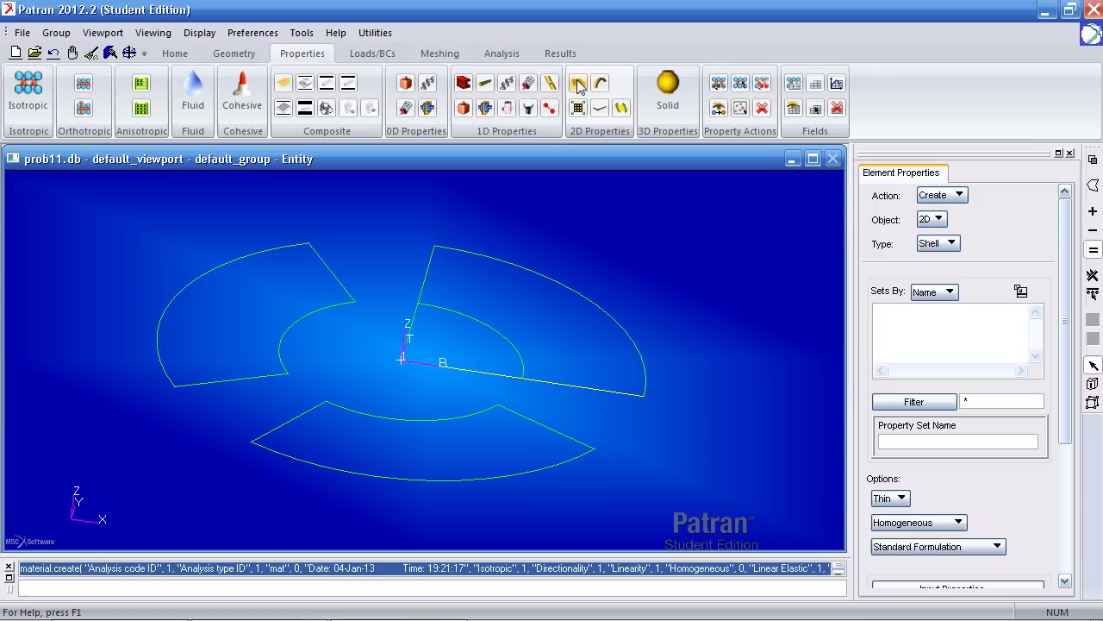
- Create the thin plate property set 'prop' with value 0.25, applied to all plate surfaces
scroll("down", 3)
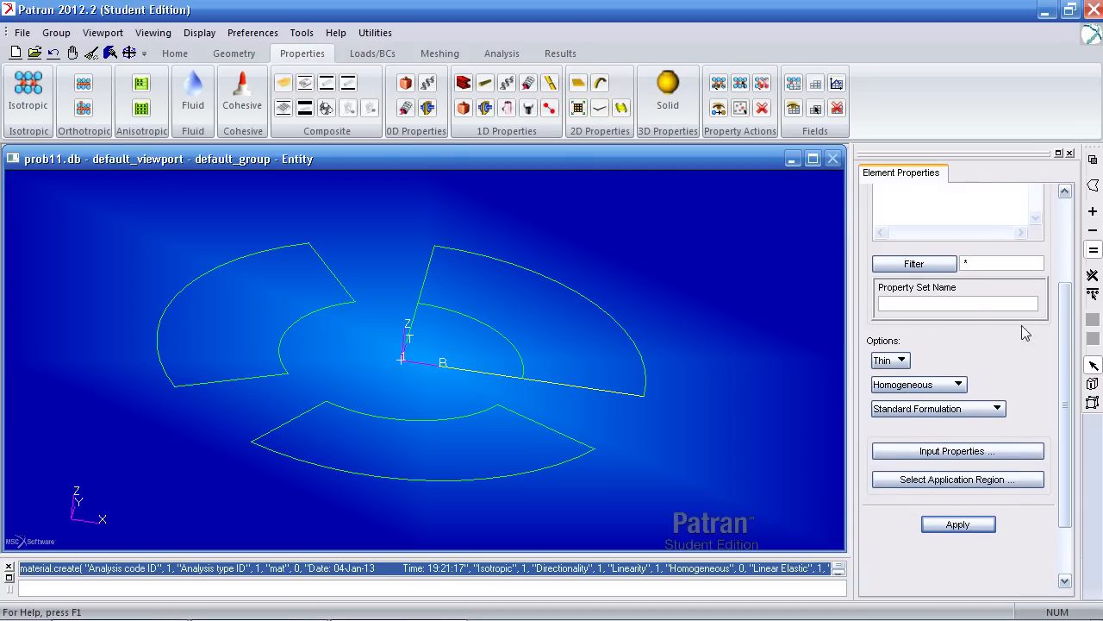
type("p")
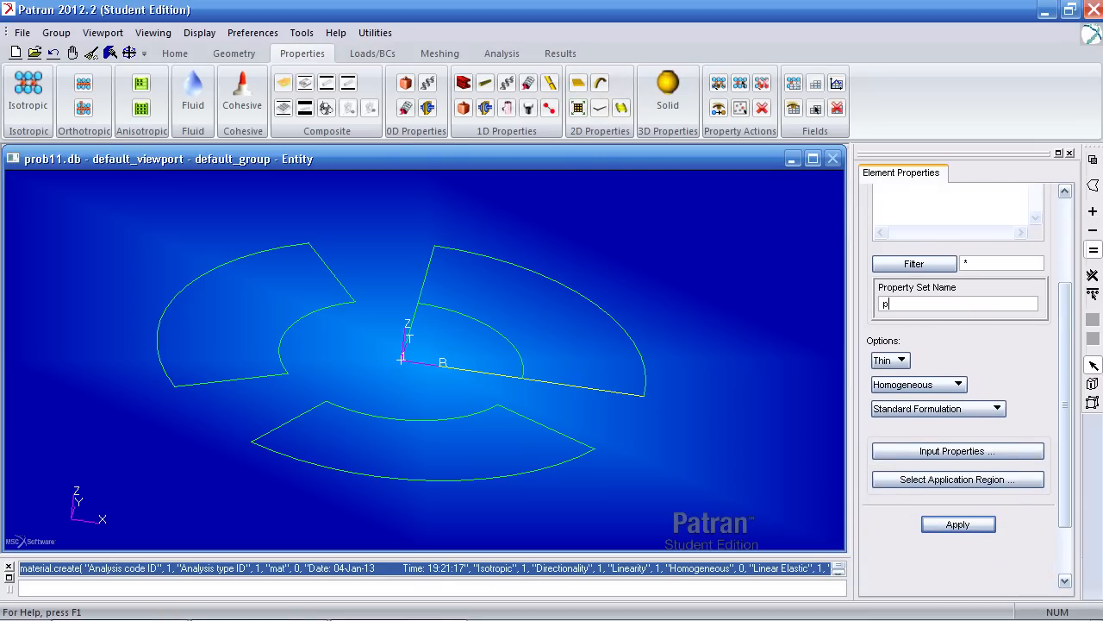
type("rop")
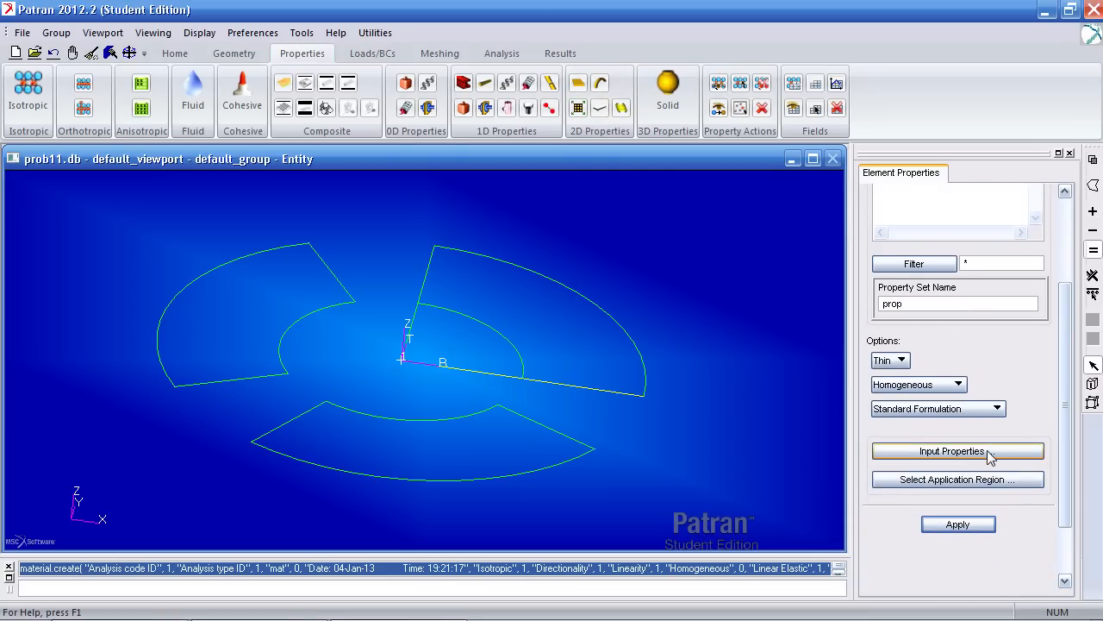
left_click(957, 451)
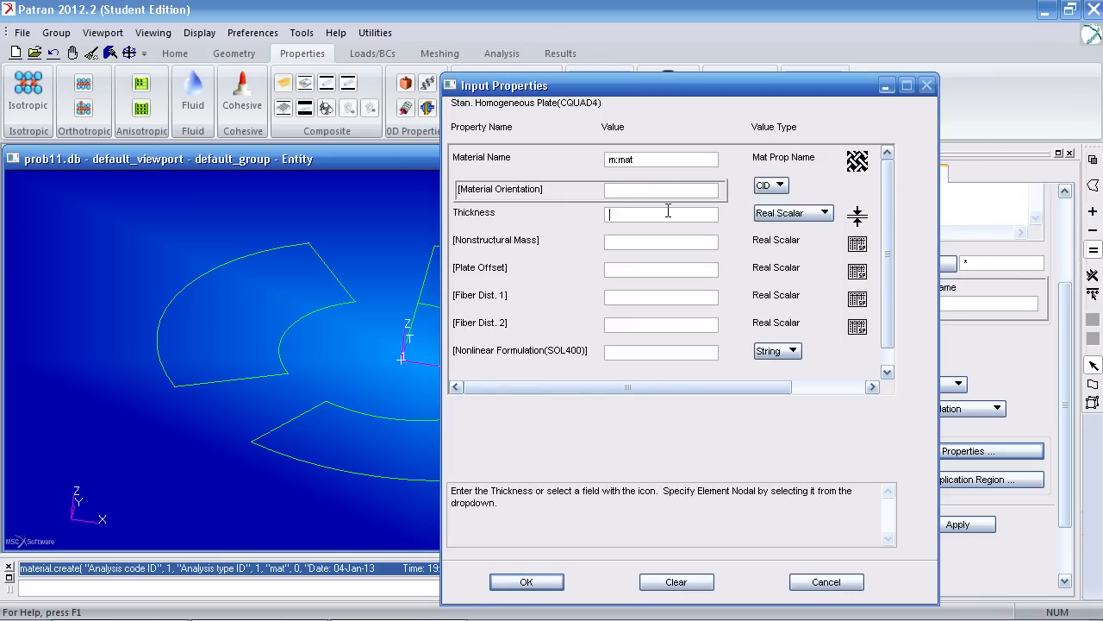
type(".25")
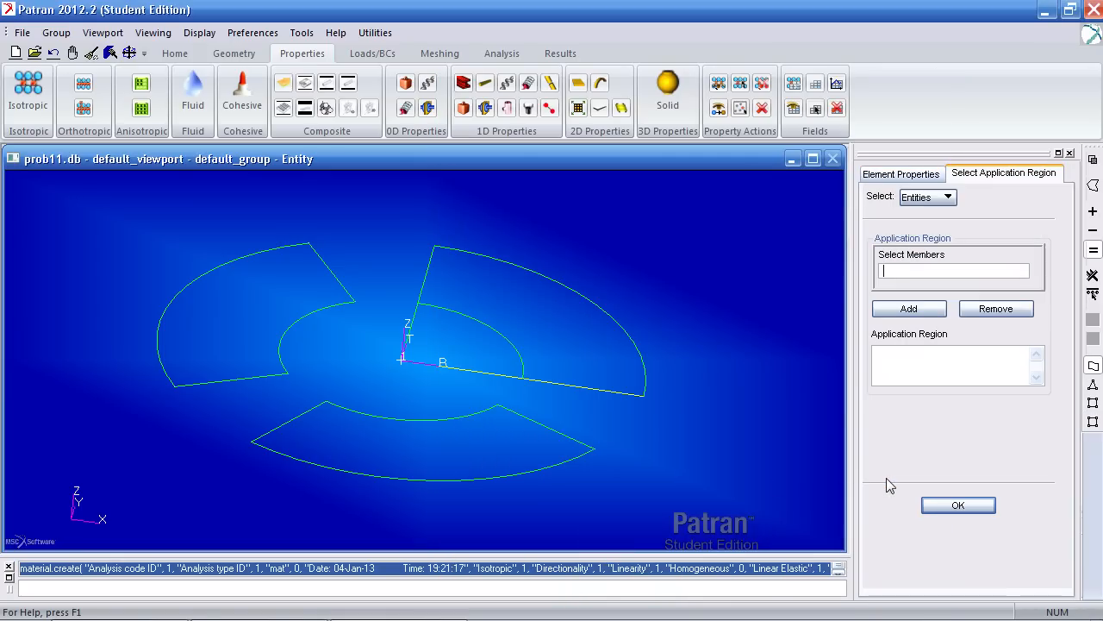
mouse_move(1091, 375)
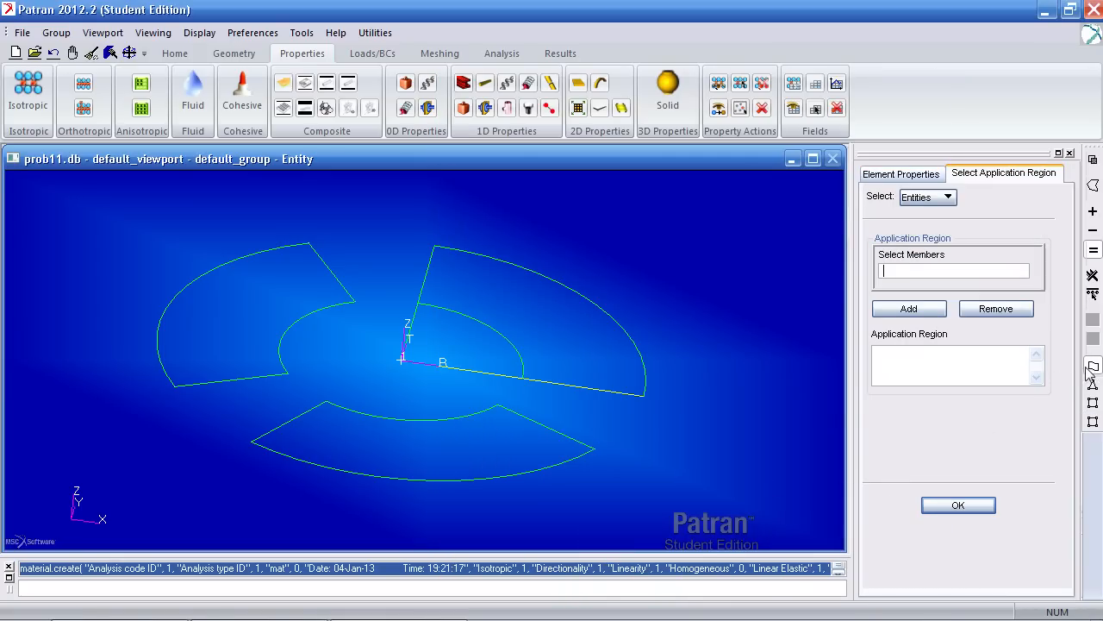
mouse_move(623, 472)
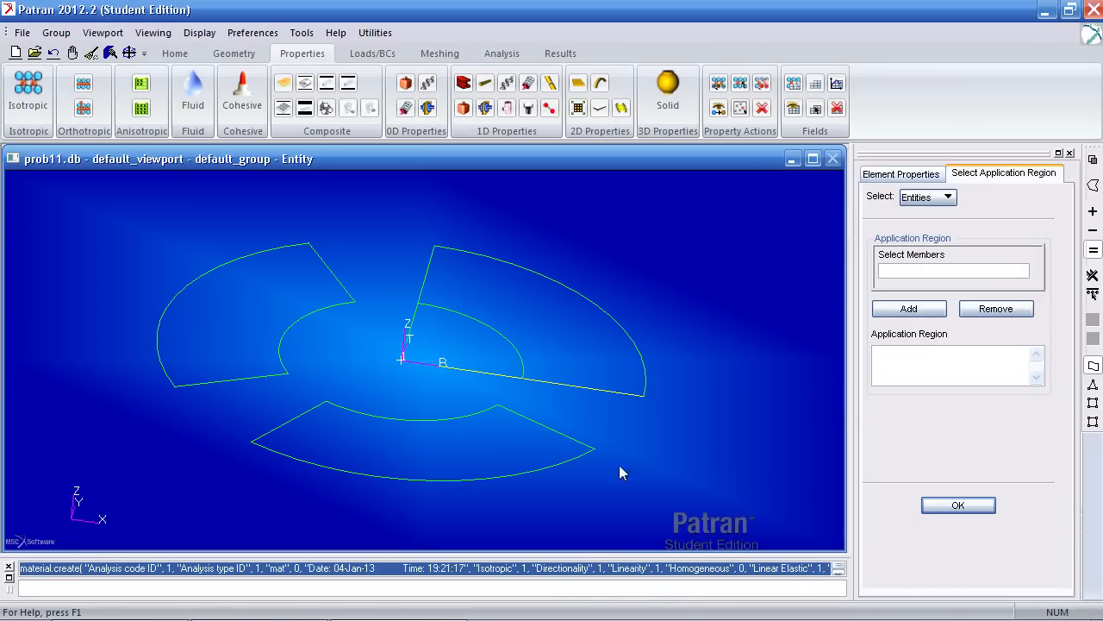
left_click(439, 362)
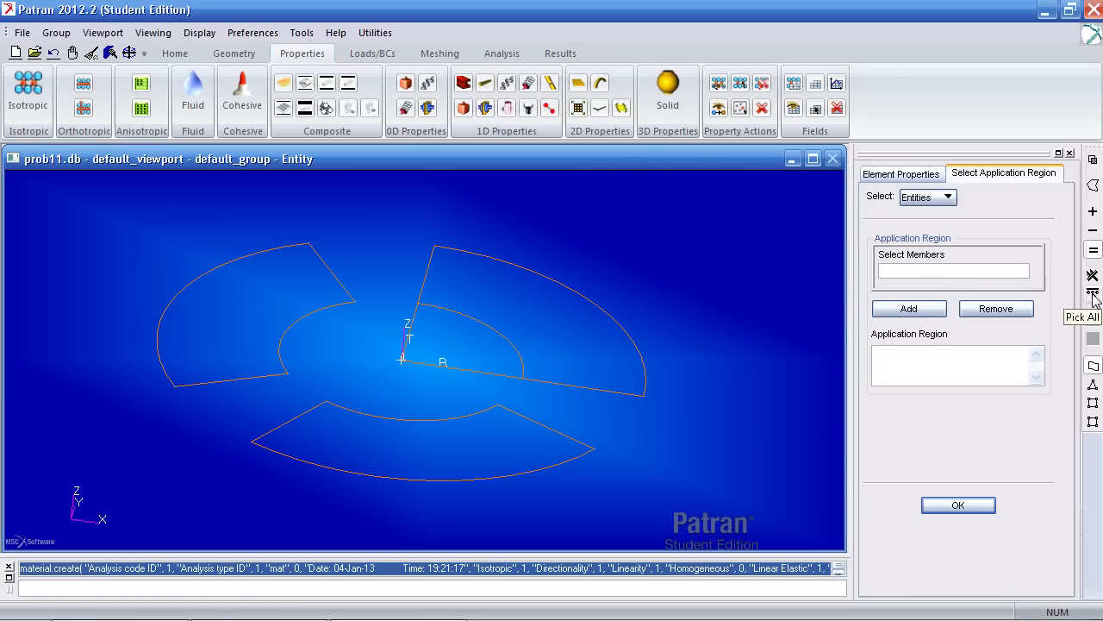
left_click(1083, 297)
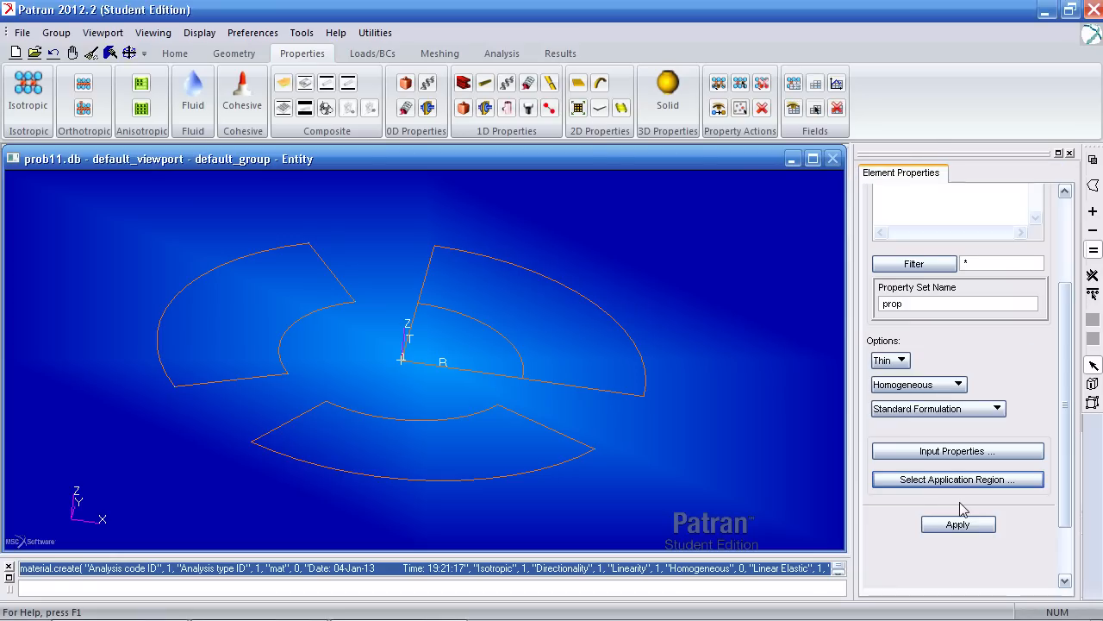
left_click(958, 524)
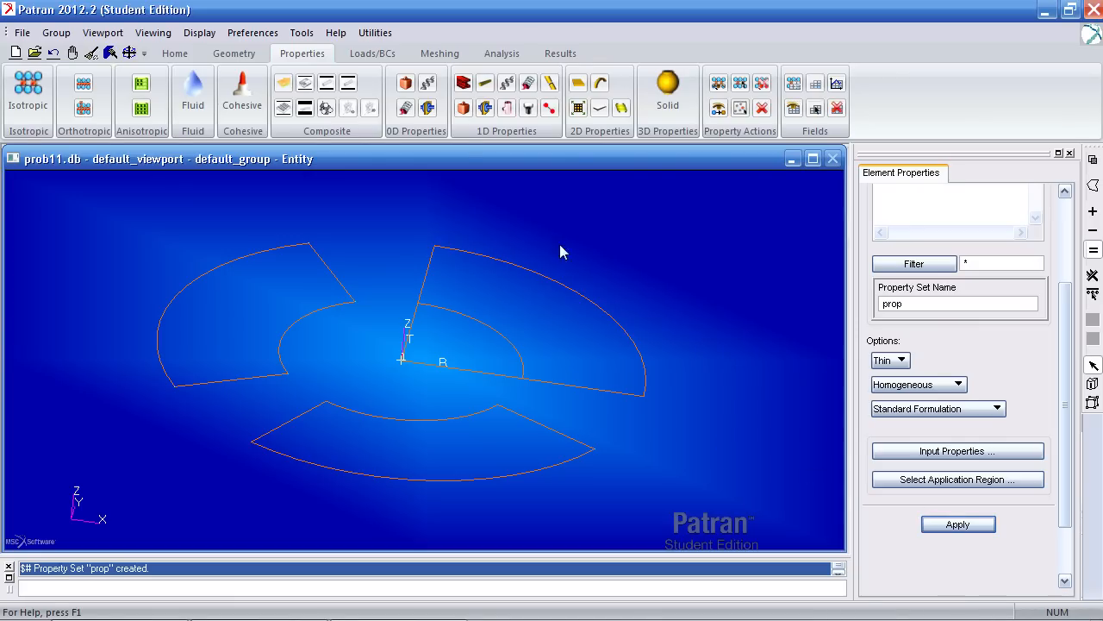
mouse_move(372, 53)
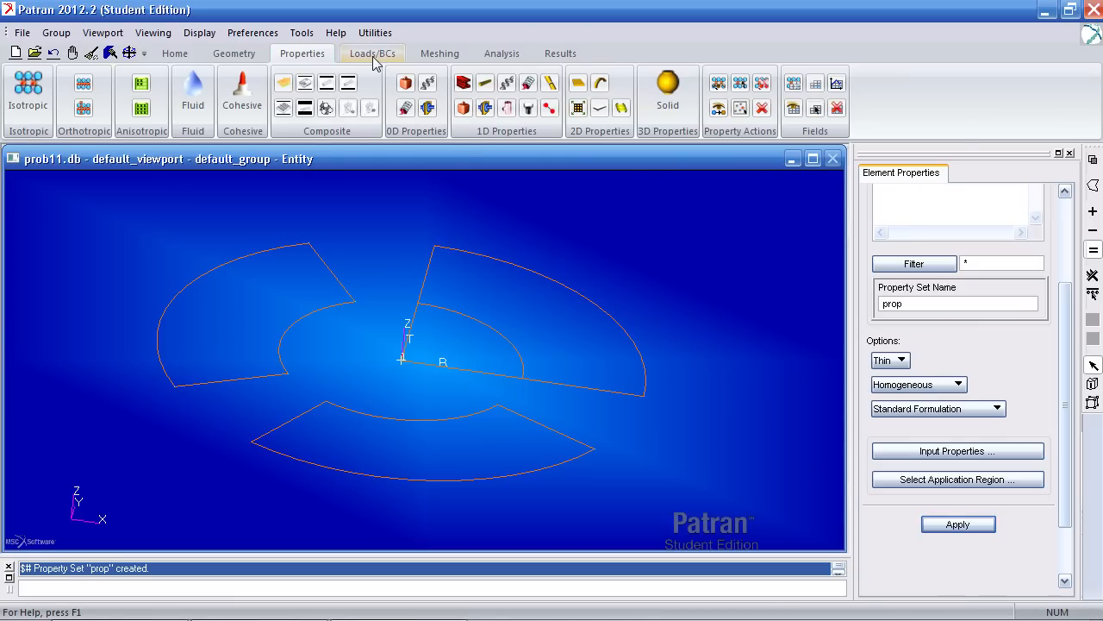
- Name a displacement set 'edge_constraint' with zero translations
left_click(373, 53)
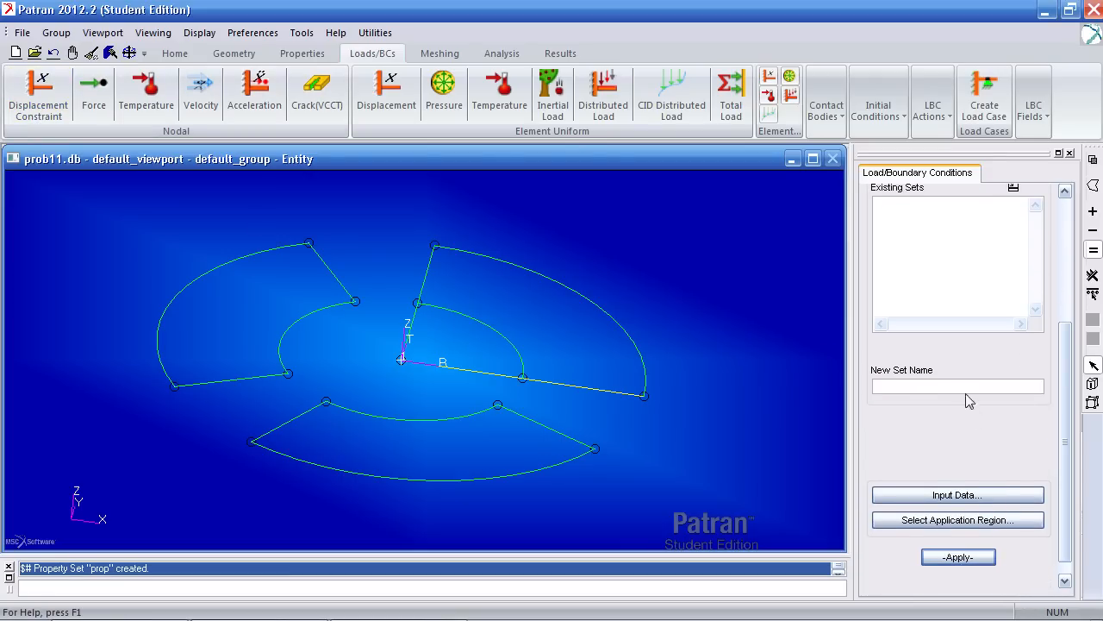
type("edge")
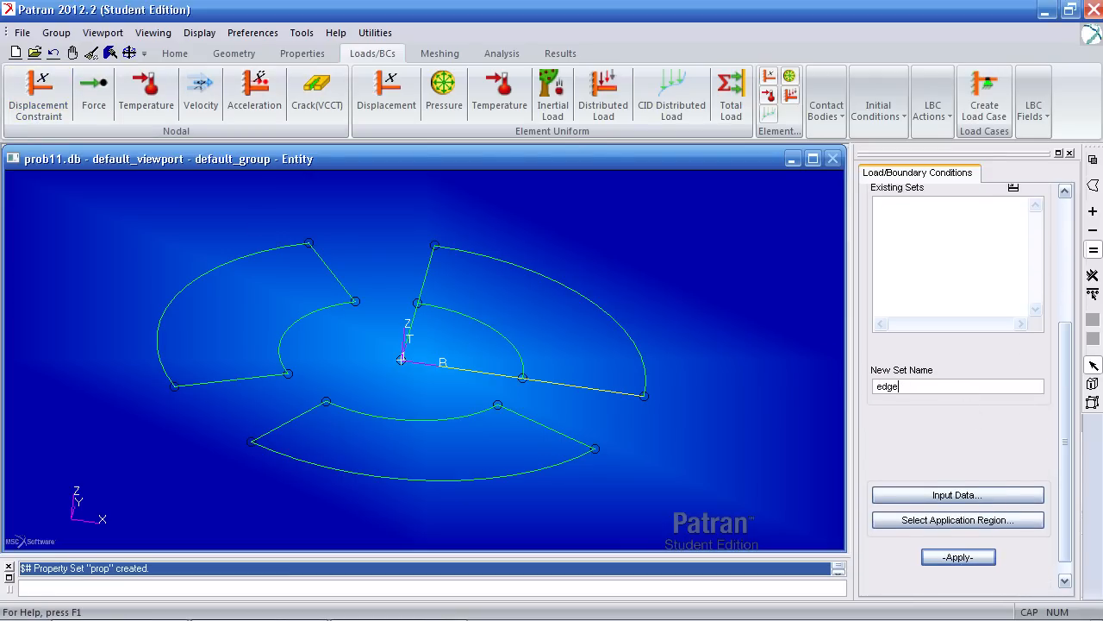
type("_conjst")
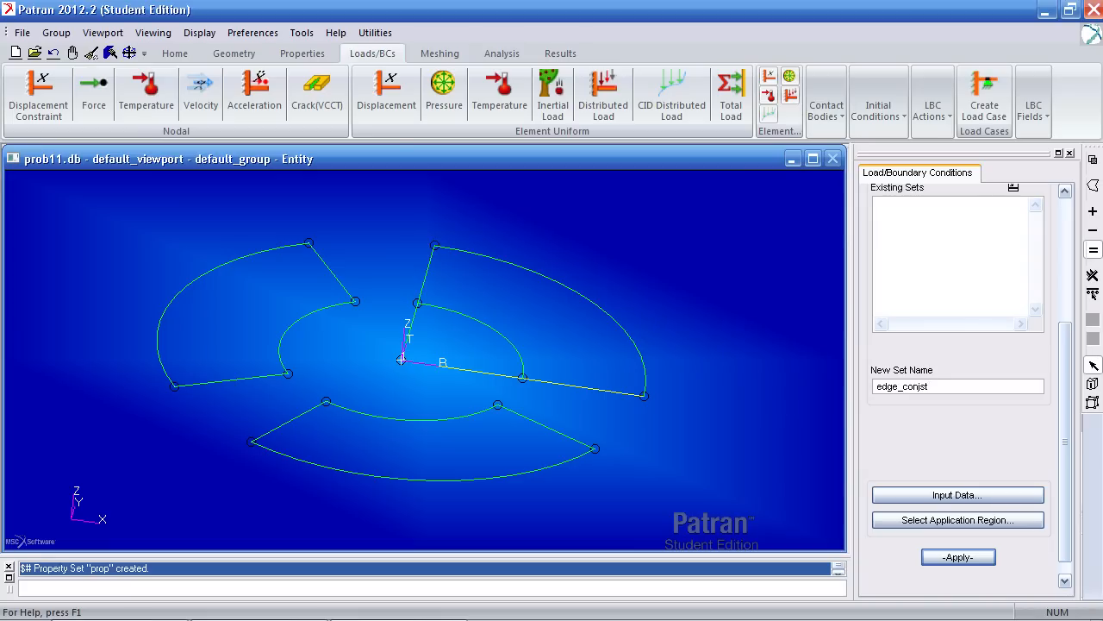
type("edge_constraint")
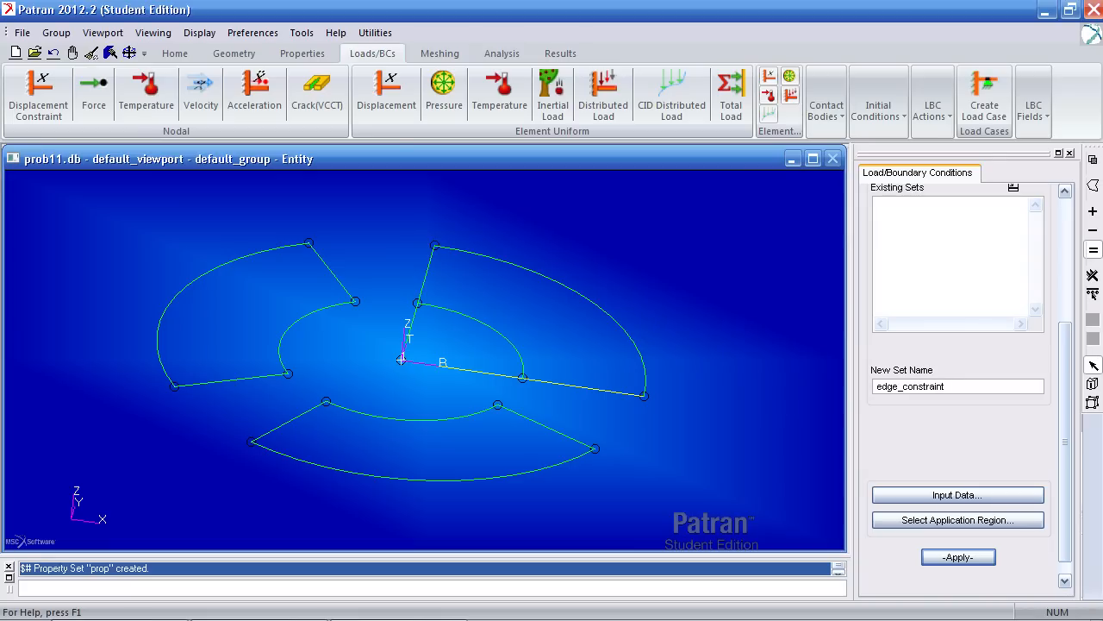
left_click(956, 494)
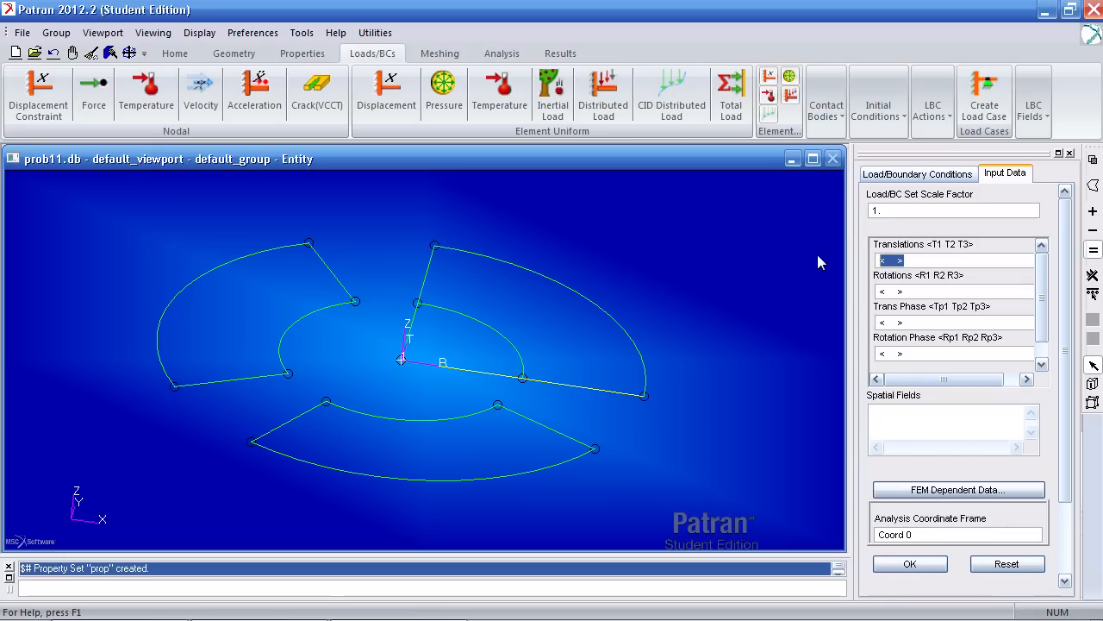
type("0 0")
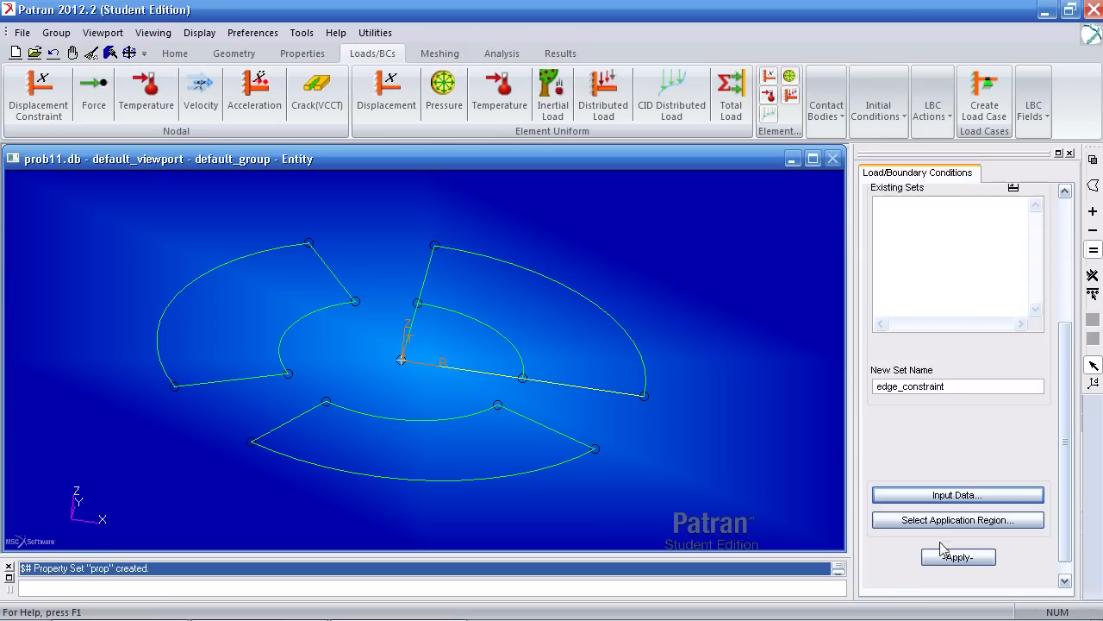
- Apply edge_constraint to the plate's outer curved edges
left_click(958, 519)
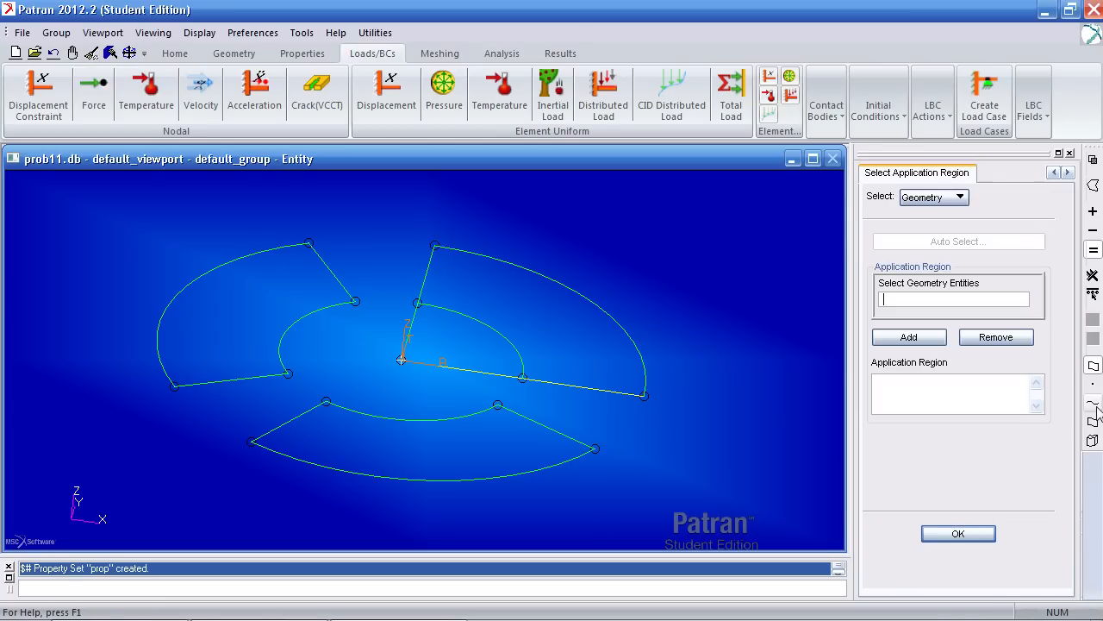
mouse_move(1095, 412)
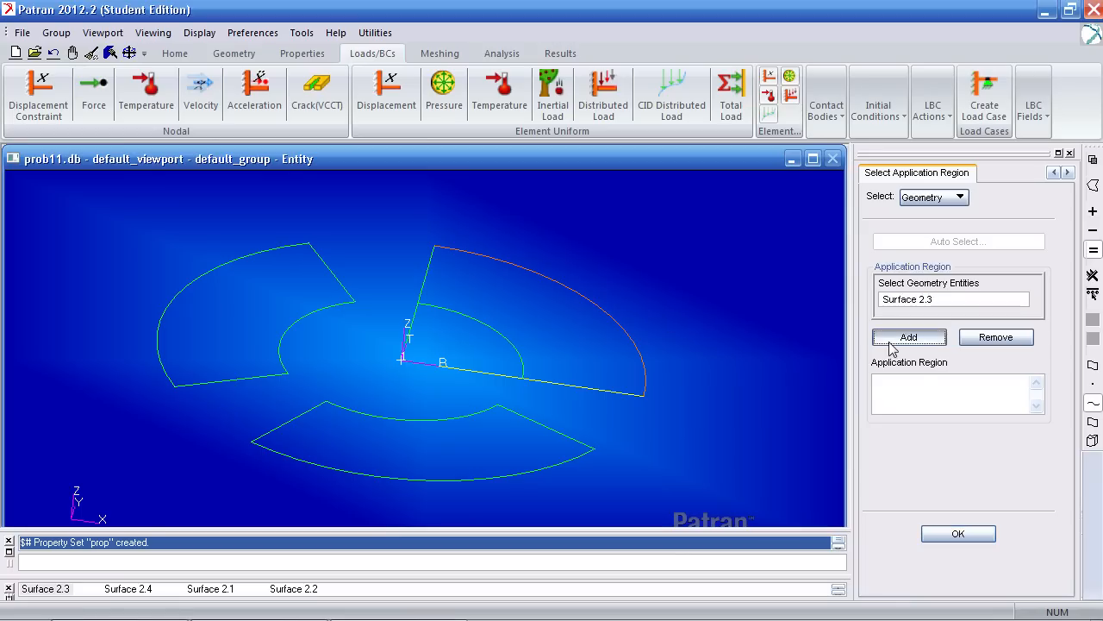
left_click(909, 337)
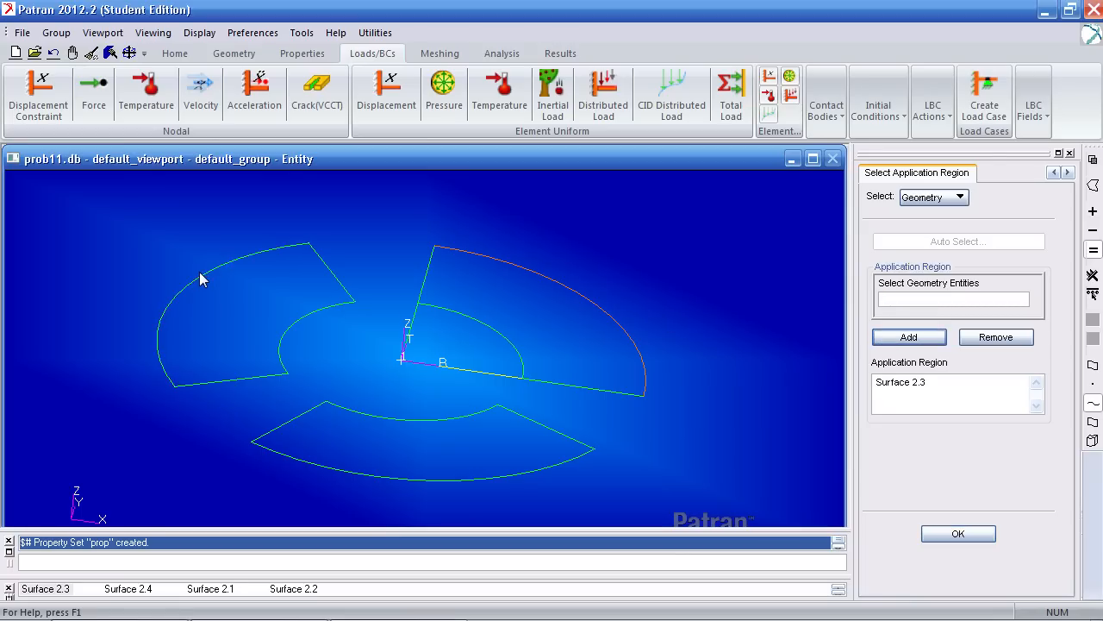
left_click(326, 466)
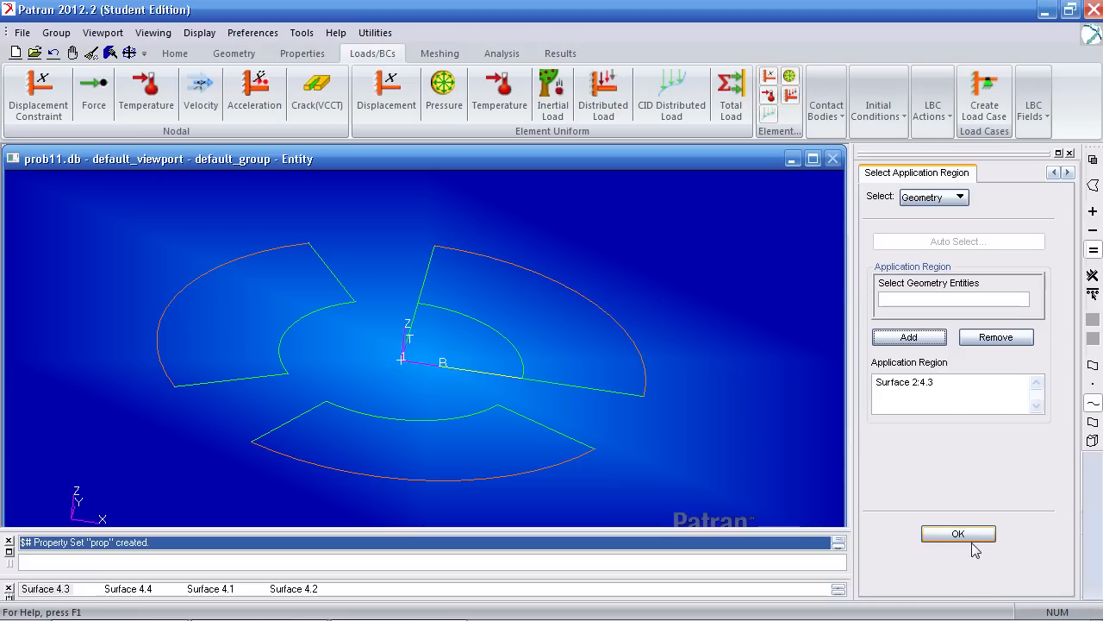
left_click(957, 533)
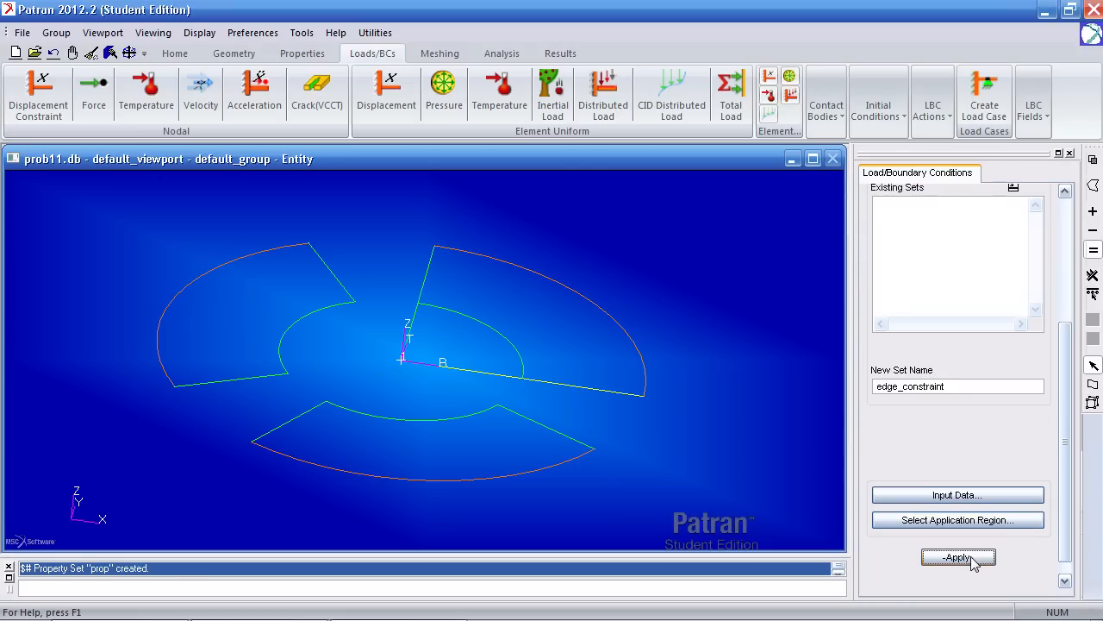
left_click(958, 557)
type("sym")
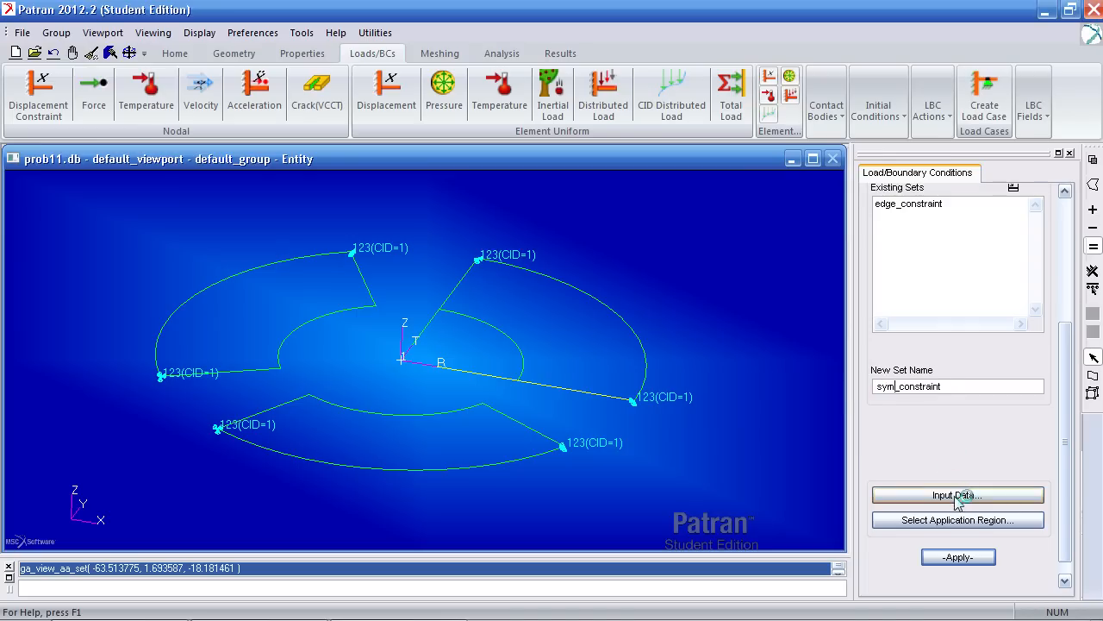
- Enter zero symmetry displacement values and apply sym_constraint to the plate's straight radial edges
left_click(957, 494)
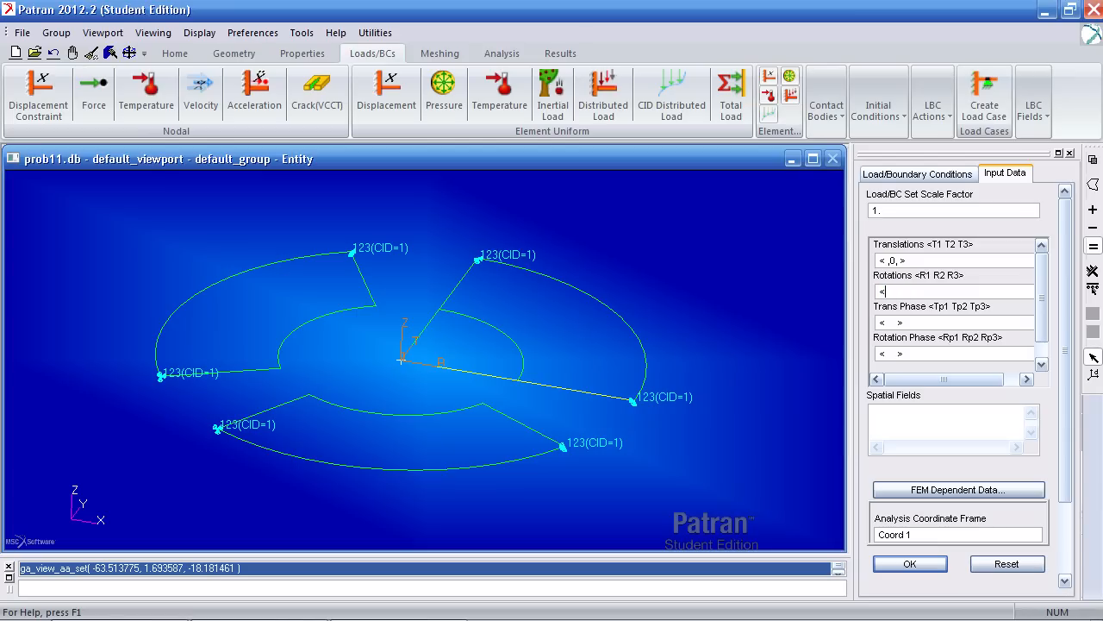
type("0,")
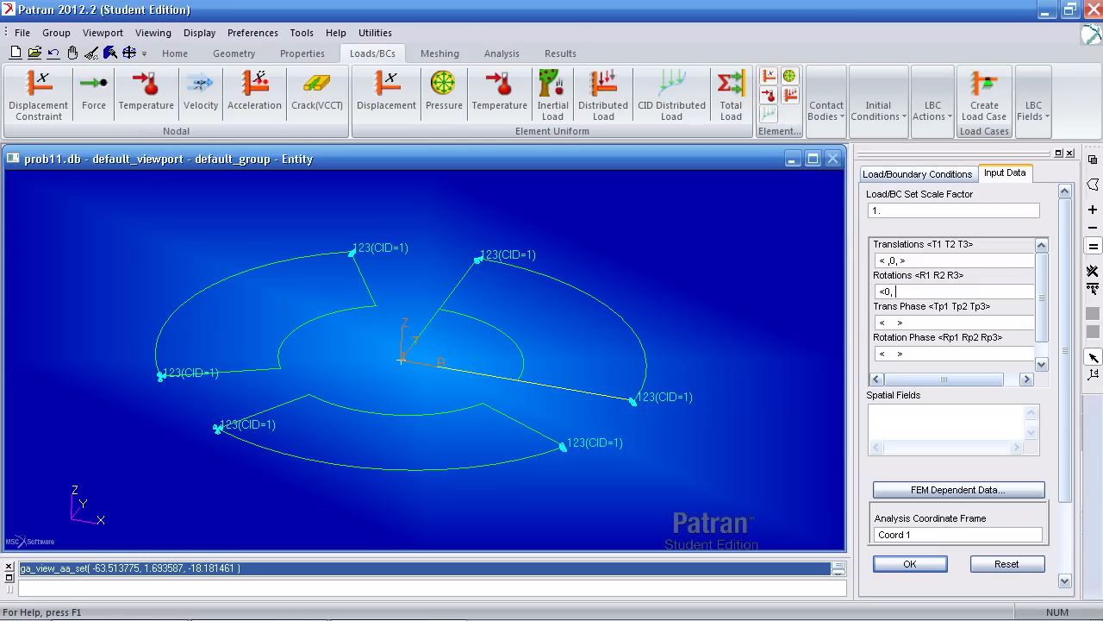
type(",")
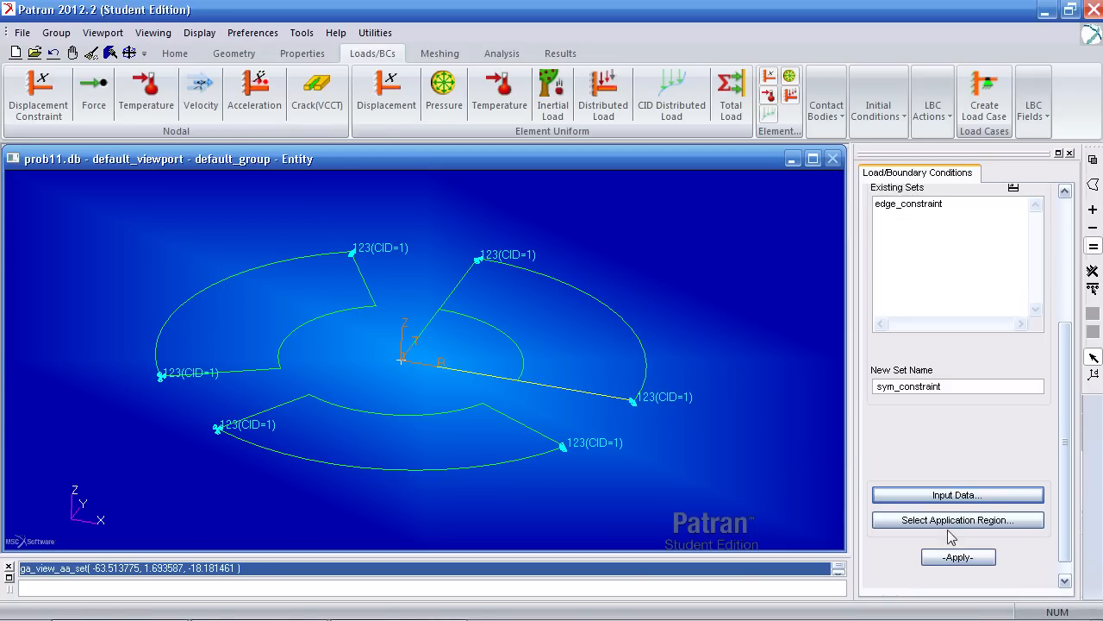
left_click(958, 520)
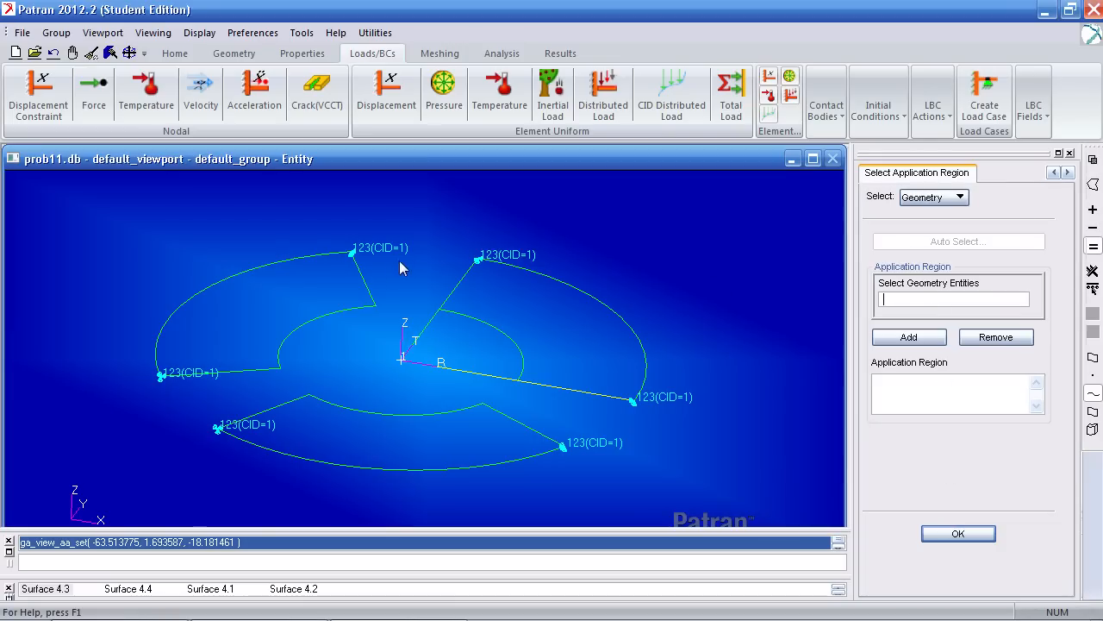
left_click(203, 375)
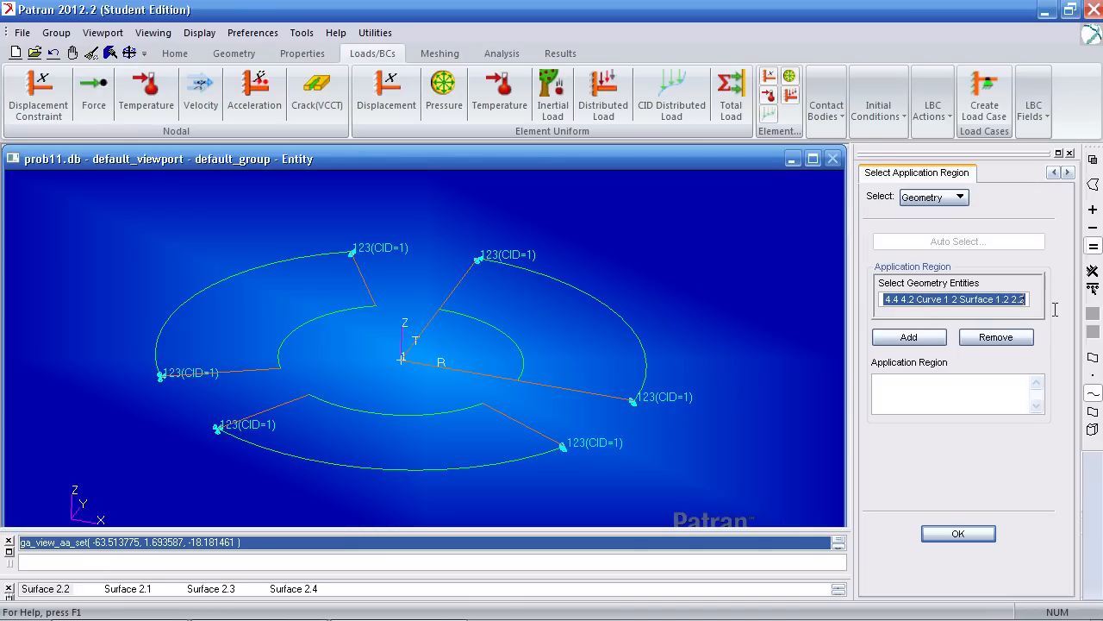
left_click(909, 336)
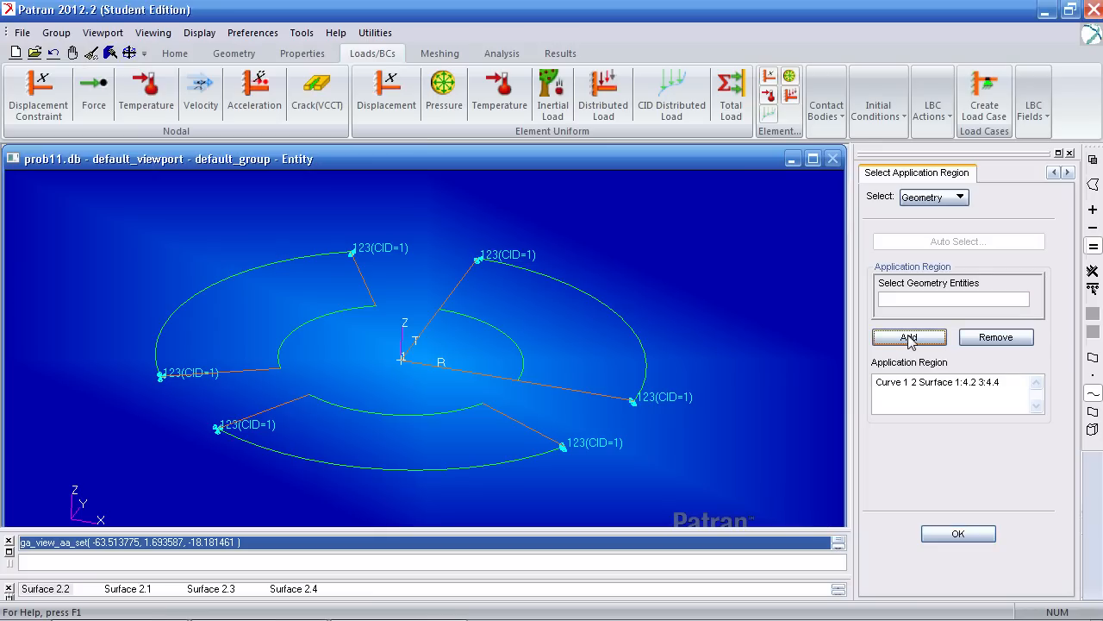
left_click(958, 532)
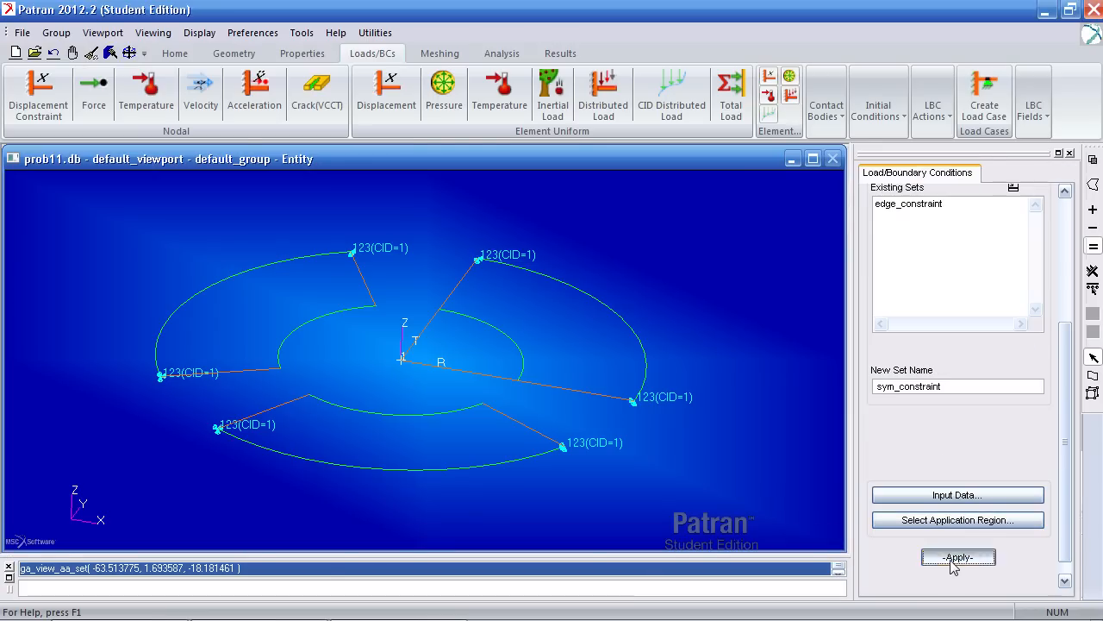
left_click(958, 557)
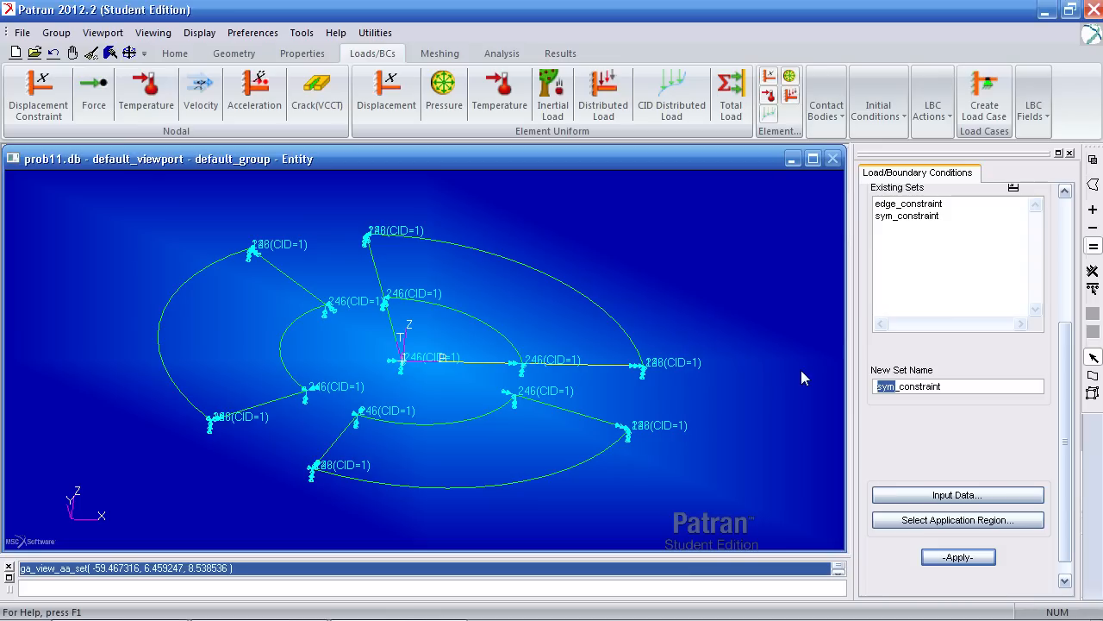
- Enter zero displacements (0,0,0) for point_constraint and confirm its application region
left_click(957, 494)
type("<")
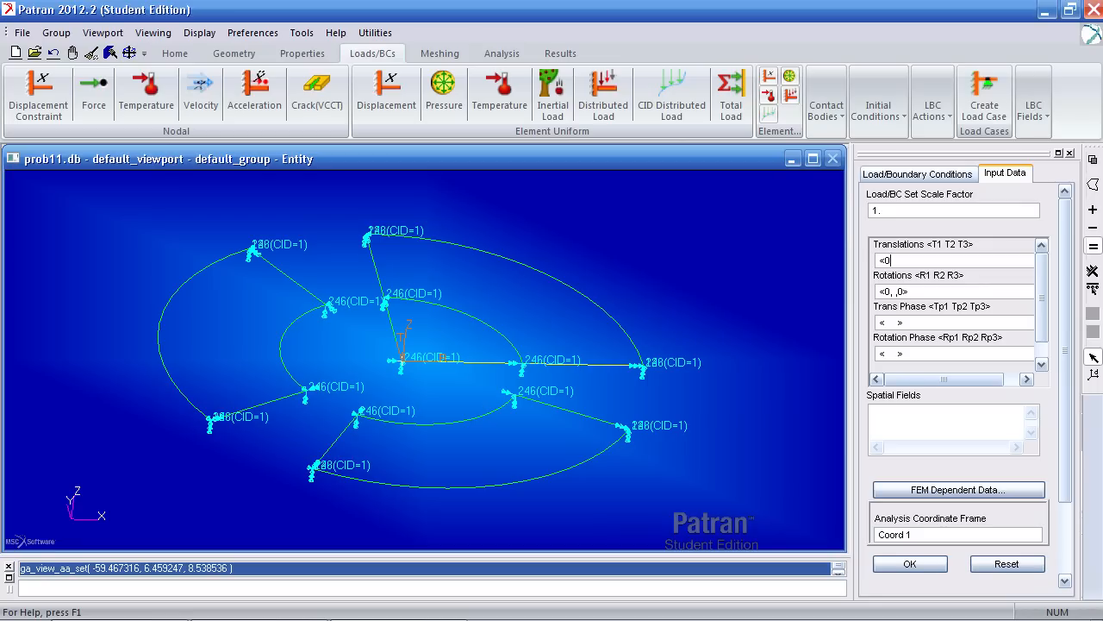
type("0,0, >")
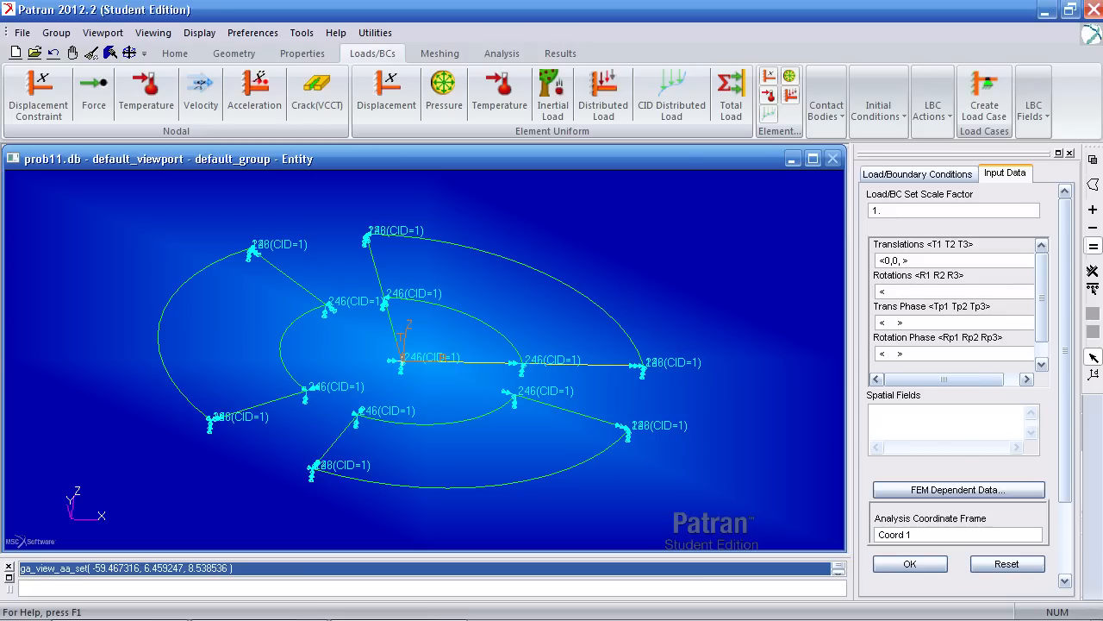
type("0")
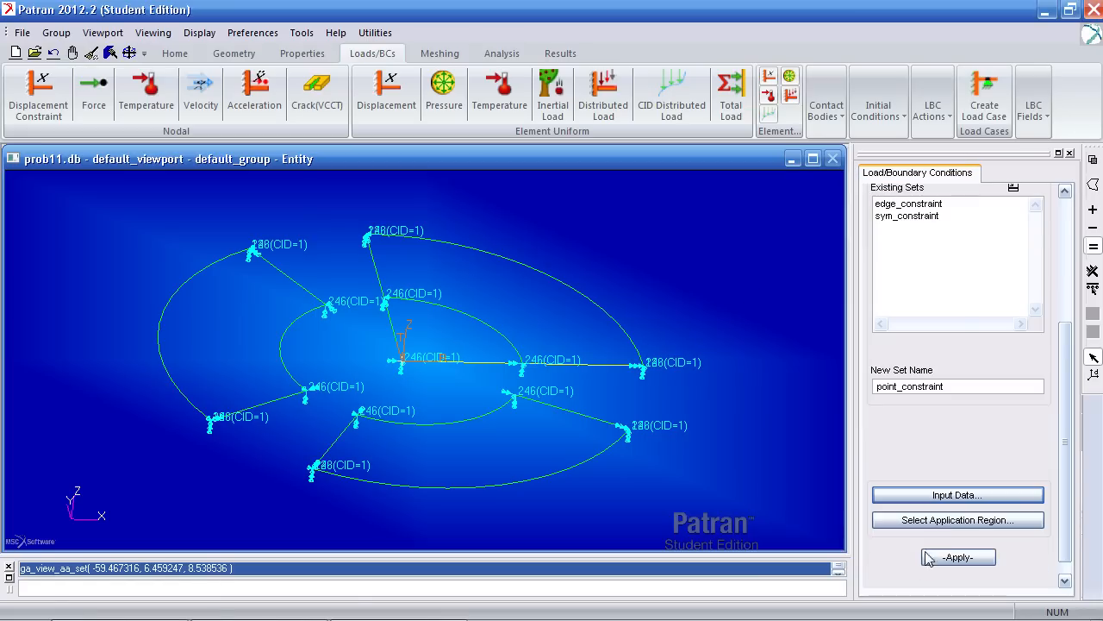
left_click(958, 519)
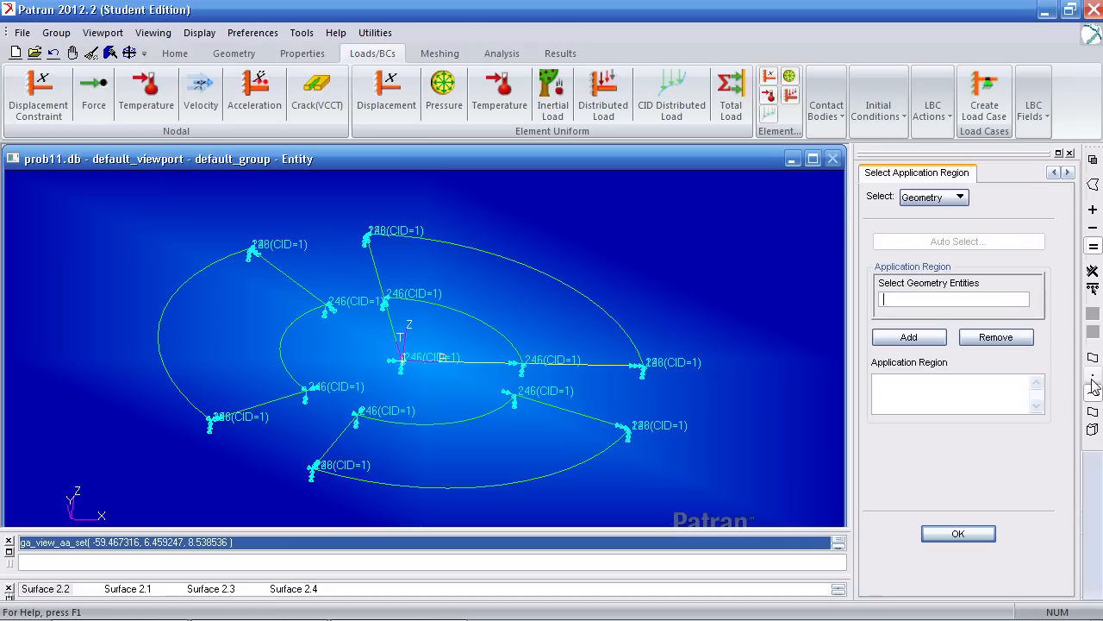
mouse_move(1093, 386)
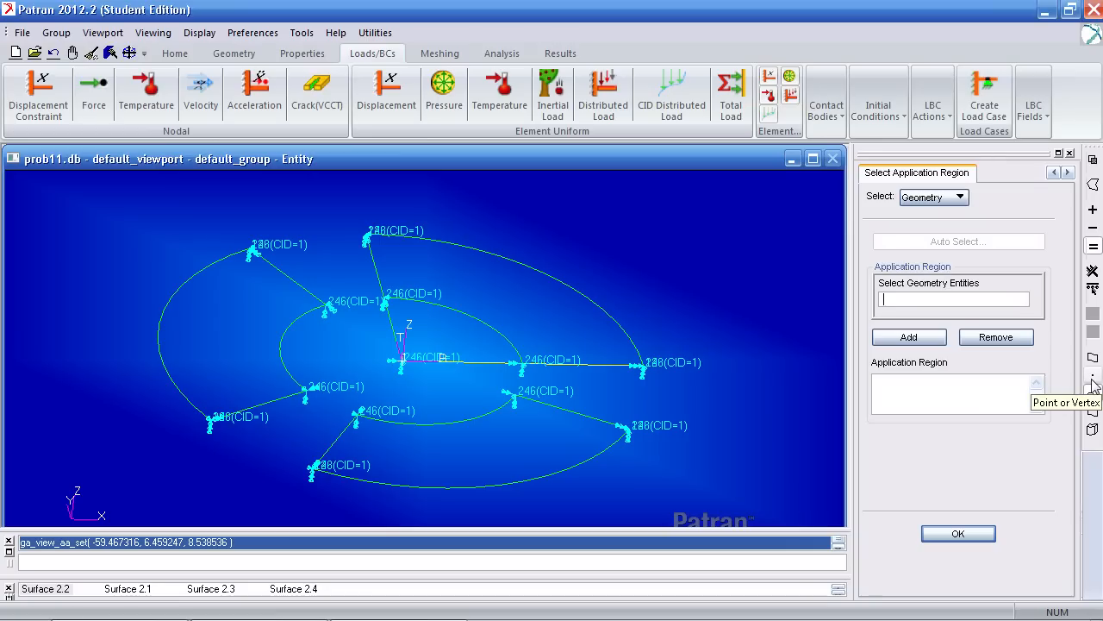
mouse_move(405, 369)
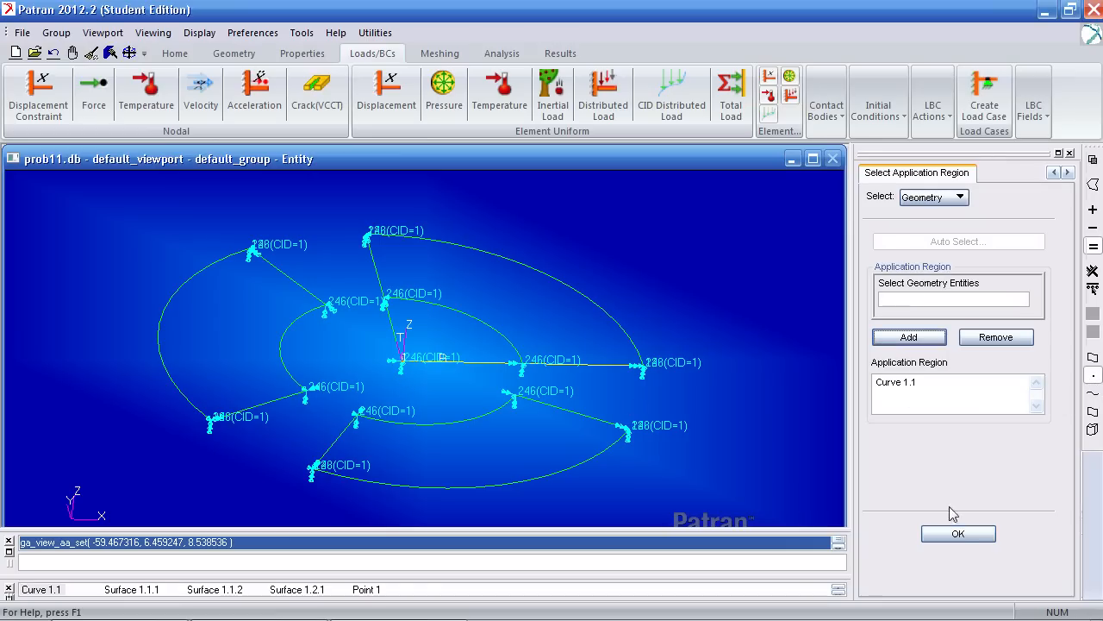
left_click(957, 532)
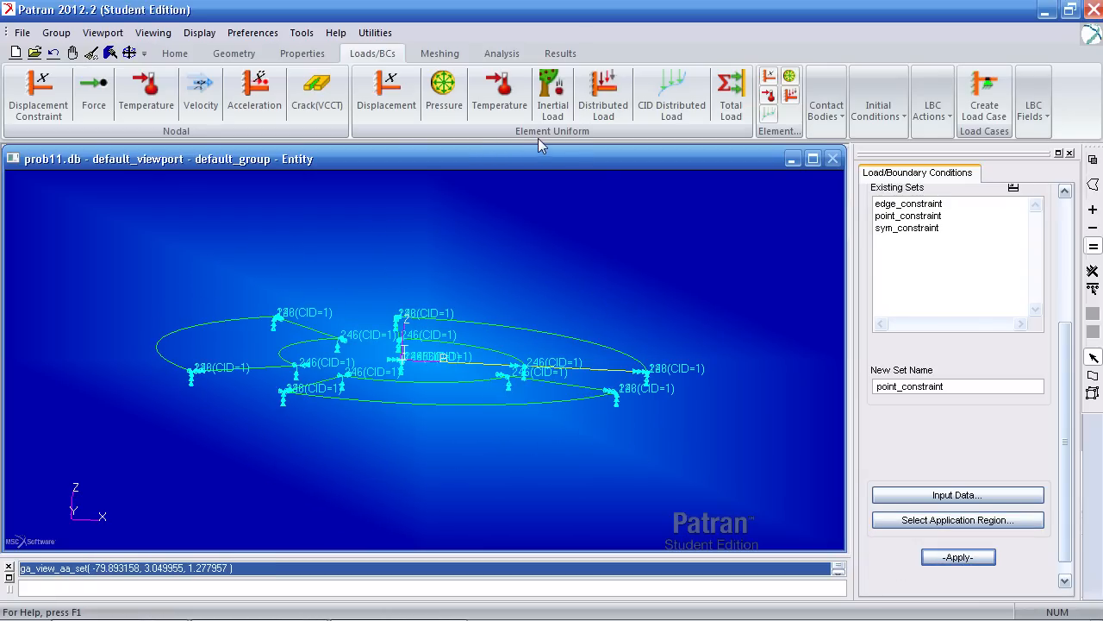
mouse_move(472, 145)
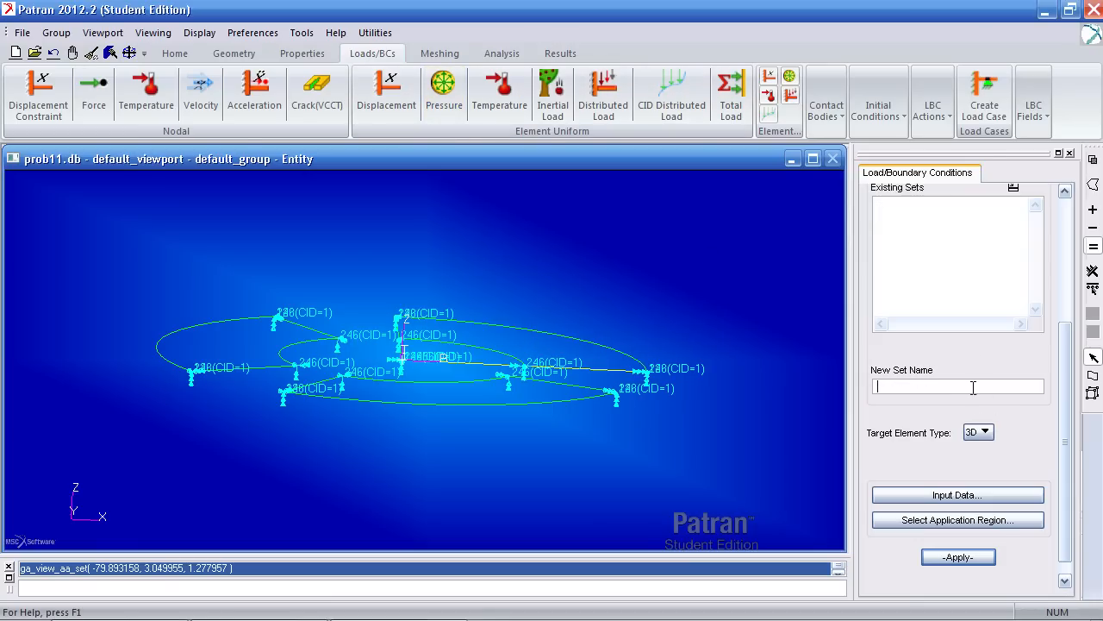
- Name the load set 'pressure' with 2D target elements and top-surface pressure 50
type("pressure")
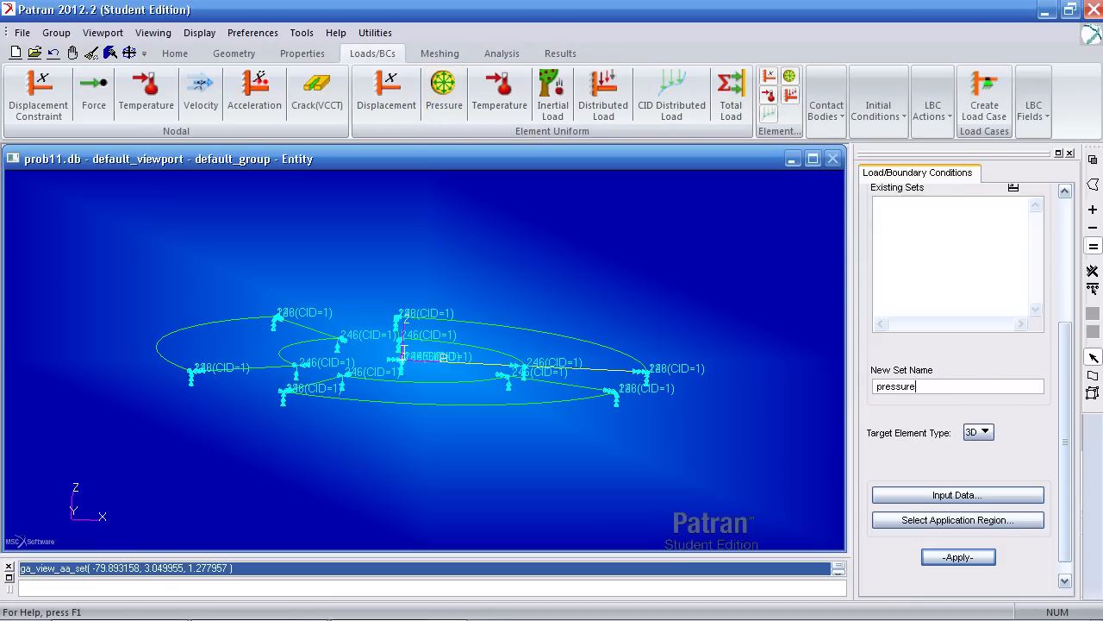
left_click(990, 432)
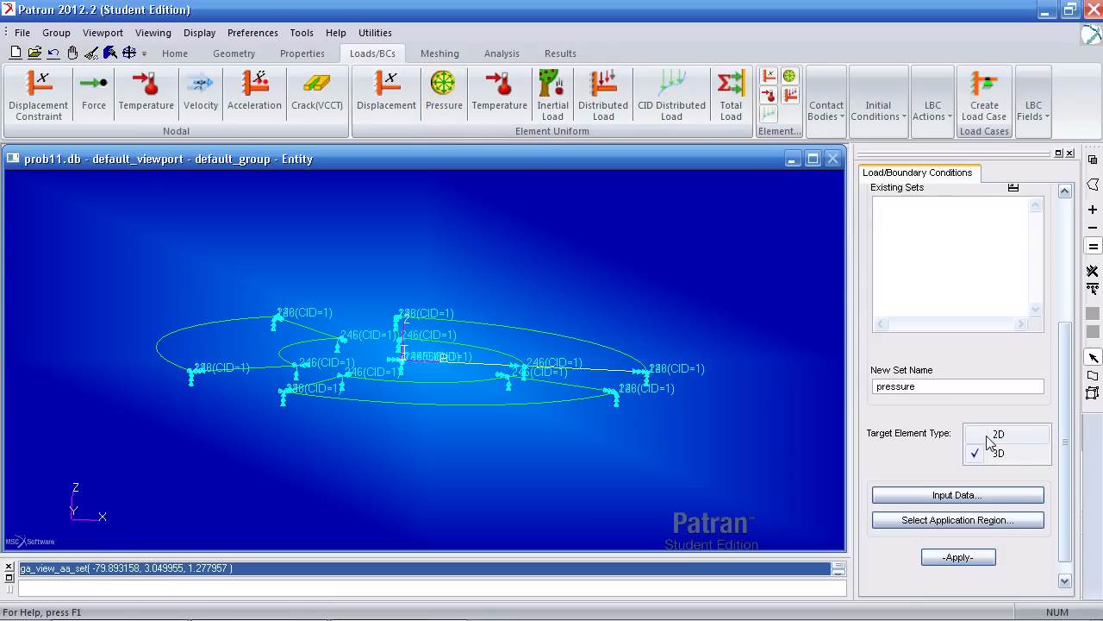
left_click(957, 494)
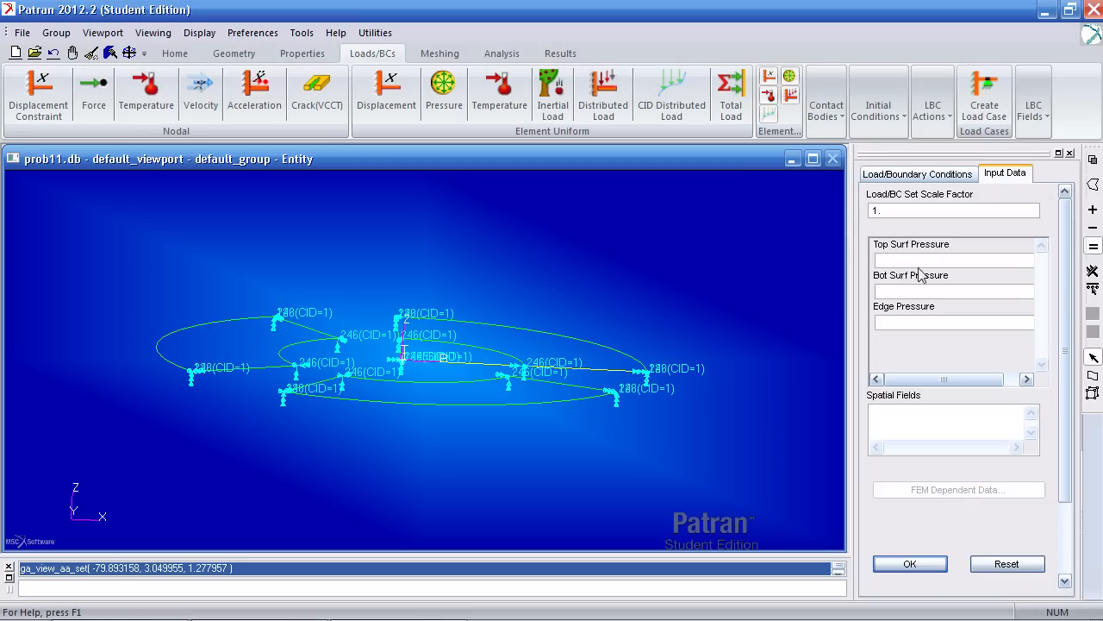
type("50")
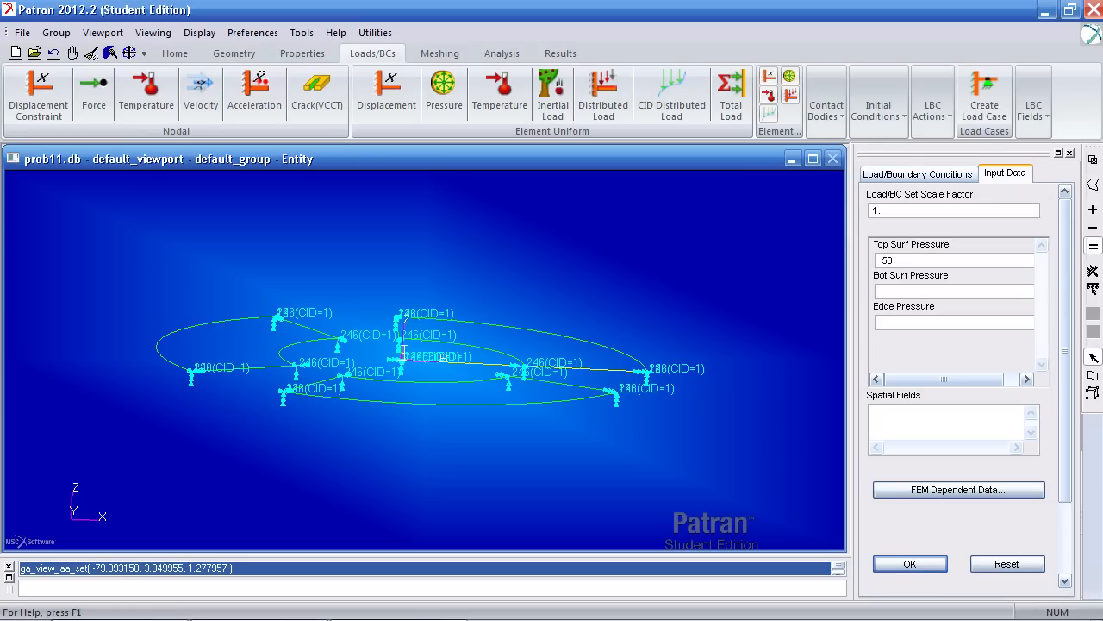
left_click(918, 173)
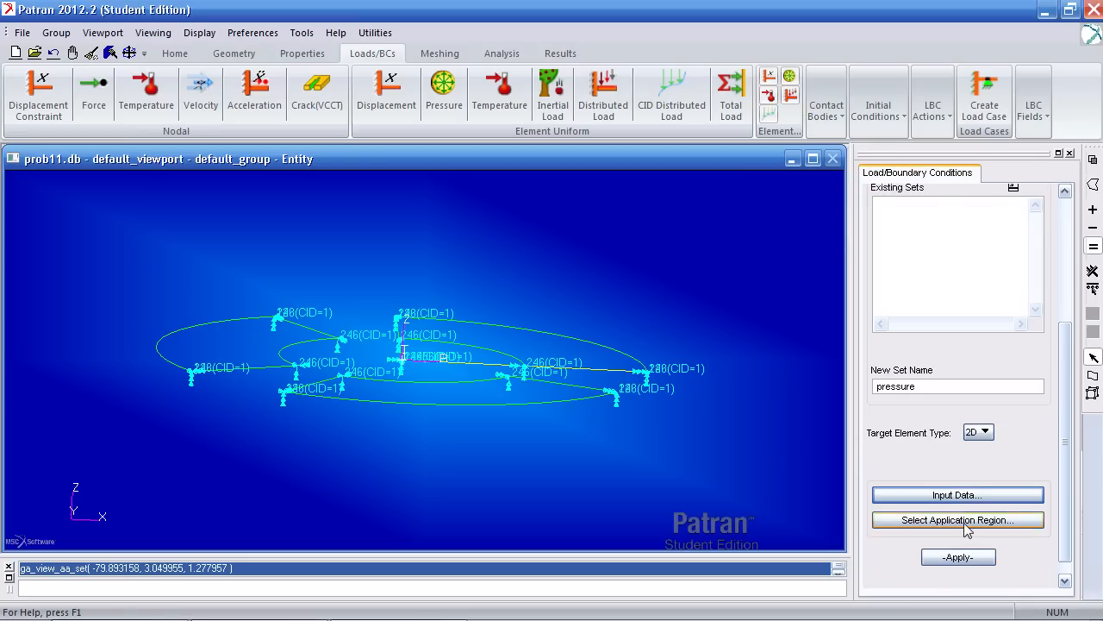
- Apply the pressure load to surfaces 2 and 1
left_click(957, 519)
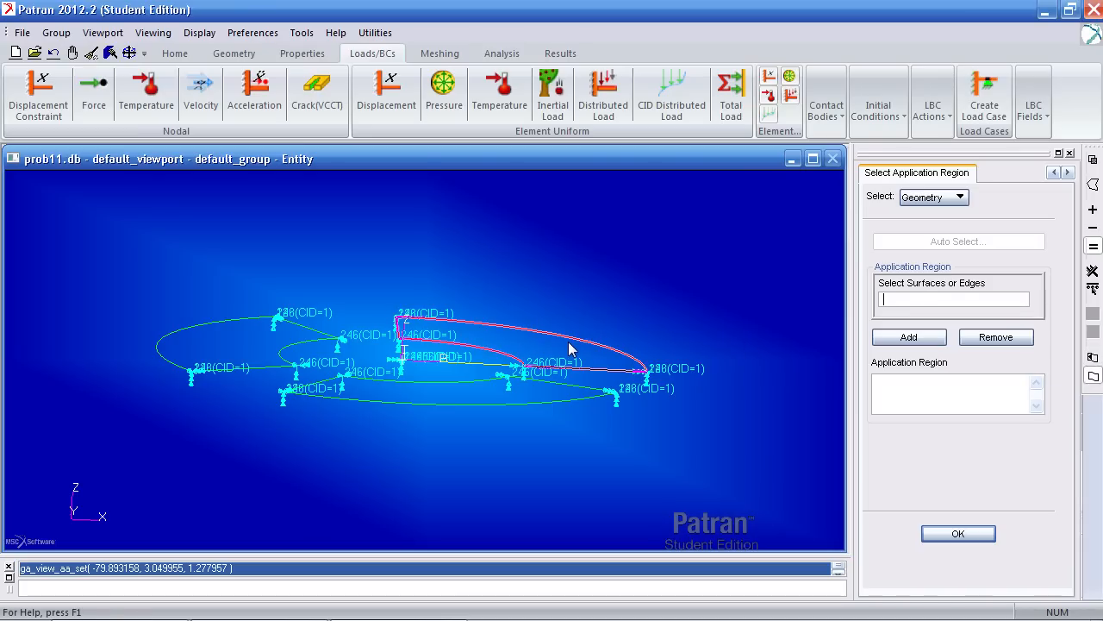
left_click(909, 336)
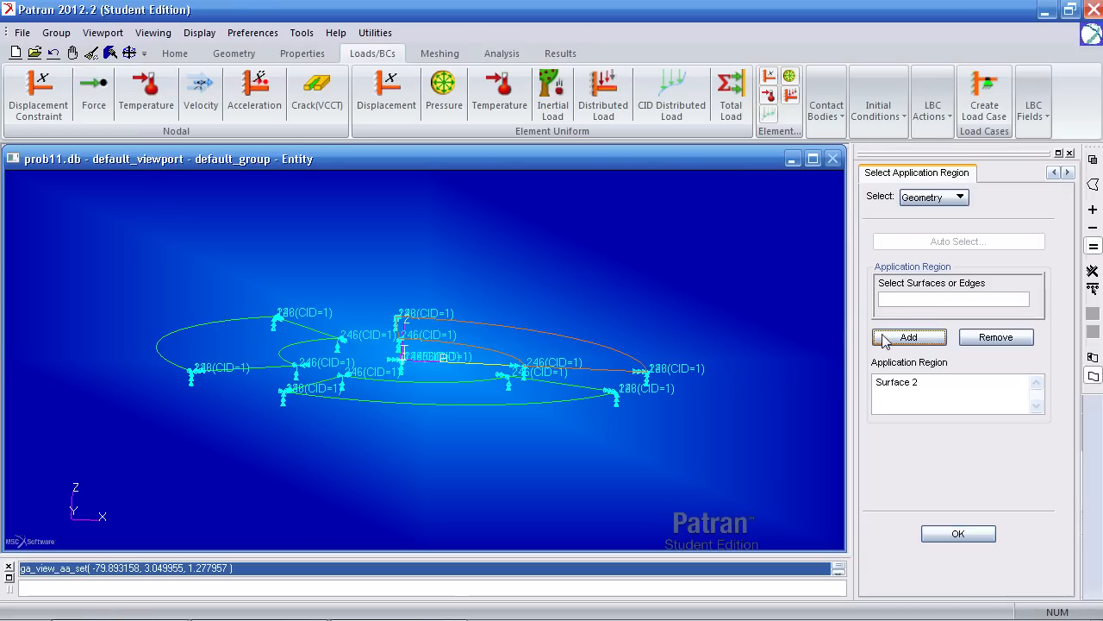
left_click(908, 336)
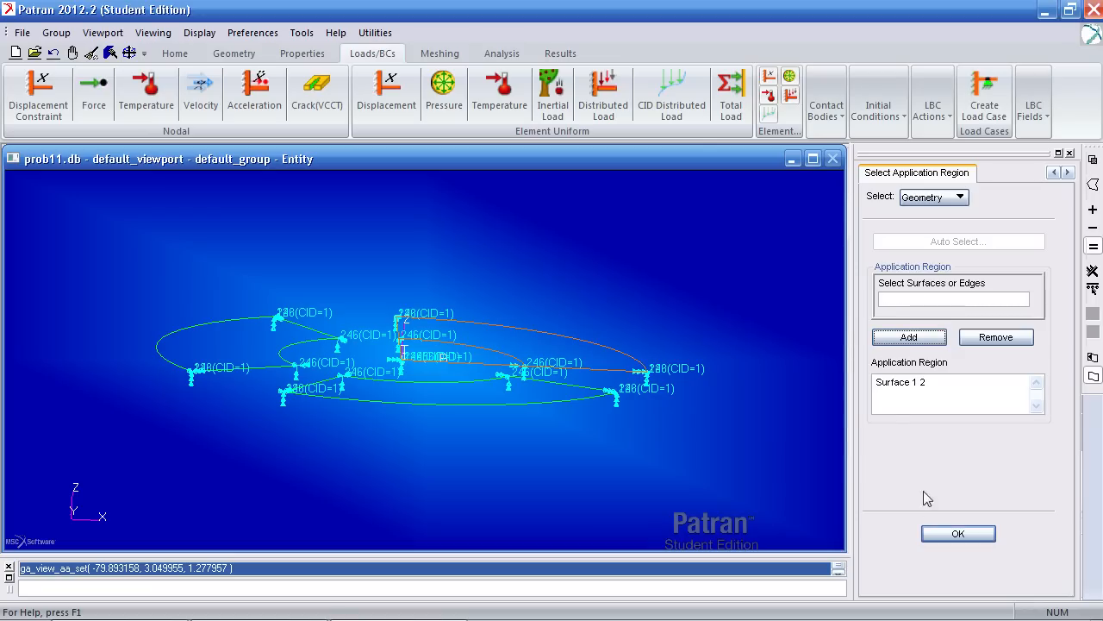
left_click(958, 533)
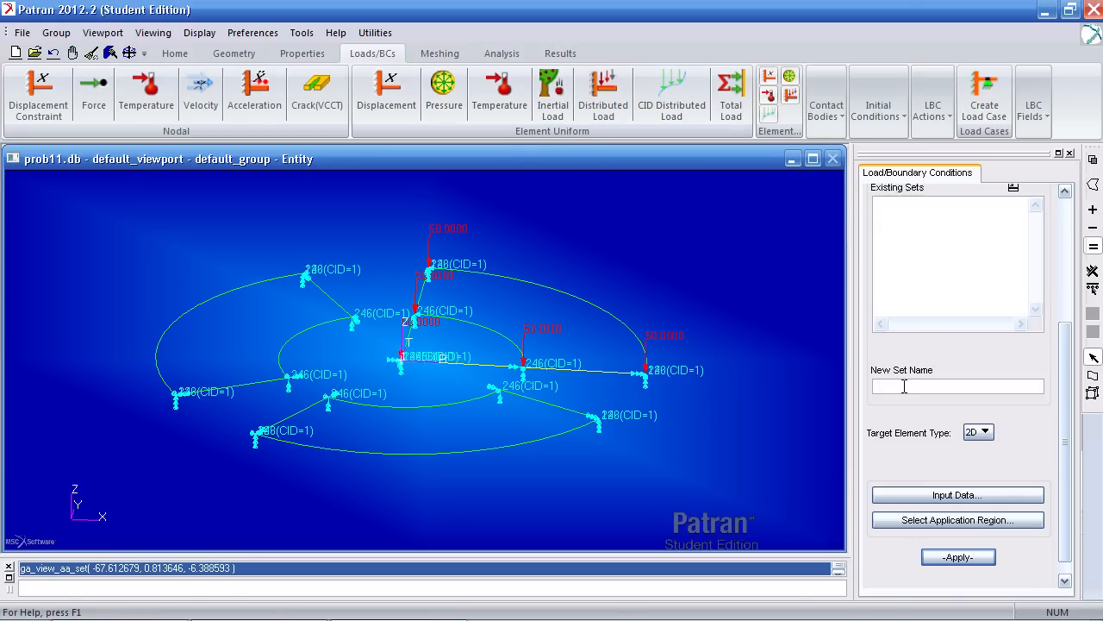
- Name load set V and assign its edge load to edge 3.1 of Surface 3
type("v")
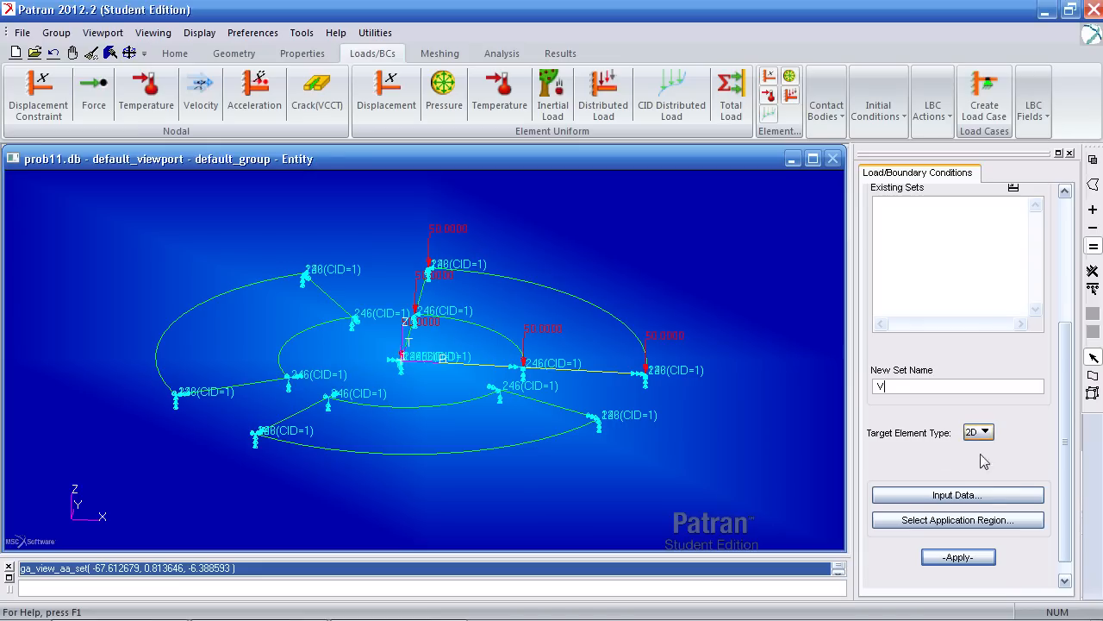
left_click(957, 494)
type("< 0 0 100>")
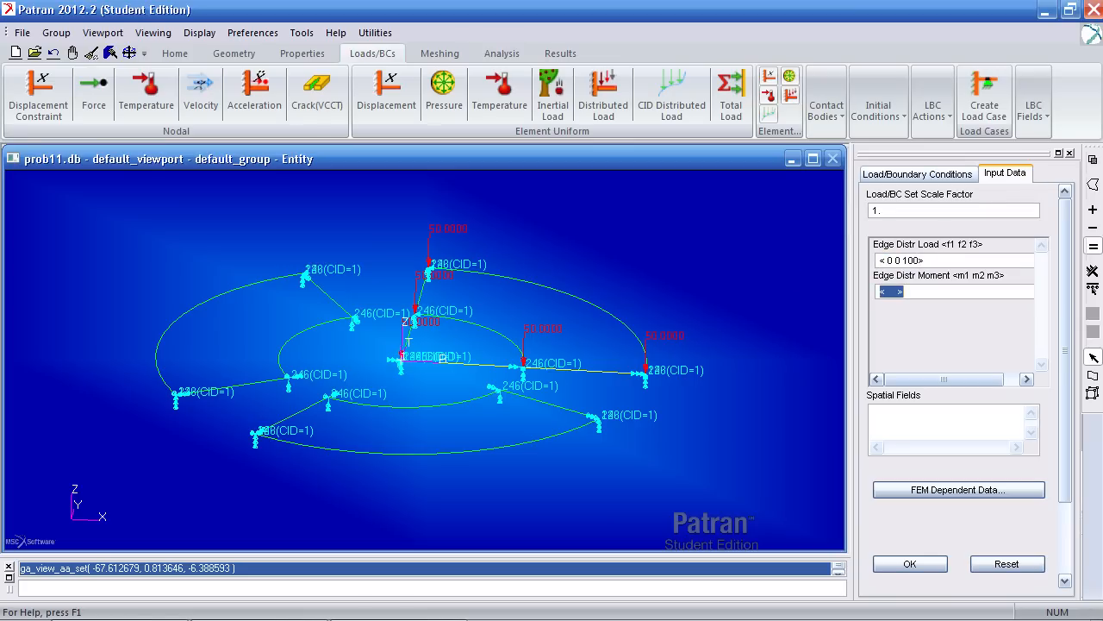
mouse_move(801, 421)
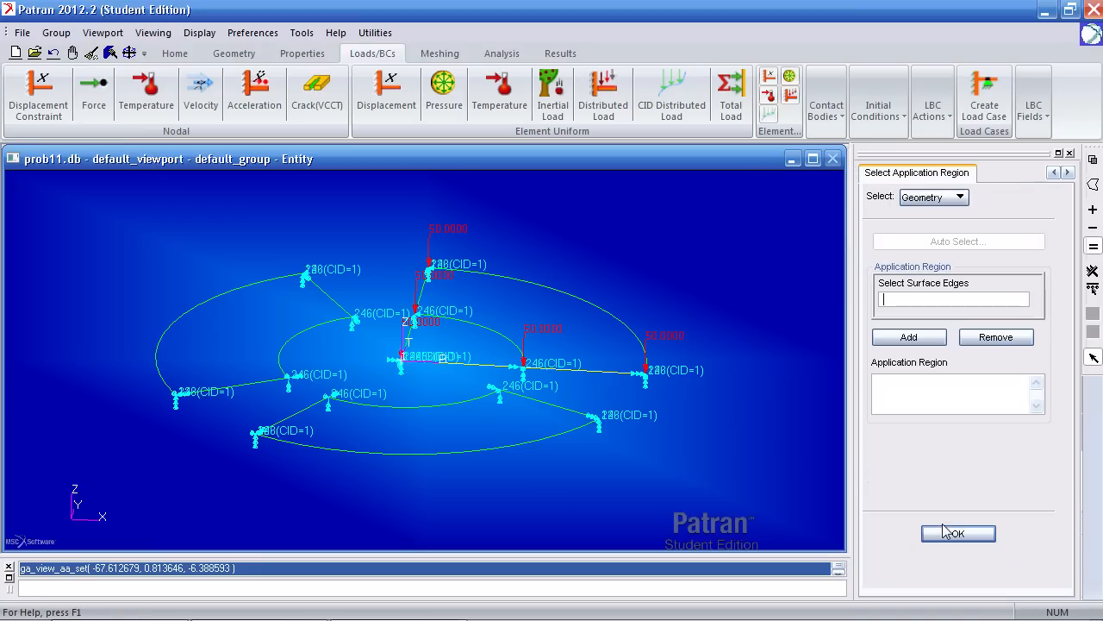
left_click(315, 345)
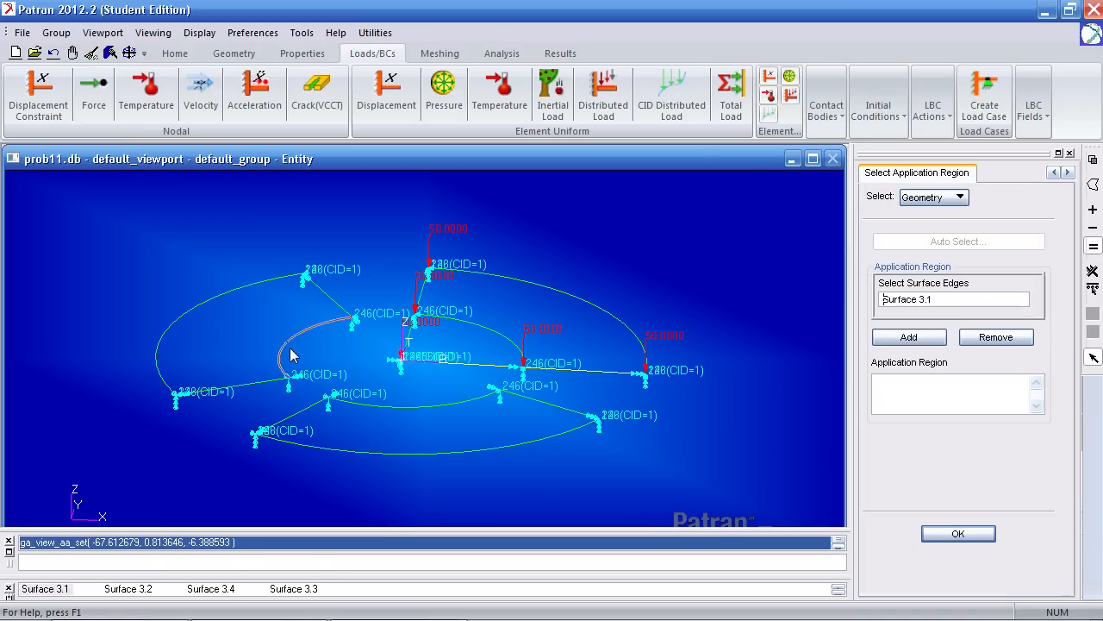
left_click(908, 337)
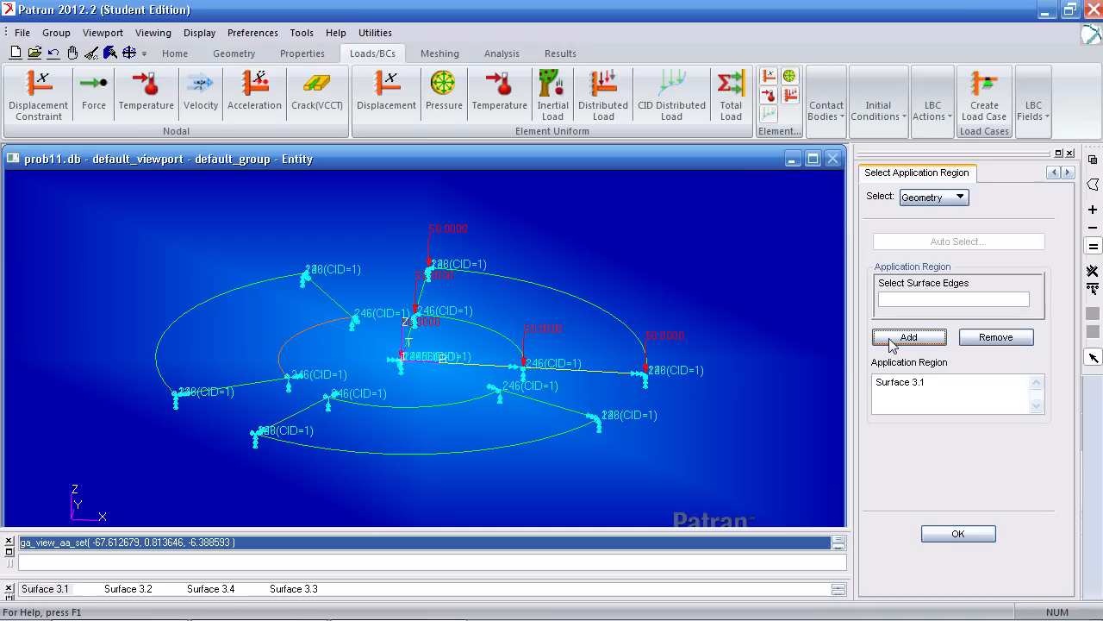
left_click(958, 533)
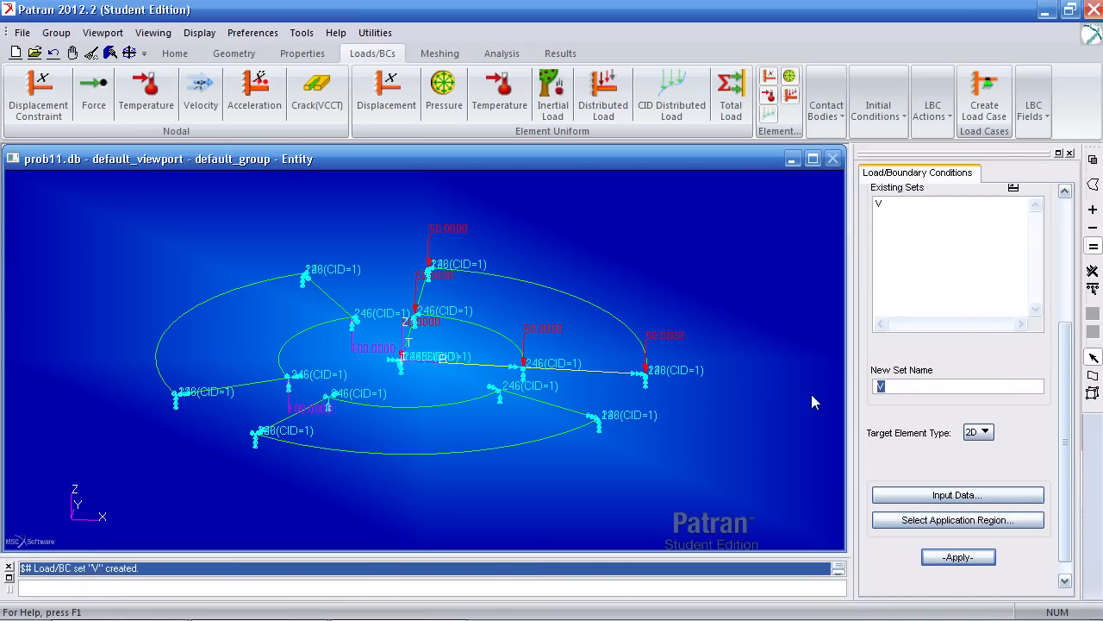
- Create load set M with edge distributed moment <500 0 0> and redisplay the loads
type("M")
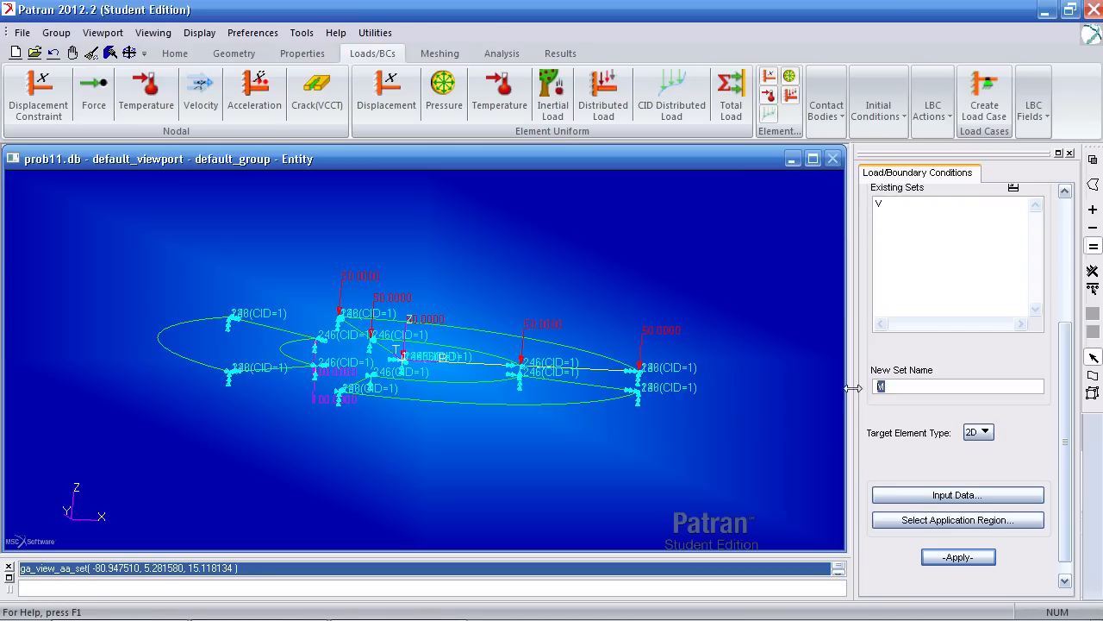
left_click(958, 494)
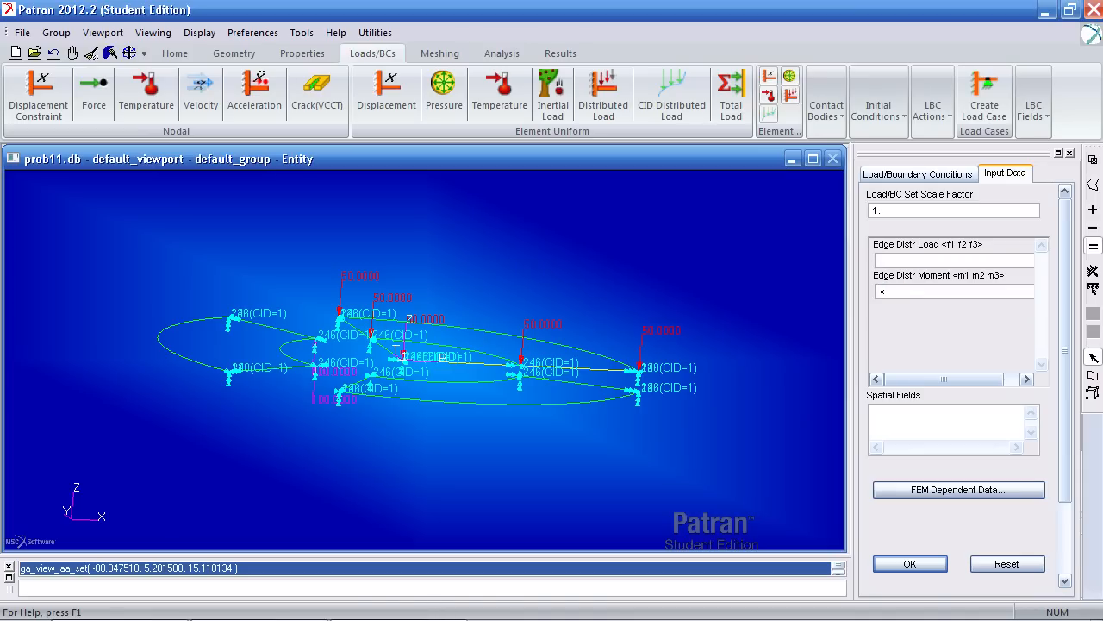
type("500 0 0>")
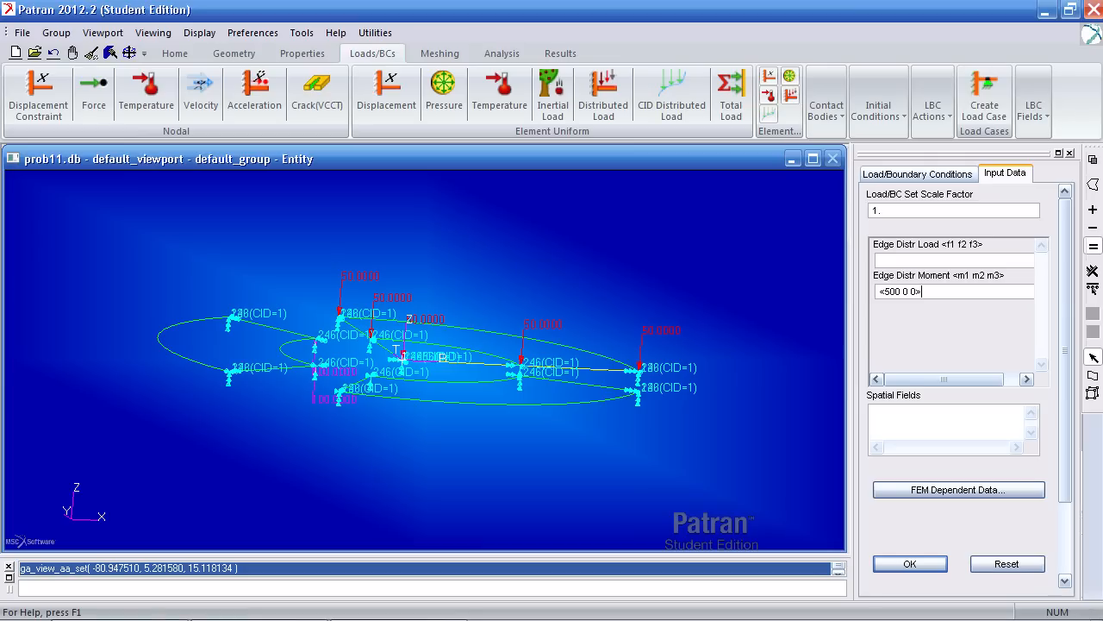
left_click(910, 563)
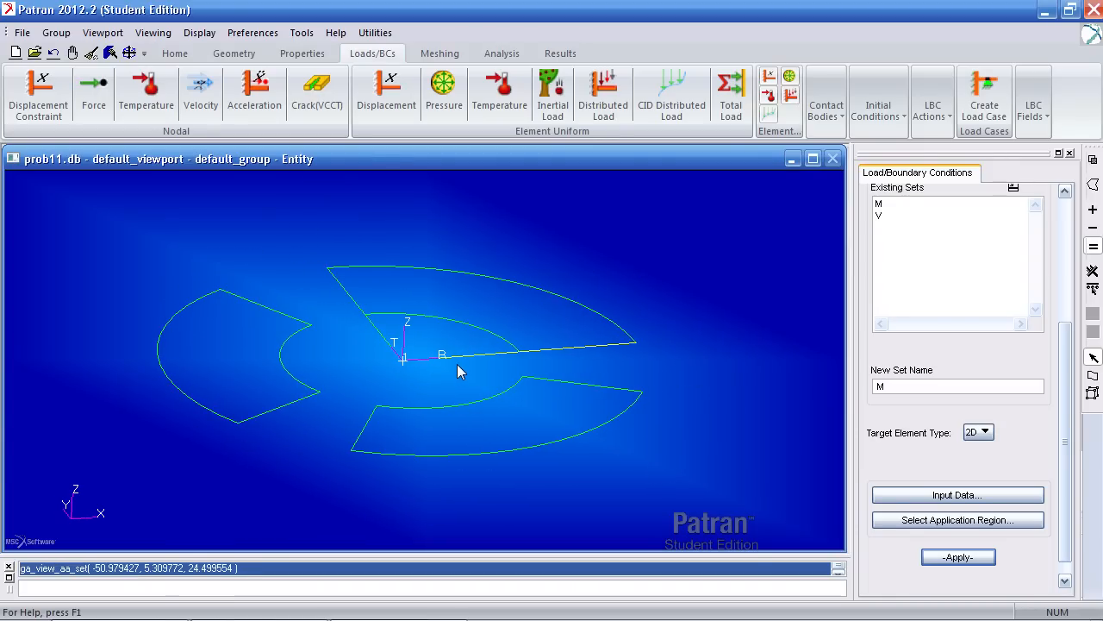
left_click(958, 556)
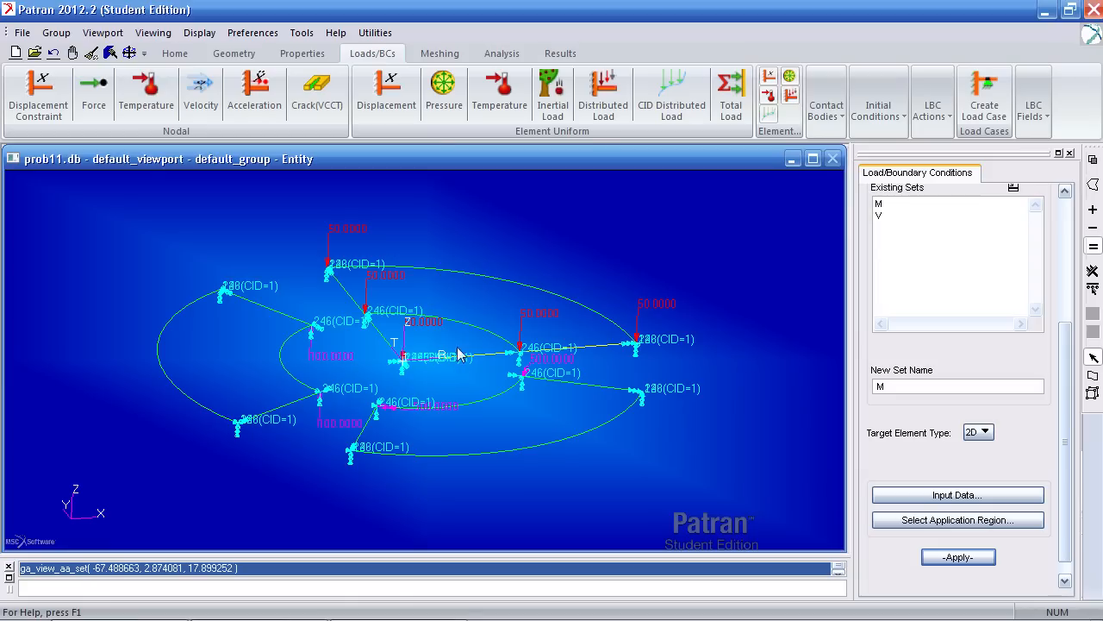
- Seed the inner arc, radial and other plate edges with six uniform elements each
left_click(439, 52)
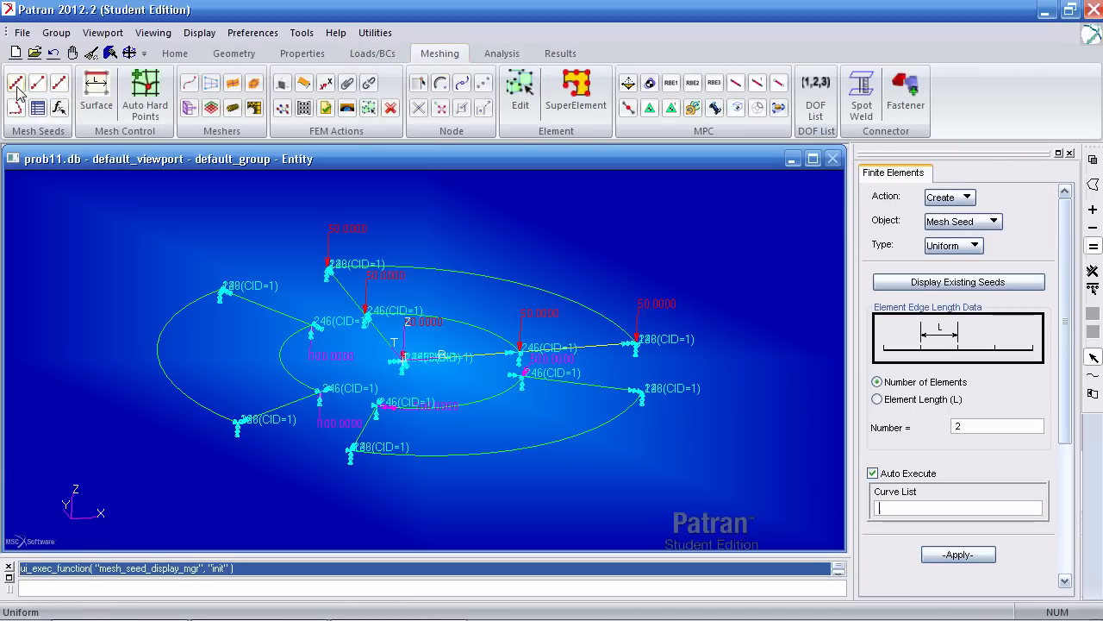
mouse_move(29, 147)
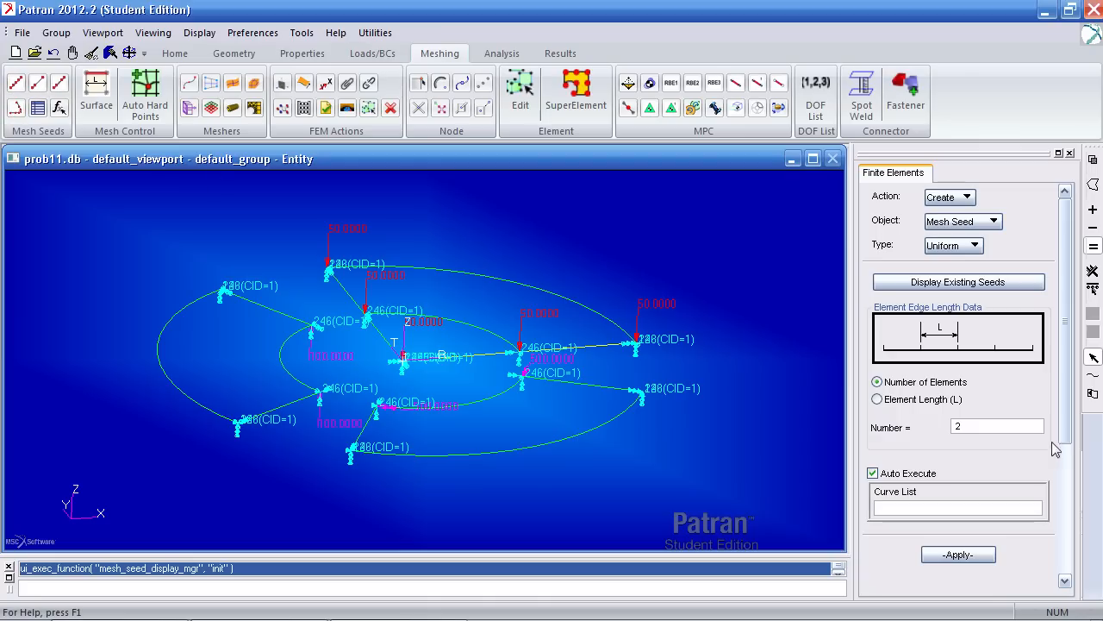
triple_click(998, 426)
type("6")
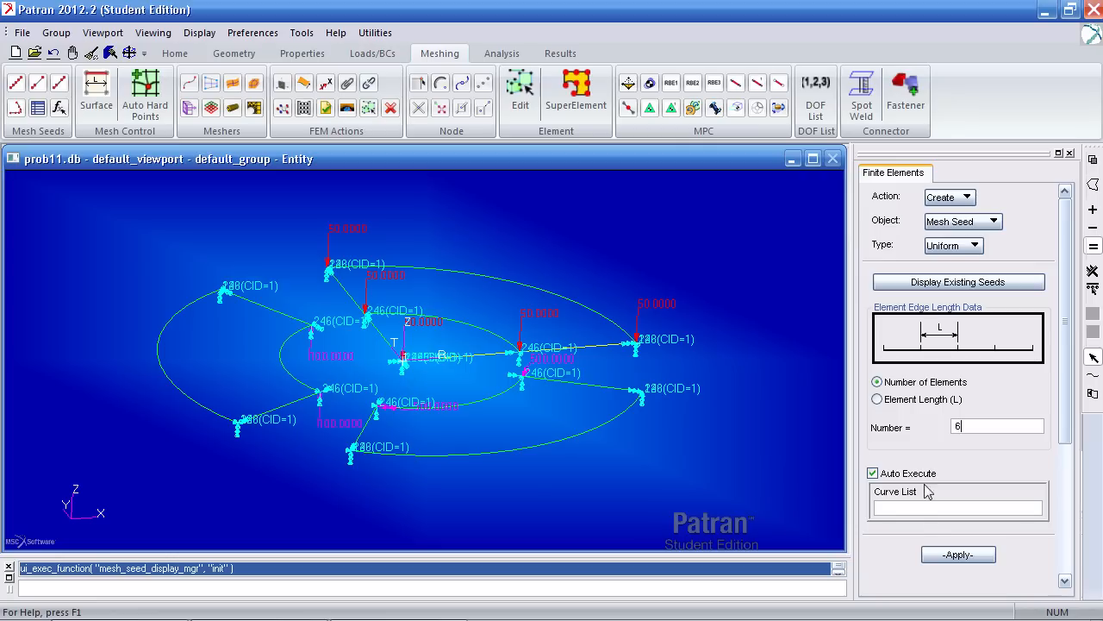
mouse_move(530, 268)
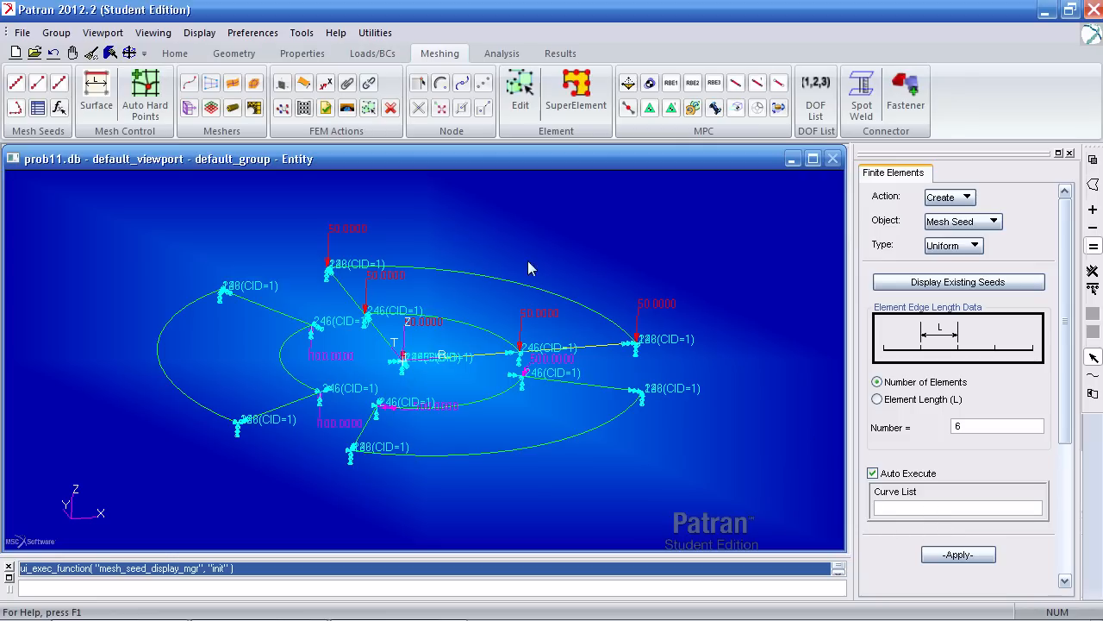
left_click(444, 344)
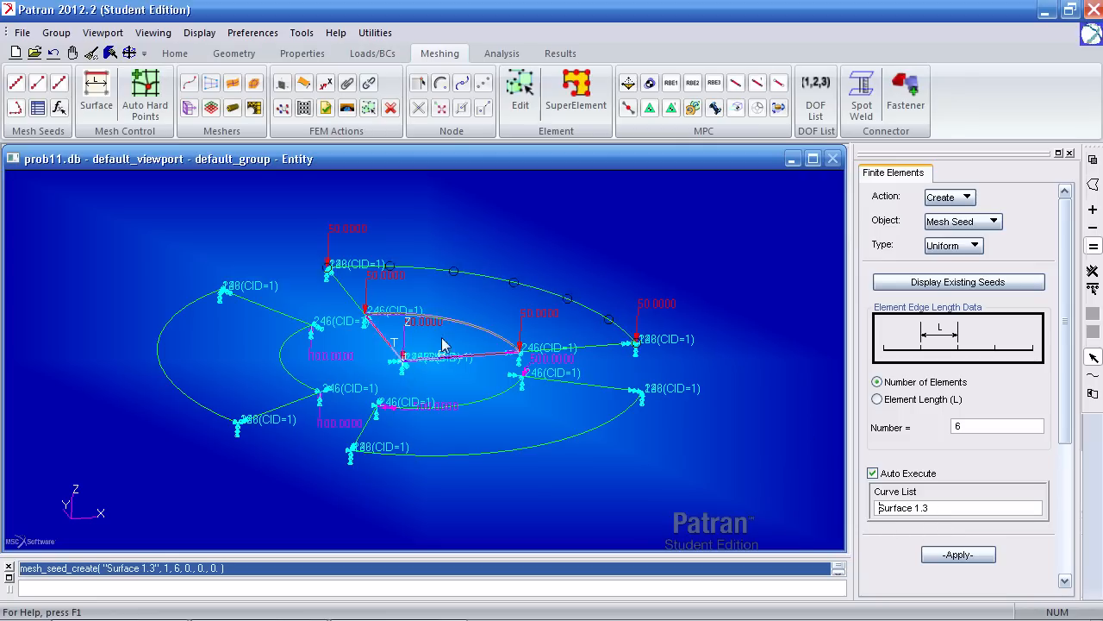
left_click(392, 340)
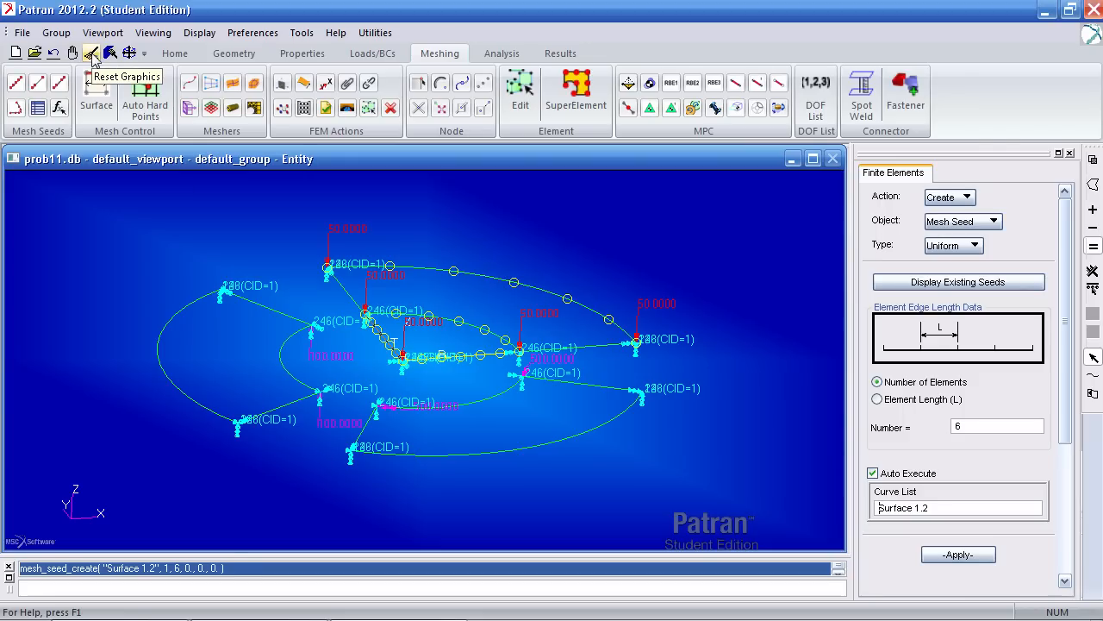
left_click(91, 52)
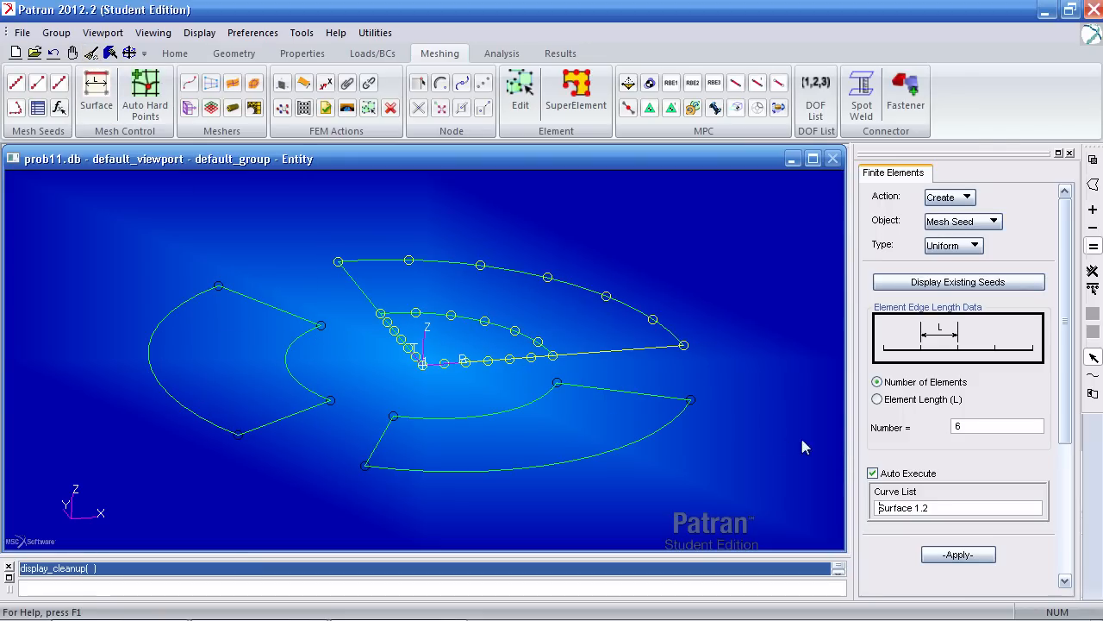
left_click(371, 301)
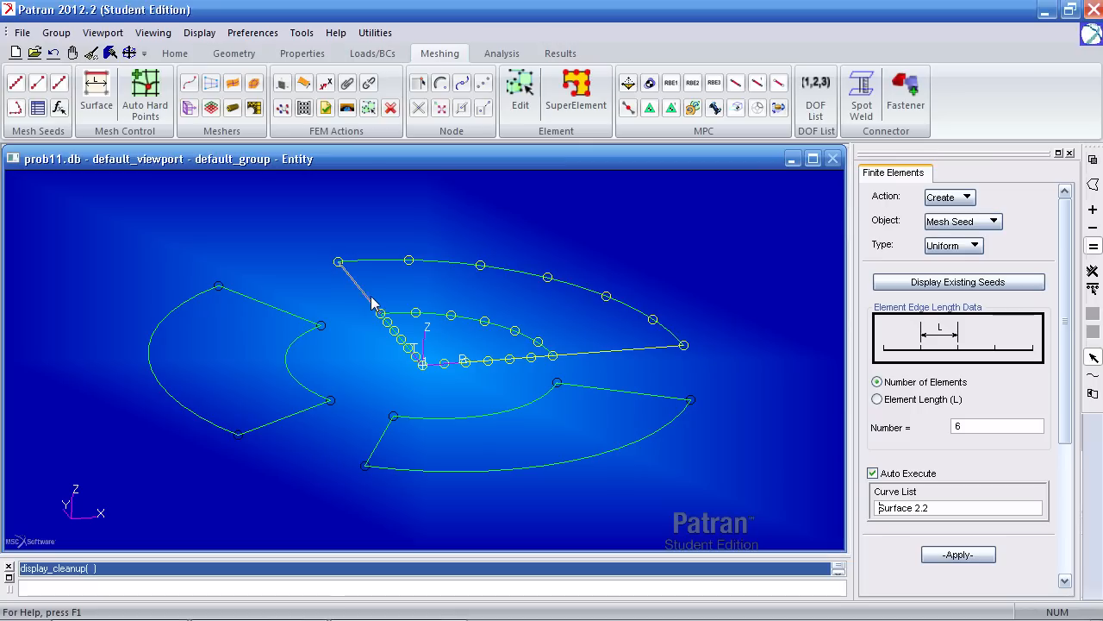
left_click(526, 408)
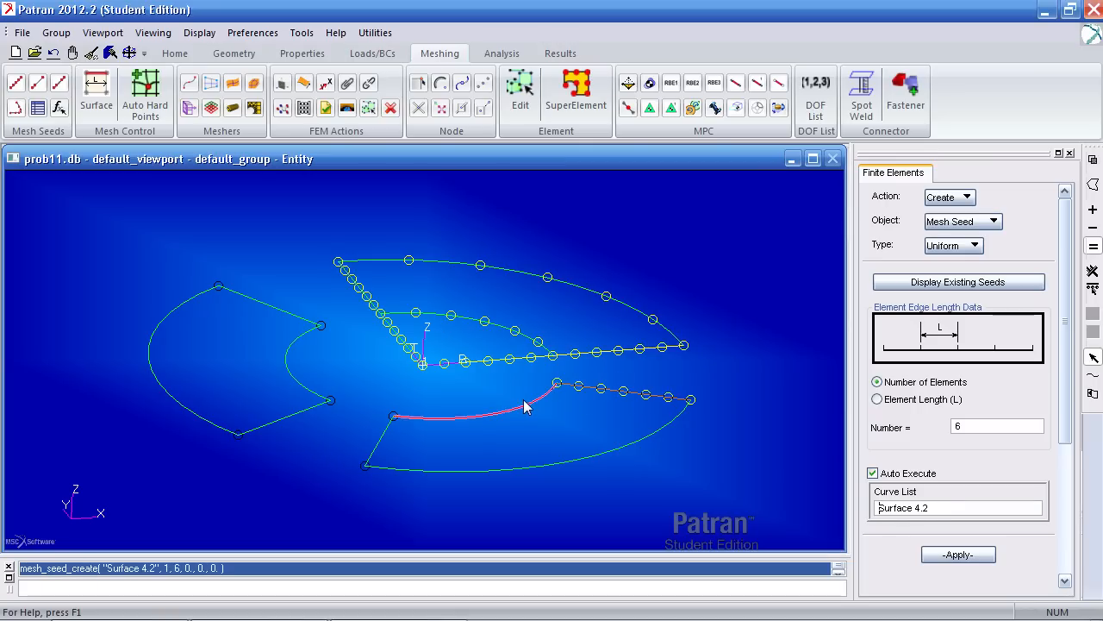
left_click(386, 450)
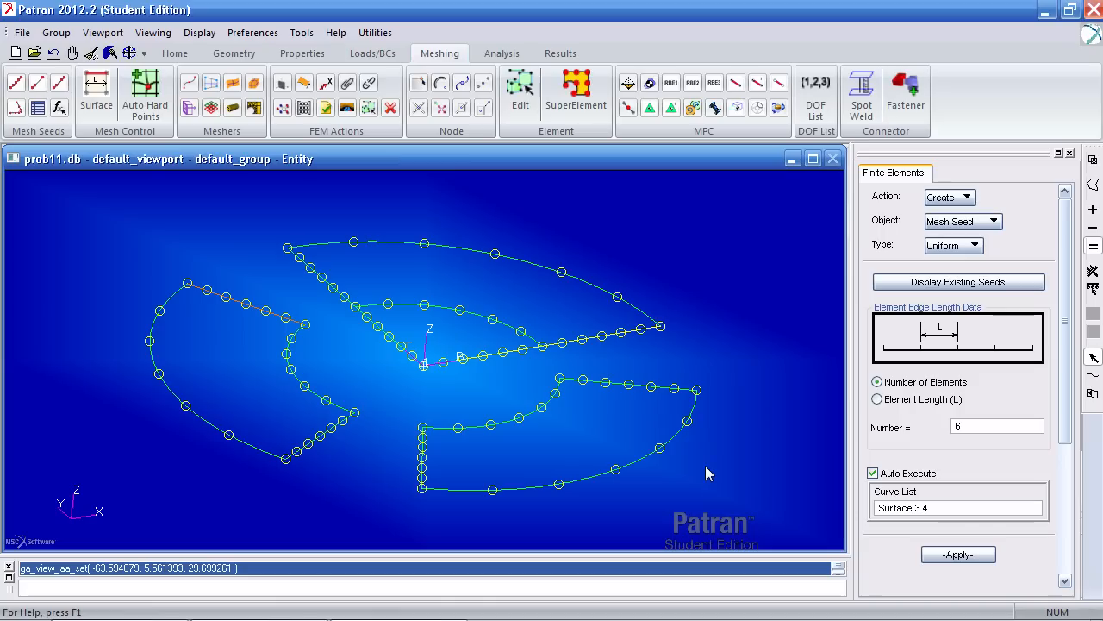
mouse_move(233, 103)
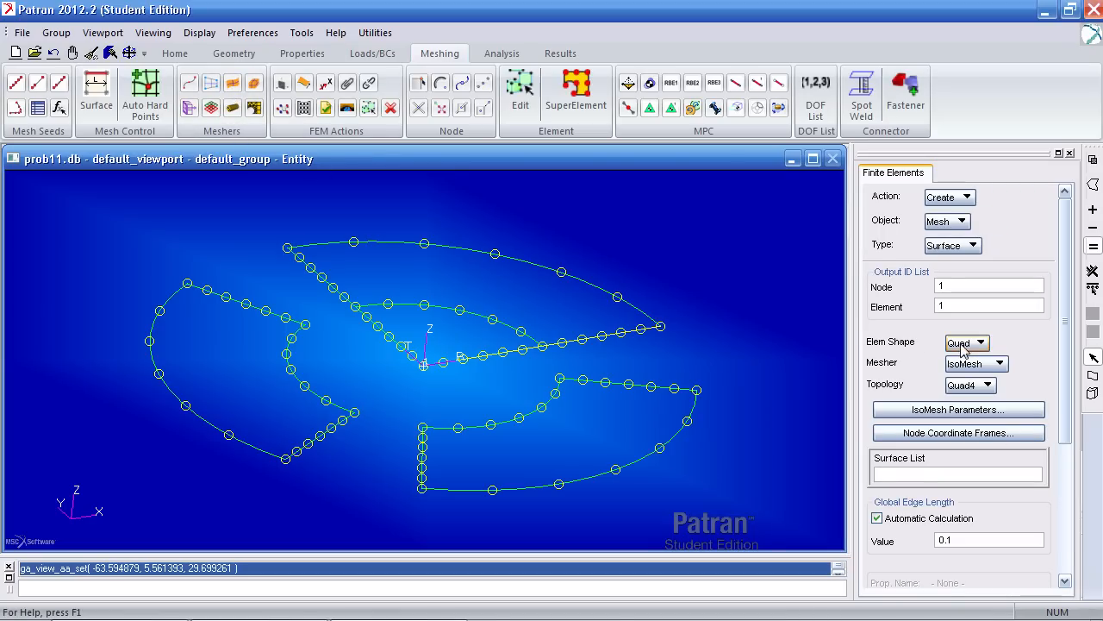
- Mesh surfaces 2 to 4 with Quad4 IsoMesh elements
scroll("down", 3)
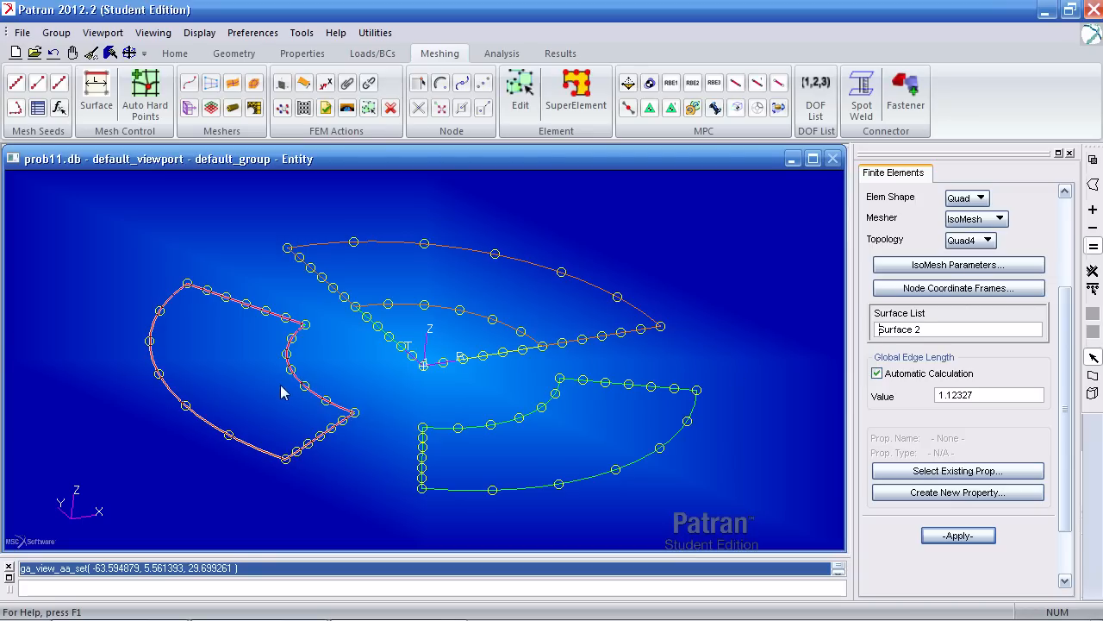
left_click(958, 535)
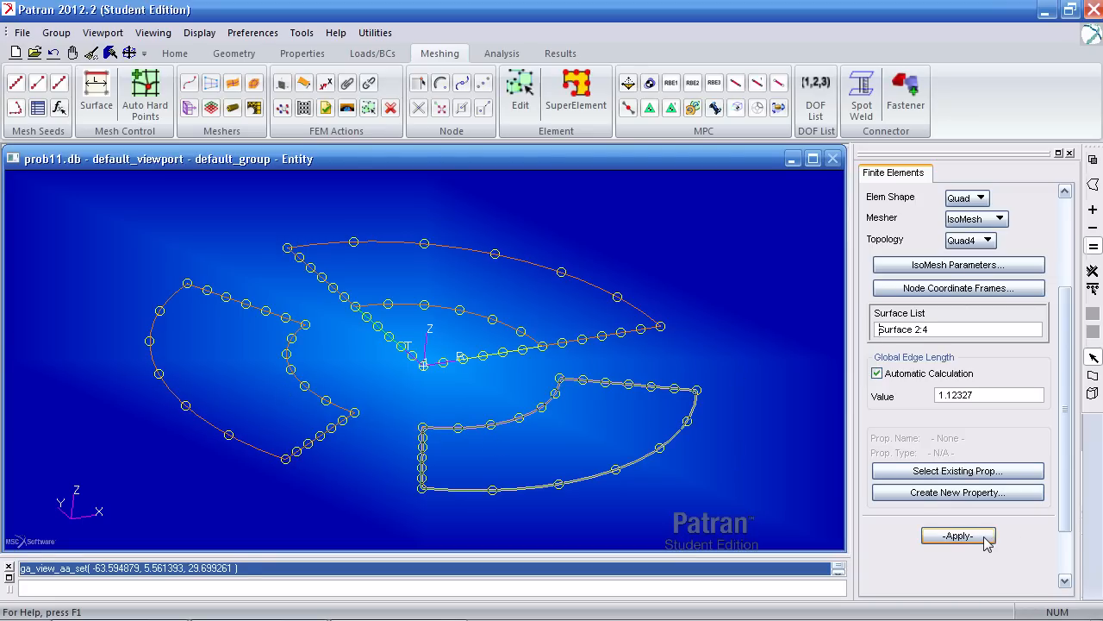
left_click(959, 535)
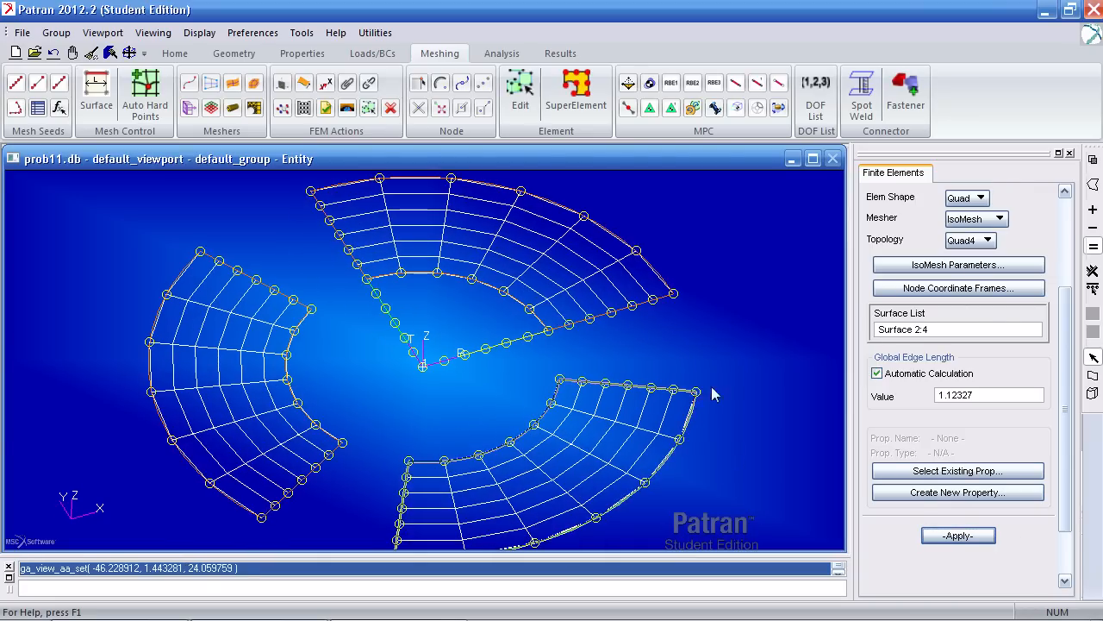
- Mesh the inner Surface 1 with triangular elements
left_click(983, 197)
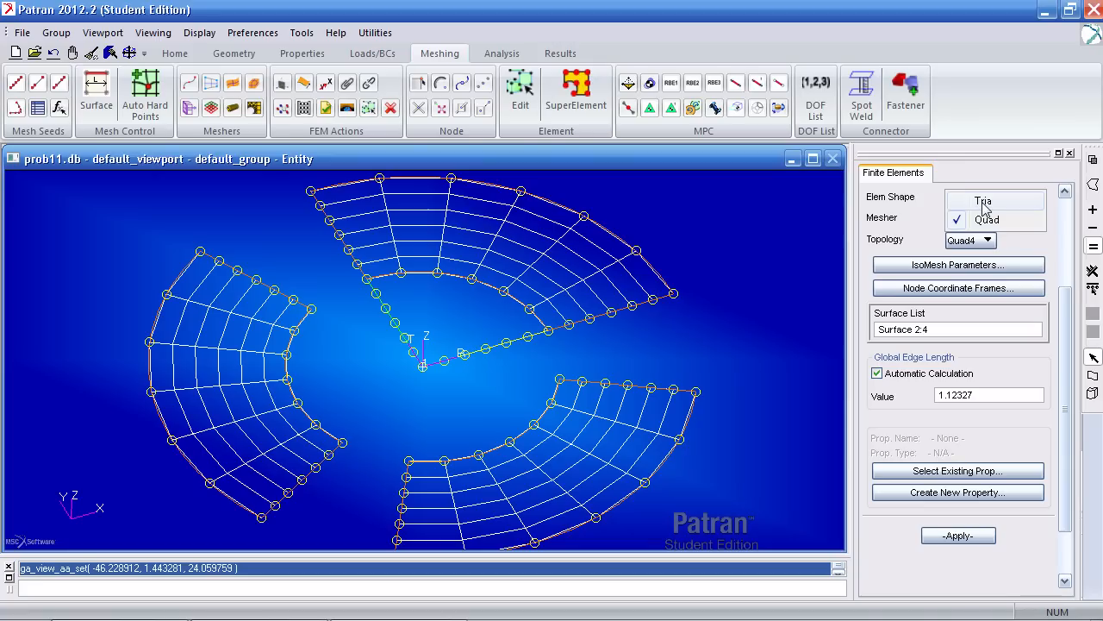
left_click(983, 201)
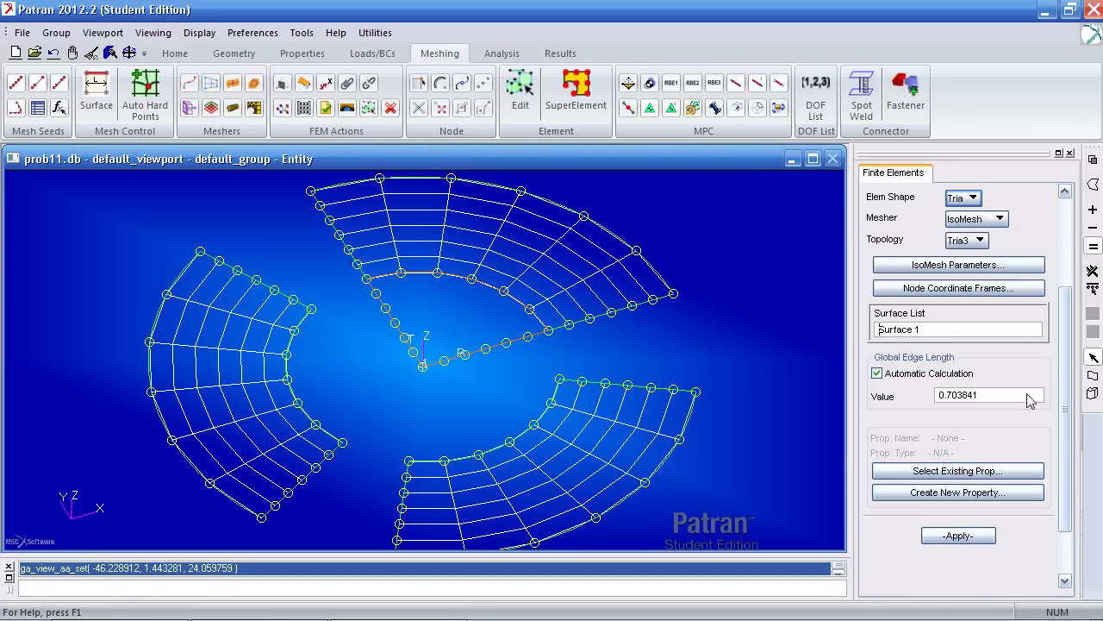
left_click(958, 535)
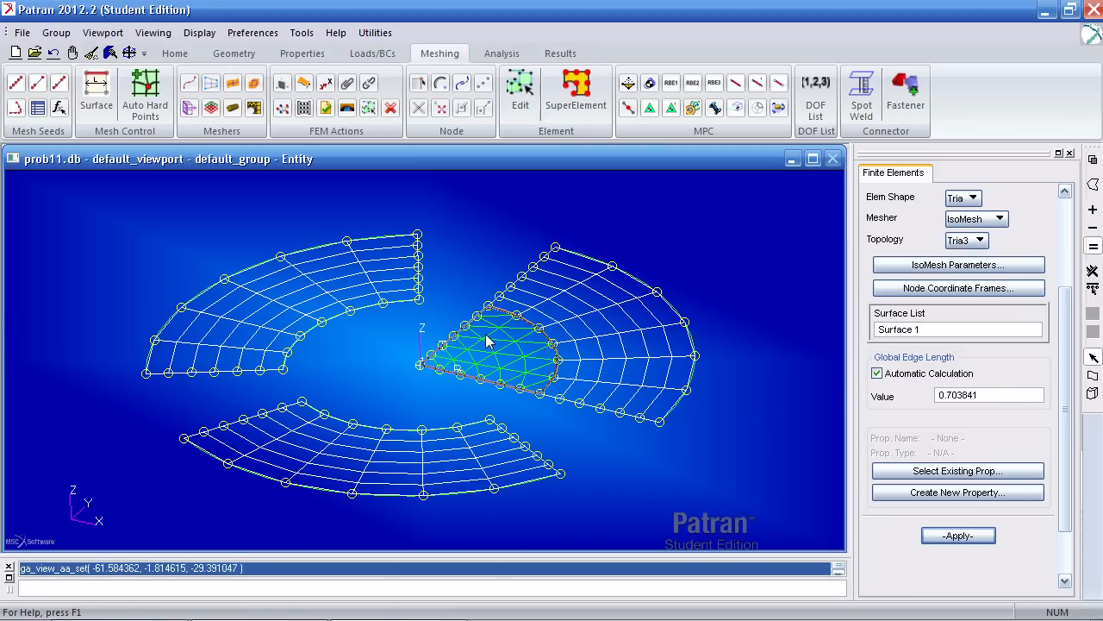
- Set the finite element display to show only the free edges of the mesh
left_click(199, 32)
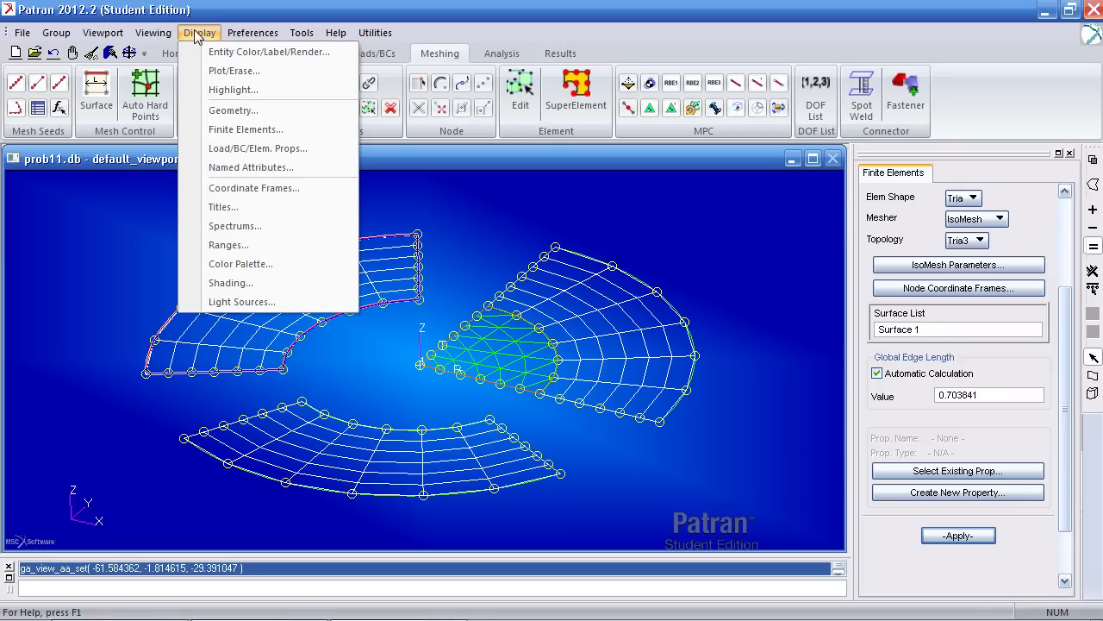
mouse_move(246, 149)
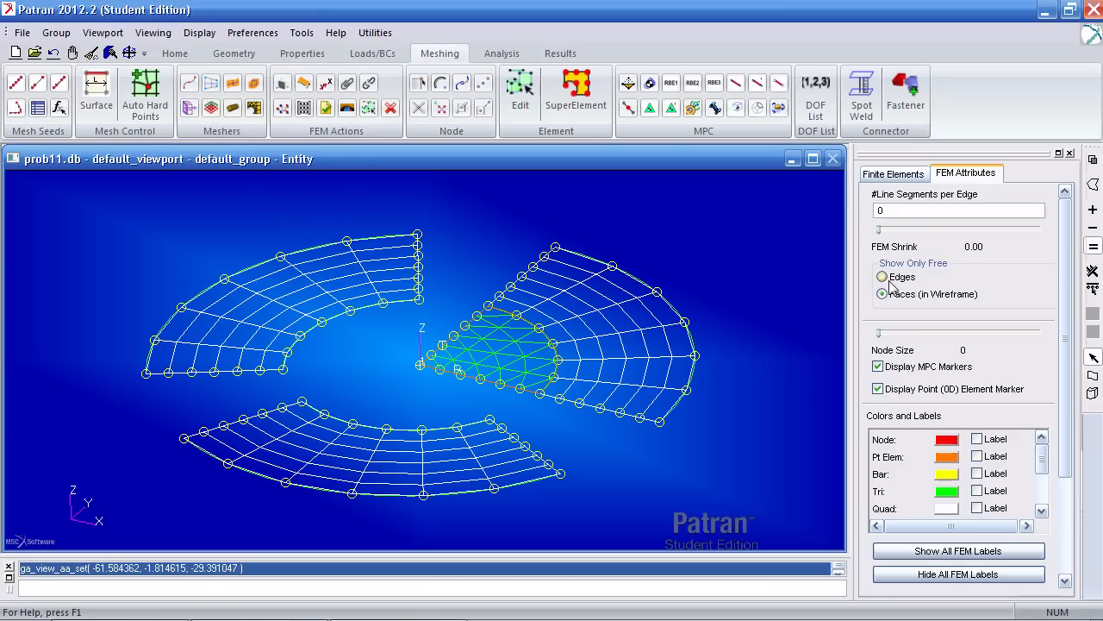
left_click(882, 277)
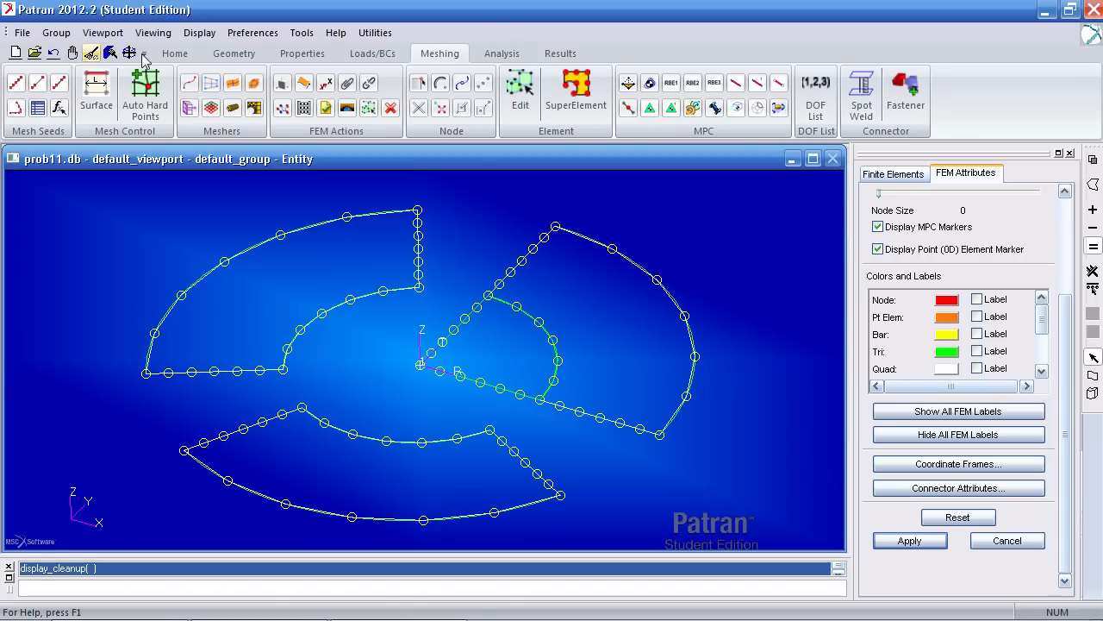
- Erase all geometry from the view, leaving the mesh free edges, and rotate the model slightly
left_click(174, 53)
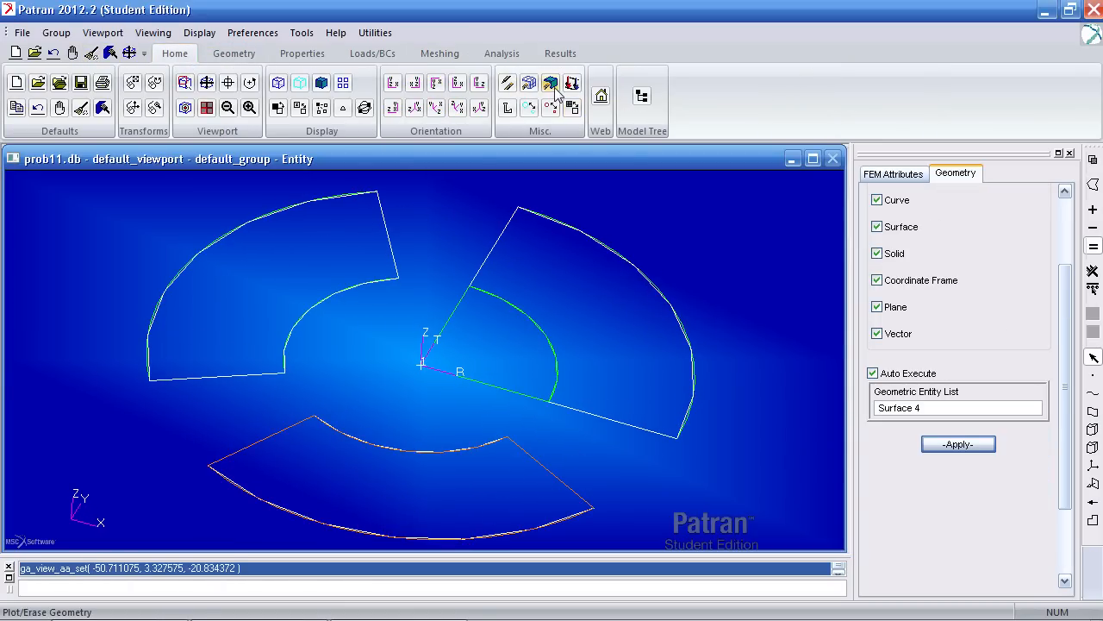
mouse_move(550, 84)
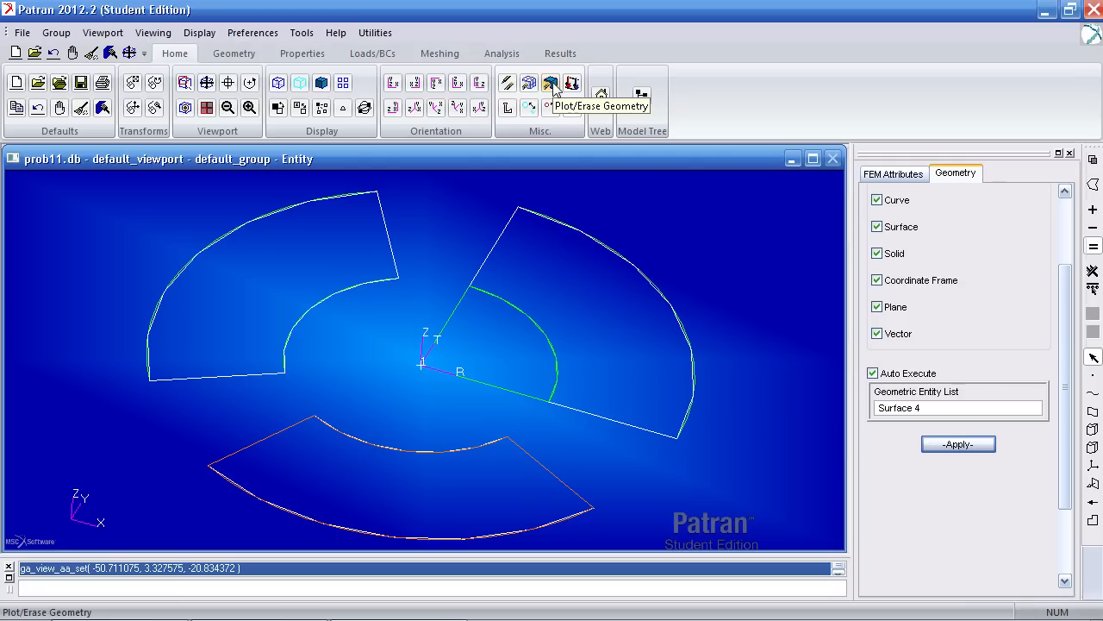
left_click(551, 83)
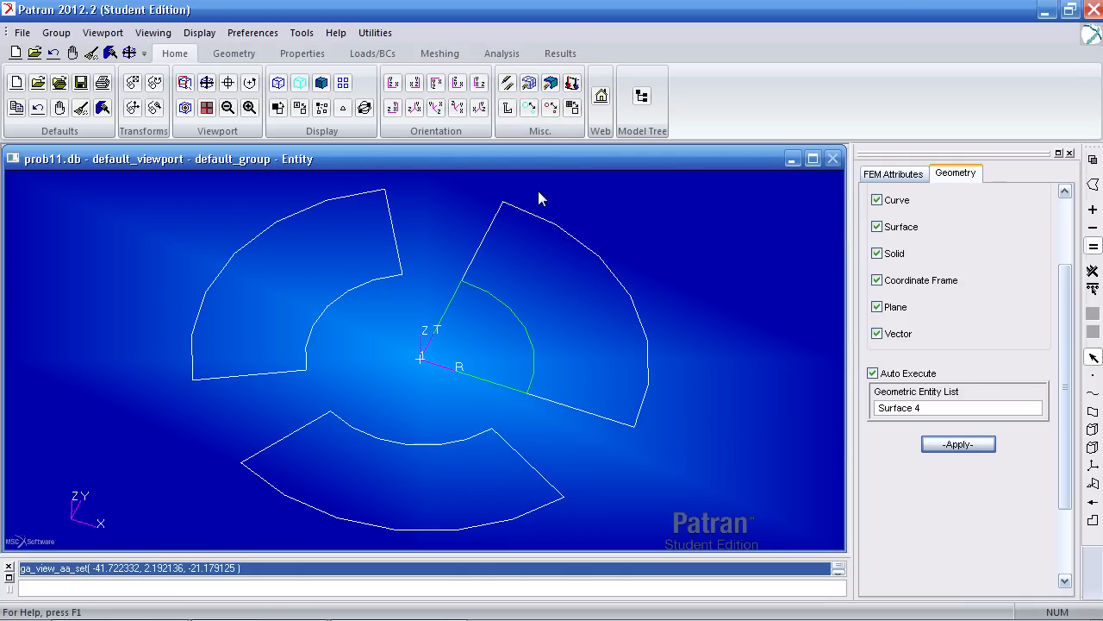
left_click(894, 174)
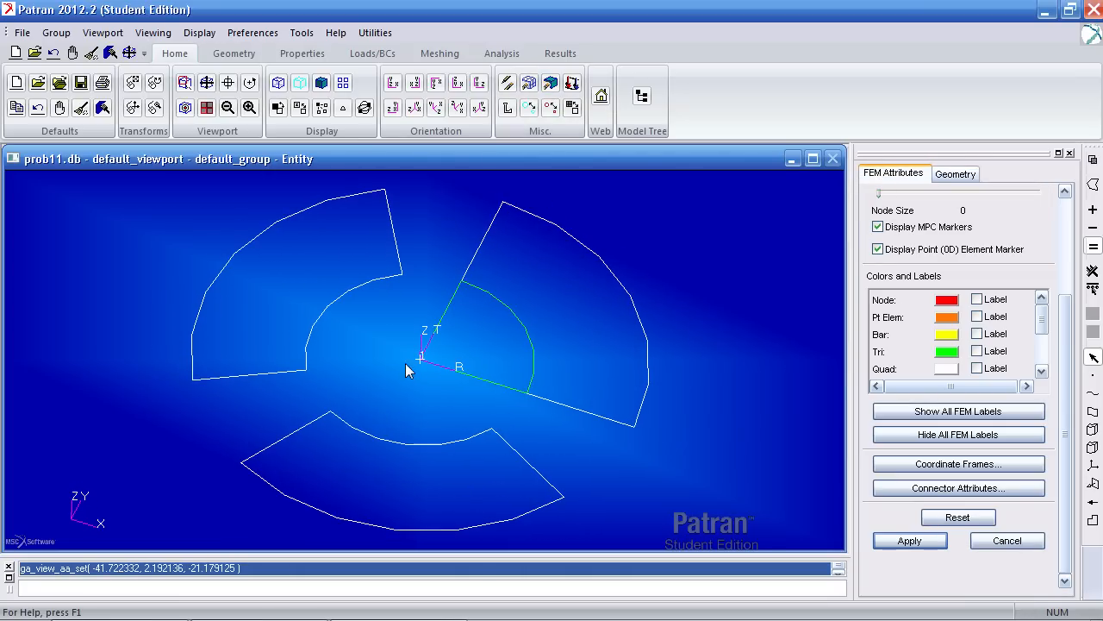
left_click_drag(409, 371, 277, 356)
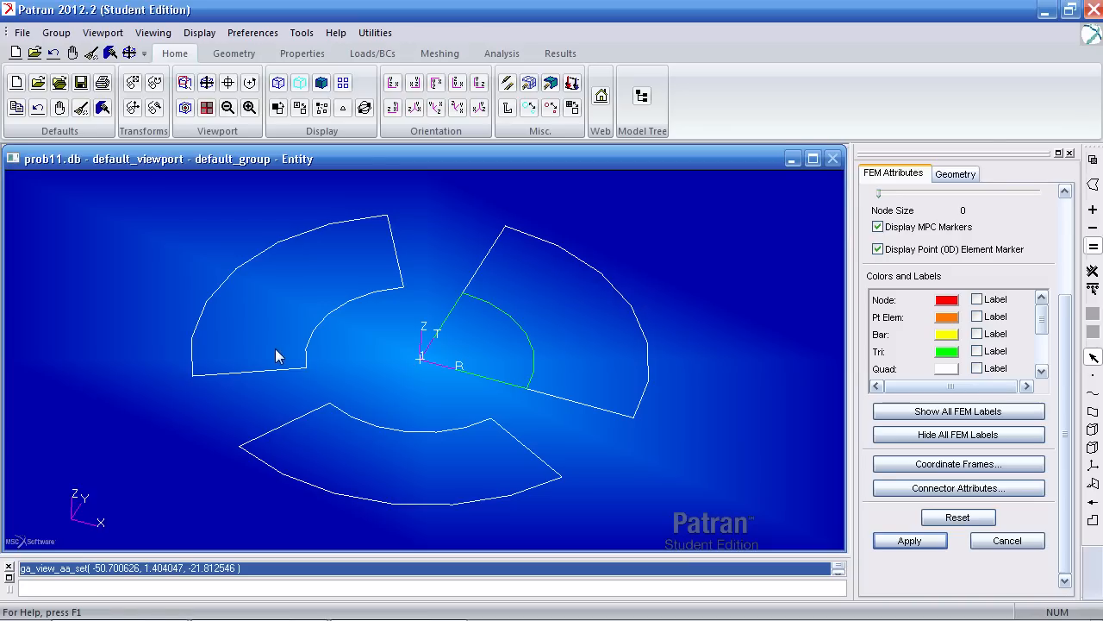
mouse_move(529, 332)
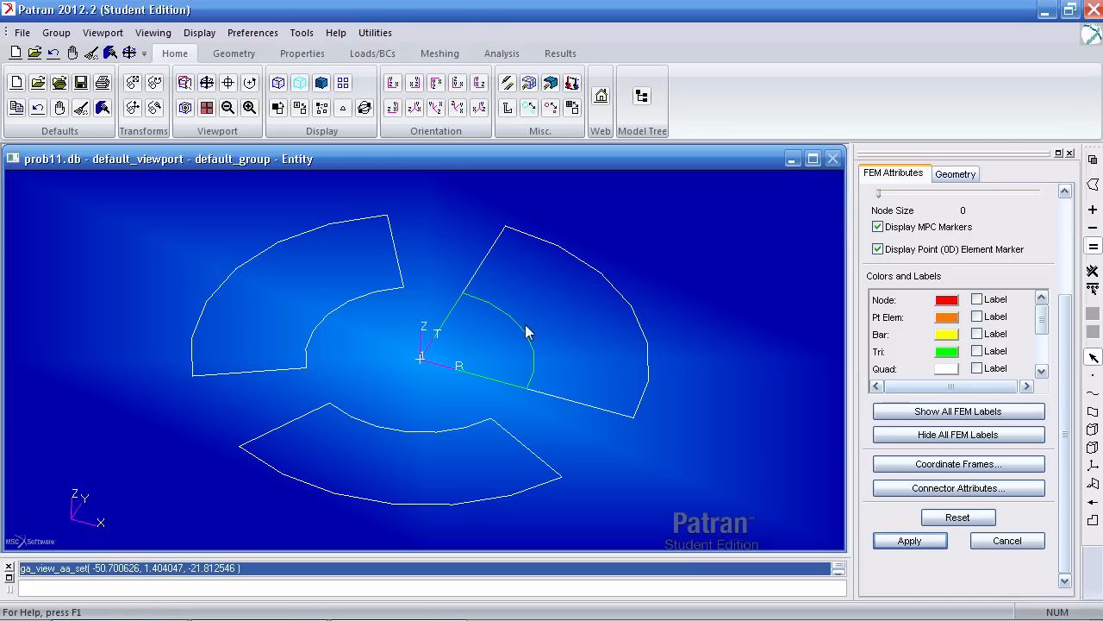
mouse_move(466, 308)
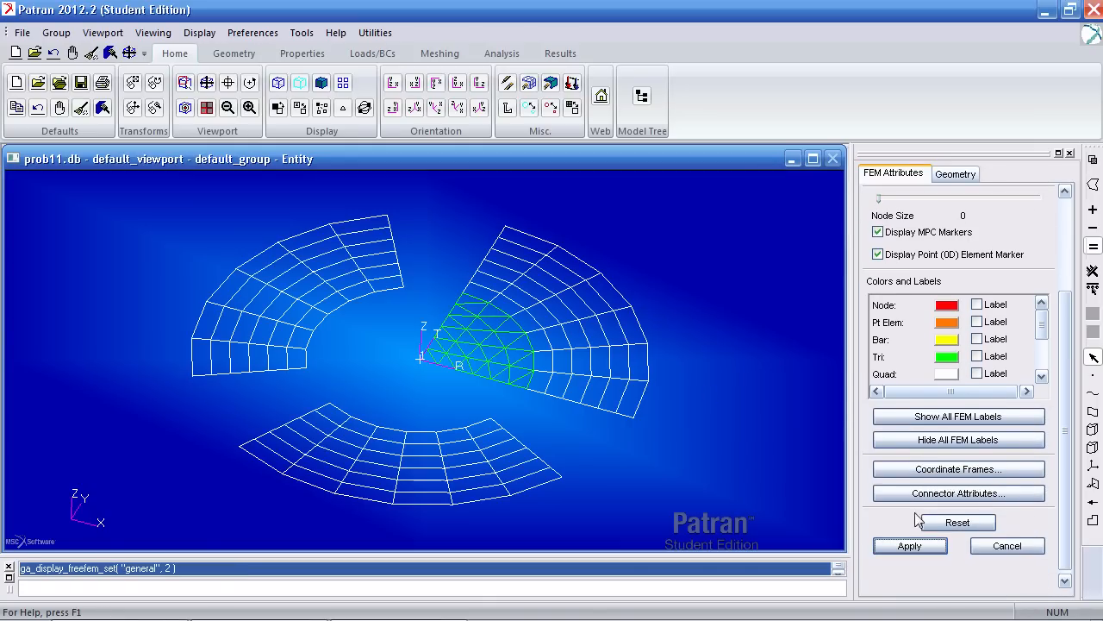
mouse_move(509, 360)
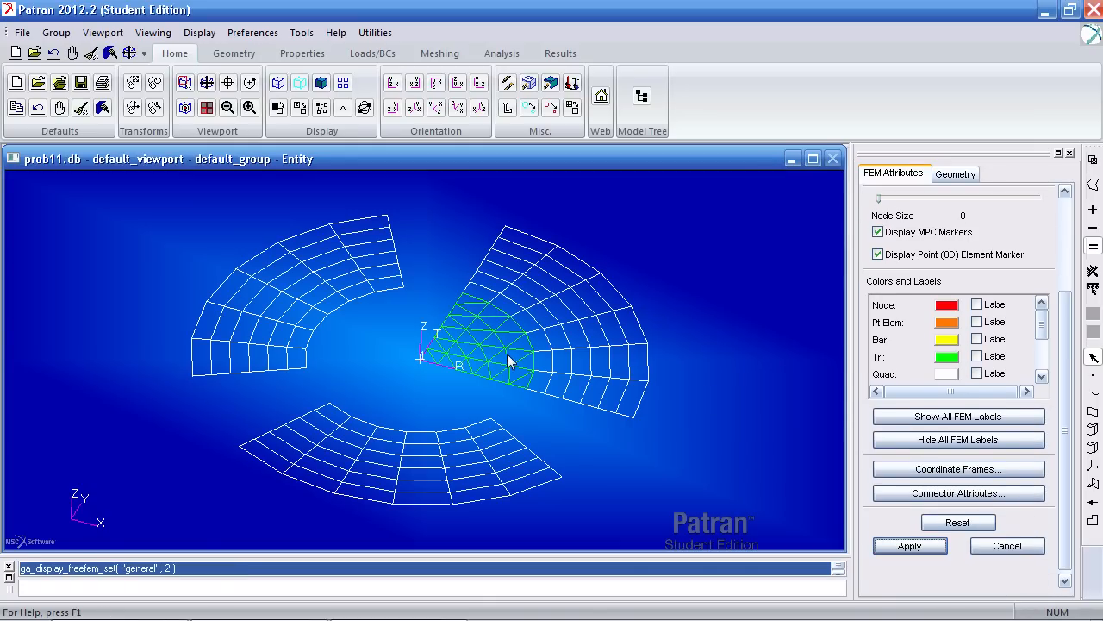
mouse_move(526, 339)
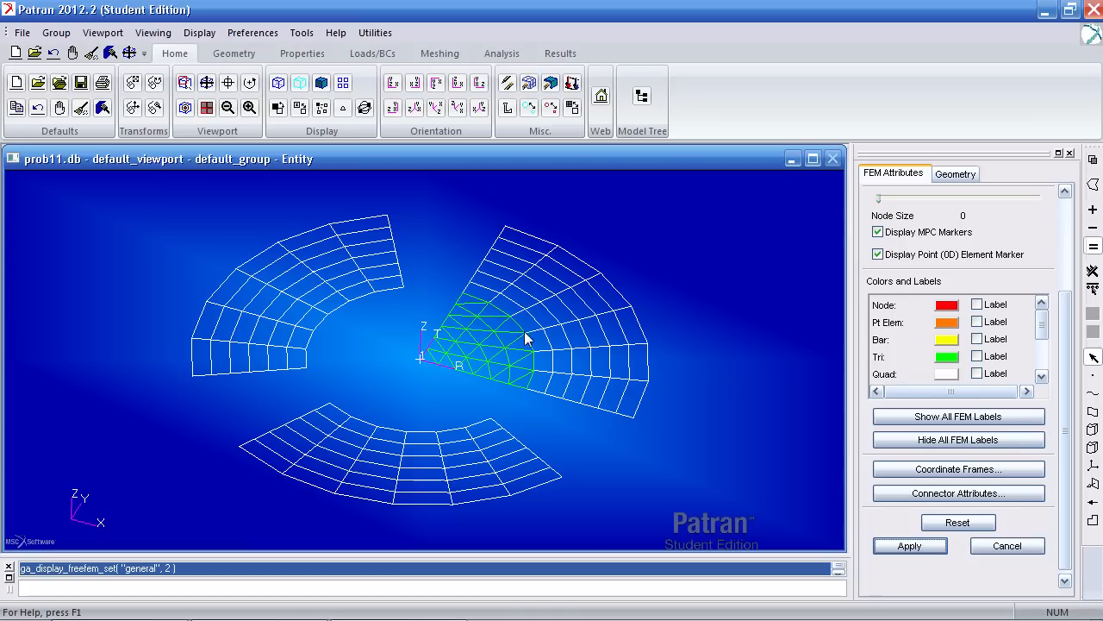
mouse_move(534, 335)
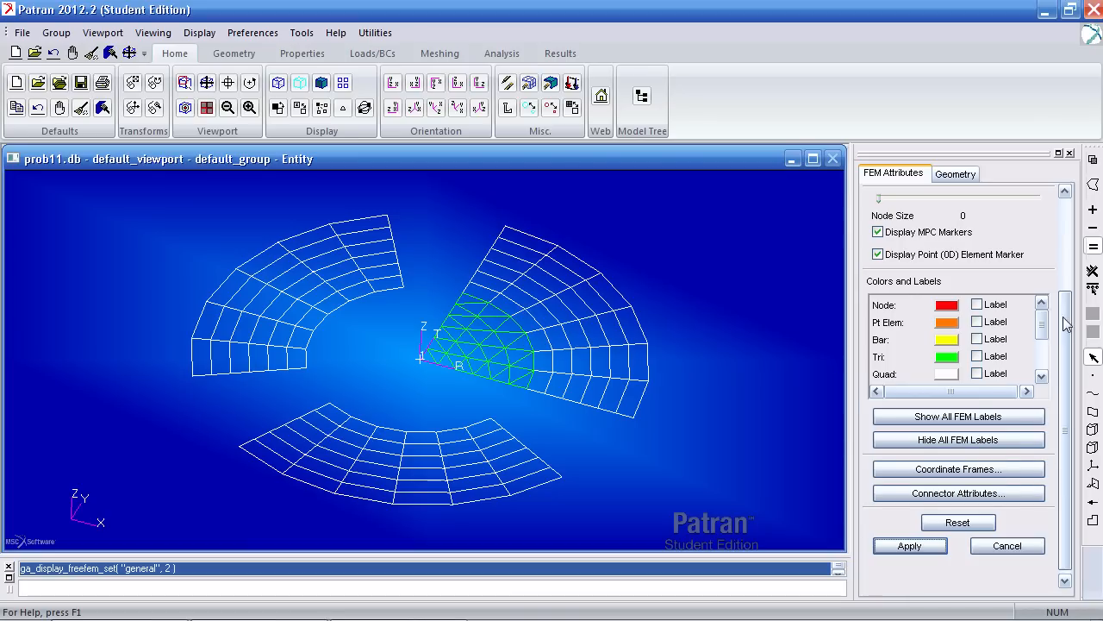
scroll("up", 3)
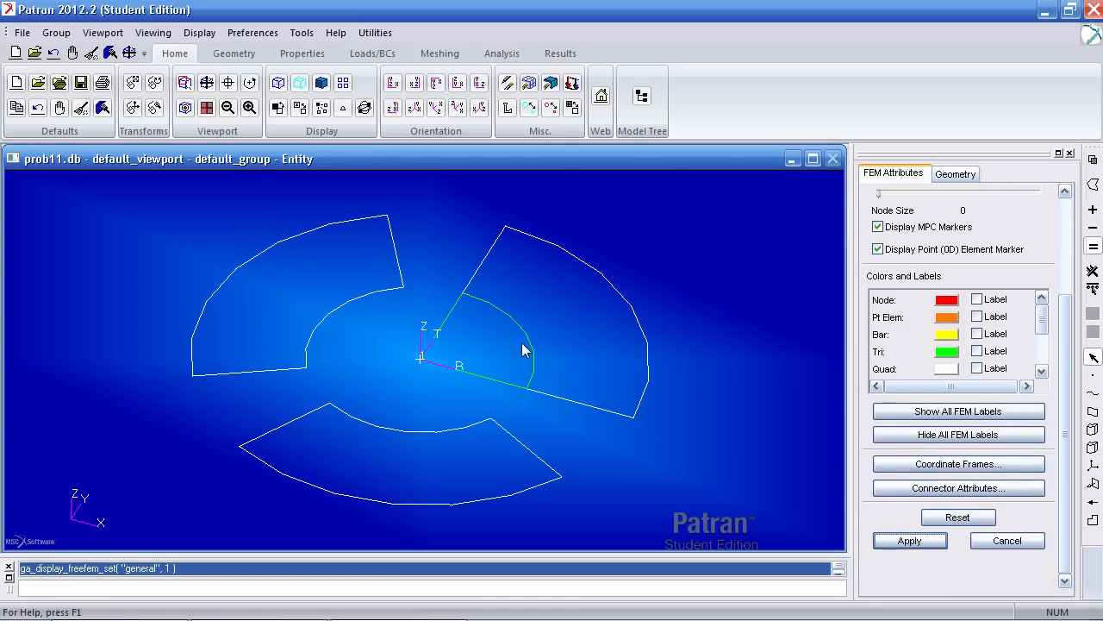
mouse_move(538, 362)
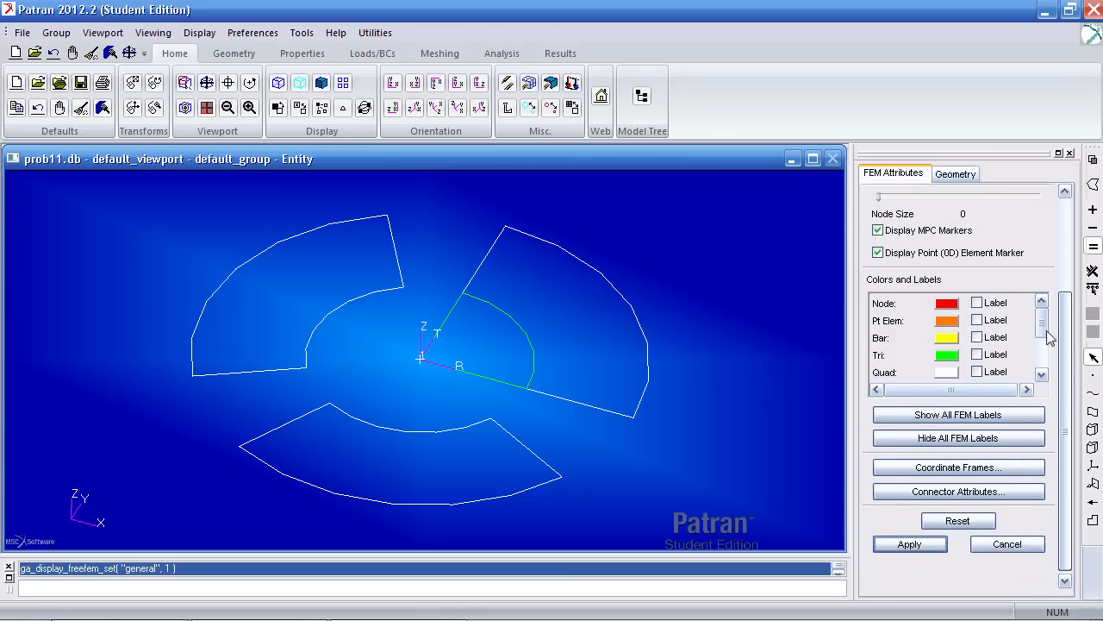
- Equivalence the mesh to merge coincident nodes, deleting 7 nodes
left_click(439, 53)
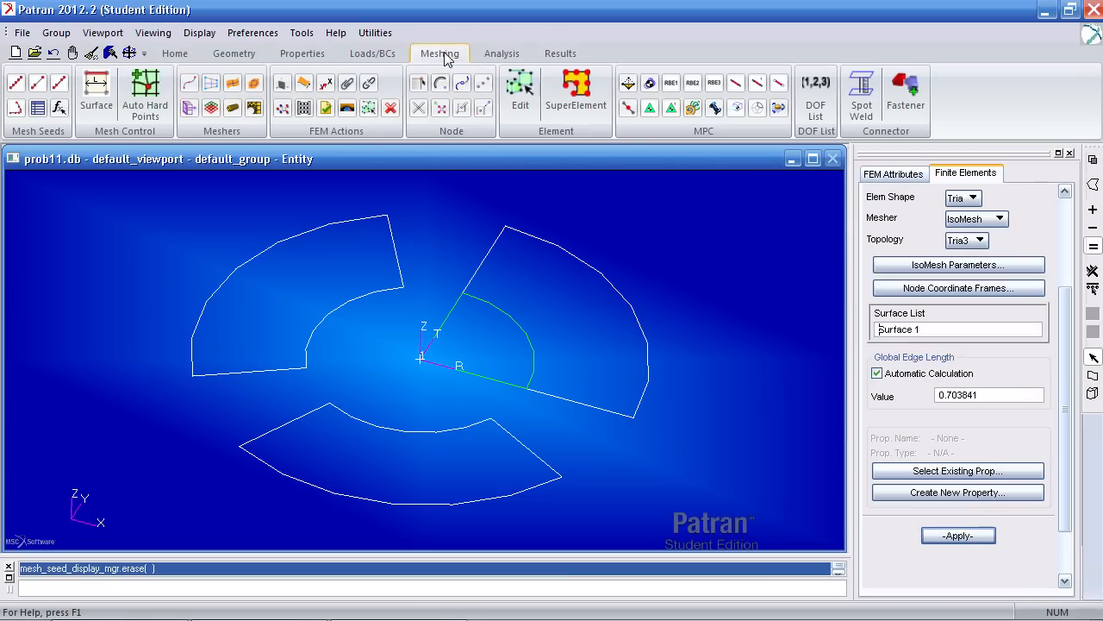
left_click(282, 107)
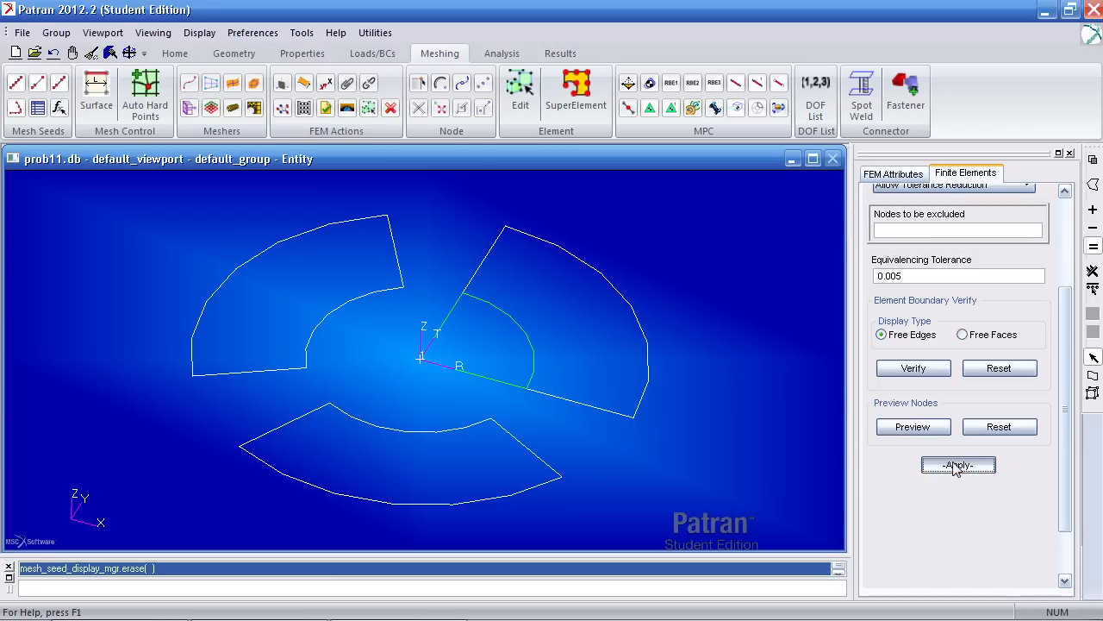
left_click(958, 464)
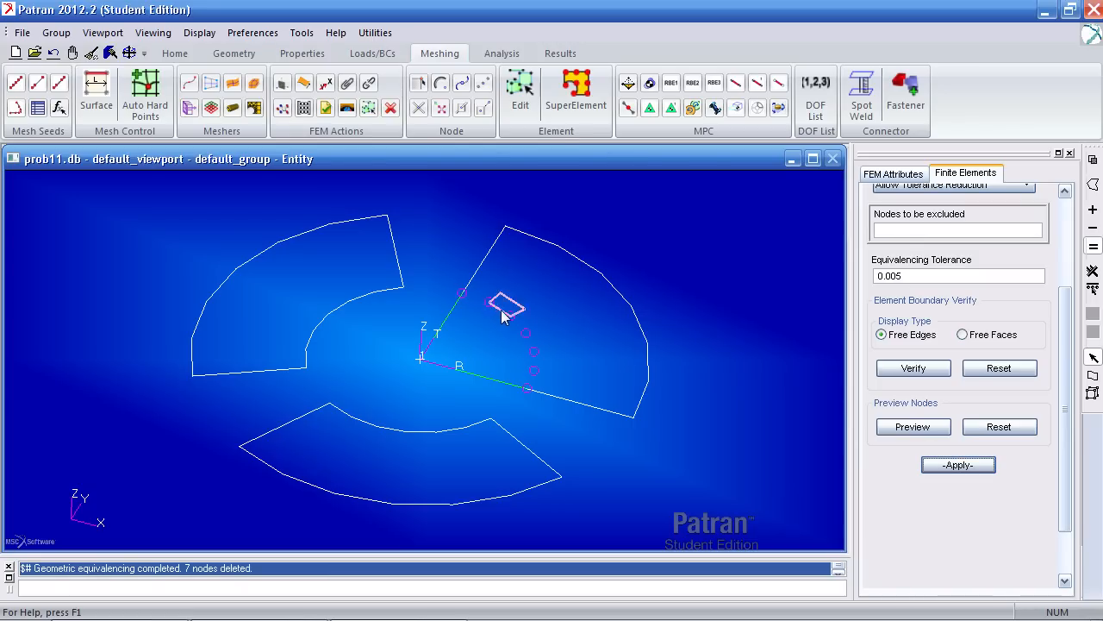
mouse_move(978, 400)
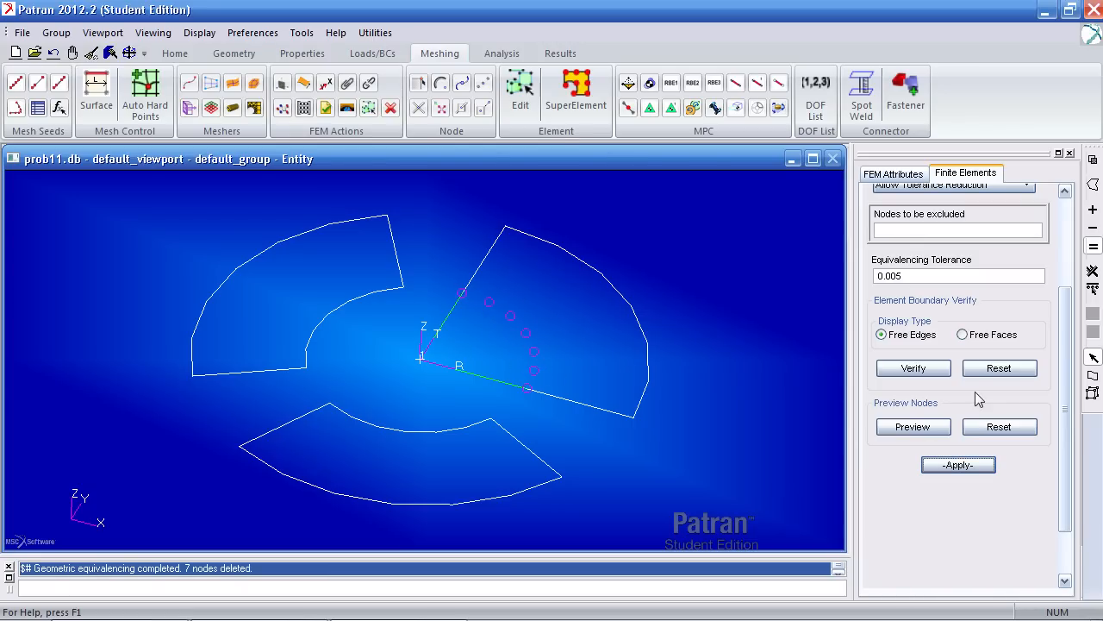
- Display the full wireframe mesh with every quad and triangle element visible
left_click(893, 173)
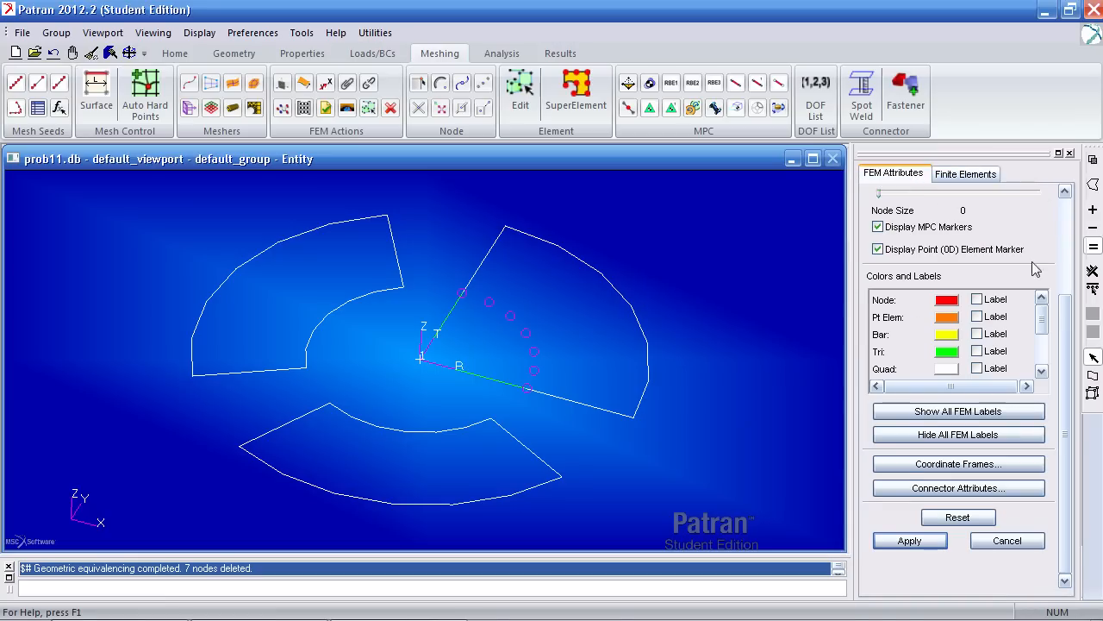
scroll("up", 3)
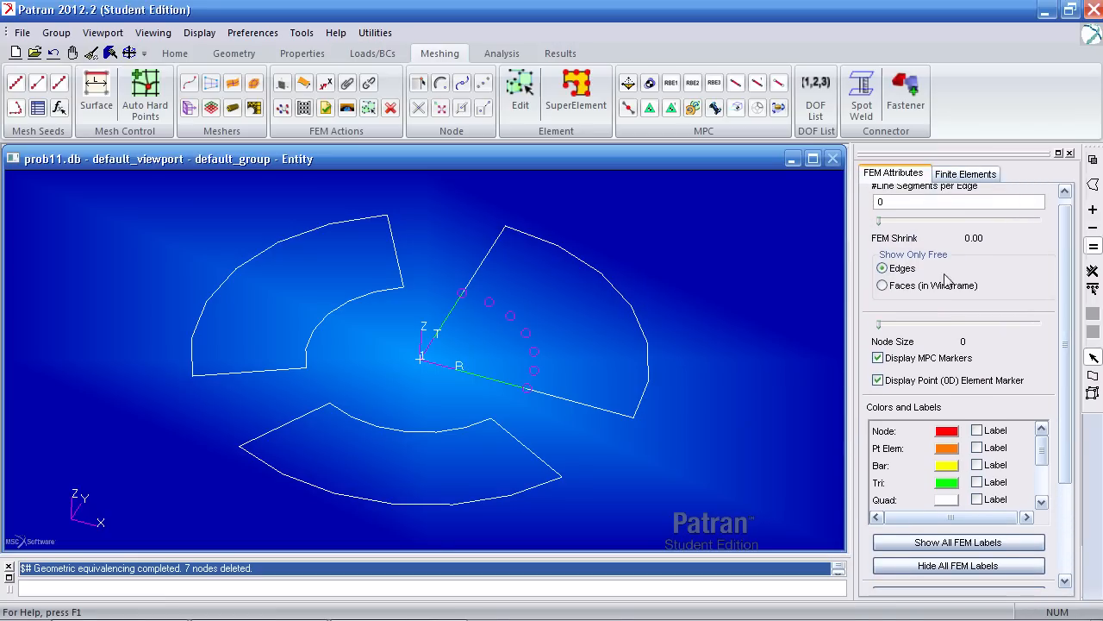
scroll("down", 3)
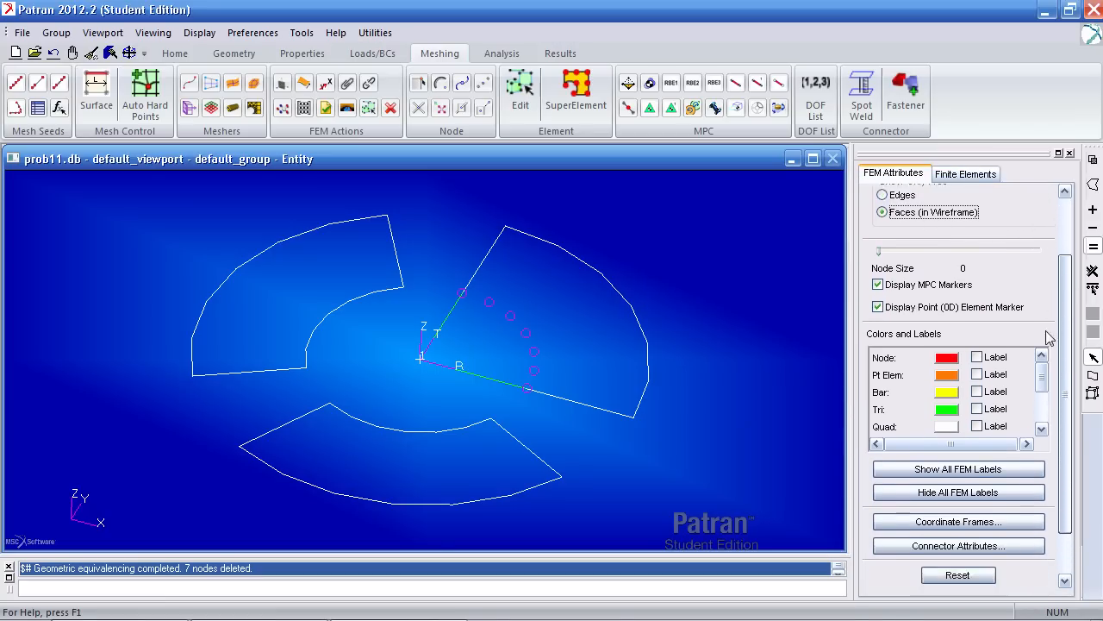
left_click(908, 546)
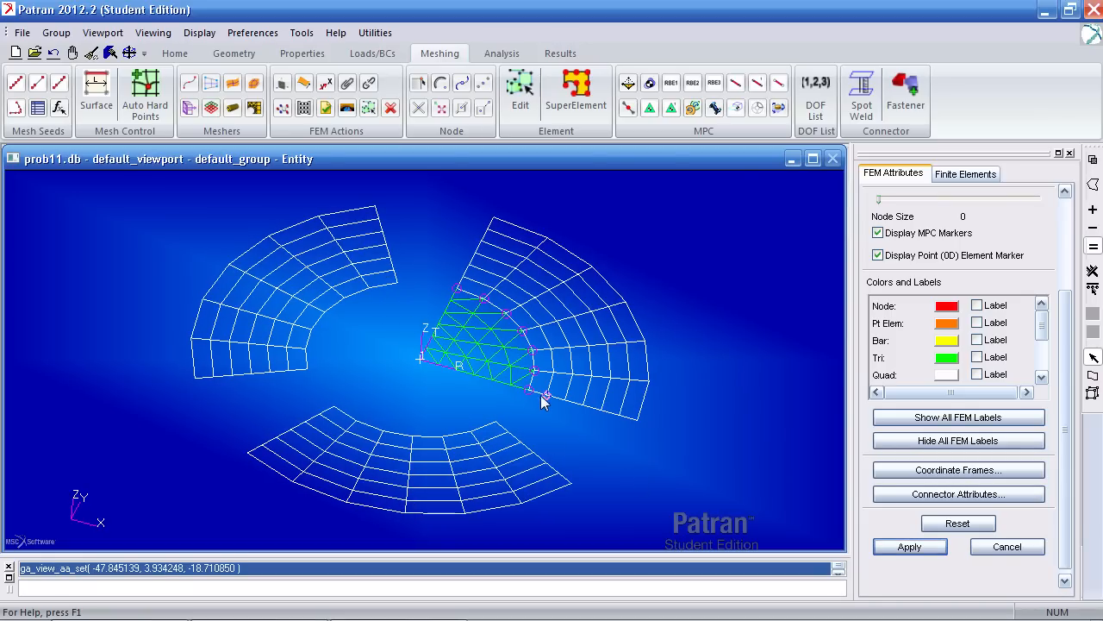
mouse_move(542, 409)
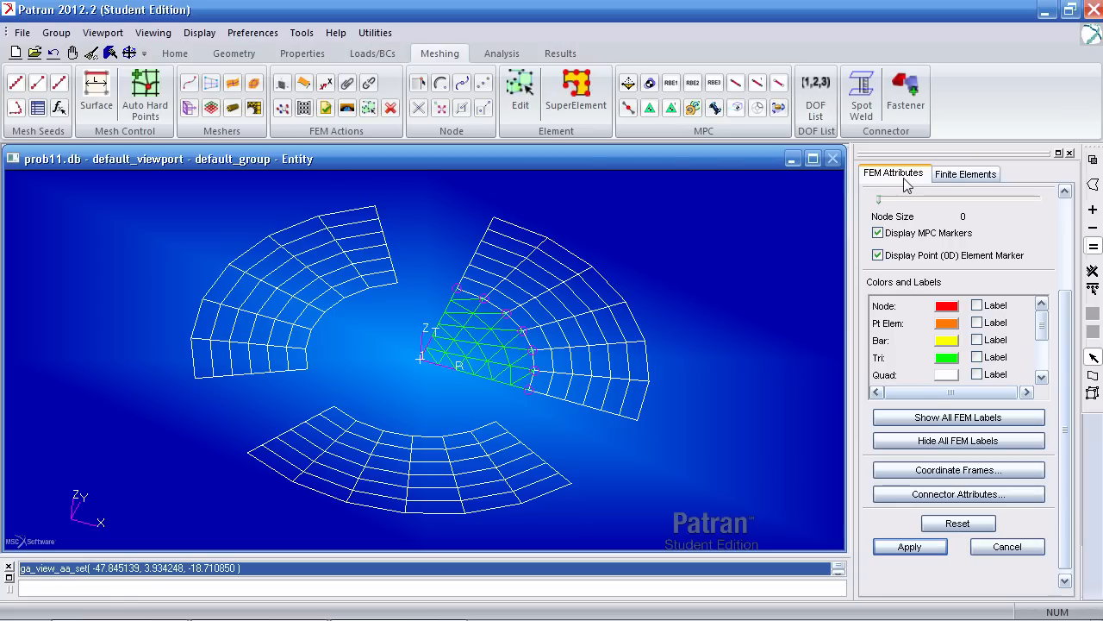
- Close FEM Attributes, expand LBCs in the Model Tree, plot them and rotate the view
left_click(199, 32)
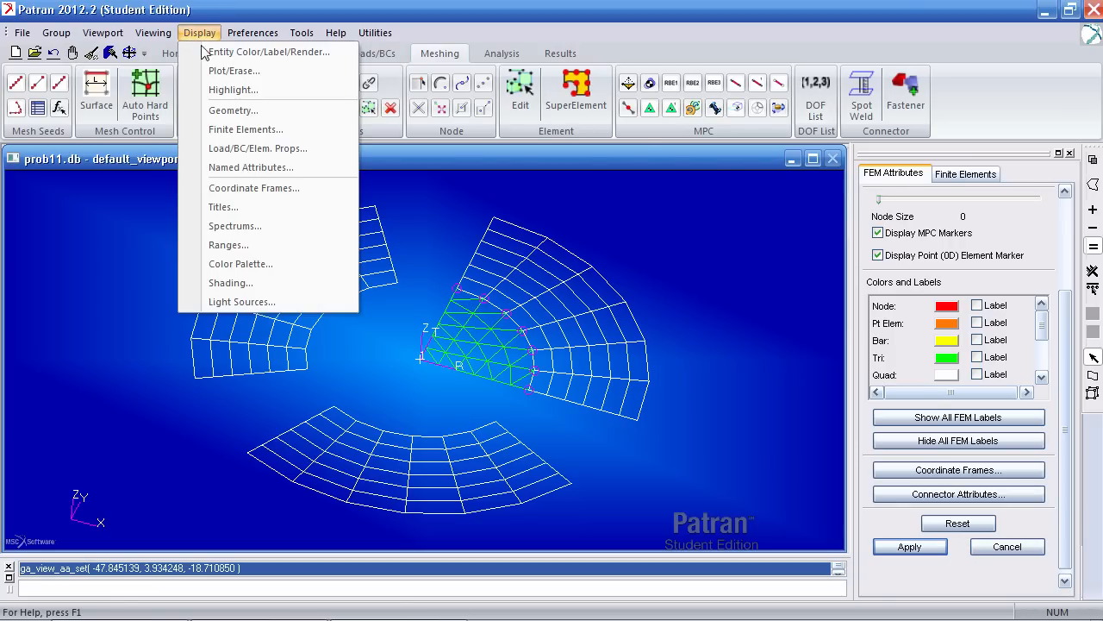
mouse_move(1065, 521)
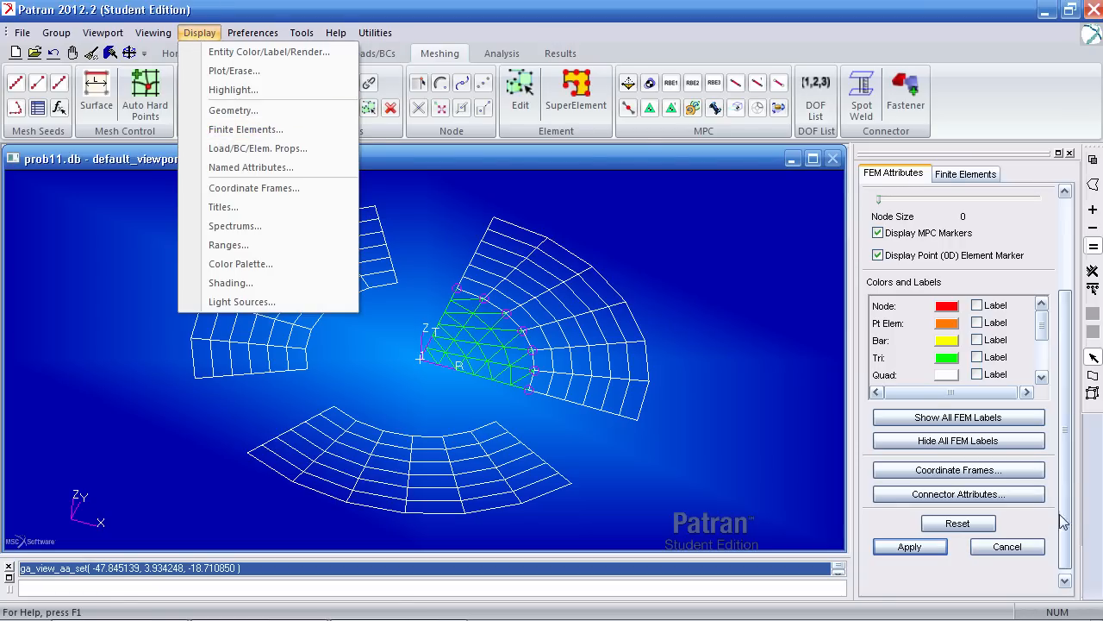
left_click(246, 130)
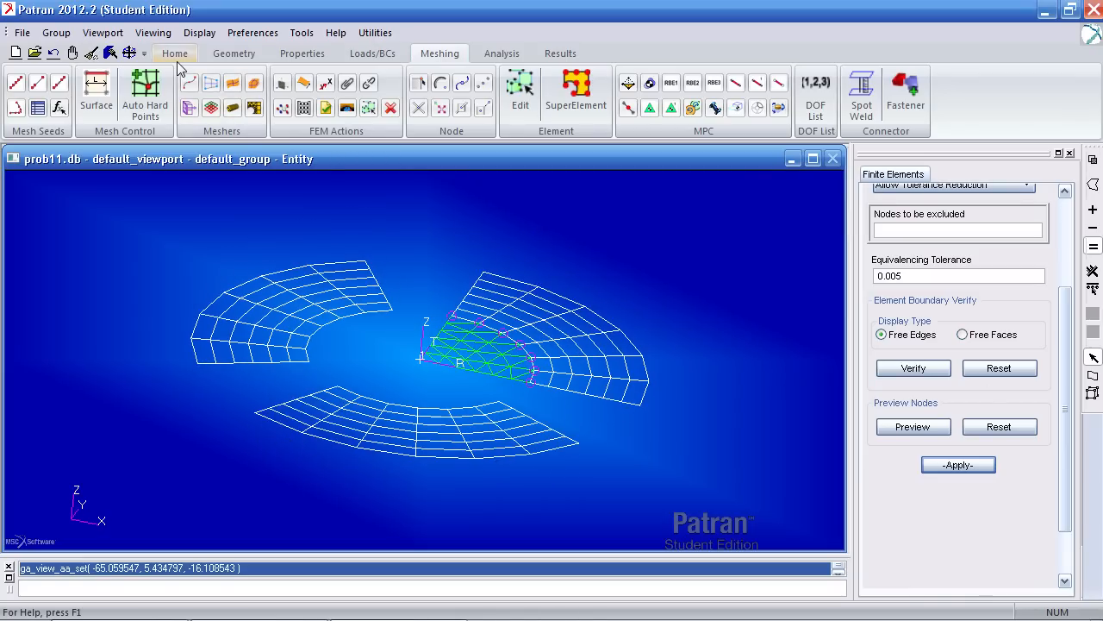
left_click(174, 53)
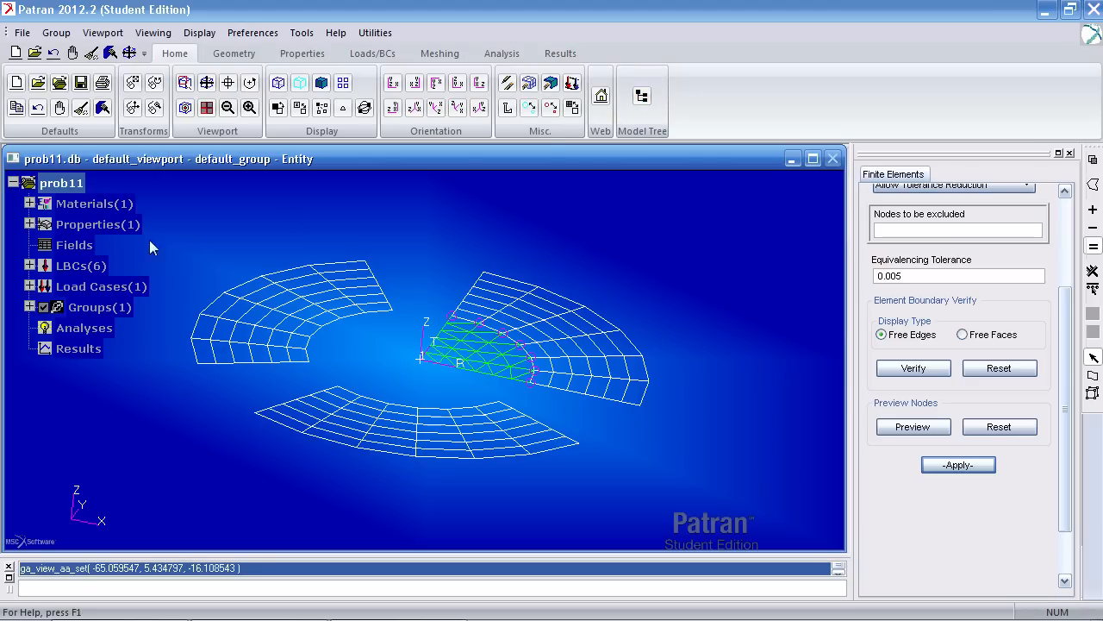
left_click(28, 265)
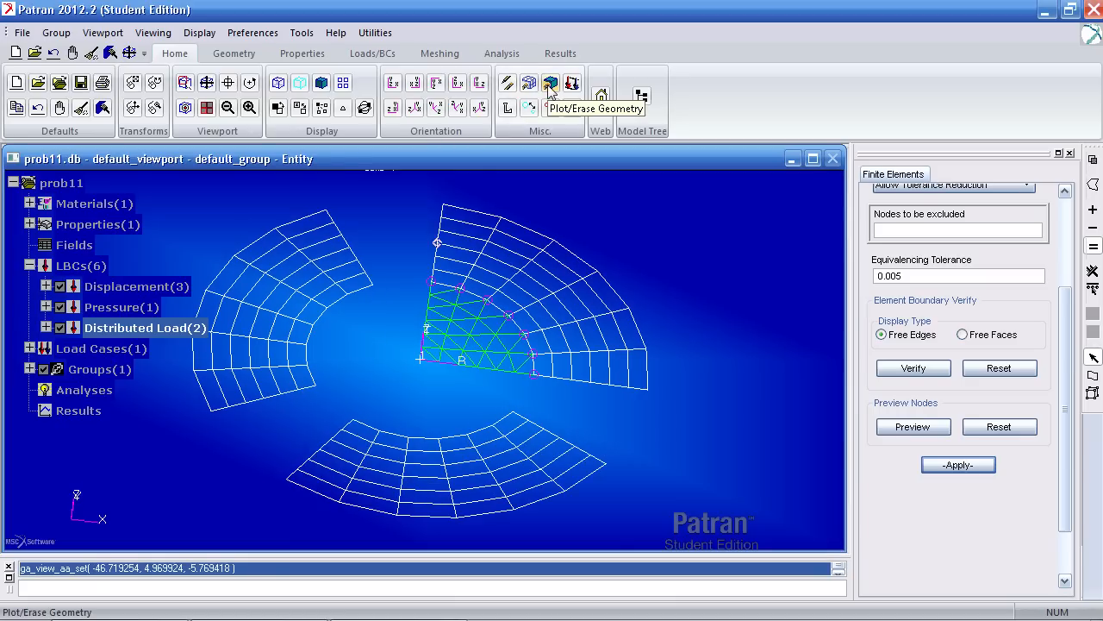
left_click(550, 82)
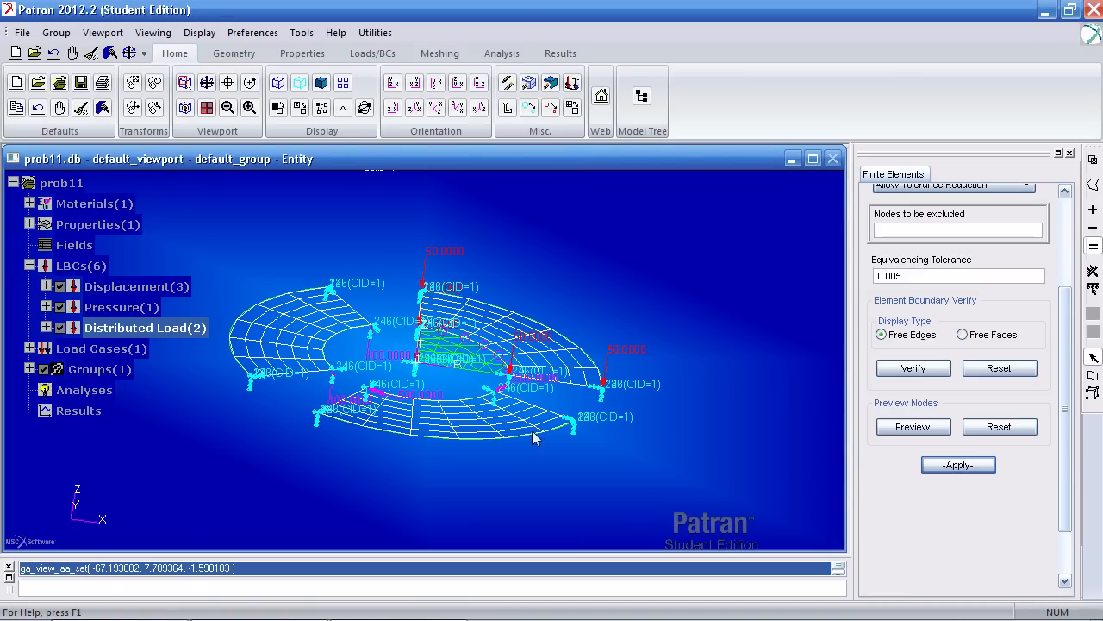
left_click_drag(535, 438, 582, 406)
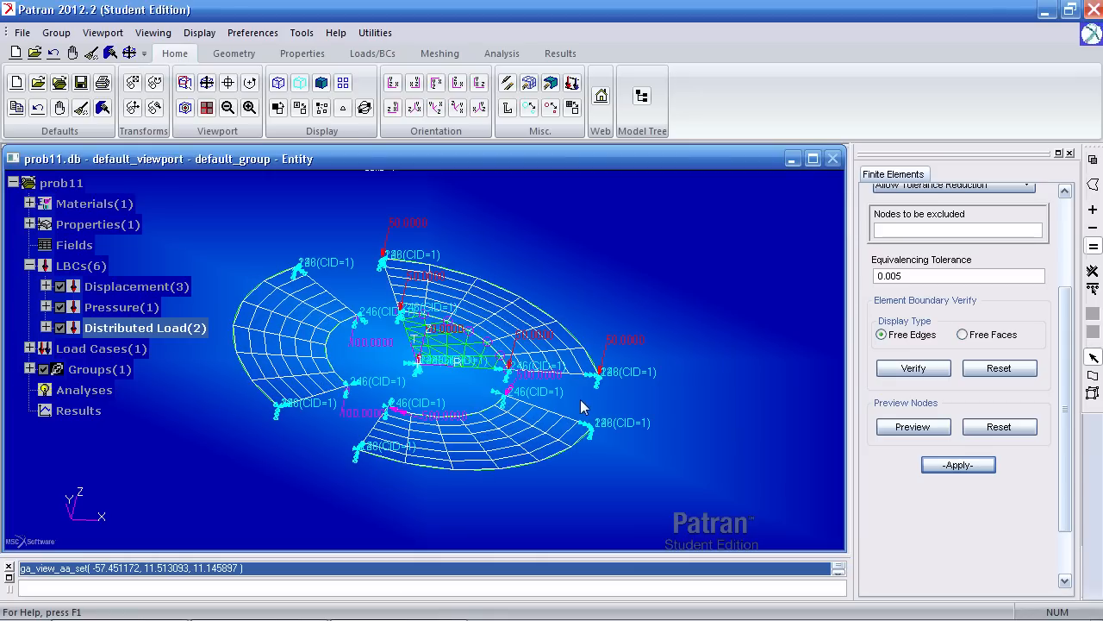
- In the Load/BC/Elem. Props display settings, uncheck Show on FEM only and apply
left_click(198, 32)
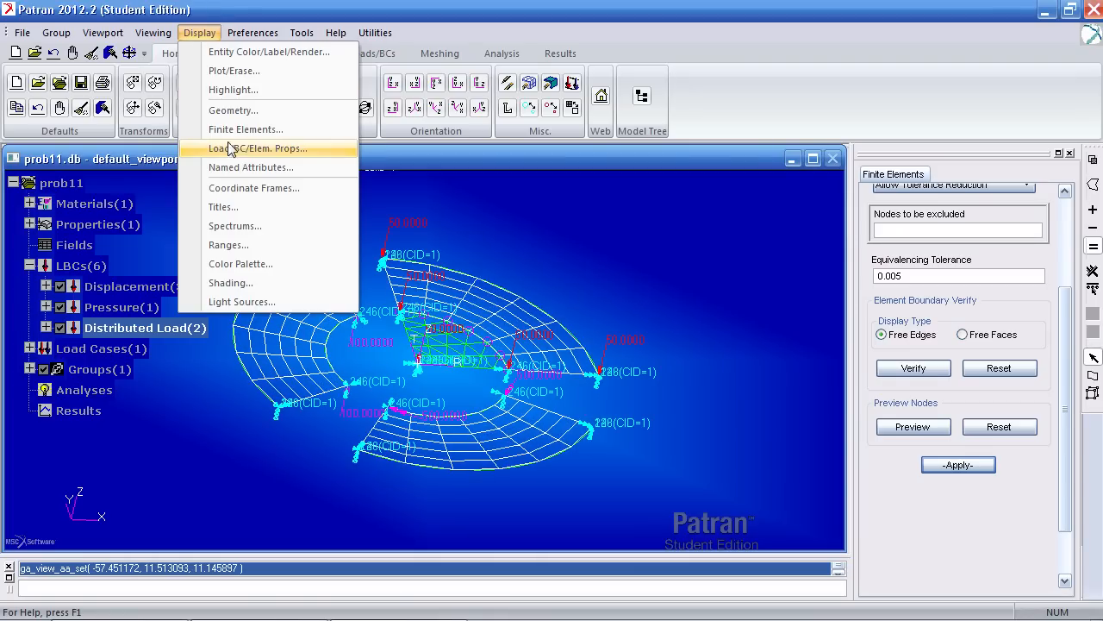
left_click(260, 148)
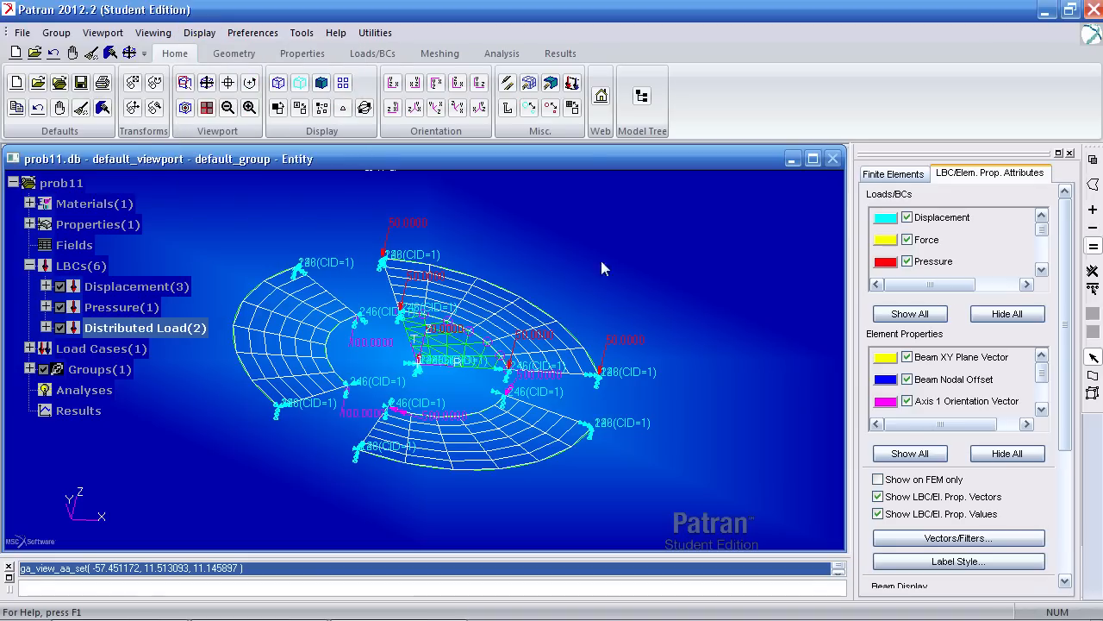
left_click(877, 478)
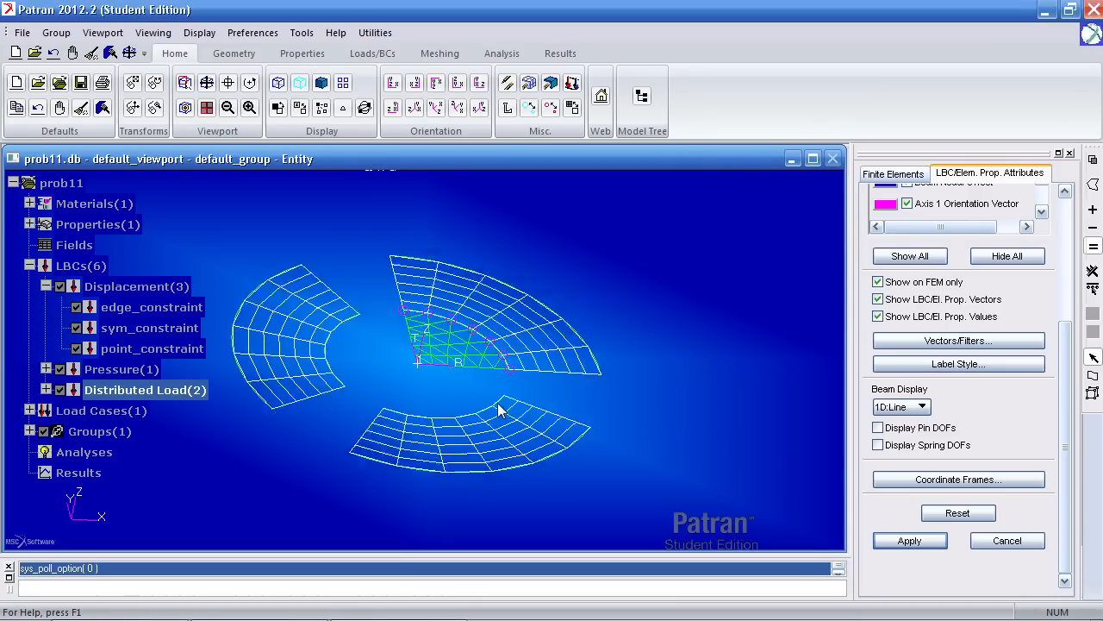
left_click_drag(500, 410, 457, 414)
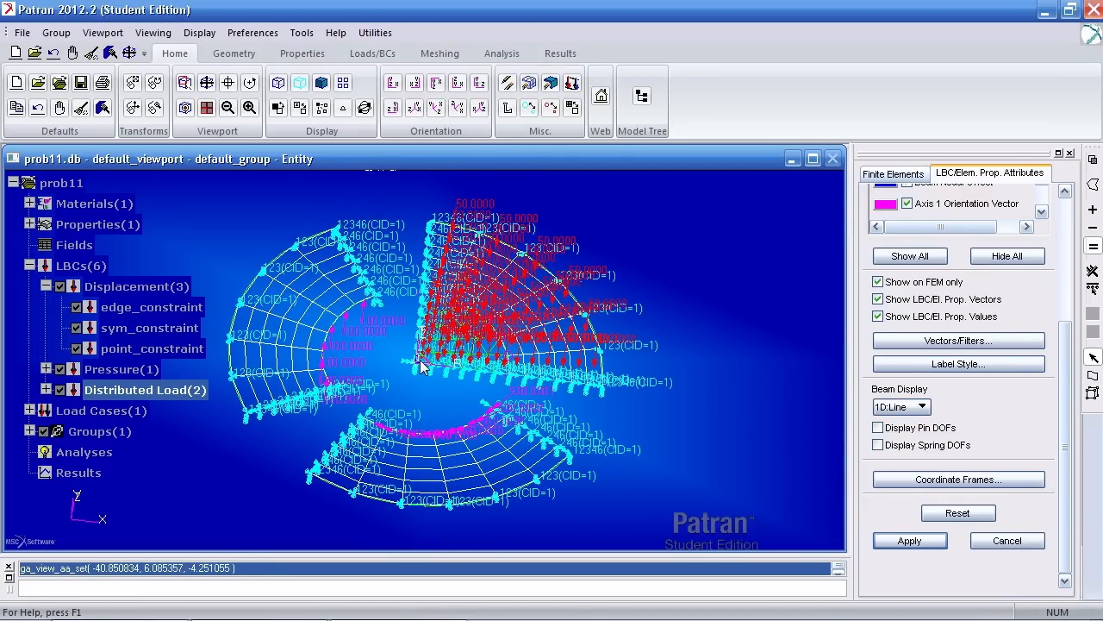
mouse_move(380, 297)
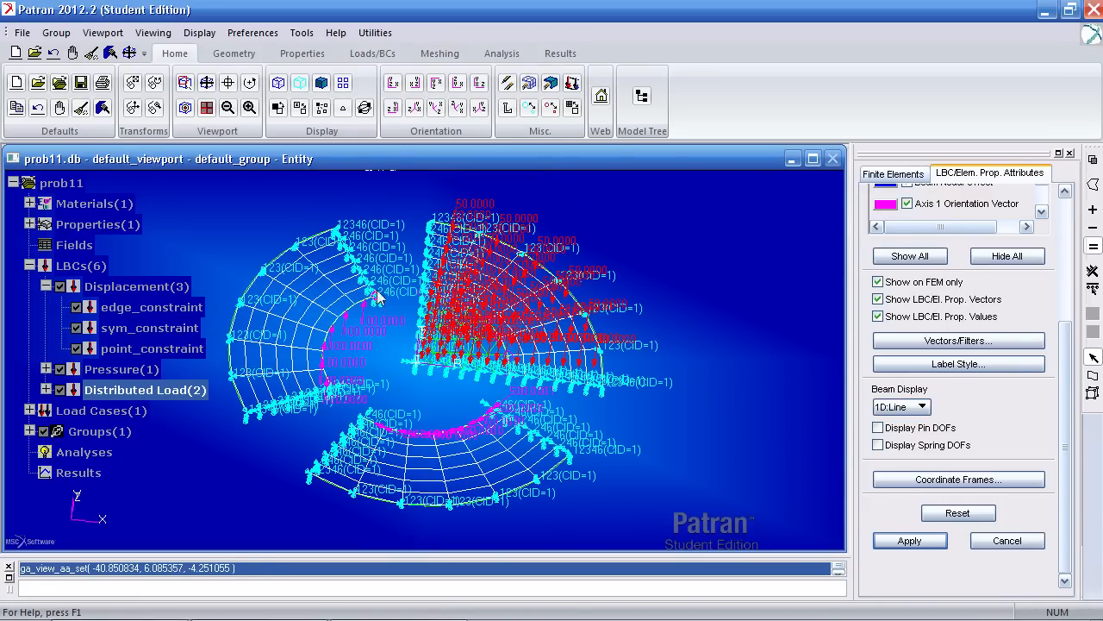
left_click_drag(379, 297, 483, 306)
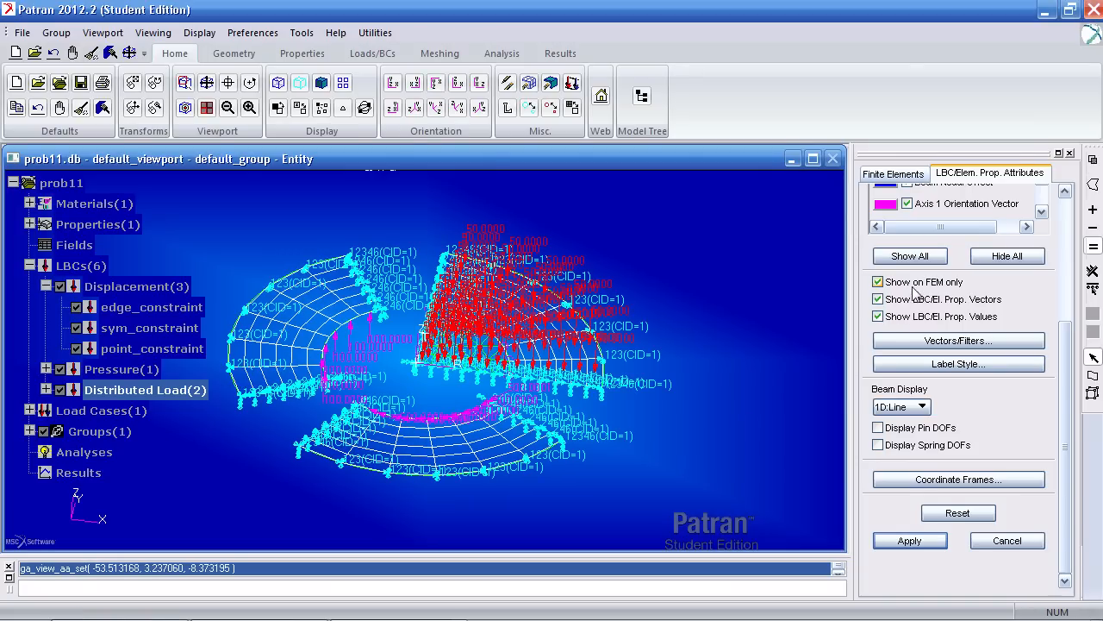
left_click(1007, 255)
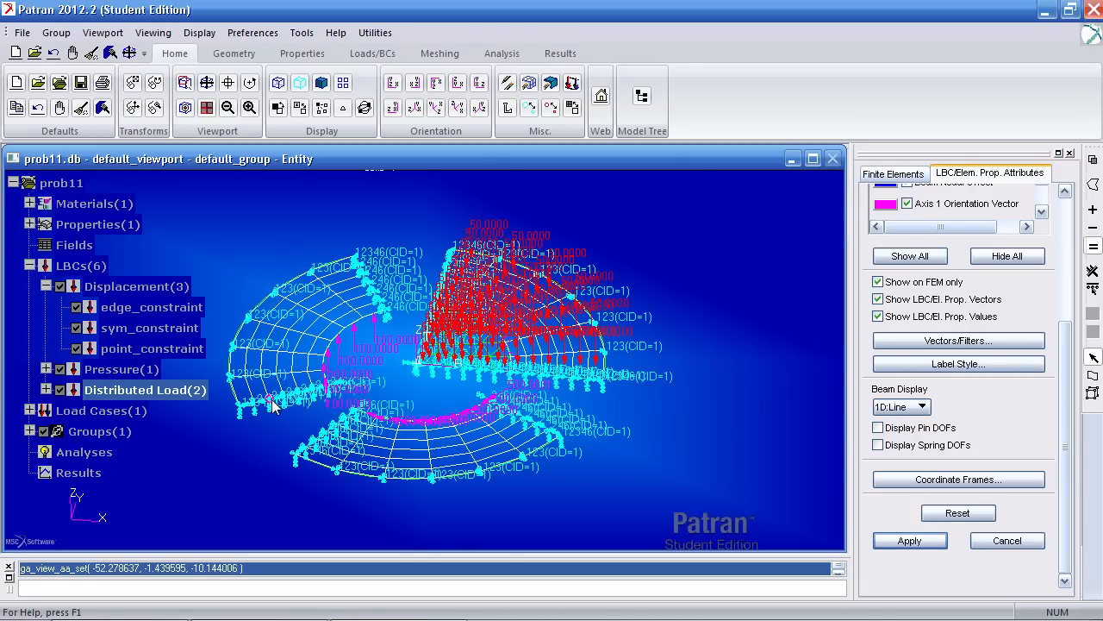
mouse_move(974, 418)
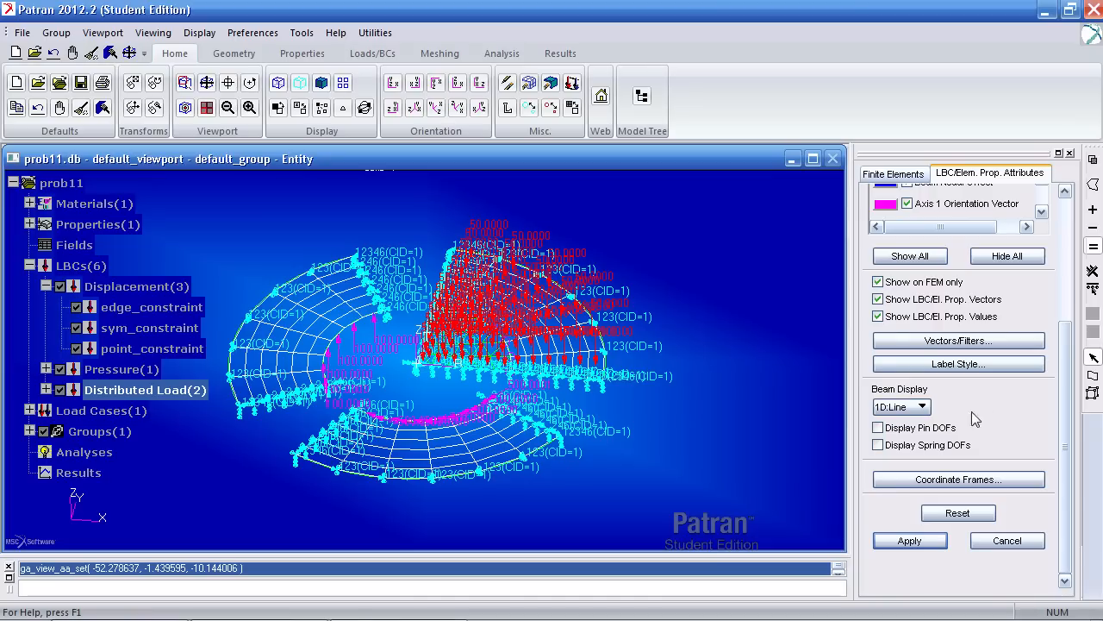
left_click(878, 282)
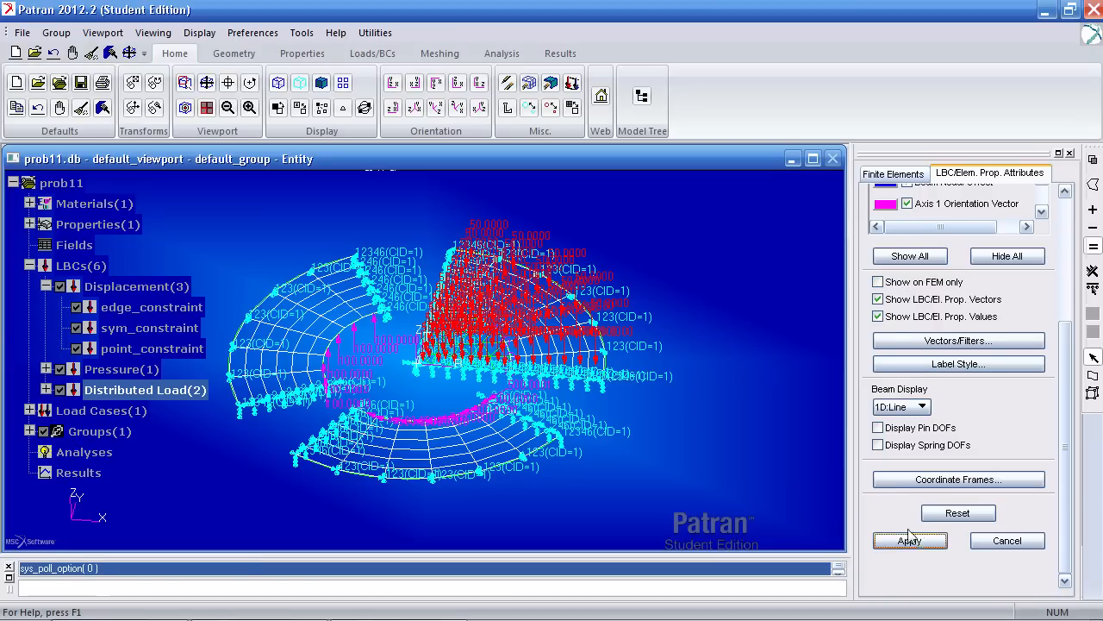
left_click(909, 540)
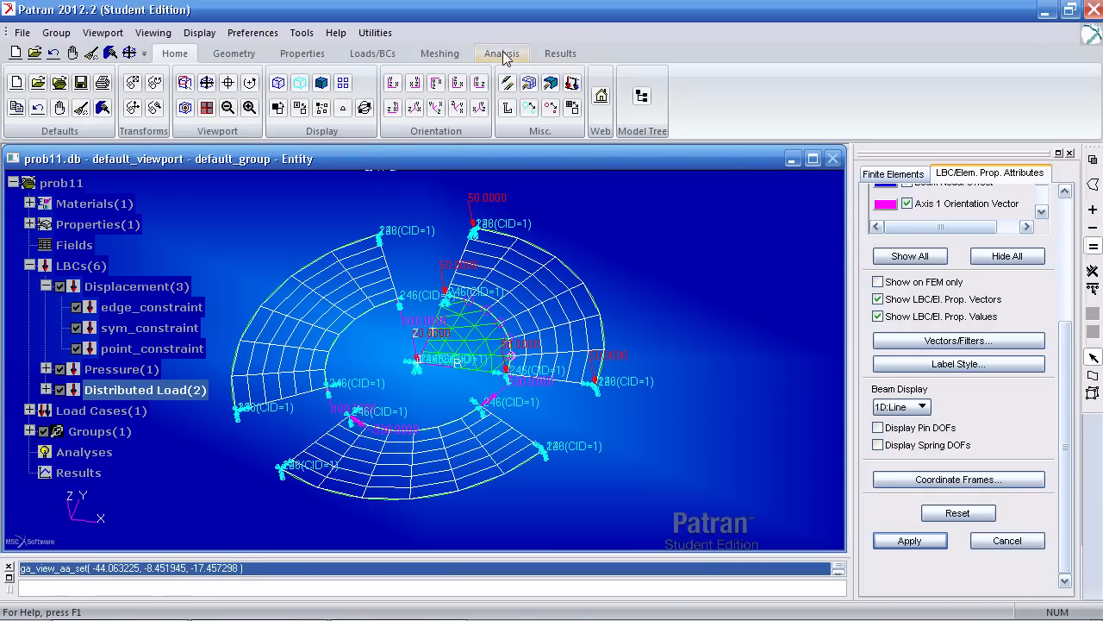
- Create analysis job prob11 for the entire model, answering No to the coordinate system fix
left_click(502, 52)
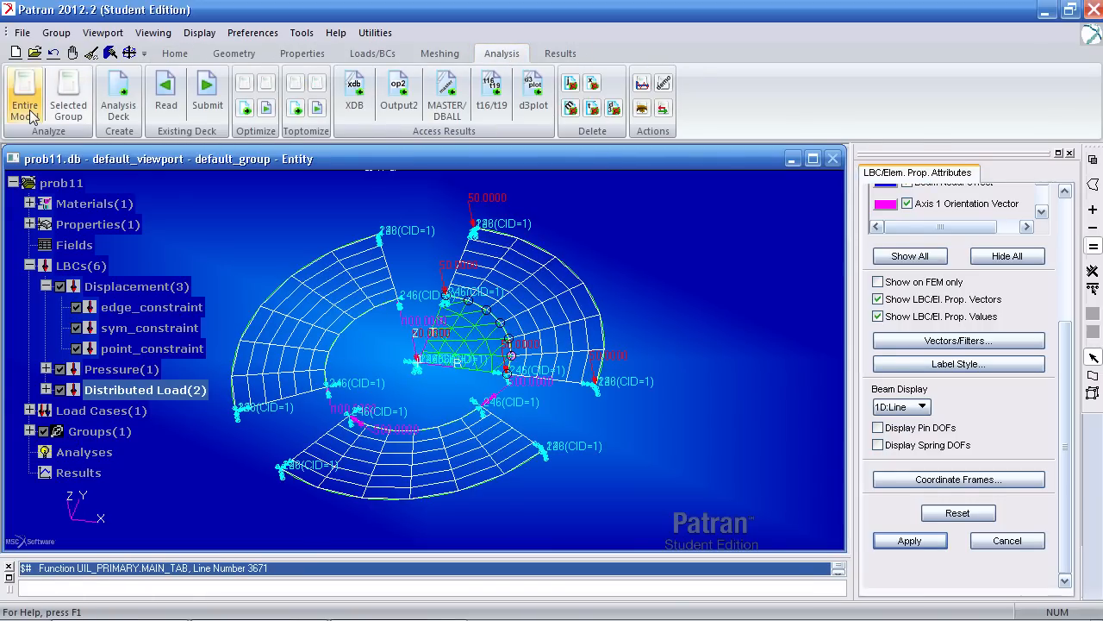
left_click(1002, 172)
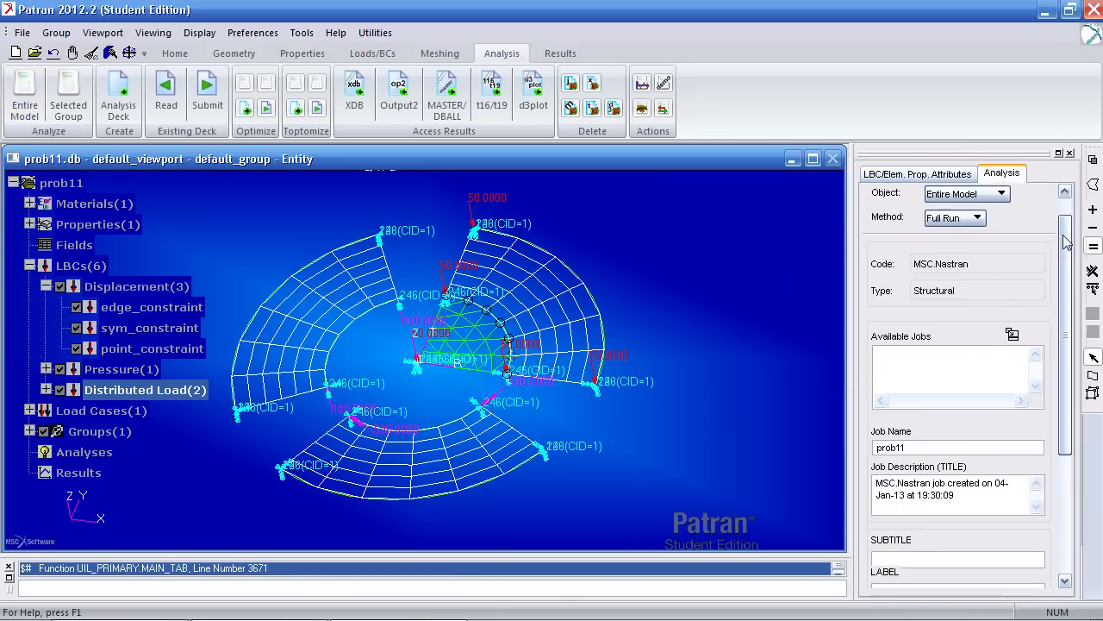
scroll("down", 3)
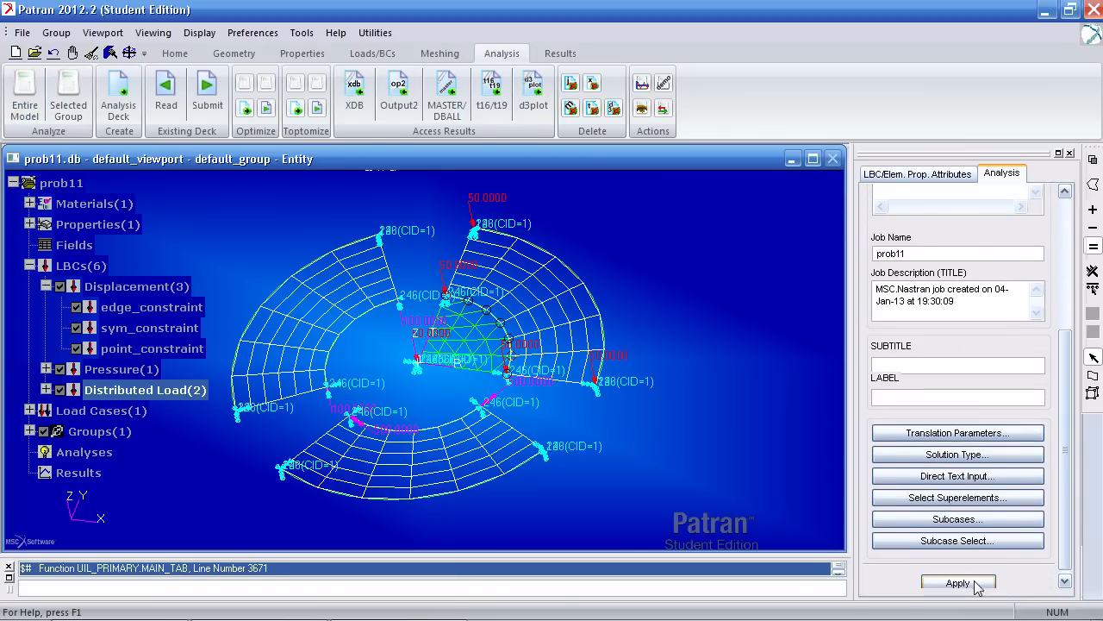
left_click(958, 583)
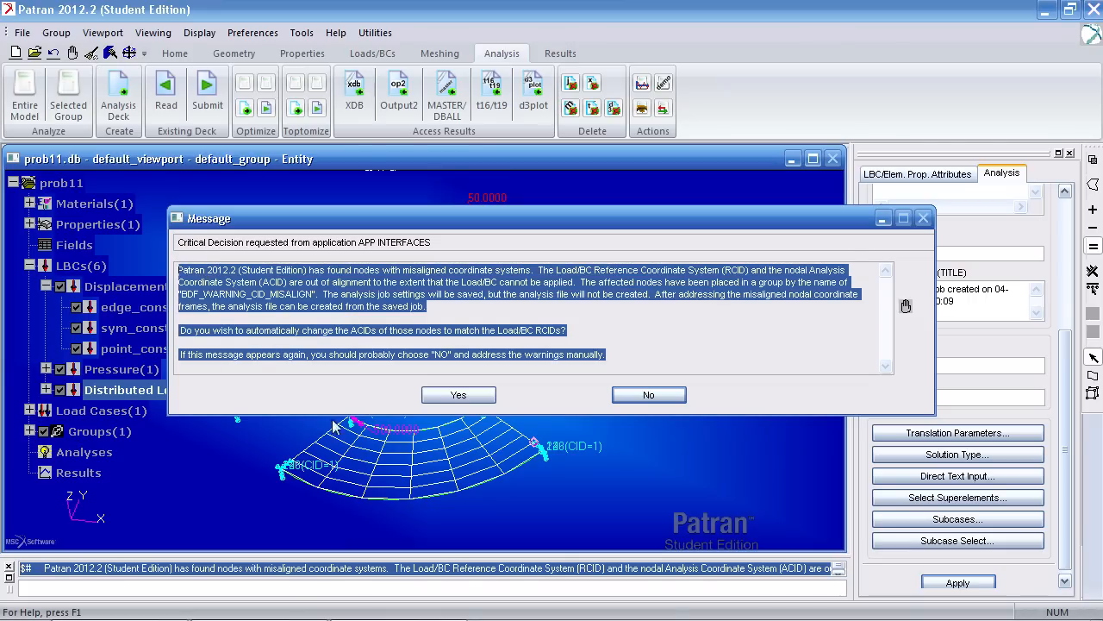
mouse_move(418, 480)
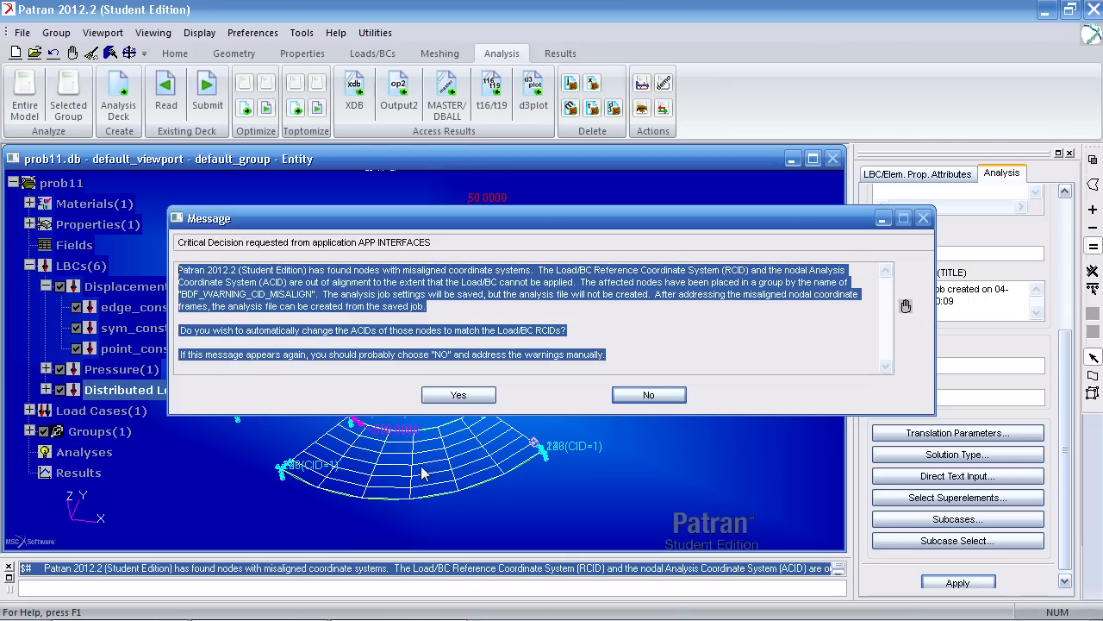
mouse_move(121, 345)
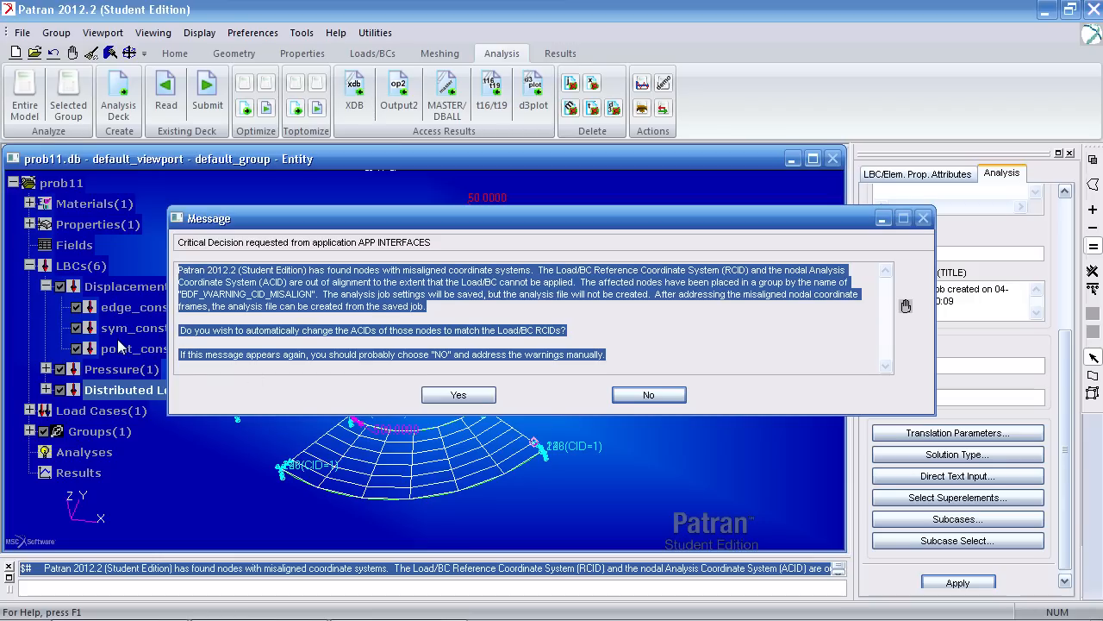
left_click(649, 394)
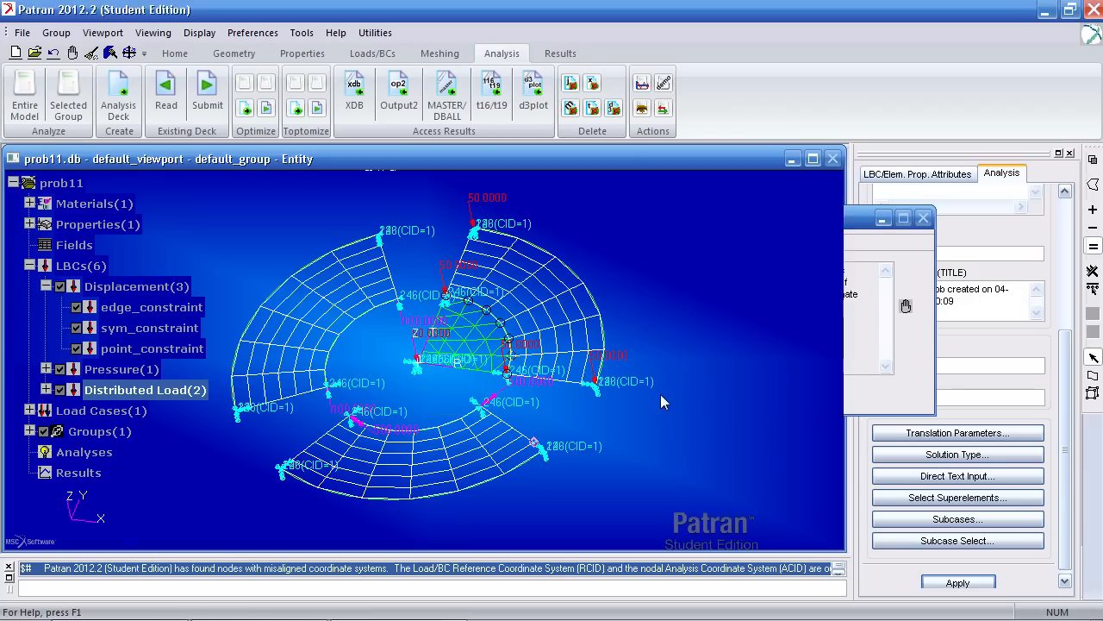
left_click(440, 52)
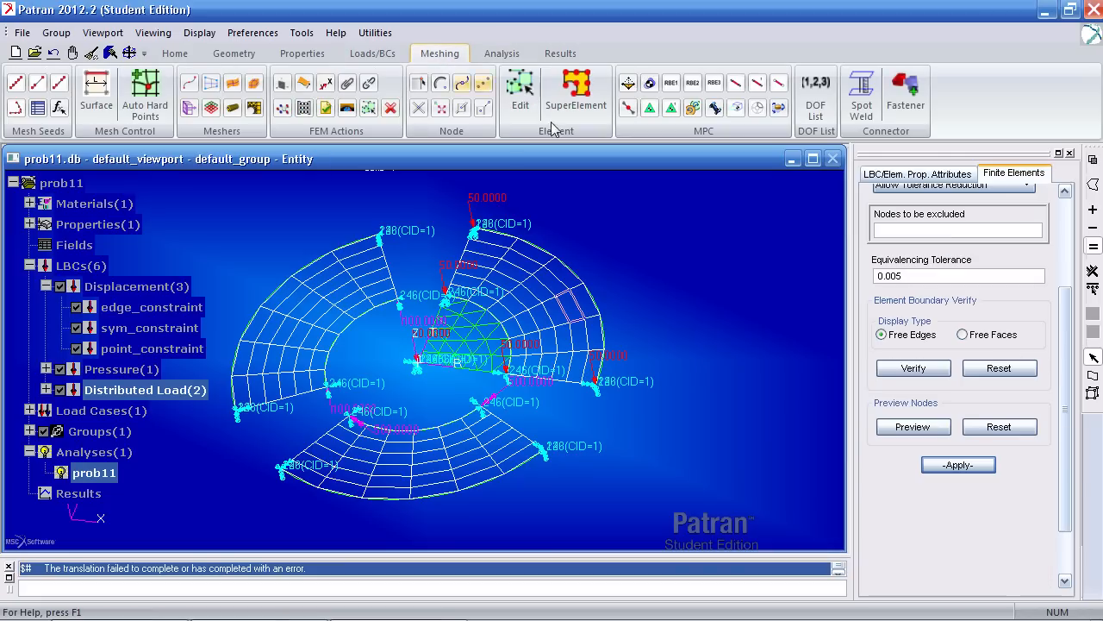
- Query locations of nodes 22, 25, 67 and 136 and close the report
scroll("up", 3)
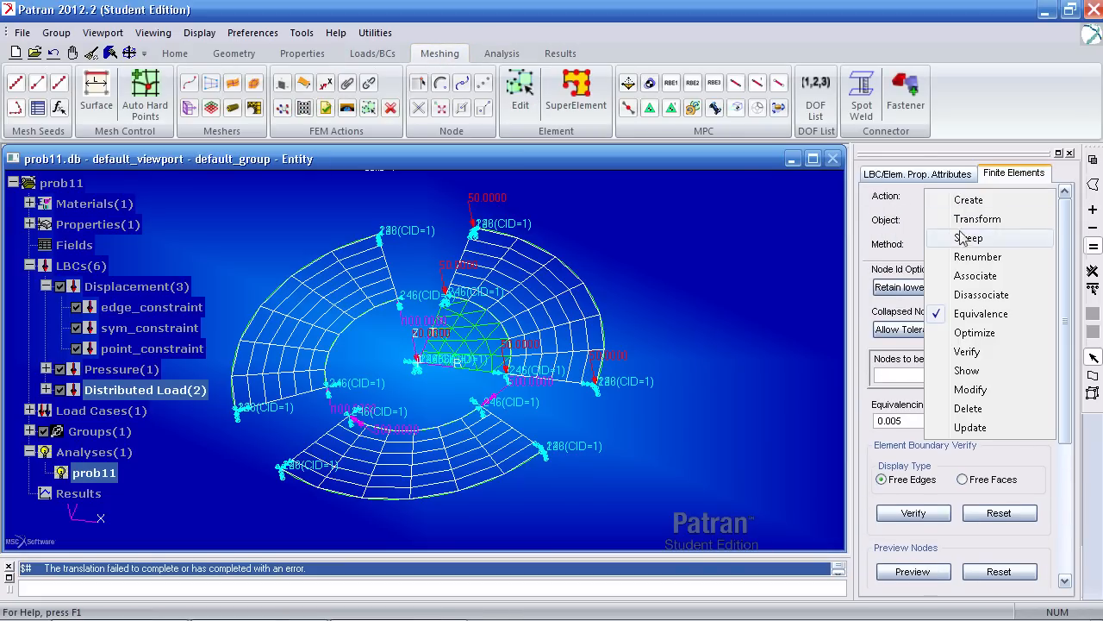
left_click(966, 370)
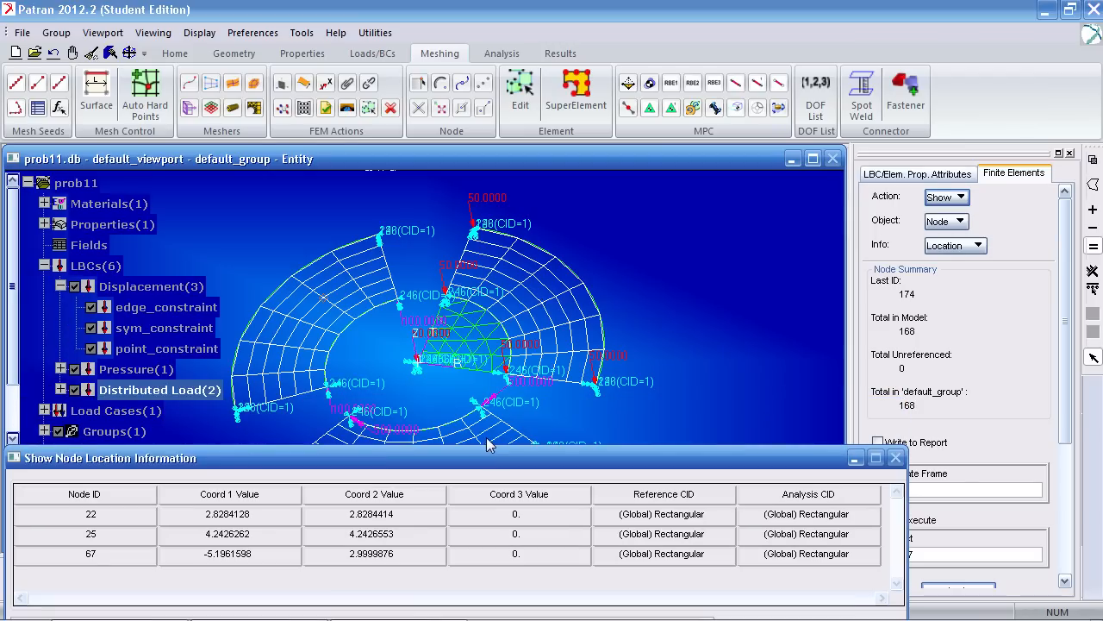
left_click(517, 345)
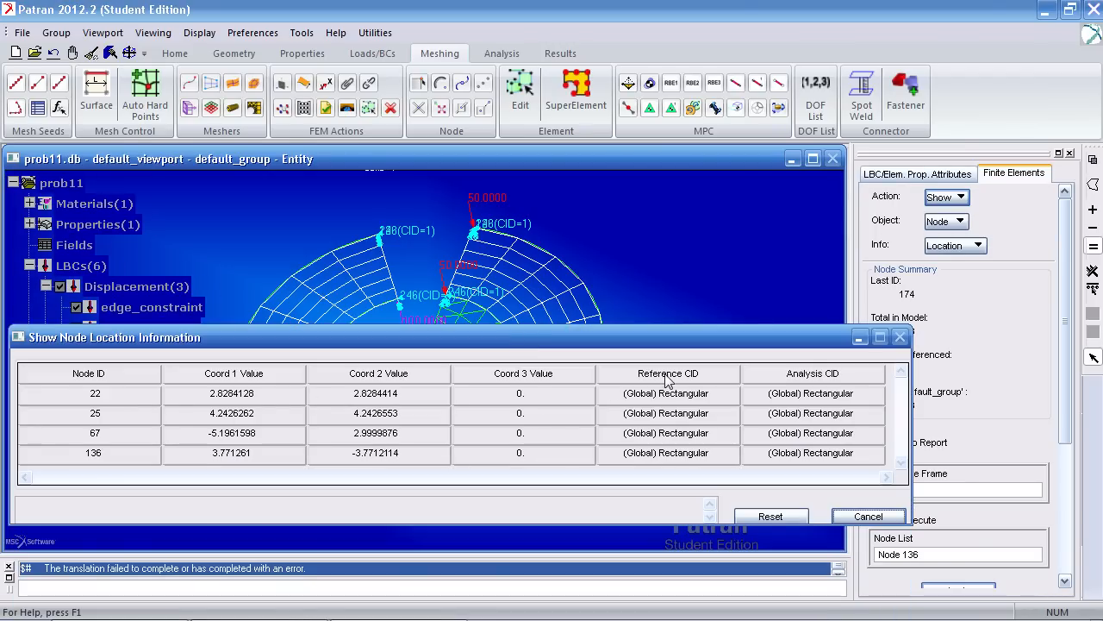
mouse_move(690, 409)
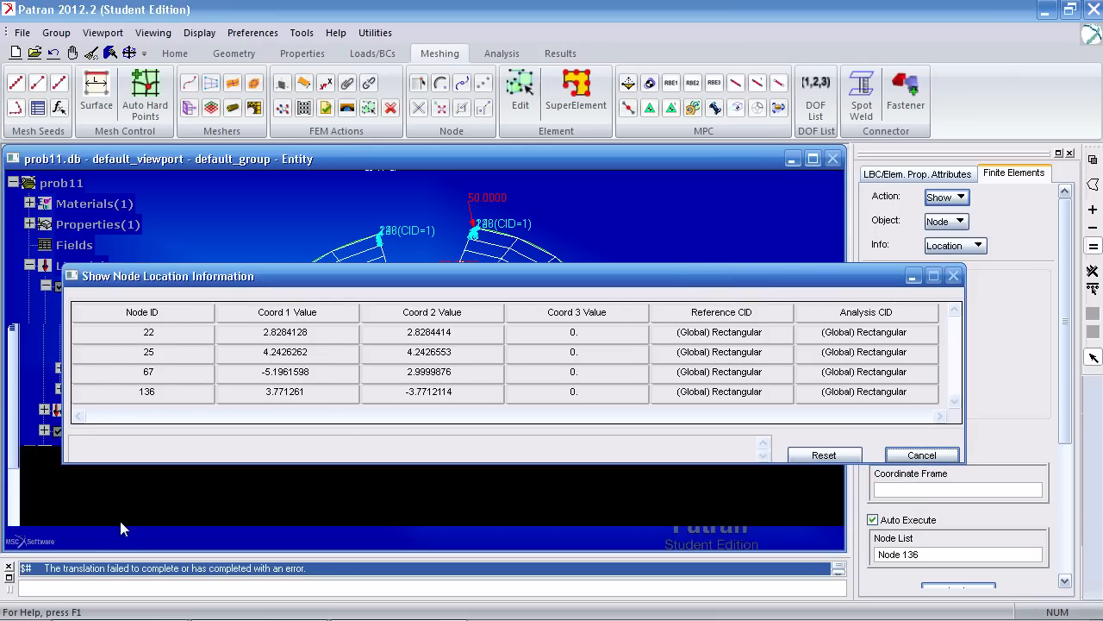
left_click_drag(168, 275, 285, 302)
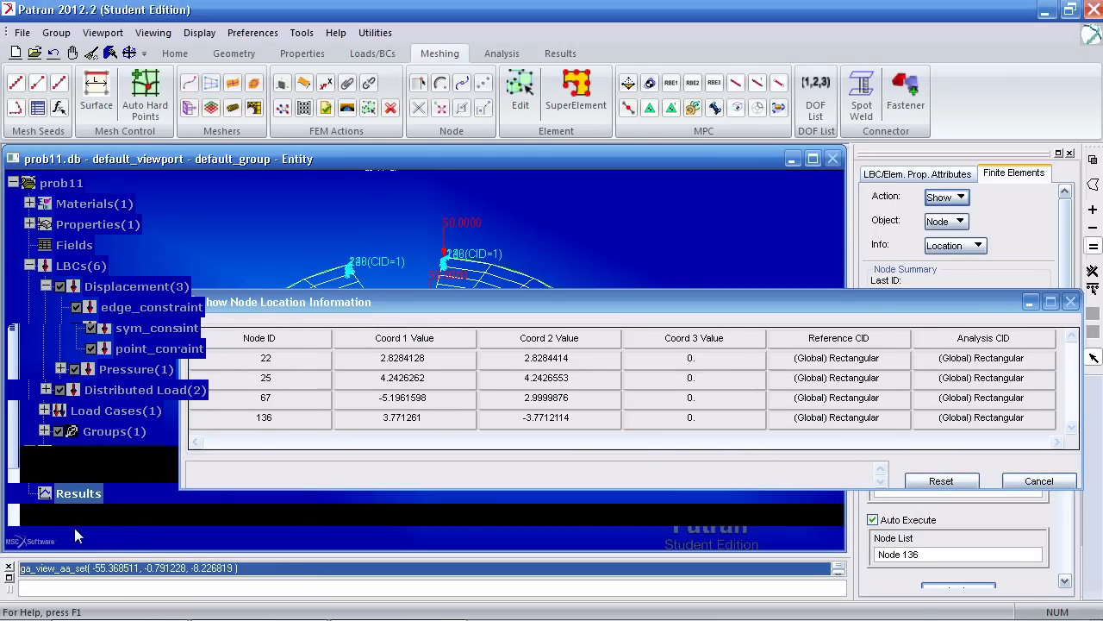
left_click(12, 182)
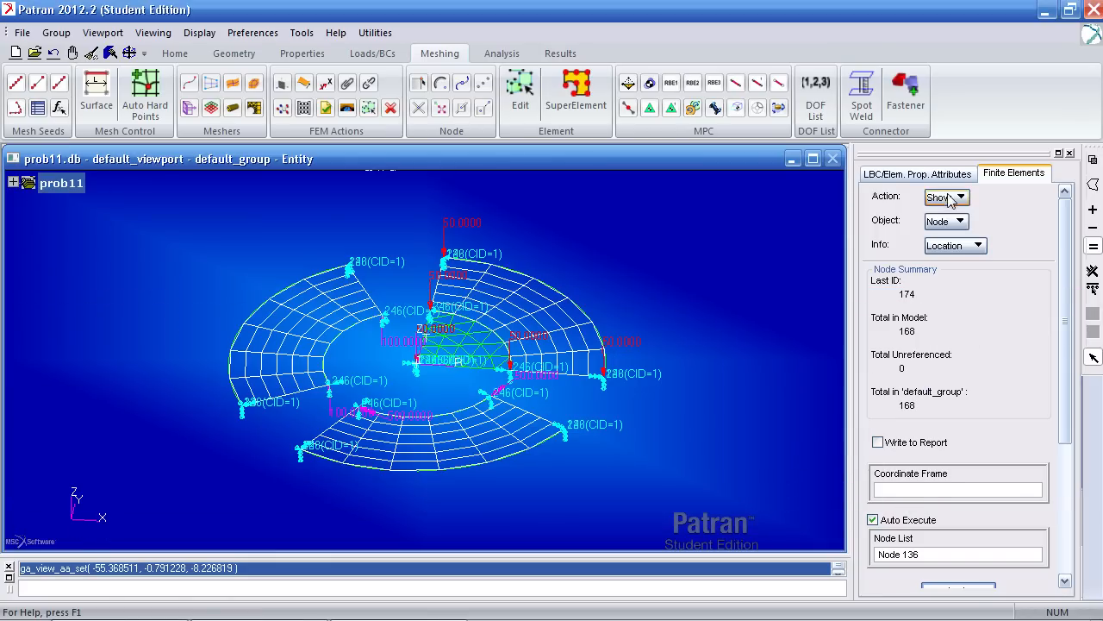
- Edit all 168 nodes so their analysis and reference frames are Coord 1
left_click(959, 197)
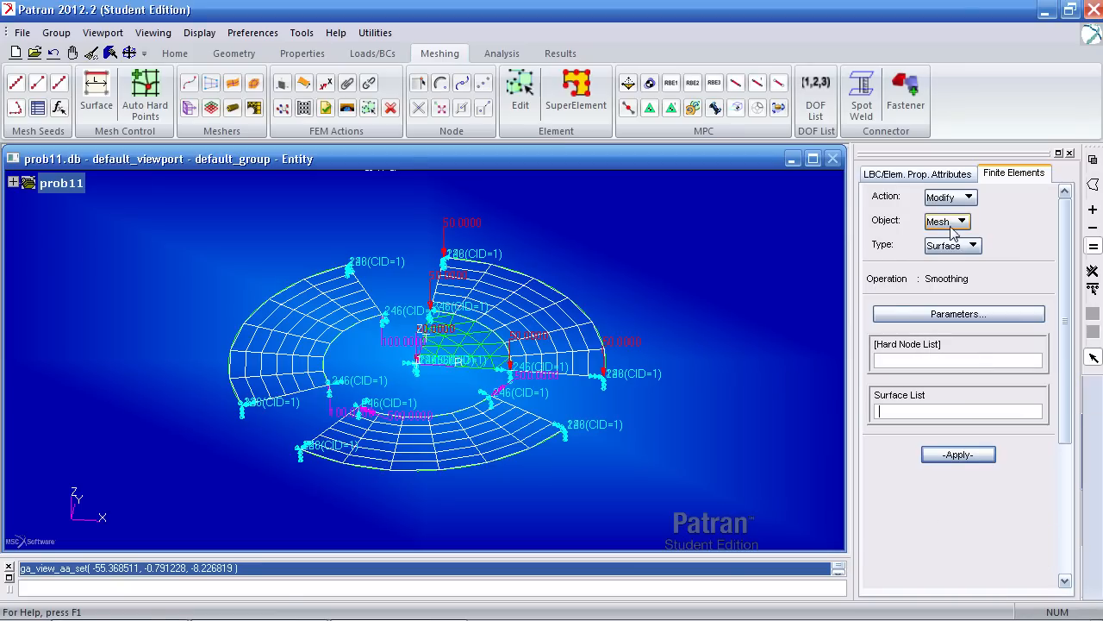
left_click(947, 221)
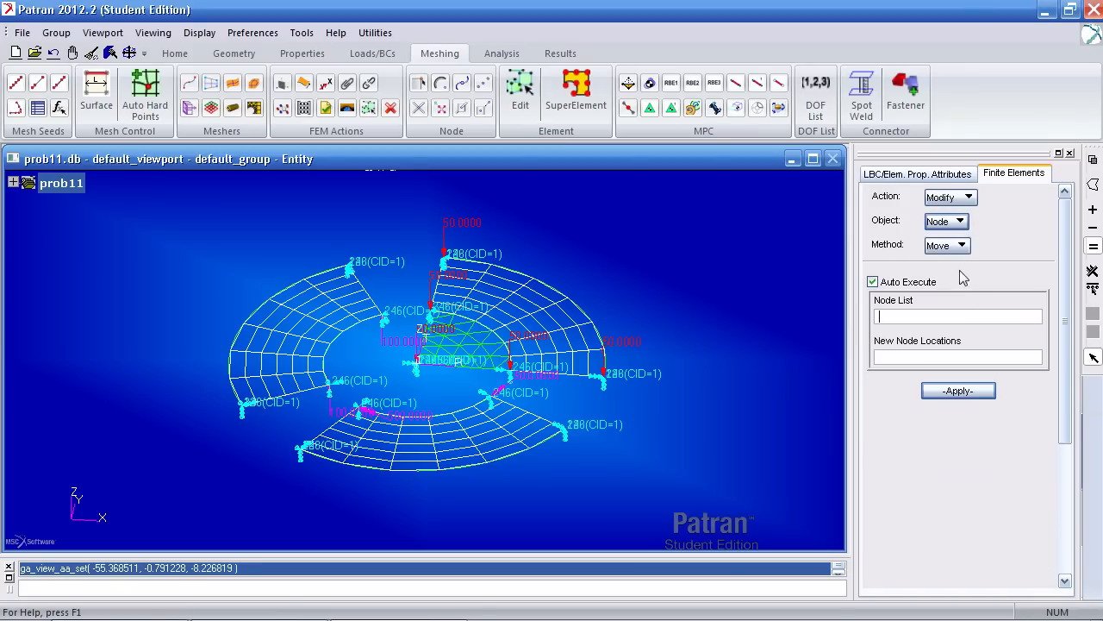
left_click(947, 245)
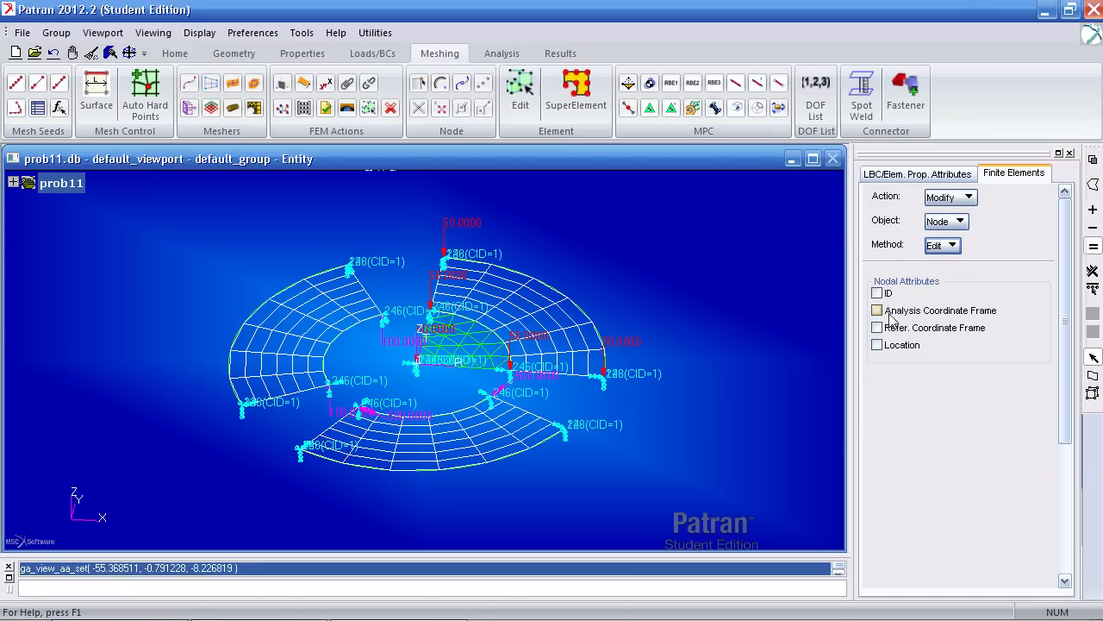
left_click(877, 309)
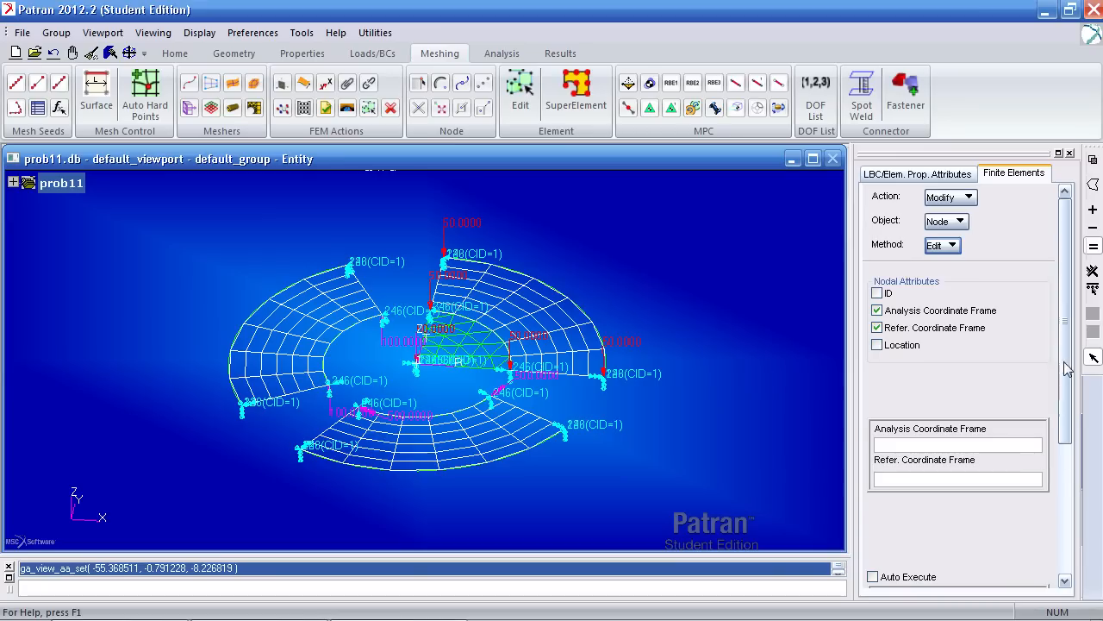
scroll("down", 3)
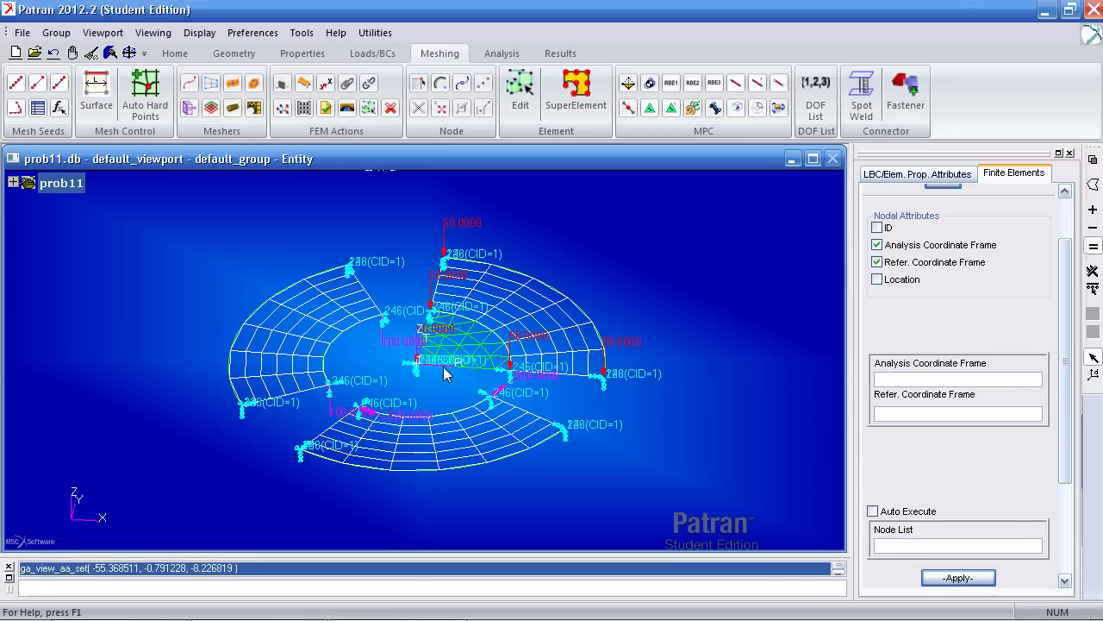
left_click(443, 372)
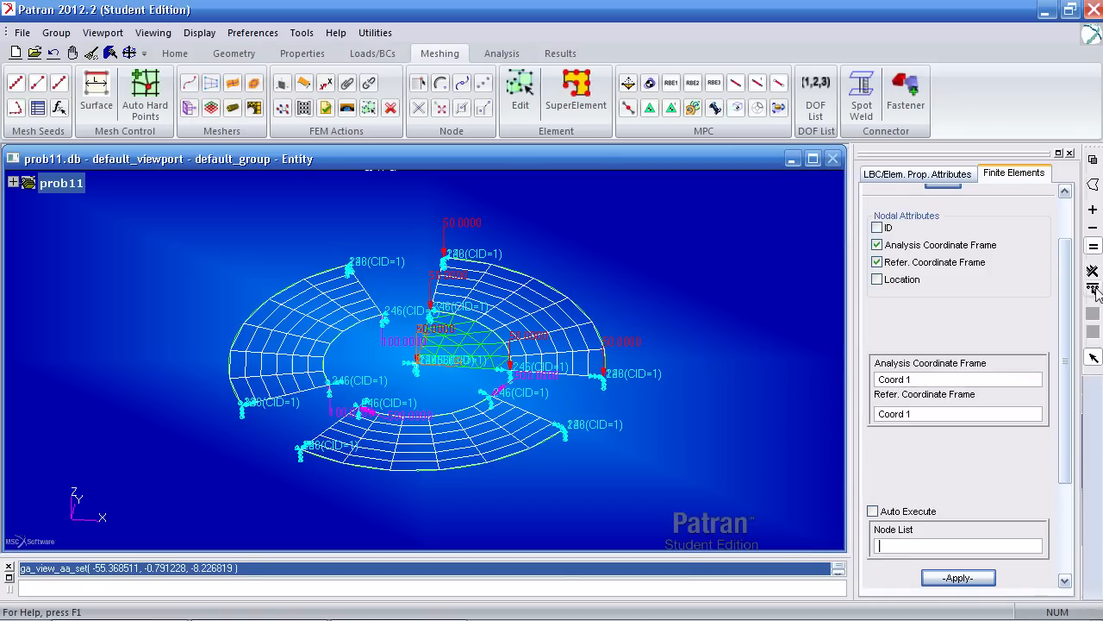
left_click(959, 577)
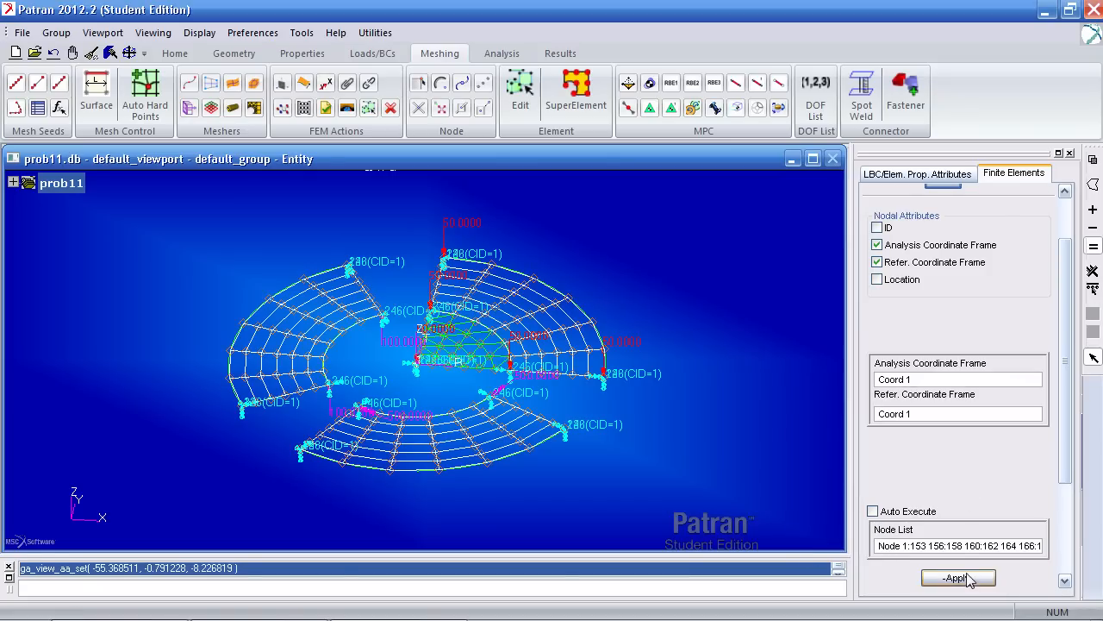
left_click(958, 578)
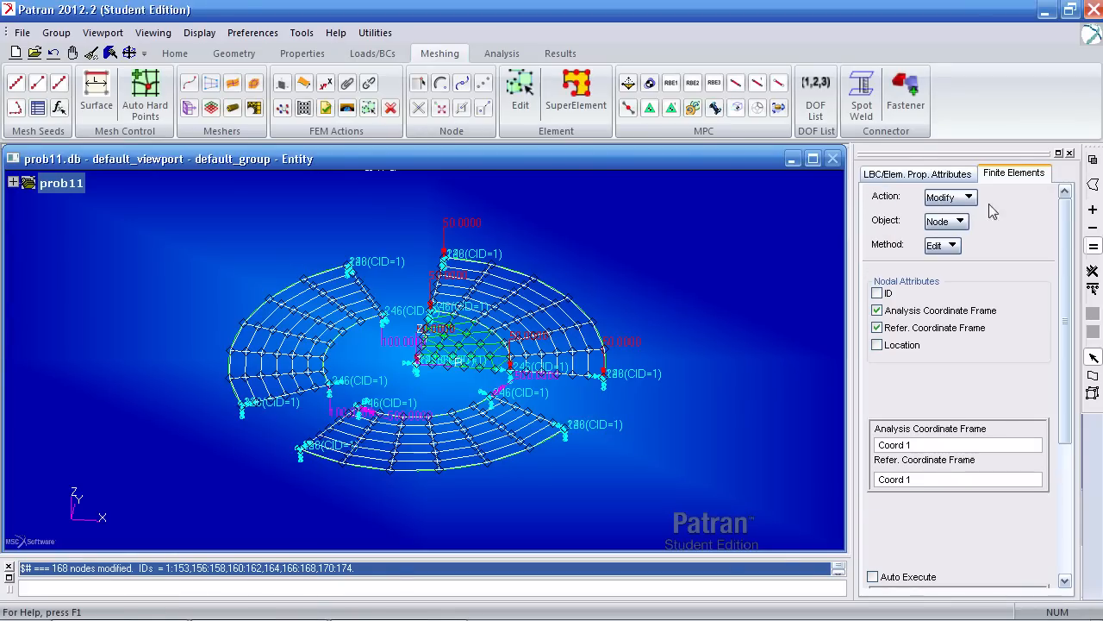
- Query node locations to check nodes 15, 73 and 108 use cylindrical Coord 1, then close
left_click(949, 196)
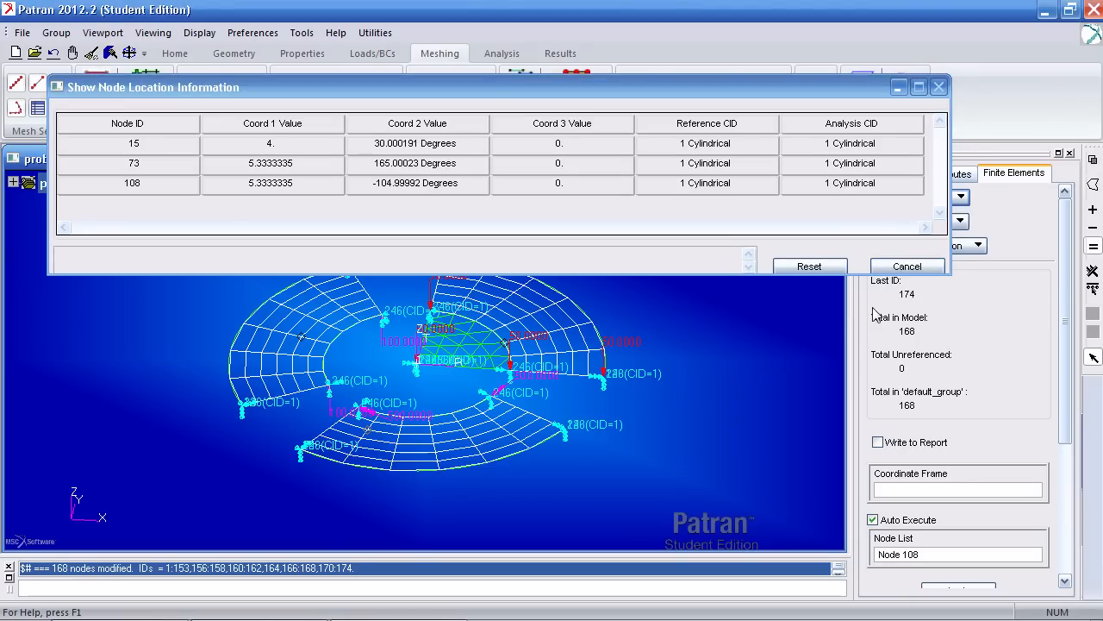
left_click(906, 266)
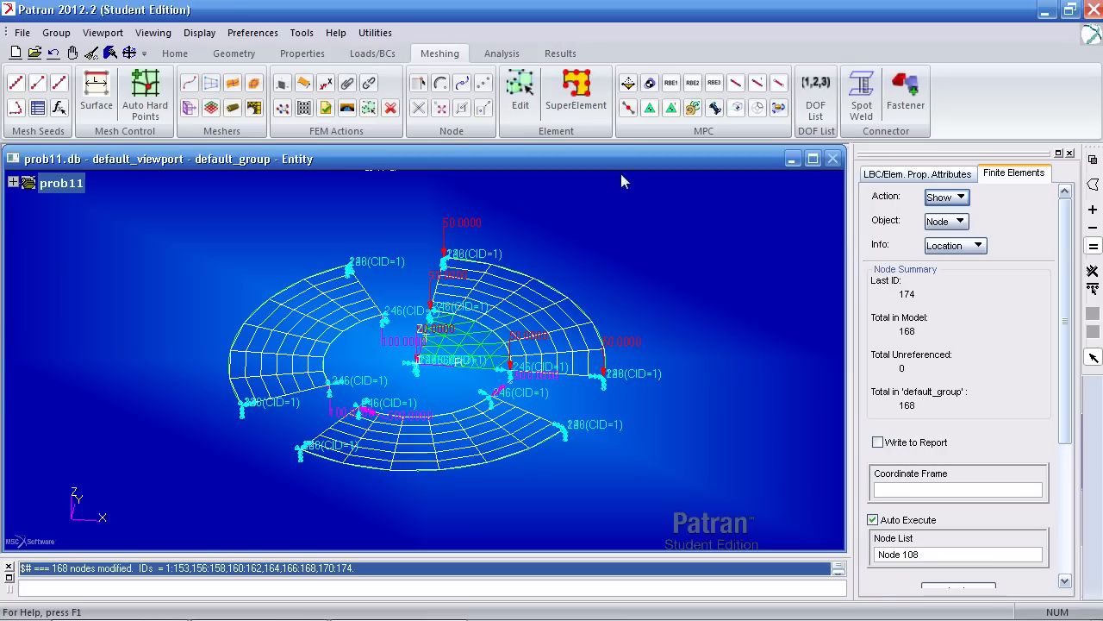
- Submit a full Nastran run of prob11 for the entire model, overwriting the existing job
left_click(501, 52)
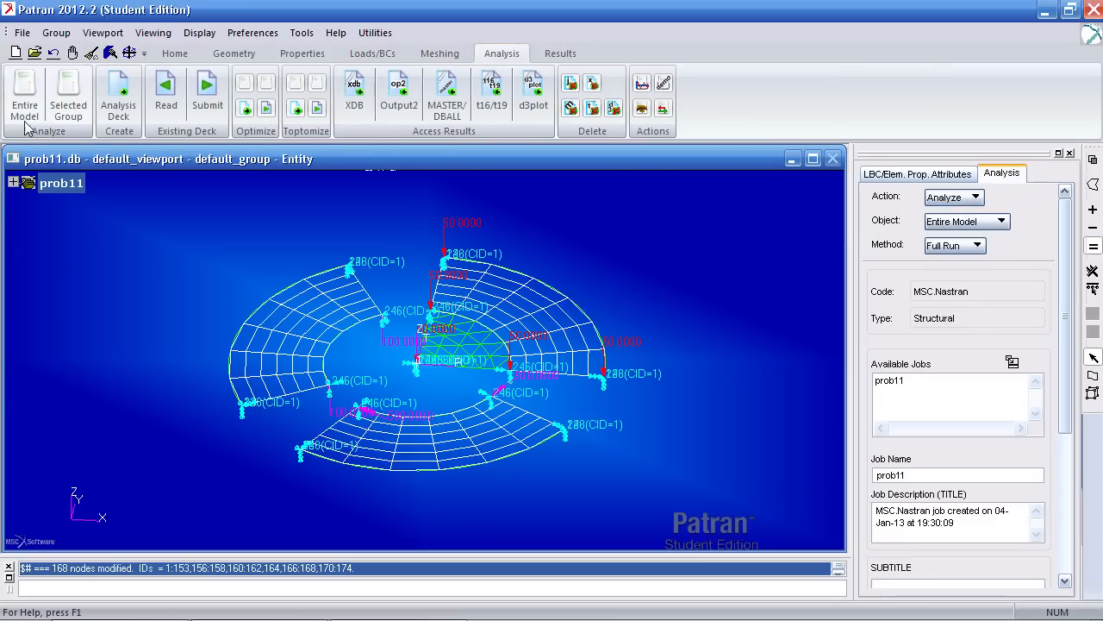
scroll("down", 3)
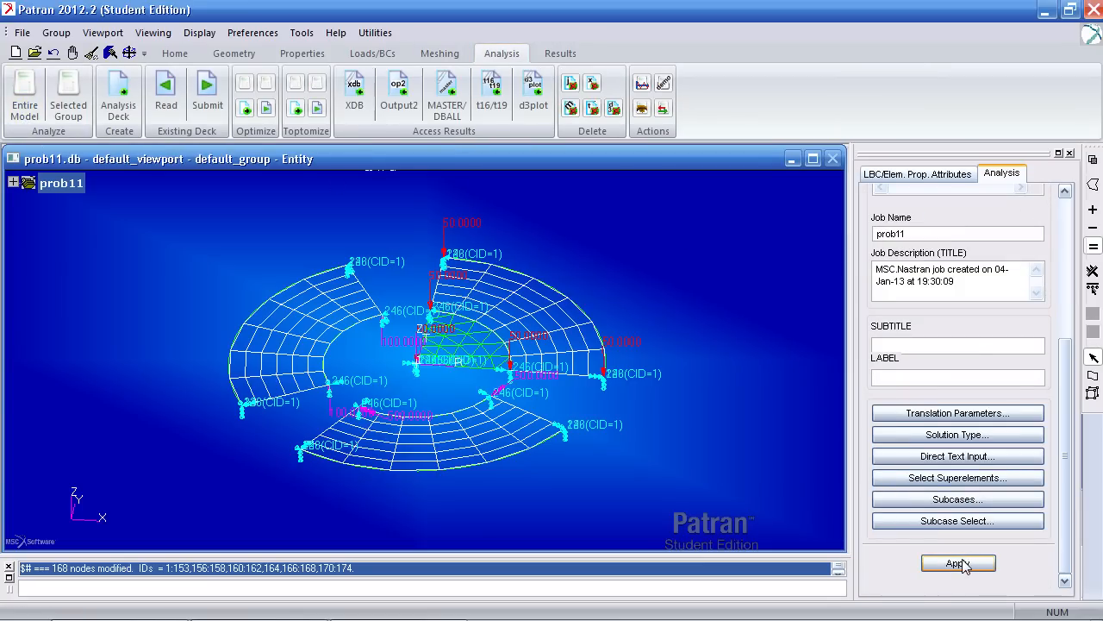
left_click(958, 563)
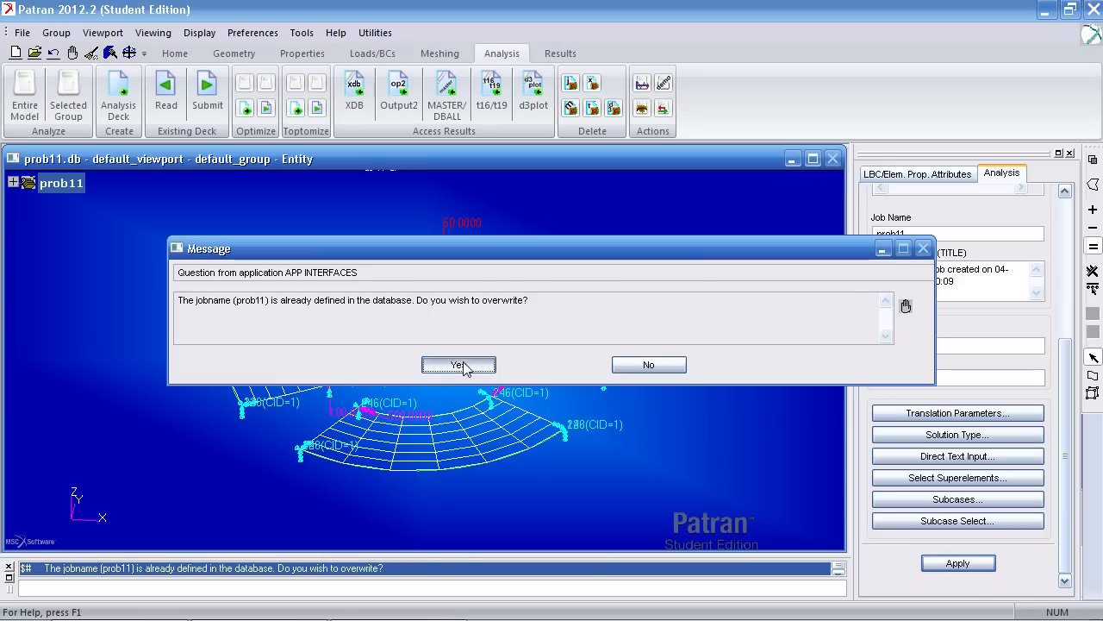
left_click(459, 364)
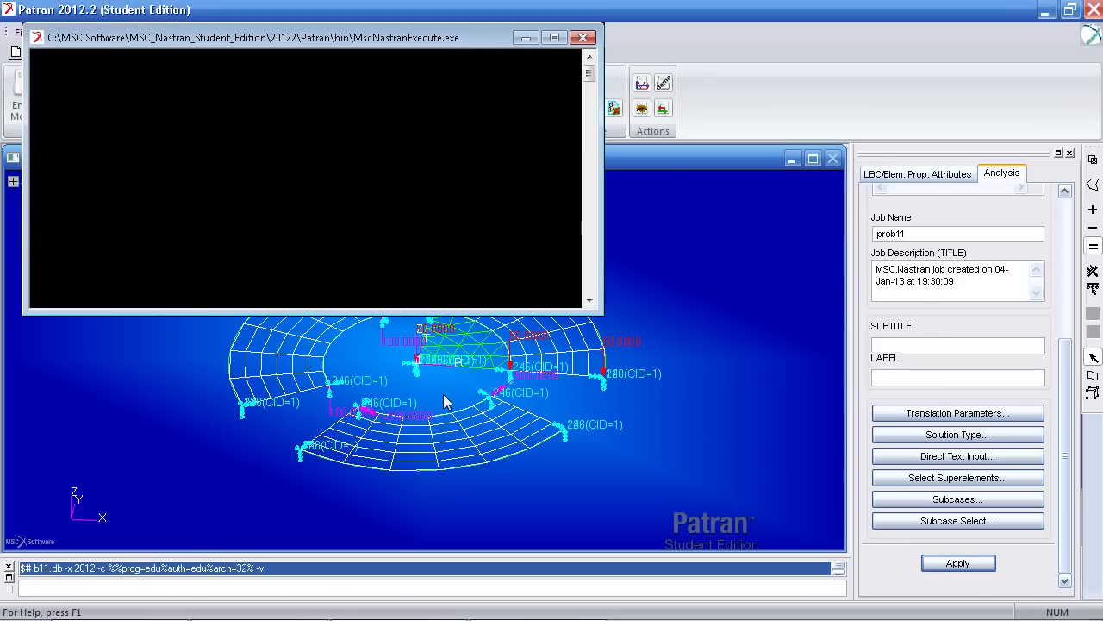
left_click(957, 562)
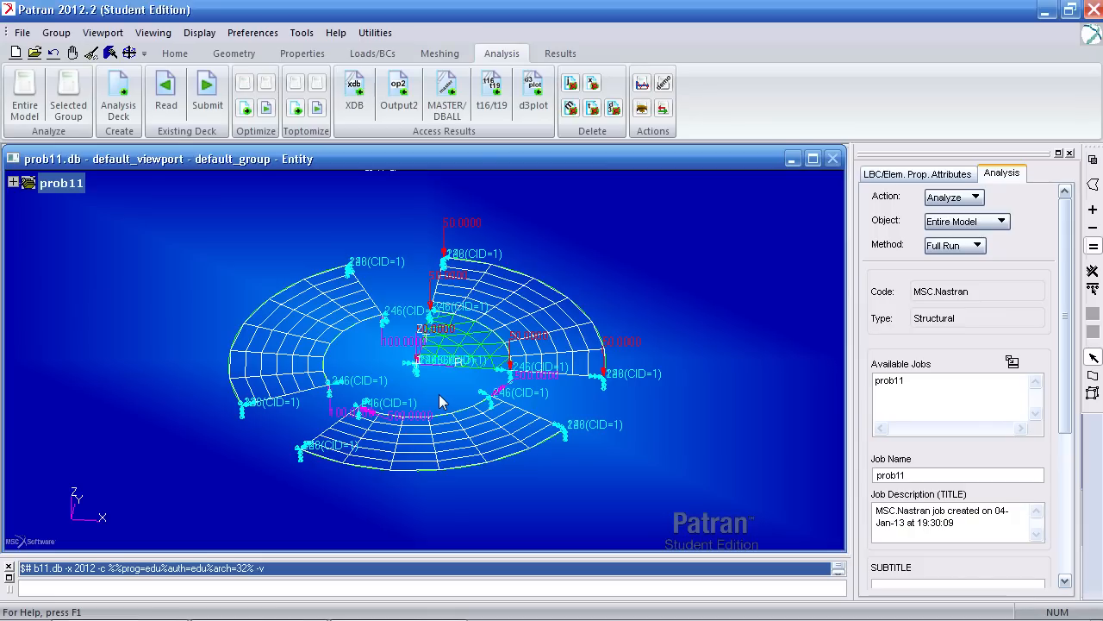
mouse_move(414, 166)
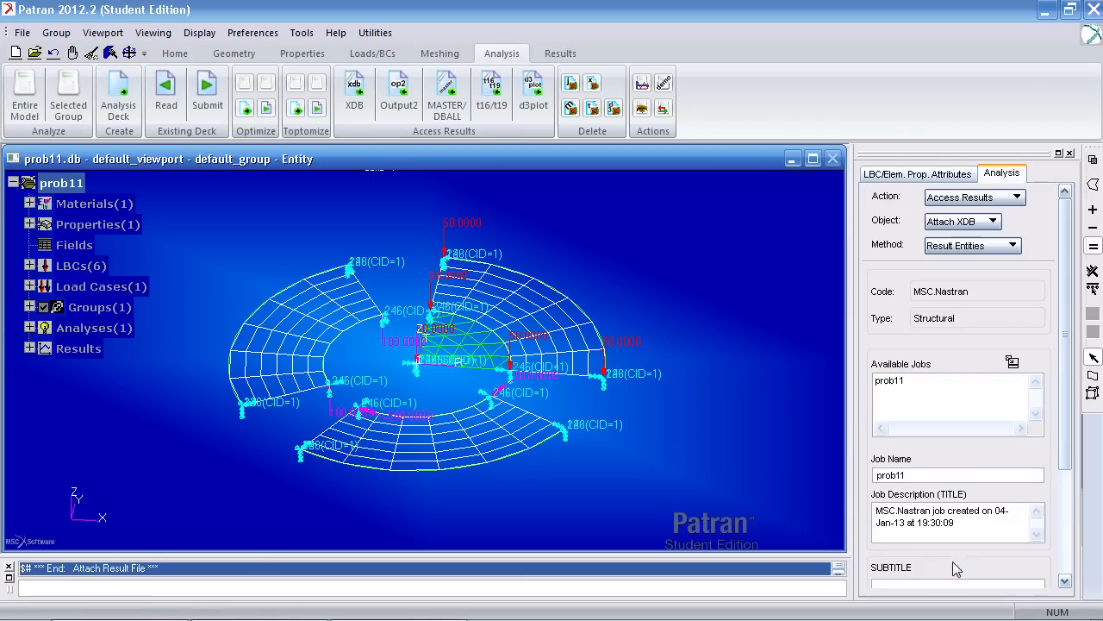
- Start a cursor readout of Z translational displacements at nodes for the static subcase
left_click(561, 53)
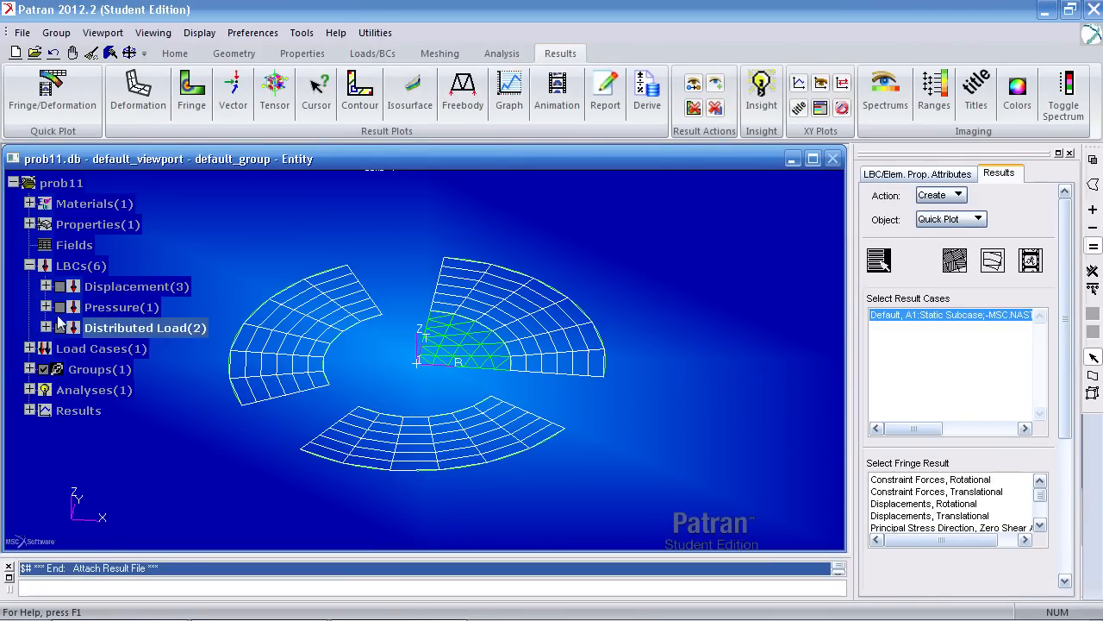
left_click(20, 182)
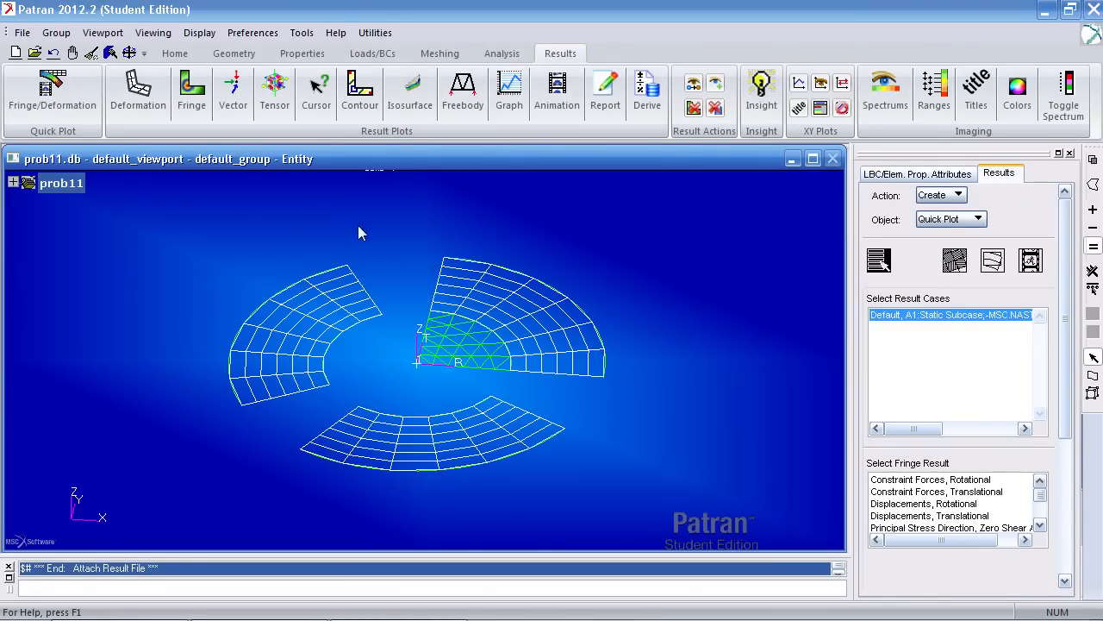
left_click(317, 93)
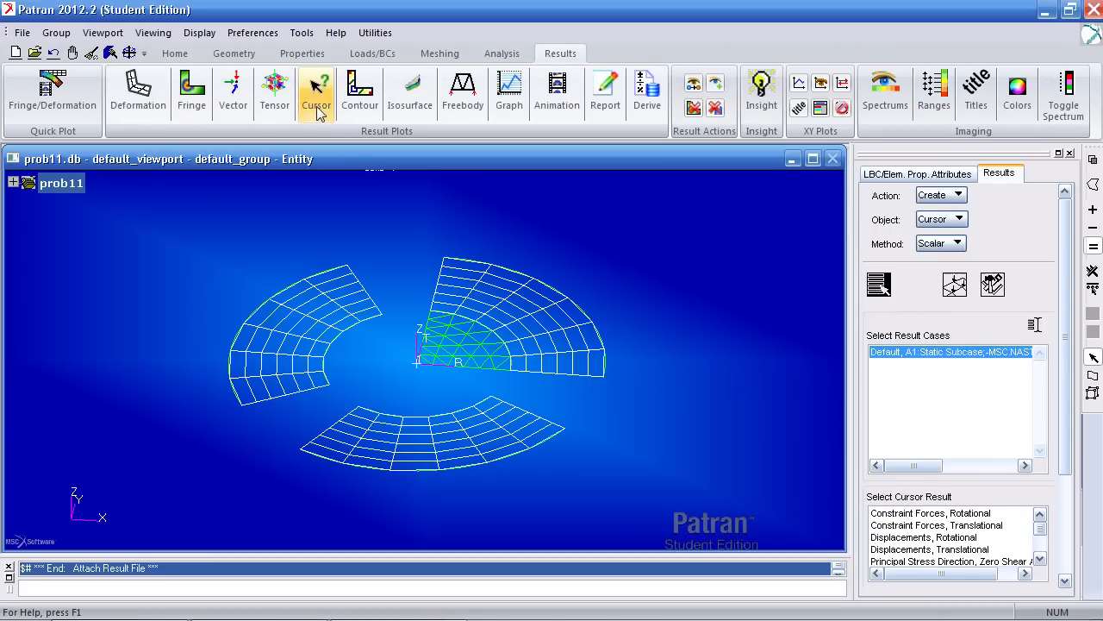
scroll("down", 3)
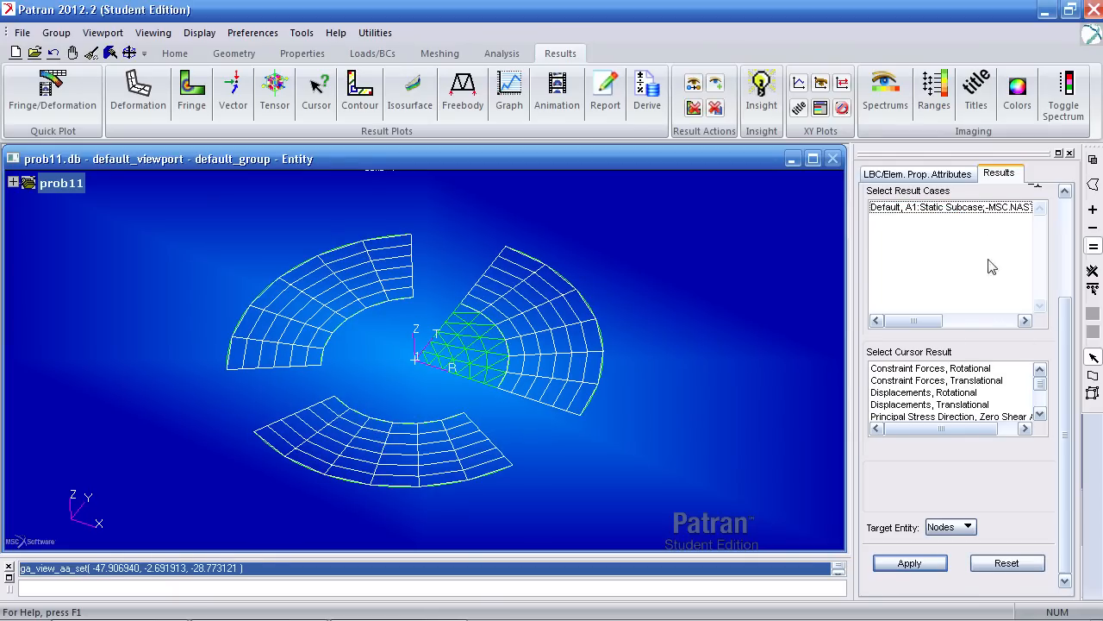
left_click(951, 206)
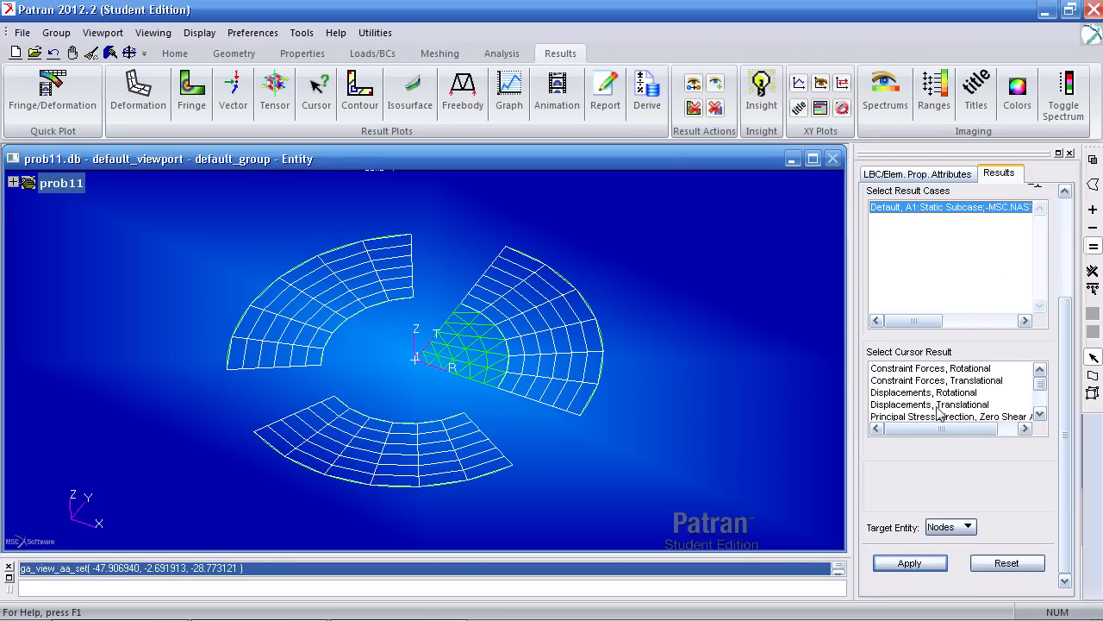
left_click(929, 403)
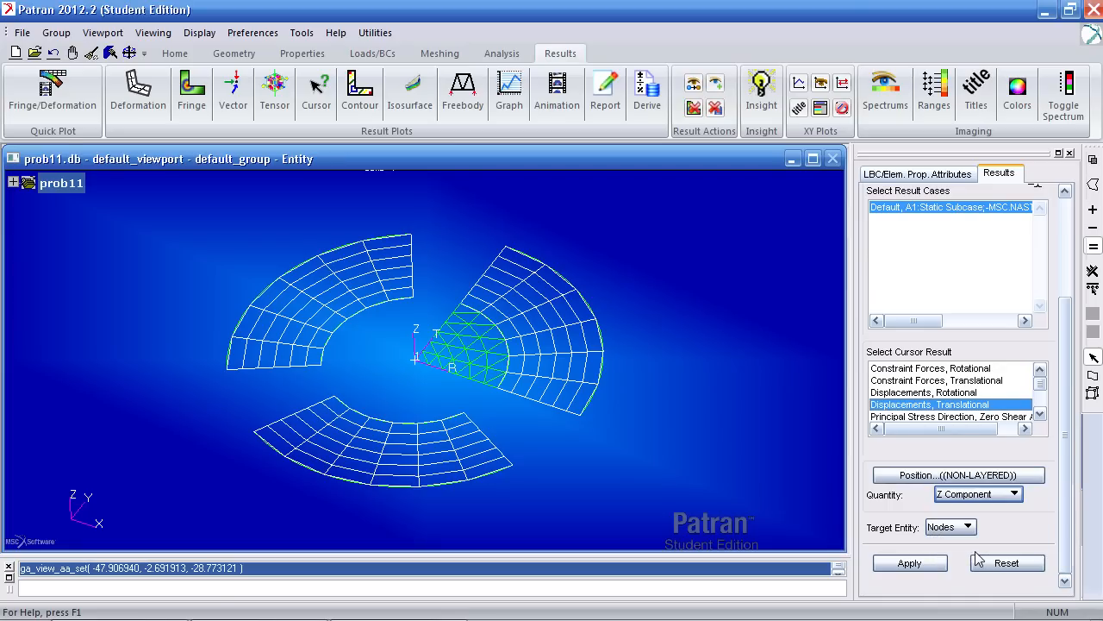
- Probe Z displacements at nodes 85/78 (0.70427), 106/113 (-0.9318), and 8/15 (-0.70673), then close the readout
left_click(909, 562)
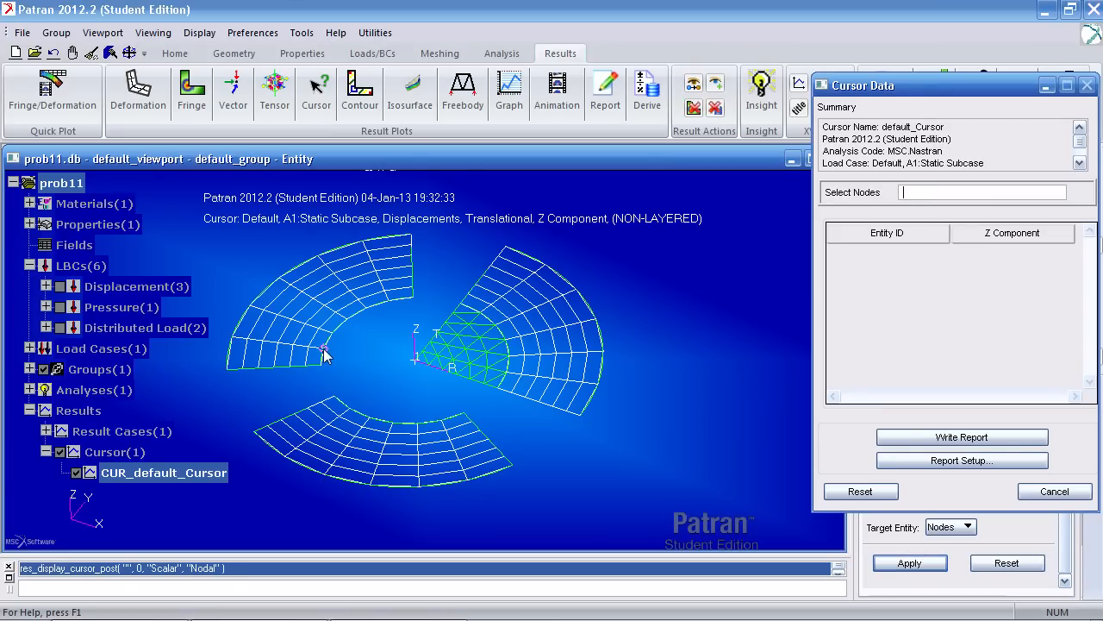
left_click(328, 349)
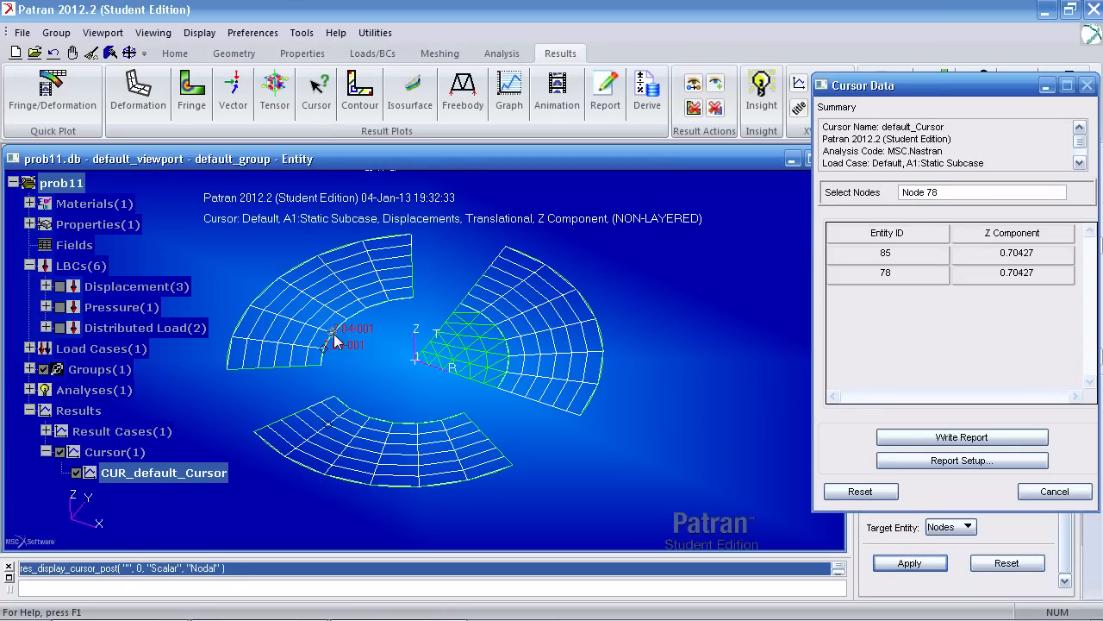
left_click(368, 422)
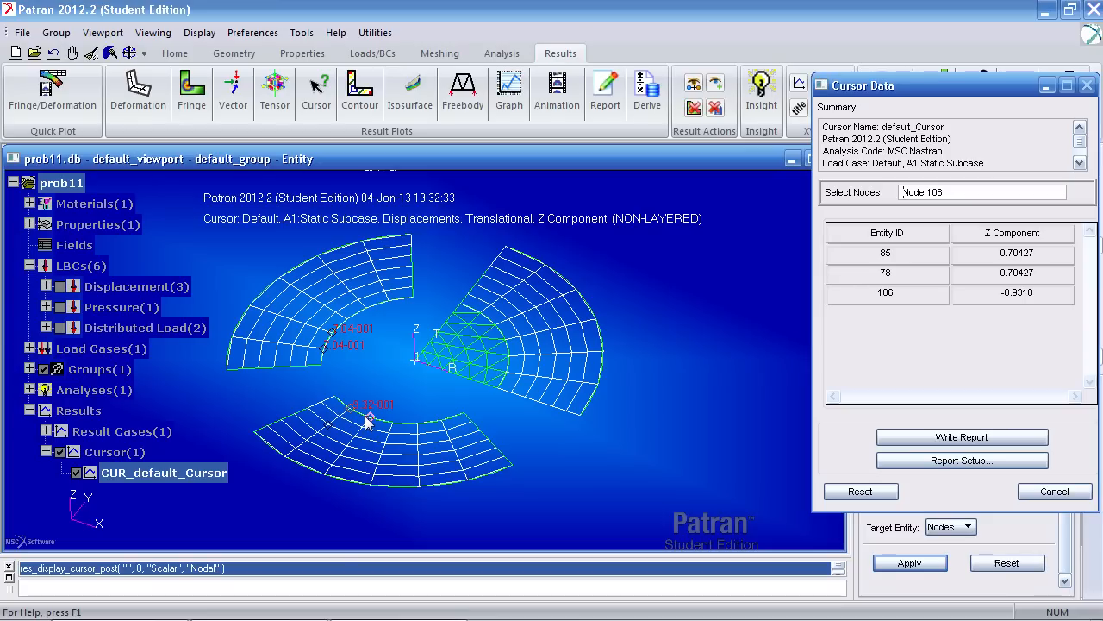
left_click(506, 375)
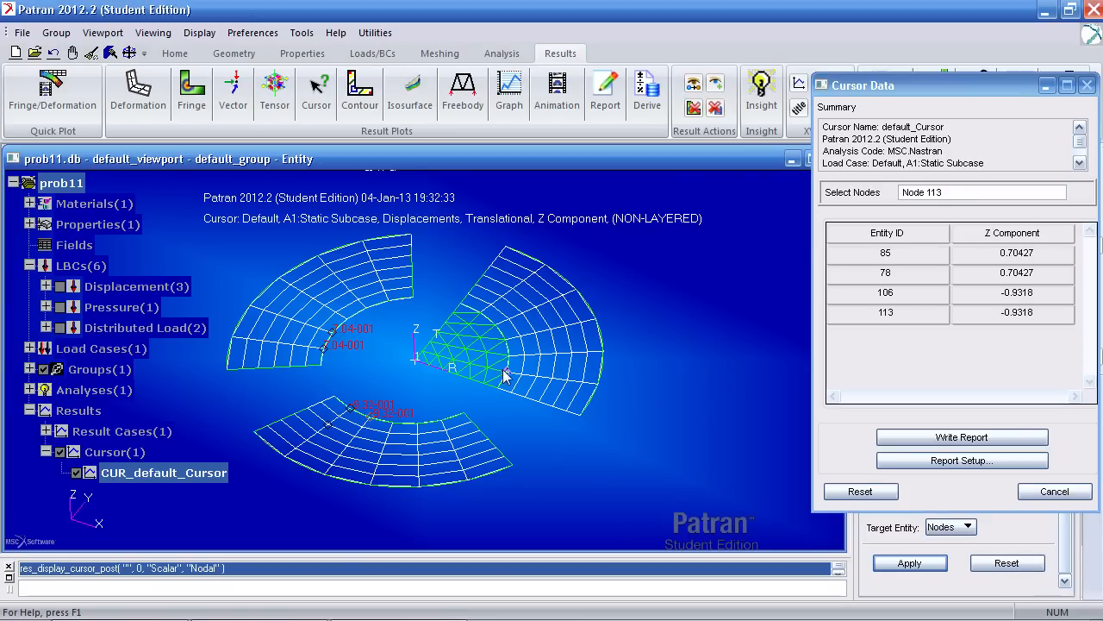
left_click(511, 397)
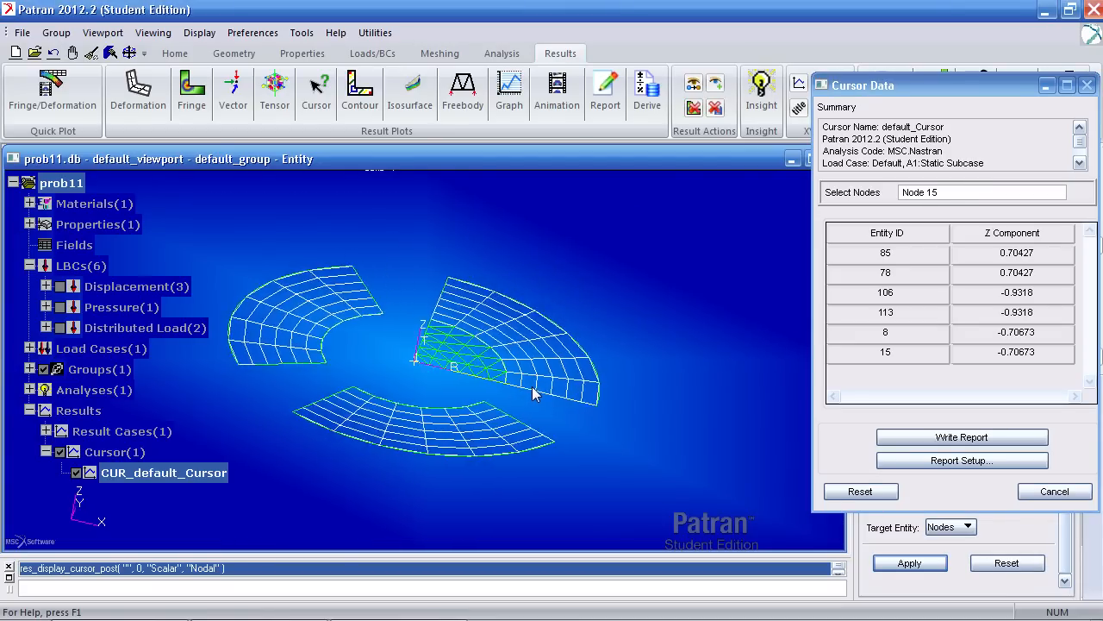
left_click_drag(535, 395, 504, 403)
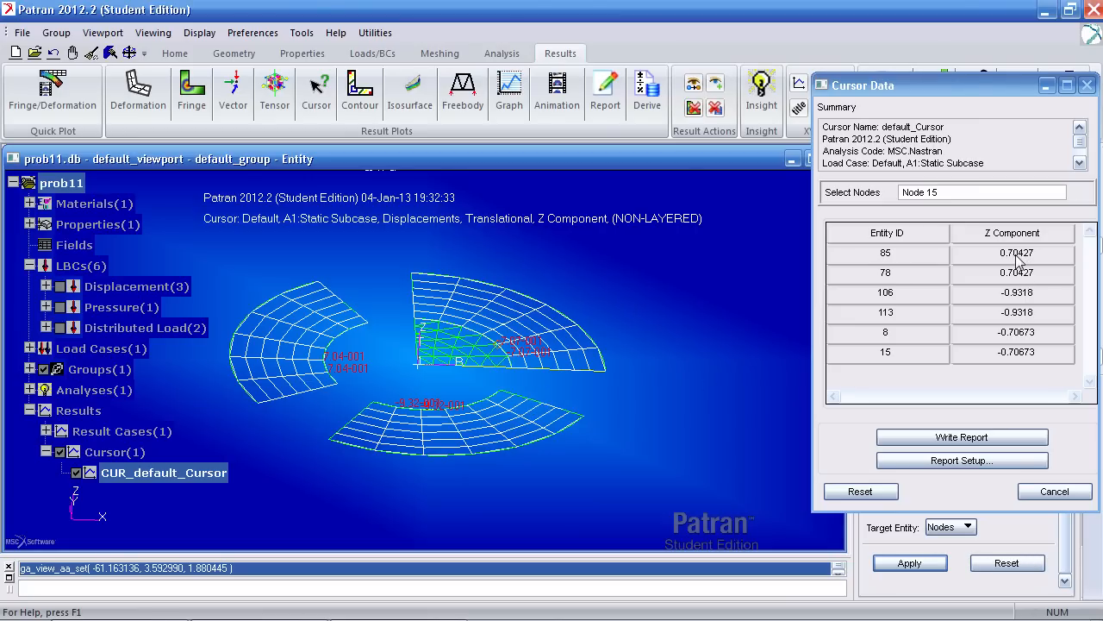
mouse_move(1011, 275)
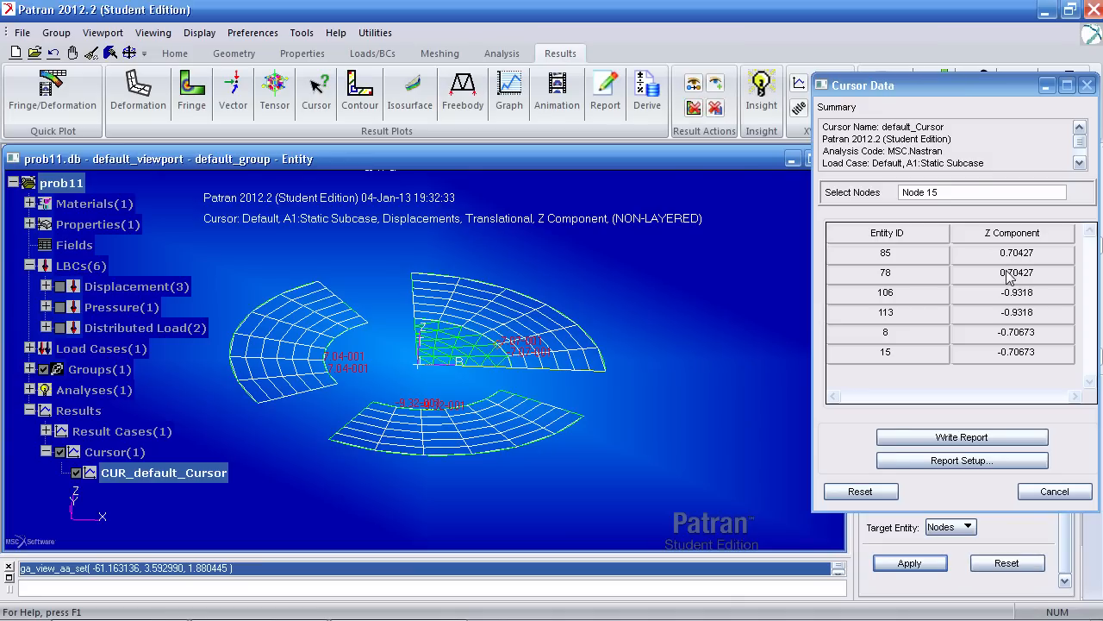
mouse_move(1054, 492)
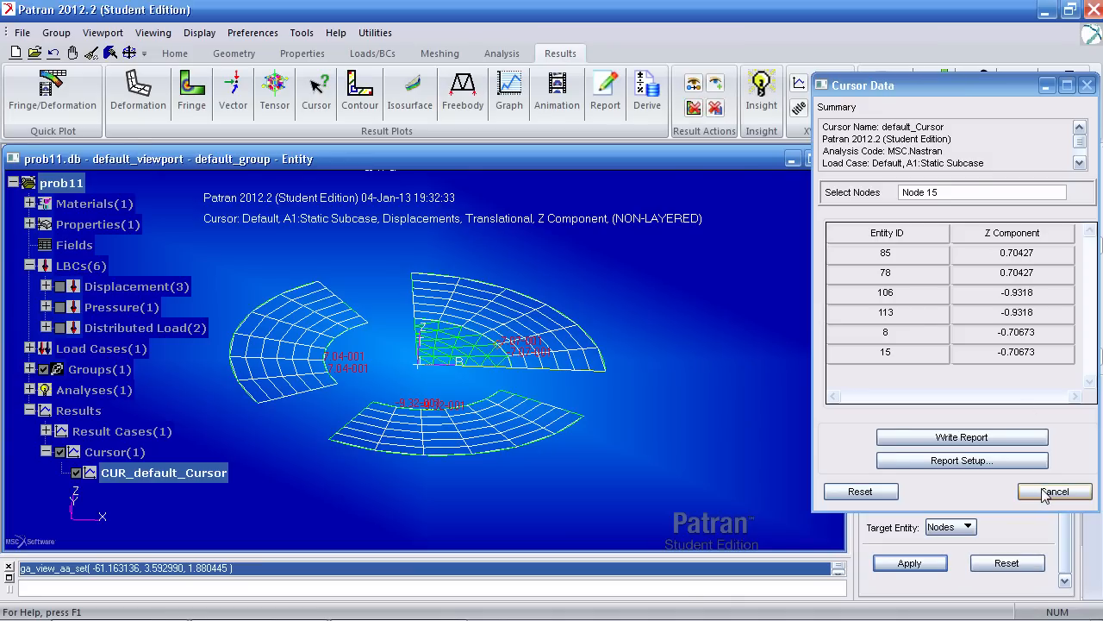
left_click(1054, 492)
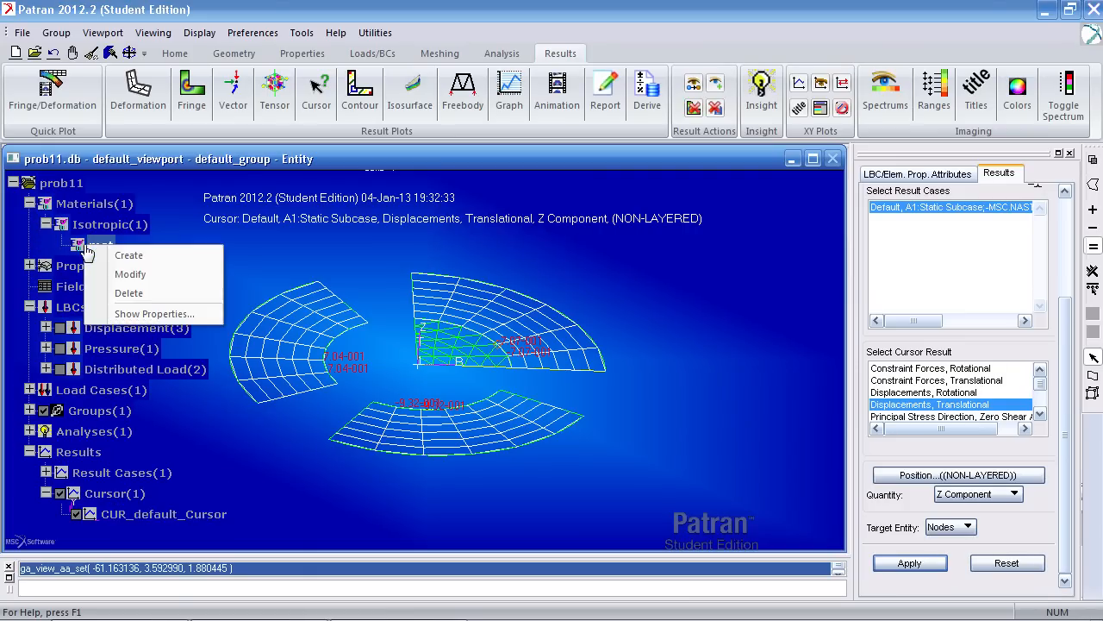
- Replace material mat's Poisson ratio of 0.22 with 0.33 and verify the value
left_click(131, 274)
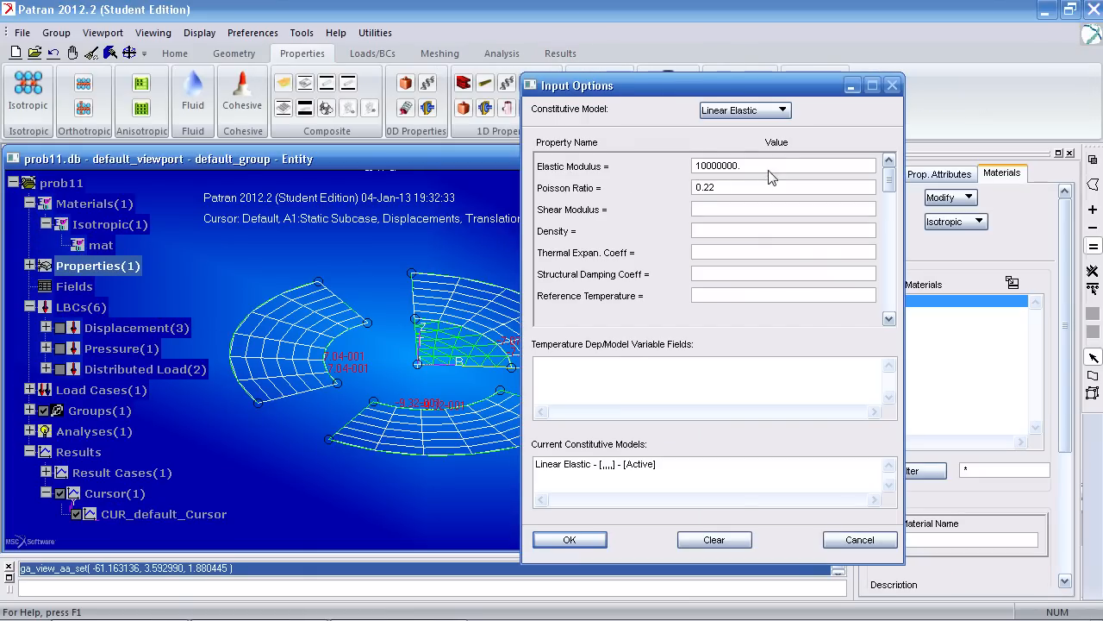
triple_click(783, 165)
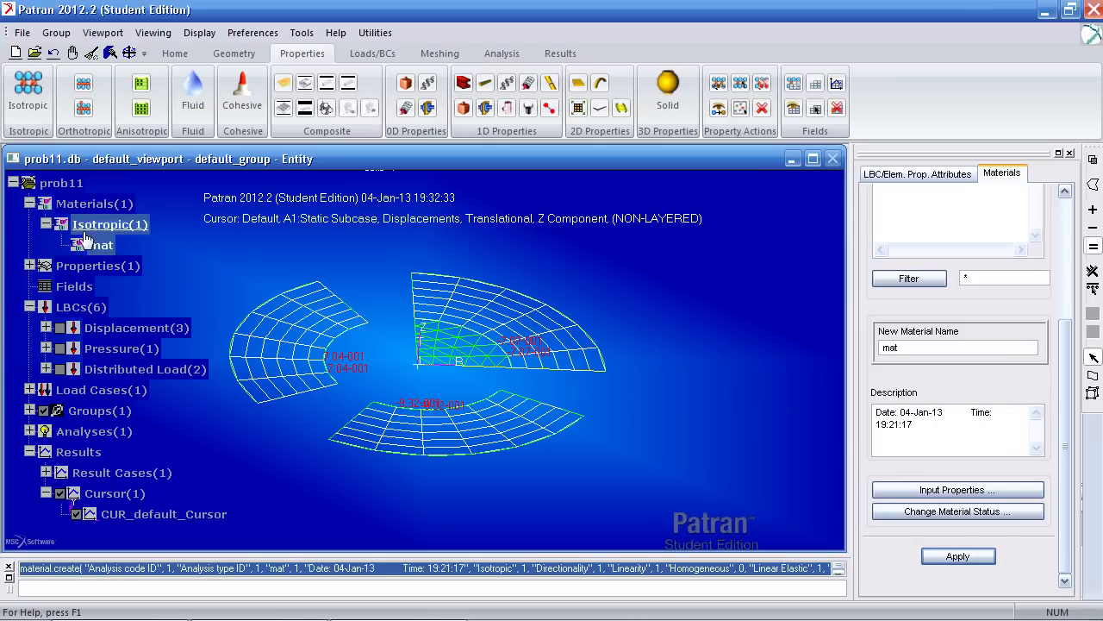
left_click(958, 489)
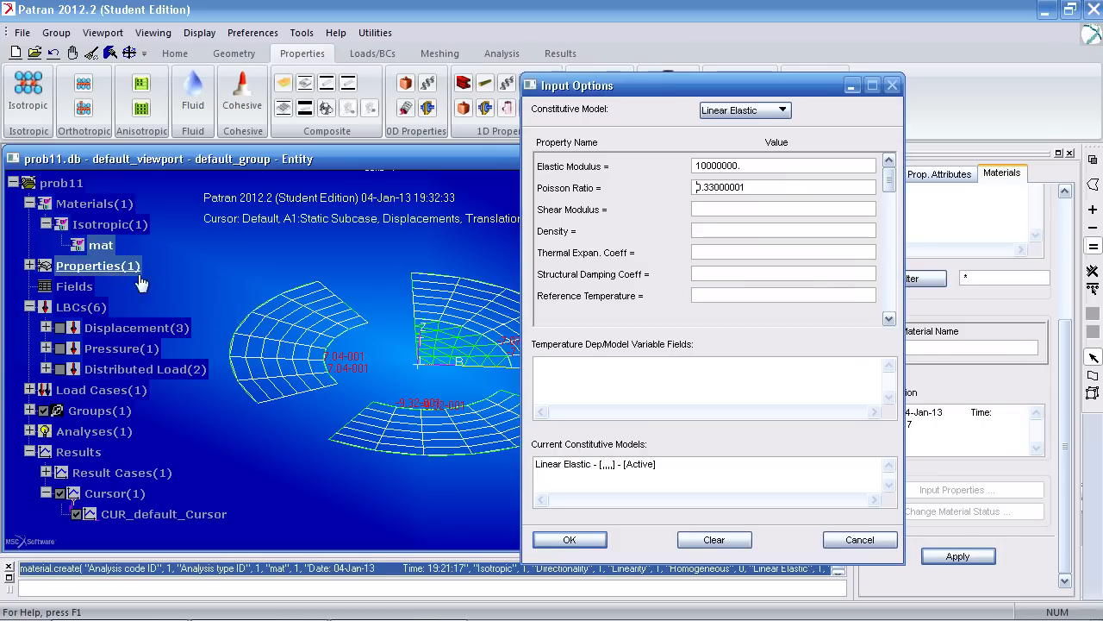
triple_click(783, 187)
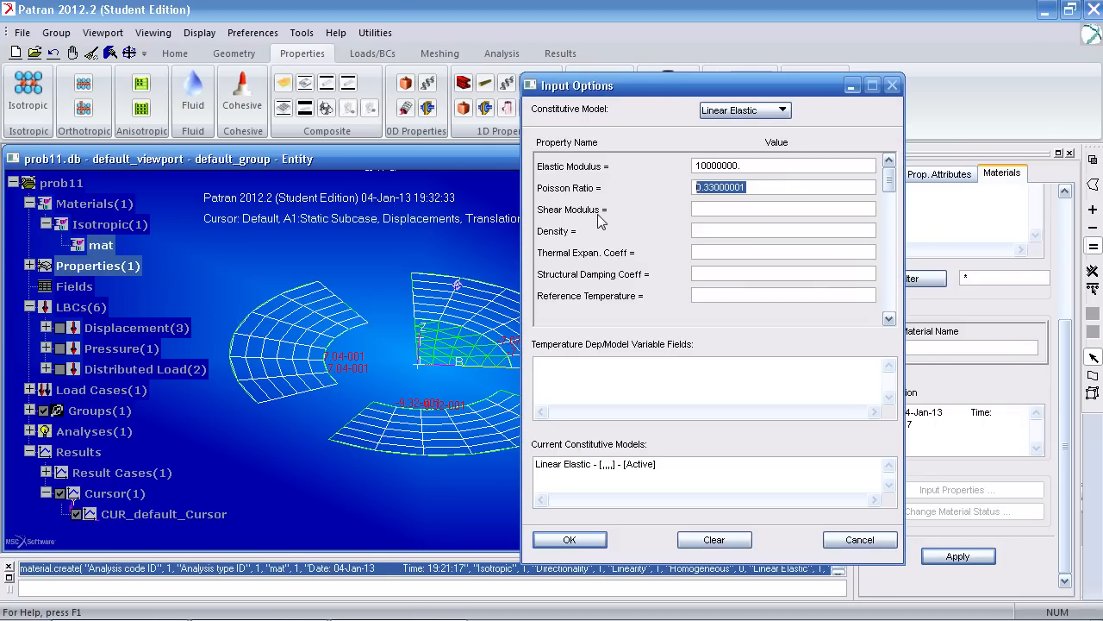
left_click(569, 539)
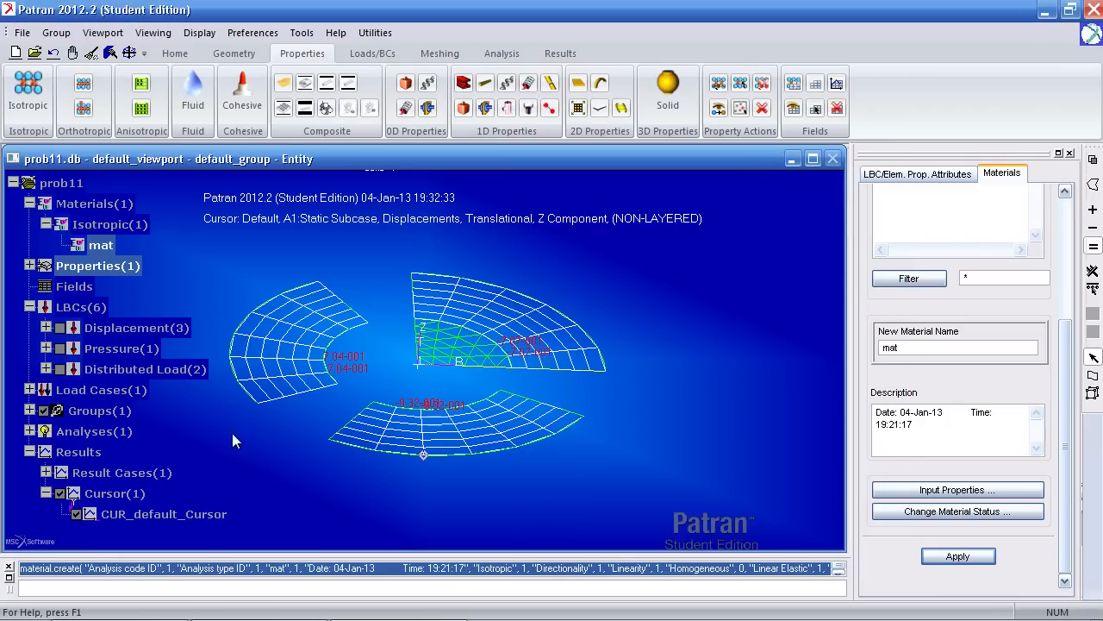
- Modify the 2D property set prop, editing its 0.25 plate thickness
left_click(29, 265)
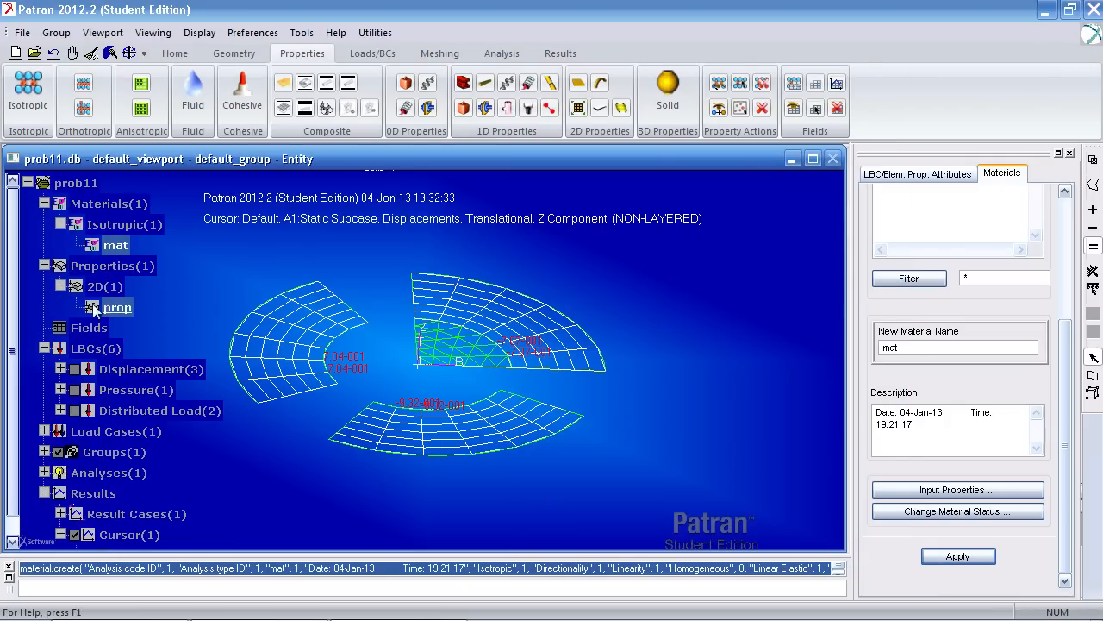
right_click(116, 307)
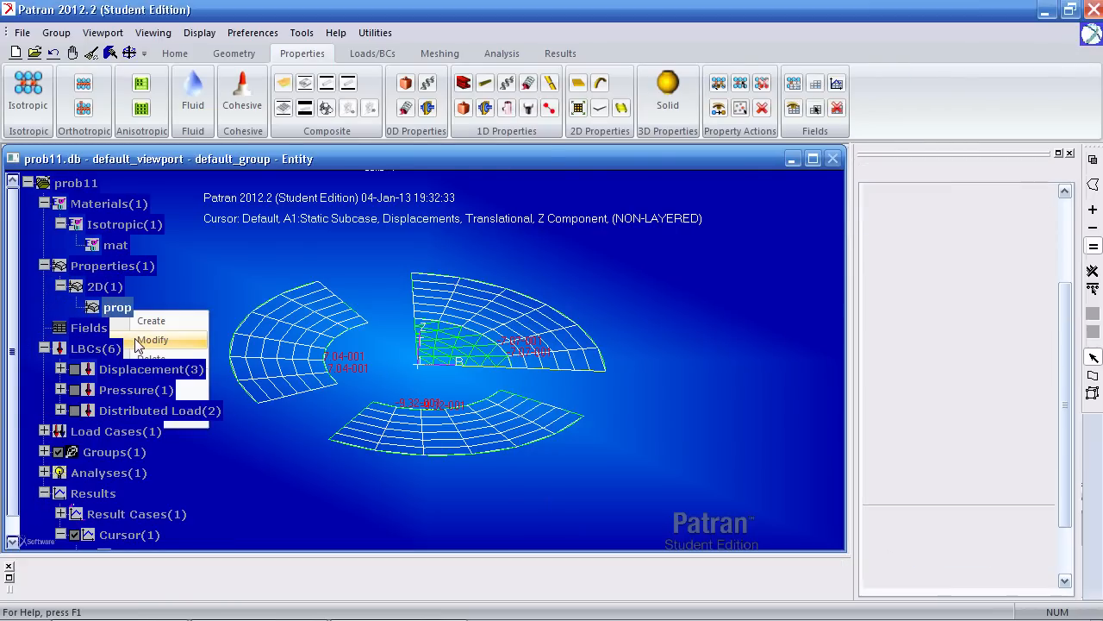
left_click(153, 340)
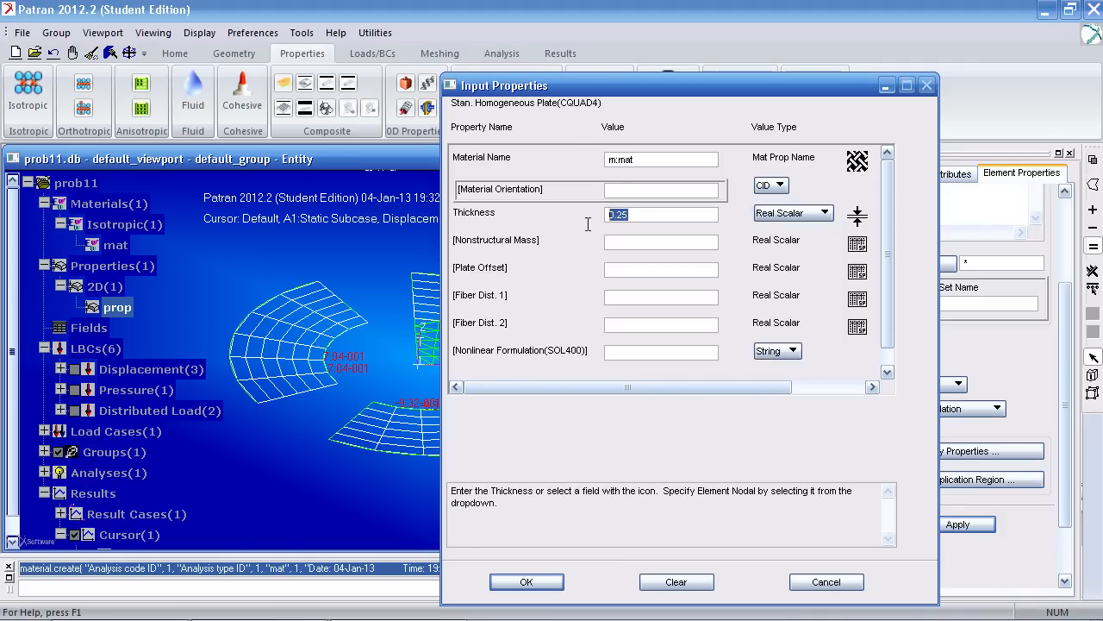
left_click(527, 581)
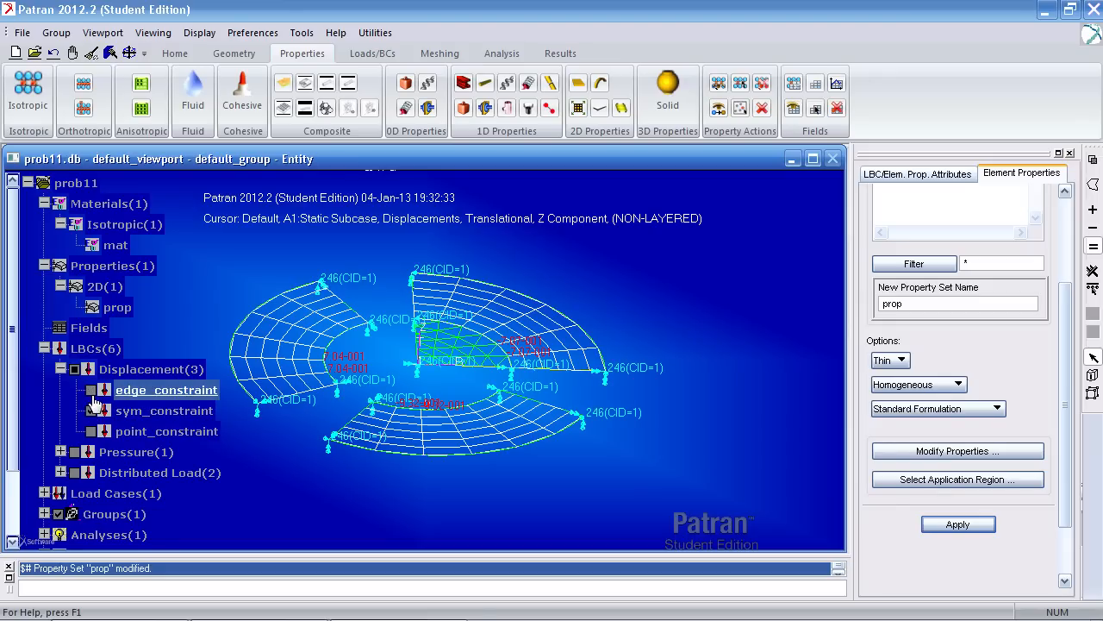
- Display the edge, symmetry, pressure and distributed load sets in turn, then collapse the tree
left_click(164, 411)
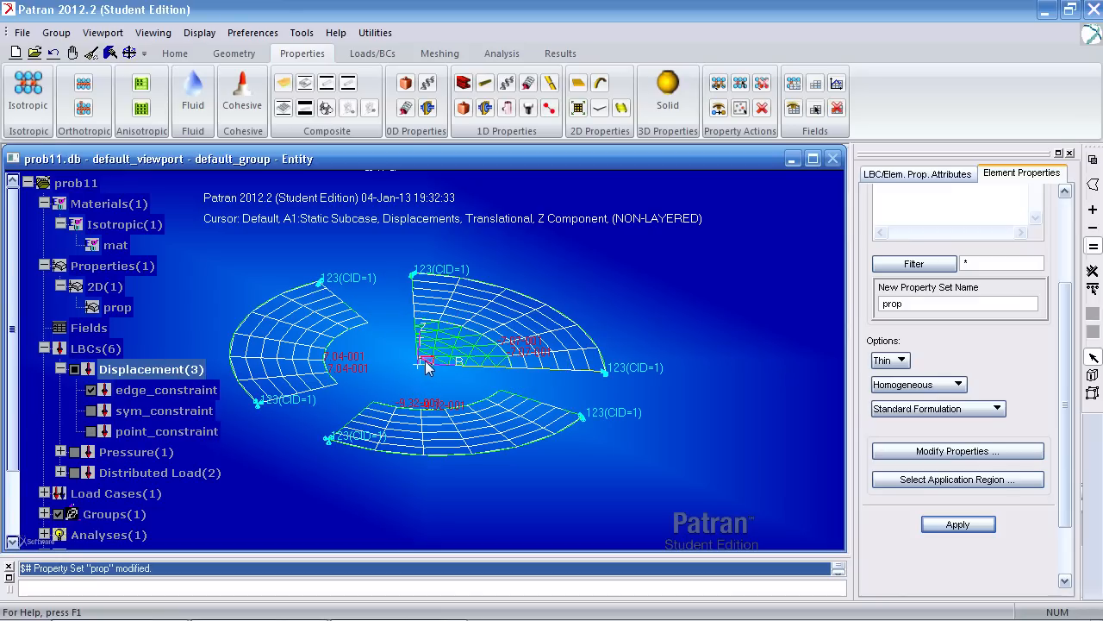
left_click(164, 411)
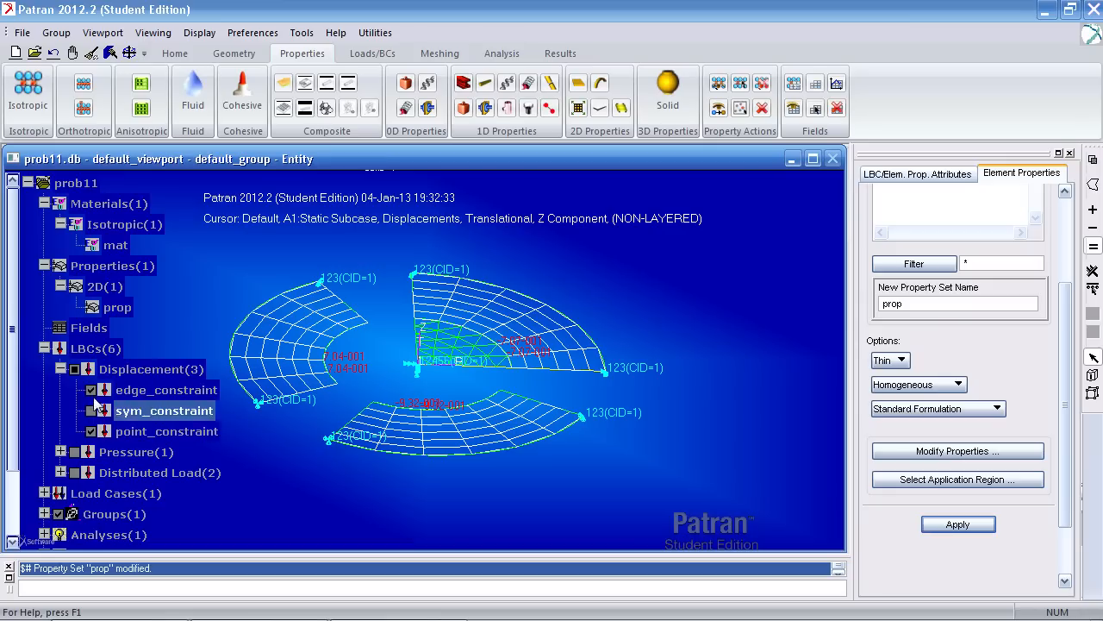
left_click_drag(474, 344, 431, 370)
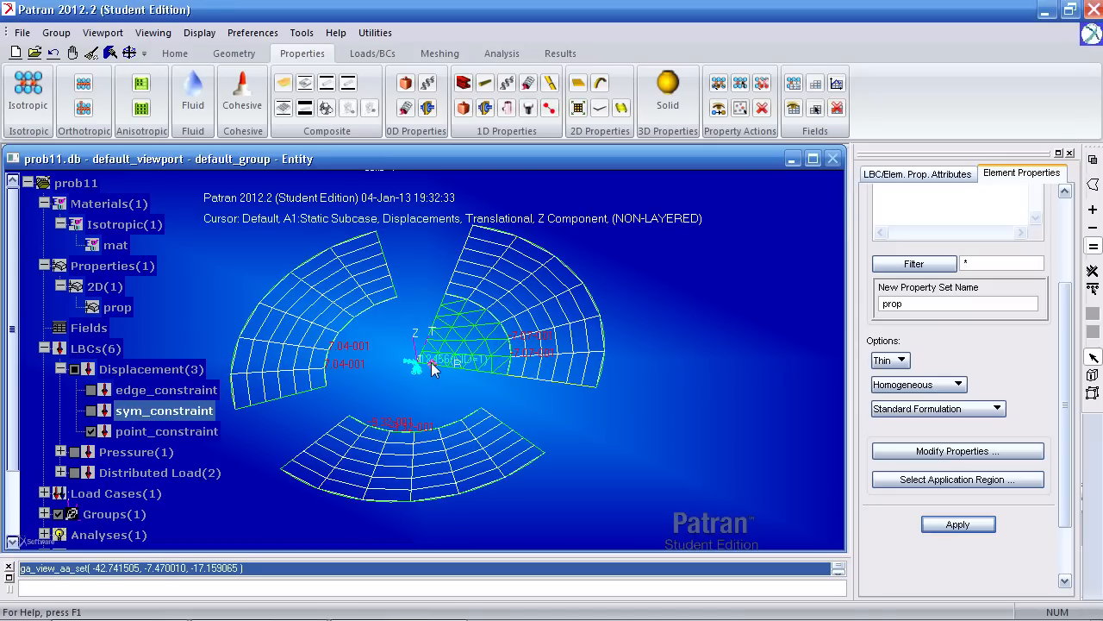
left_click(167, 431)
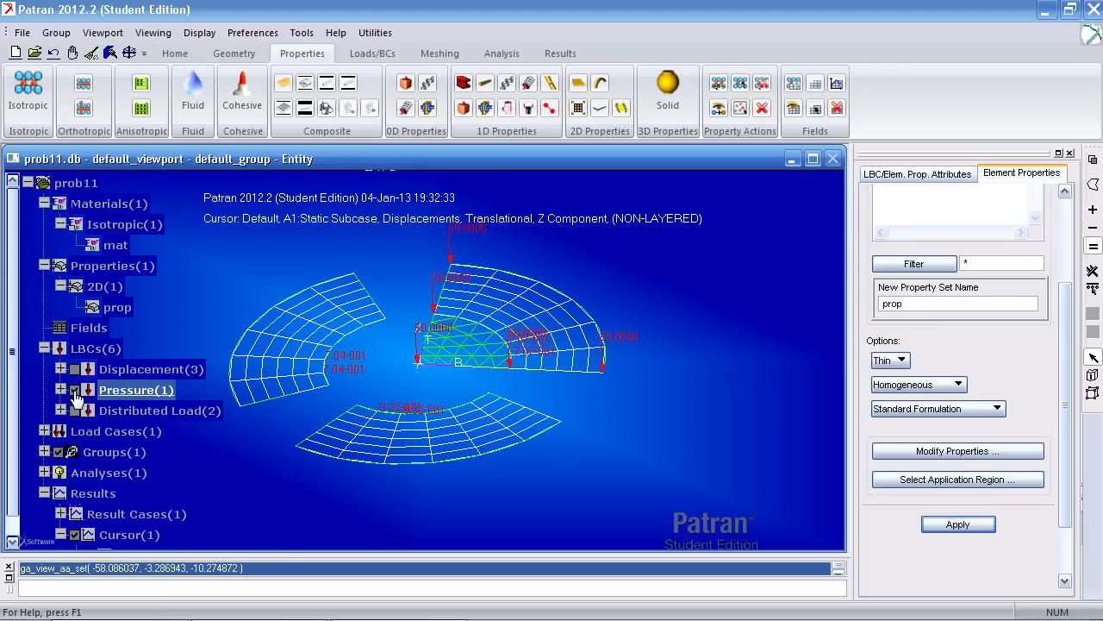
left_click(160, 410)
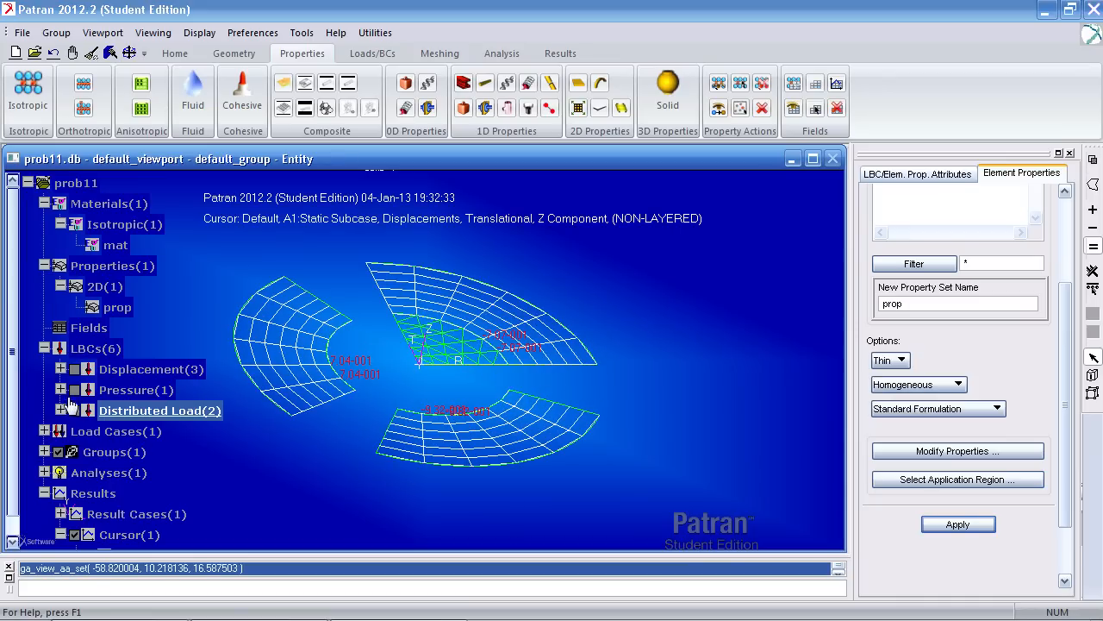
left_click(45, 265)
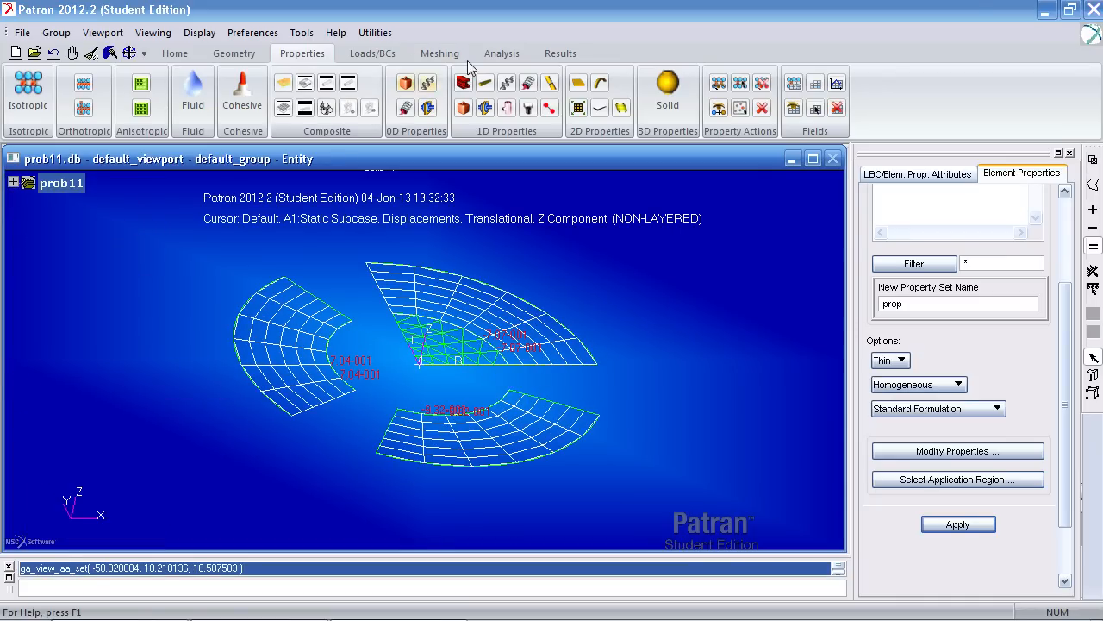
- Resubmit the prob11 job, confirm overwriting the old one, and attach the new XDB results
left_click(502, 52)
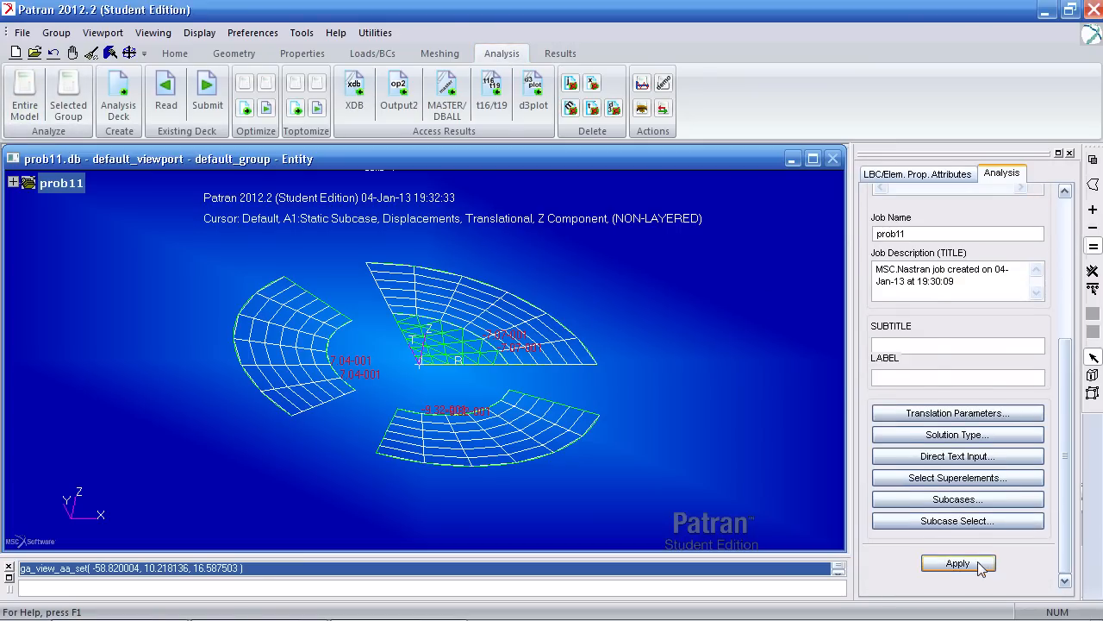
left_click(958, 563)
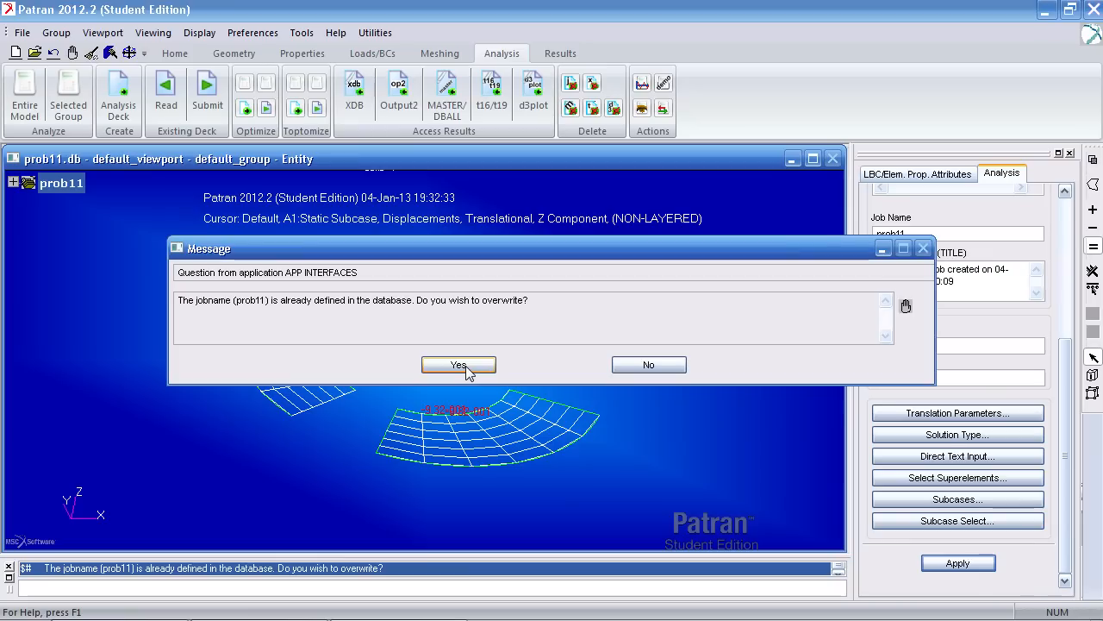
left_click(459, 364)
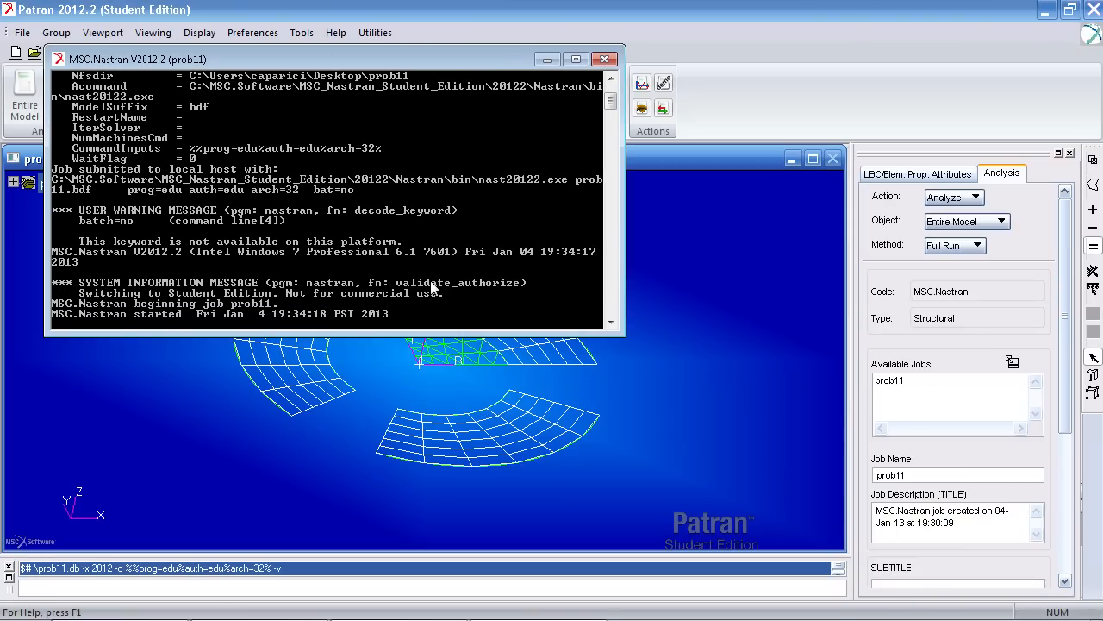
left_click(605, 59)
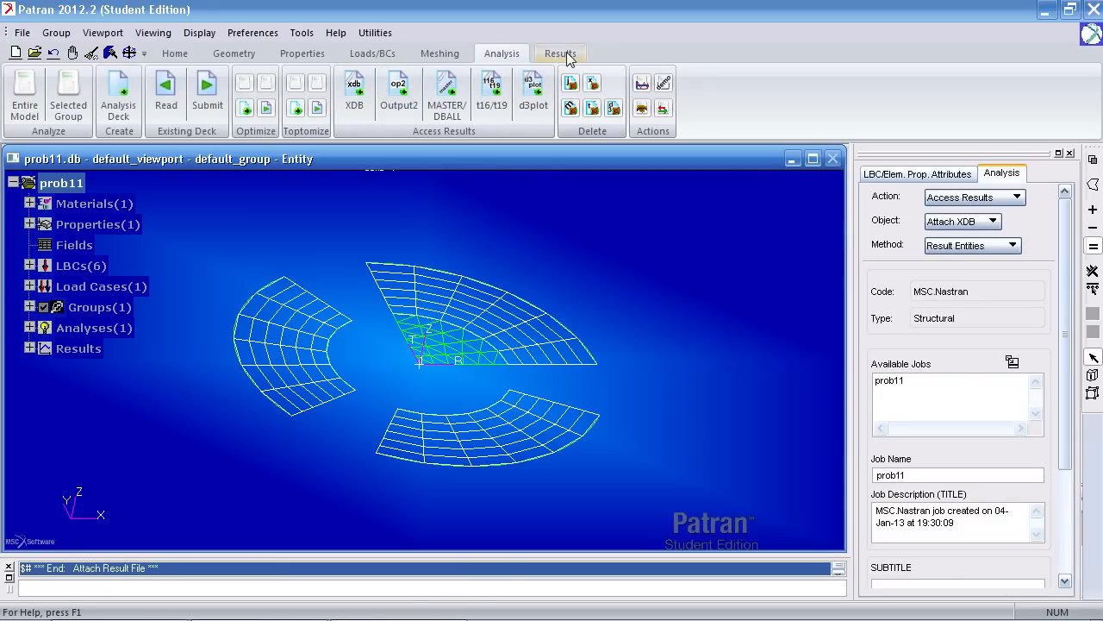
- Probe new Z displacements: -0.61749 at node 22, 0.69662 at 64, -0.96017 at 120
left_click(560, 53)
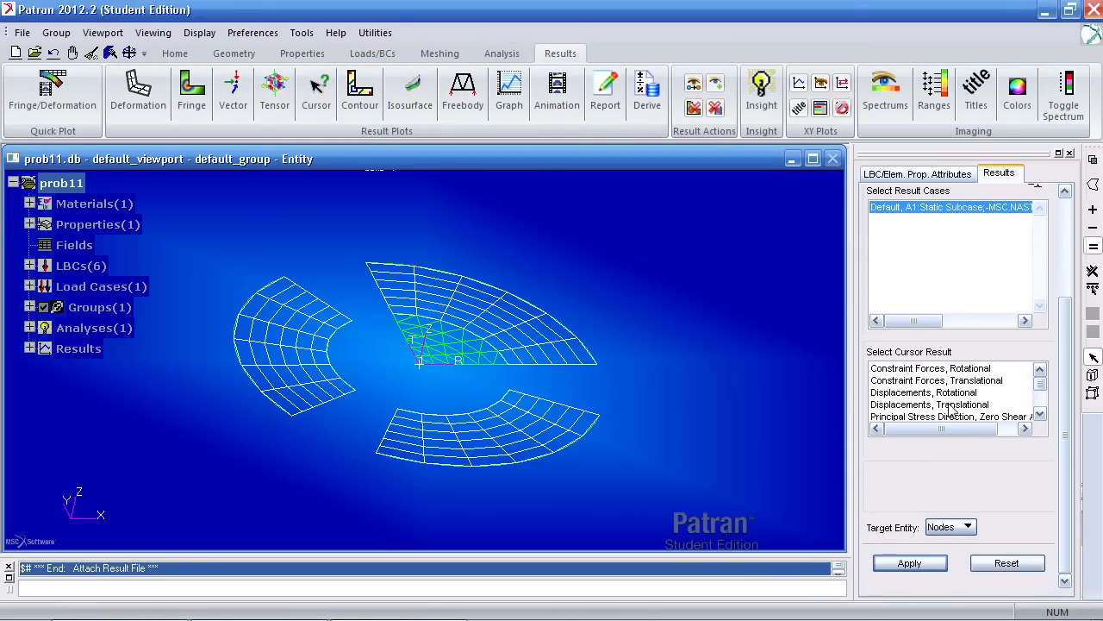
left_click(930, 404)
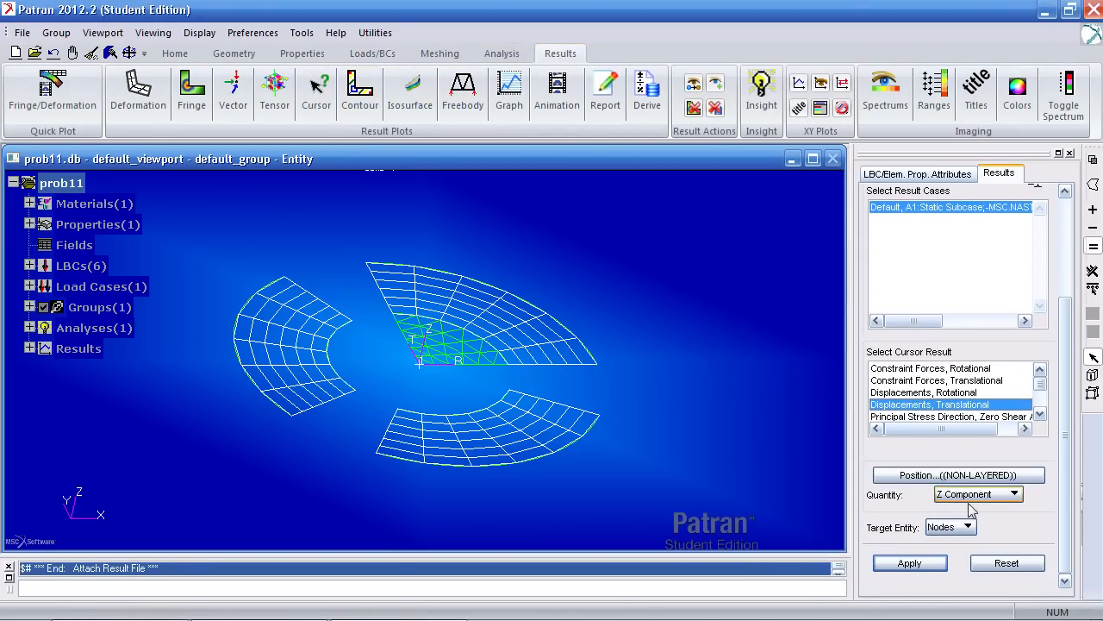
left_click(909, 562)
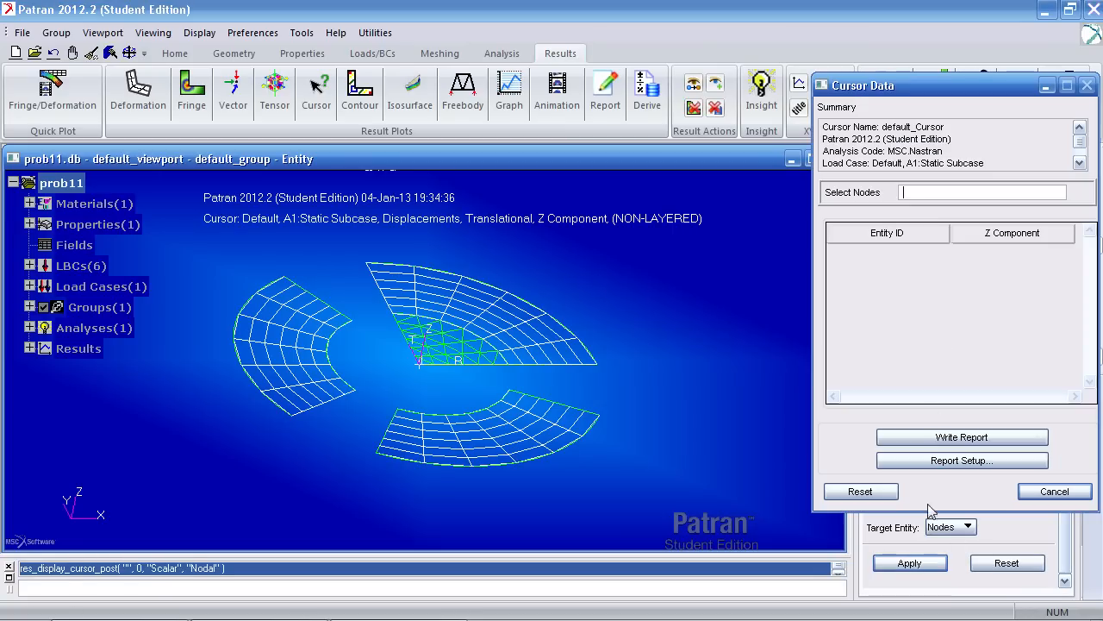
mouse_move(444, 324)
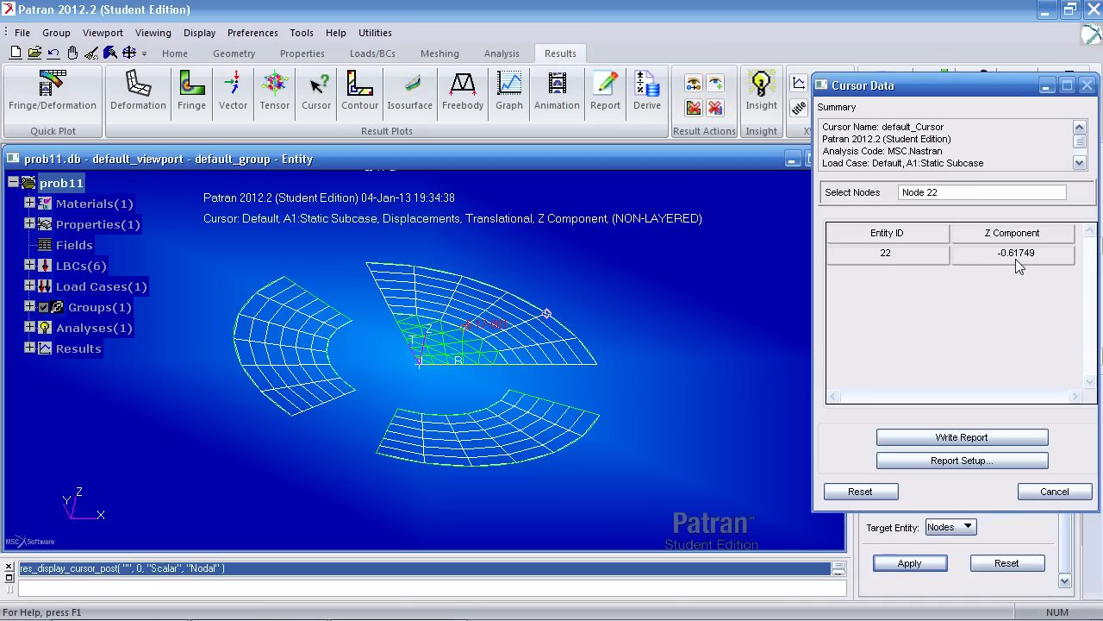
left_click(328, 352)
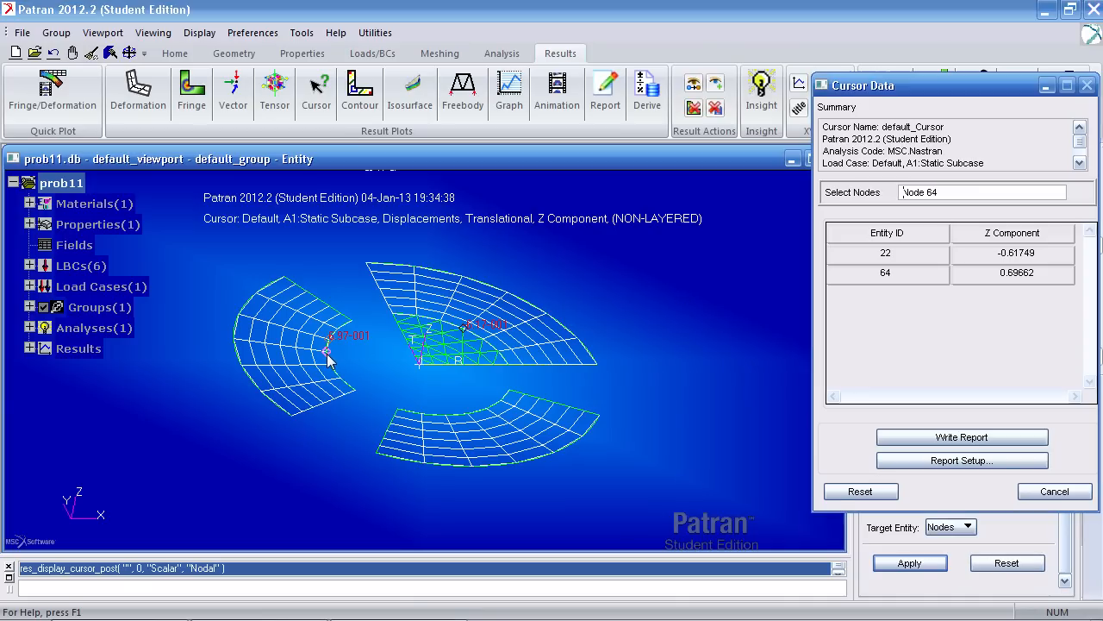
mouse_move(1021, 295)
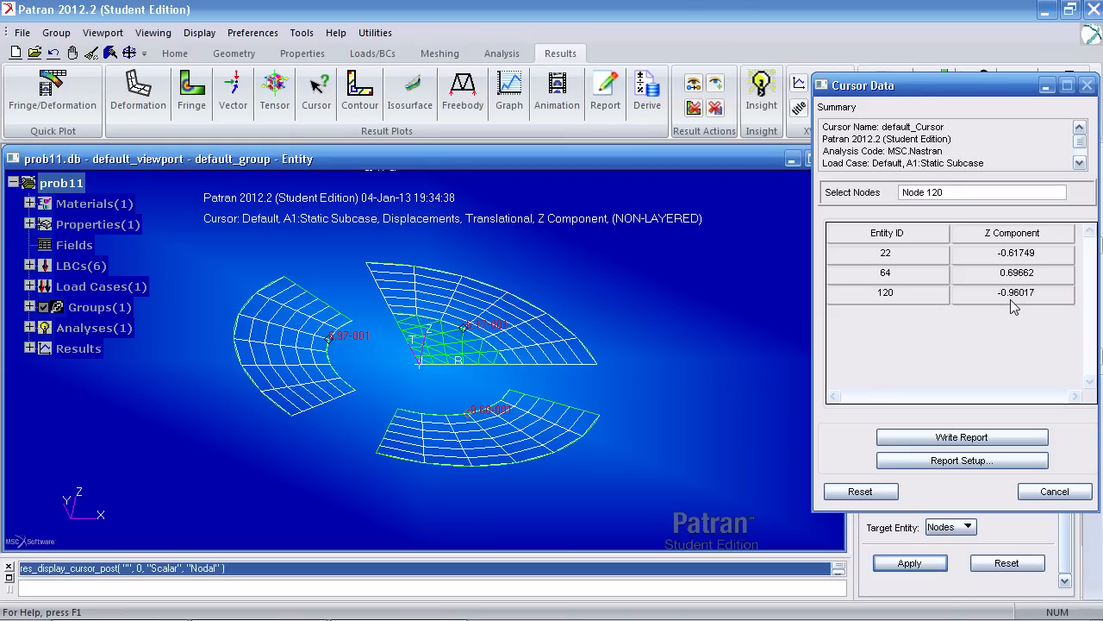
left_click(21, 608)
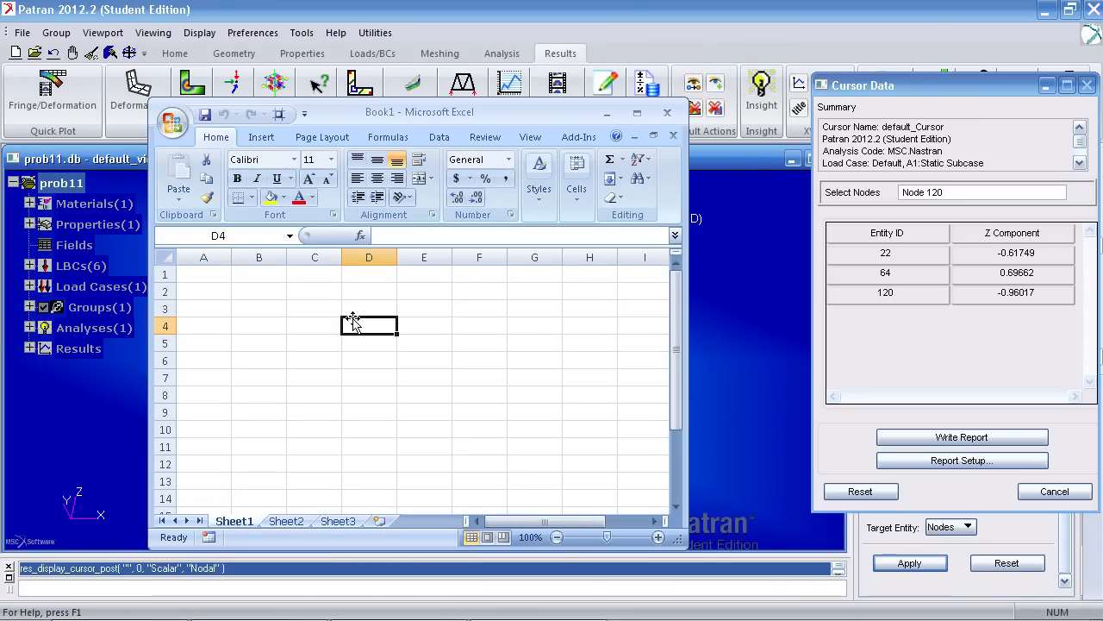
- Enter -0.617, 0.696, -0.961 in D4:D6, sum them to -0.881, and compare with the reference
type("-.61")
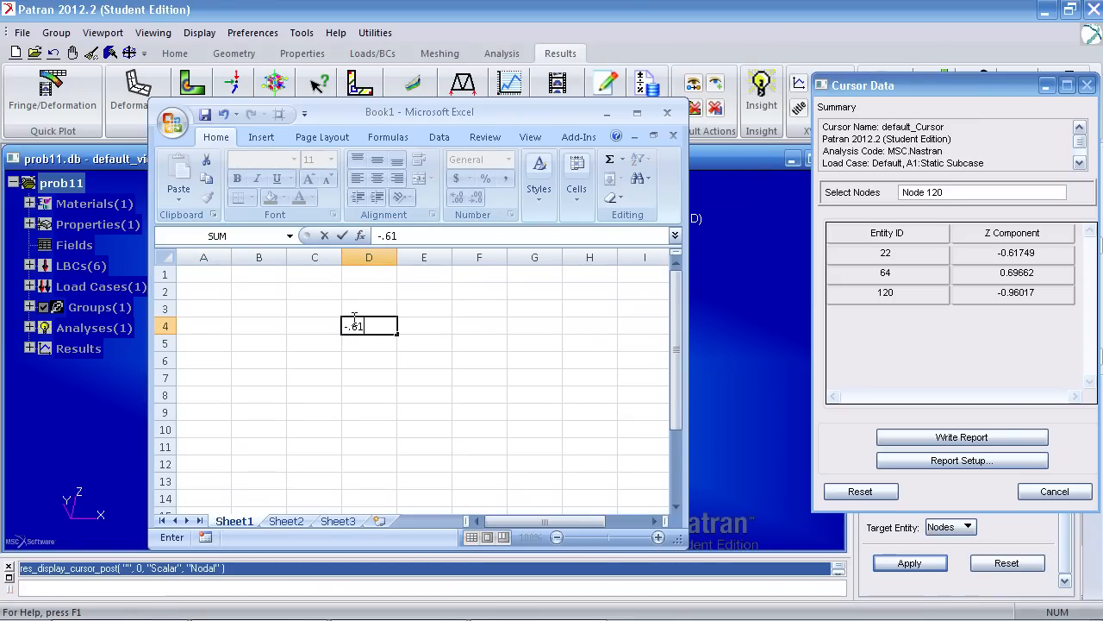
key("Return")
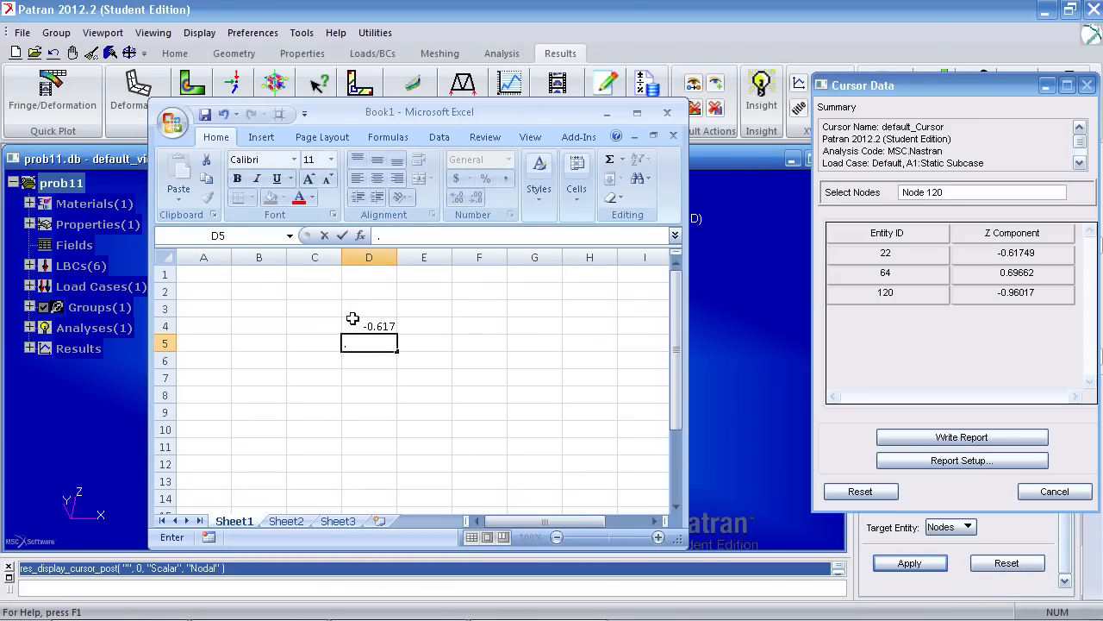
key("Return")
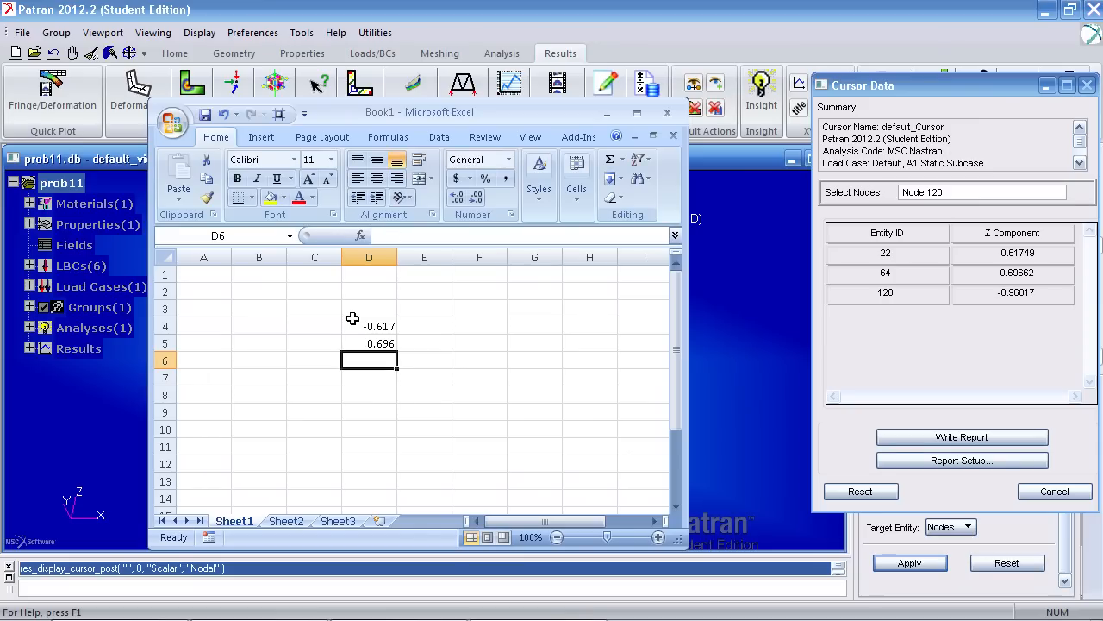
type("-.961")
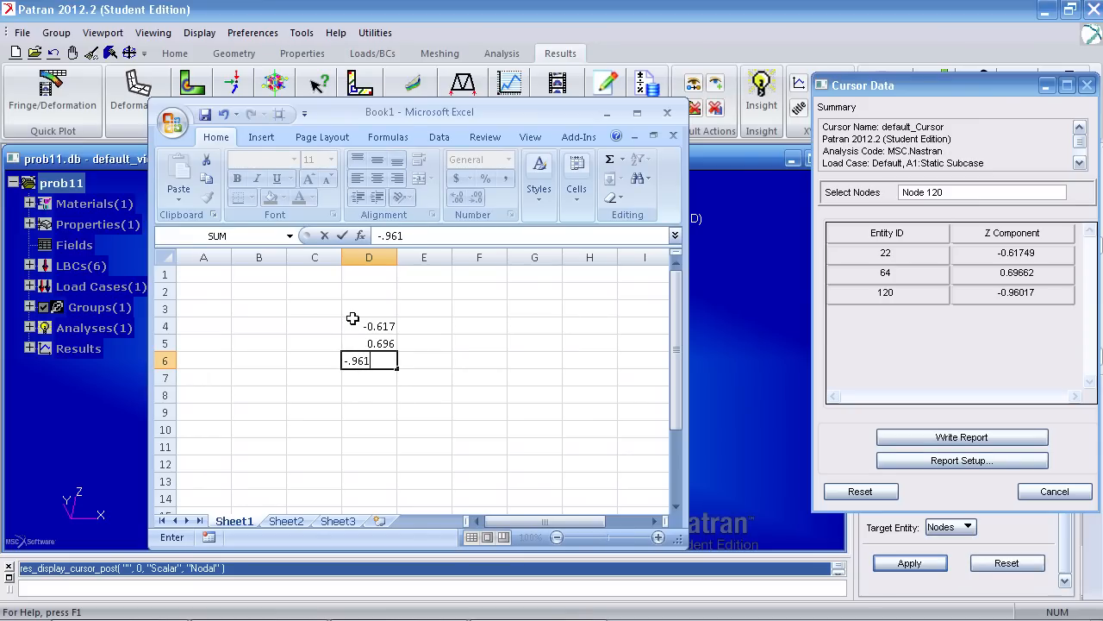
type("=sum(D4:D6")
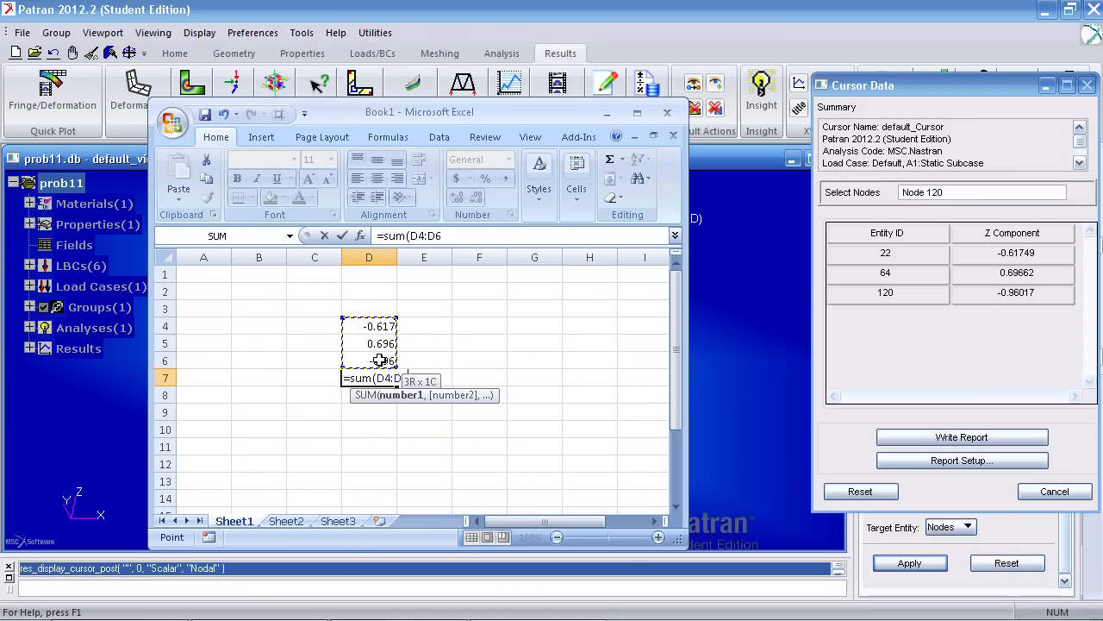
key("Return")
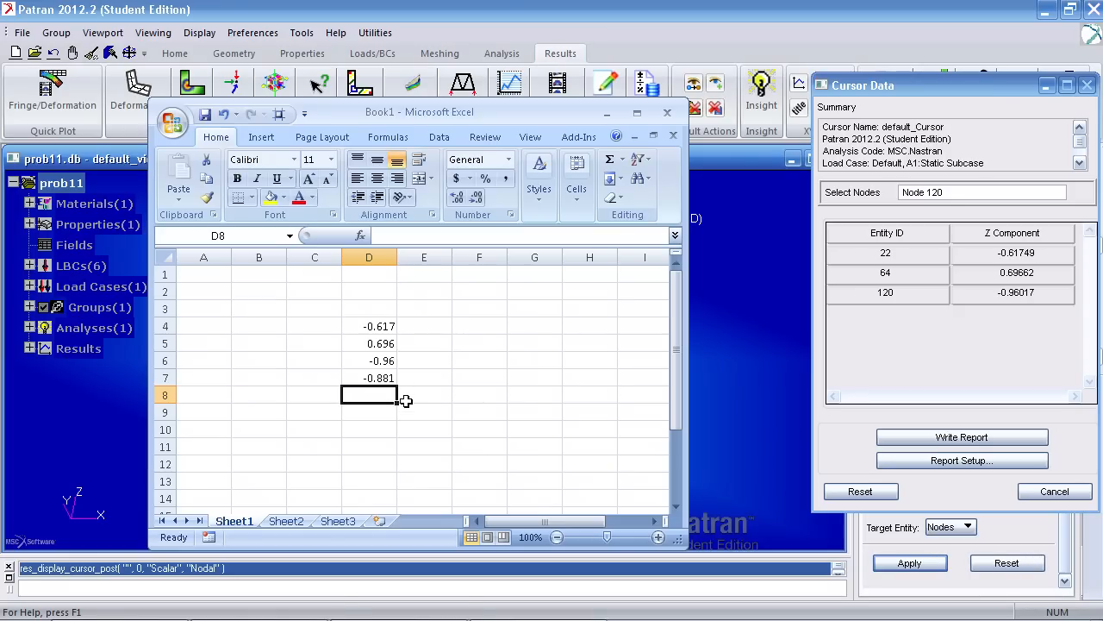
left_click(118, 608)
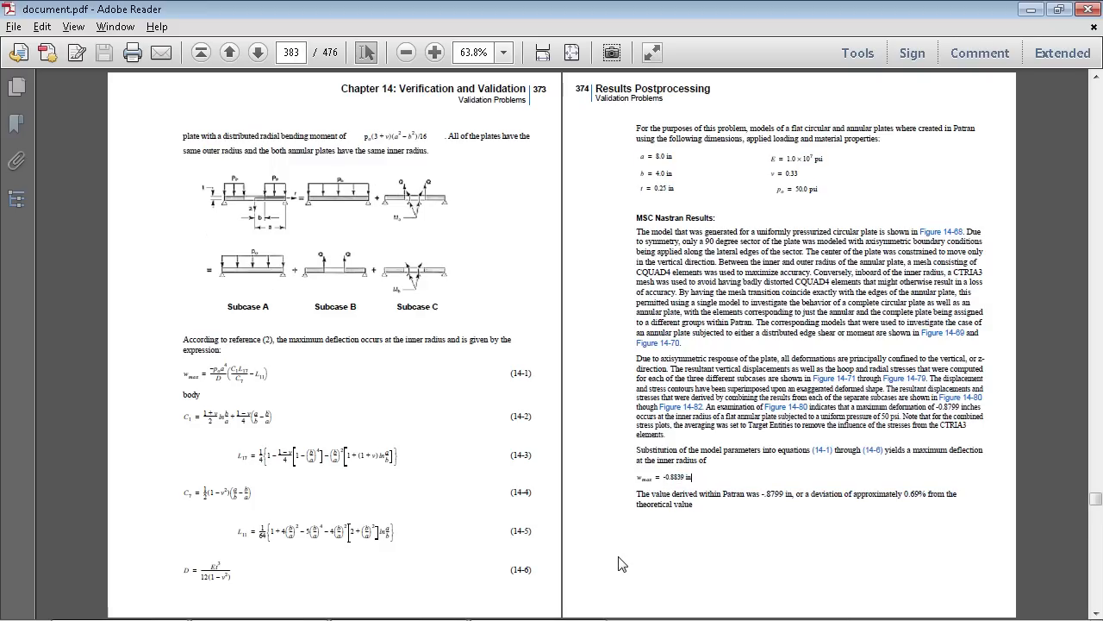
left_click(396, 607)
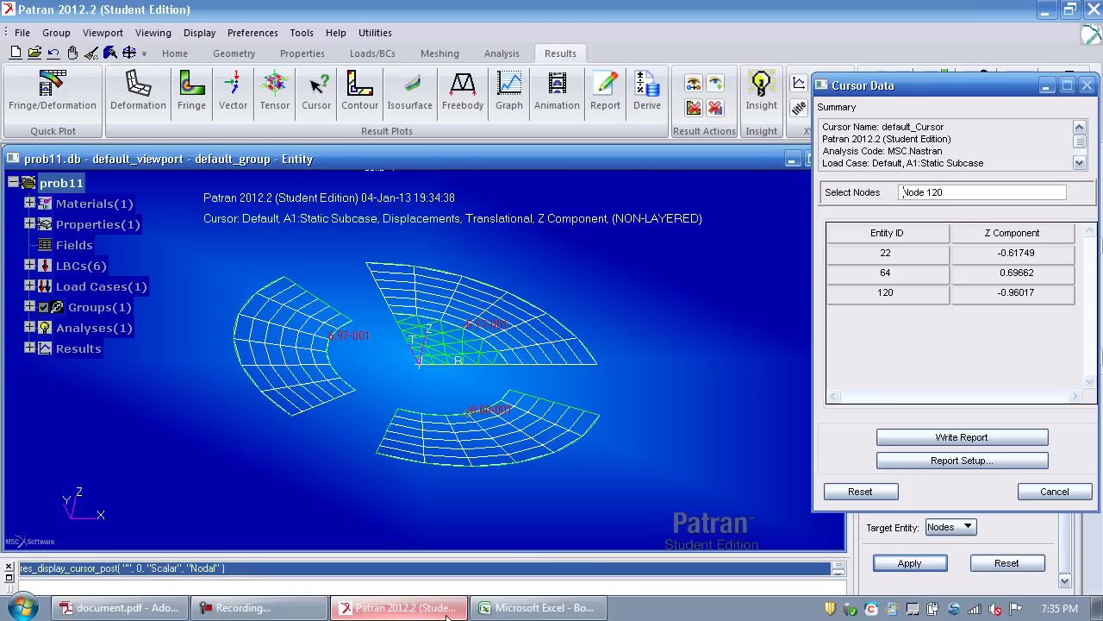
mouse_move(1054, 491)
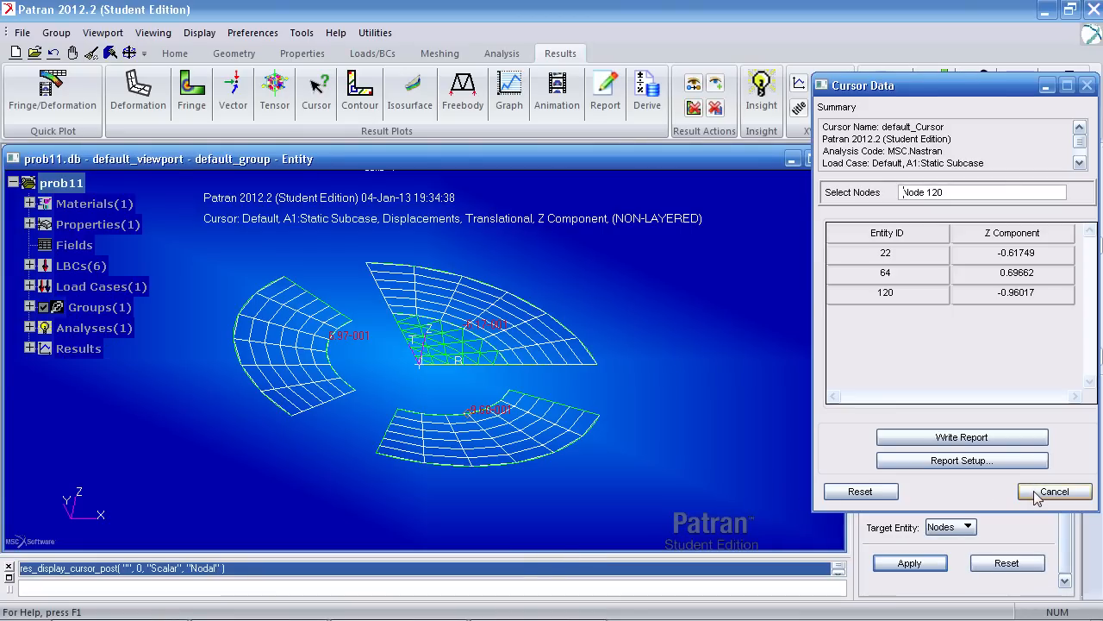
- Close the cursor readout and fringe-plot the stress tensor X component (-3.87e+004 to 8.01e+004)
left_click(1053, 492)
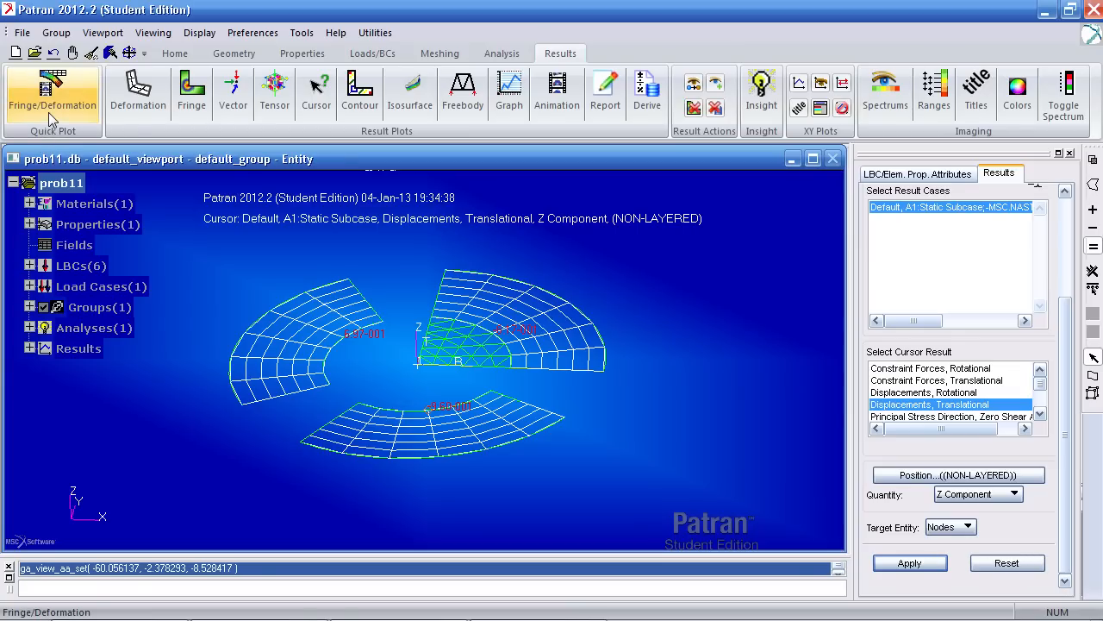
left_click(53, 93)
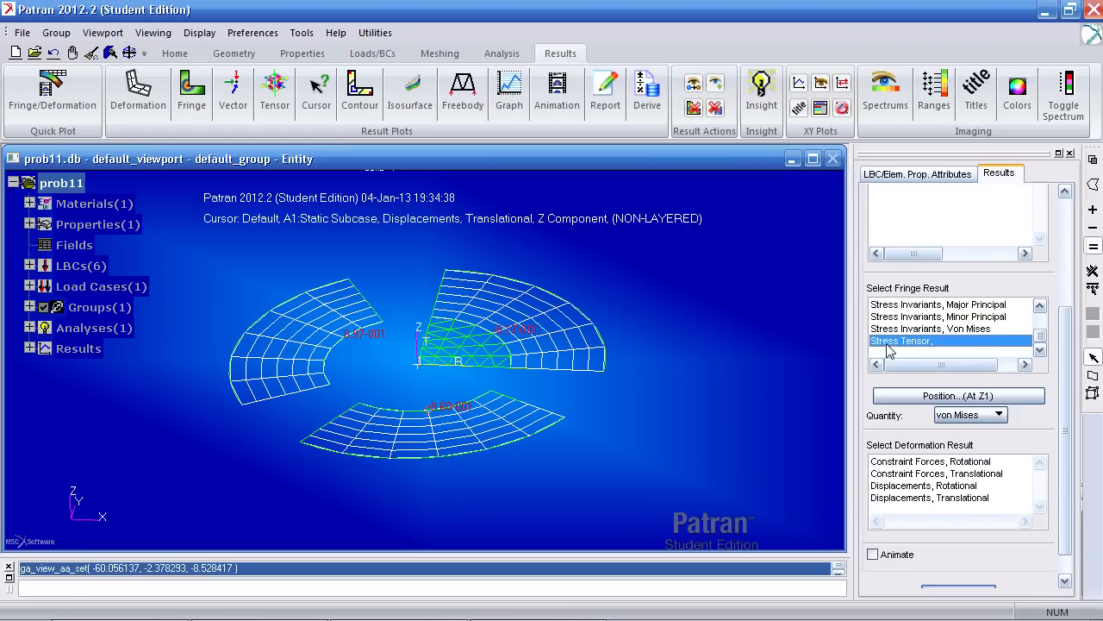
left_click(999, 415)
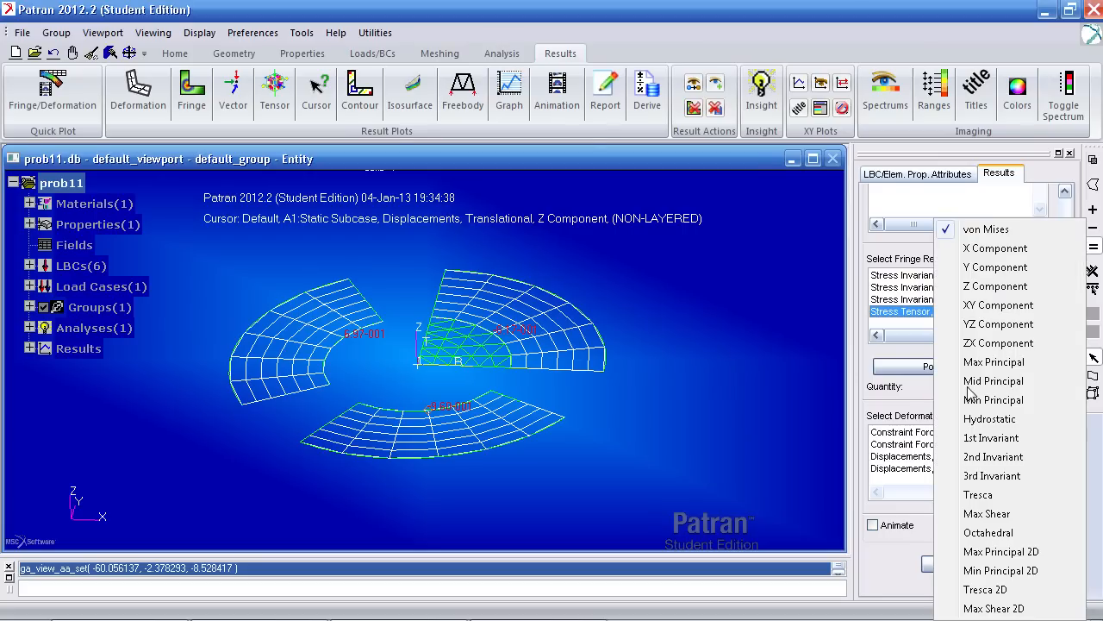
left_click(995, 248)
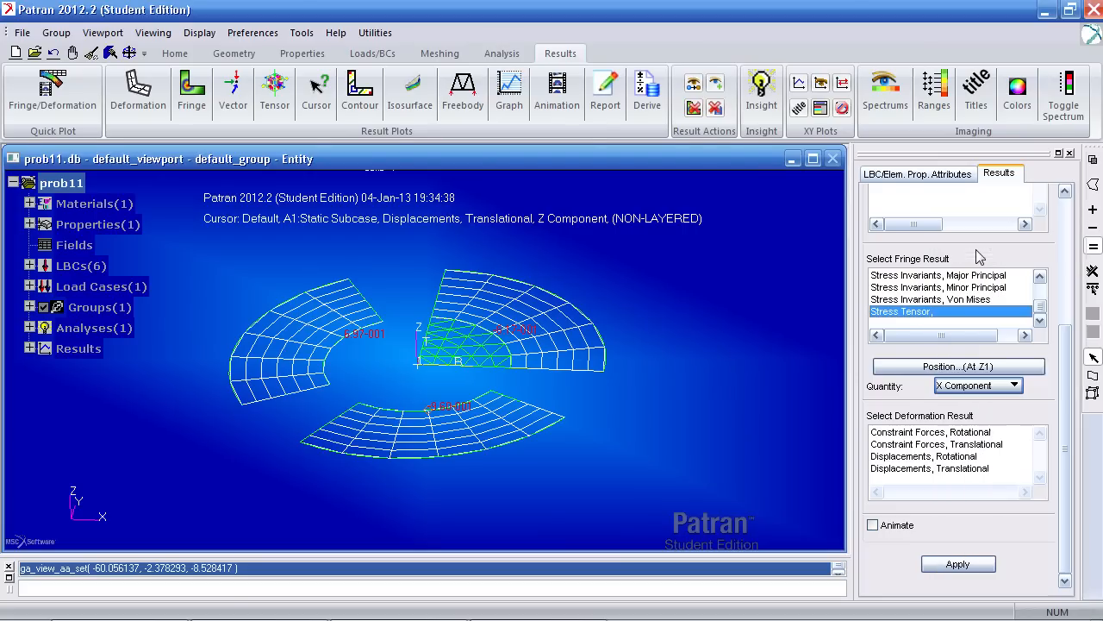
left_click(958, 563)
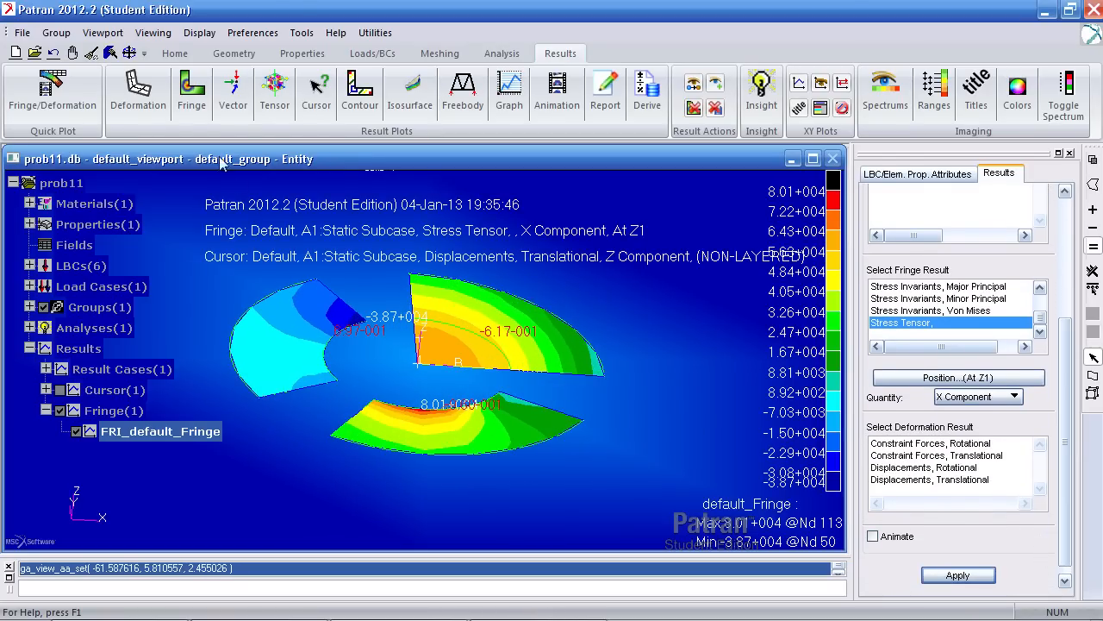
mouse_move(191, 86)
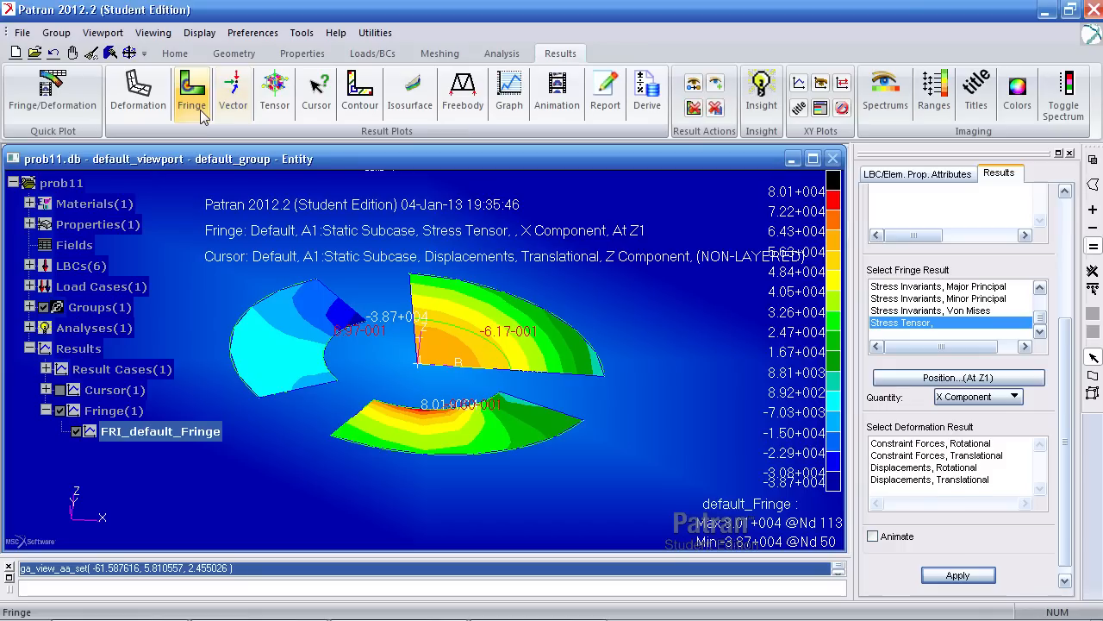
- Replot the stress fringe transformed to Coord 1, then request the Y component
left_click(192, 82)
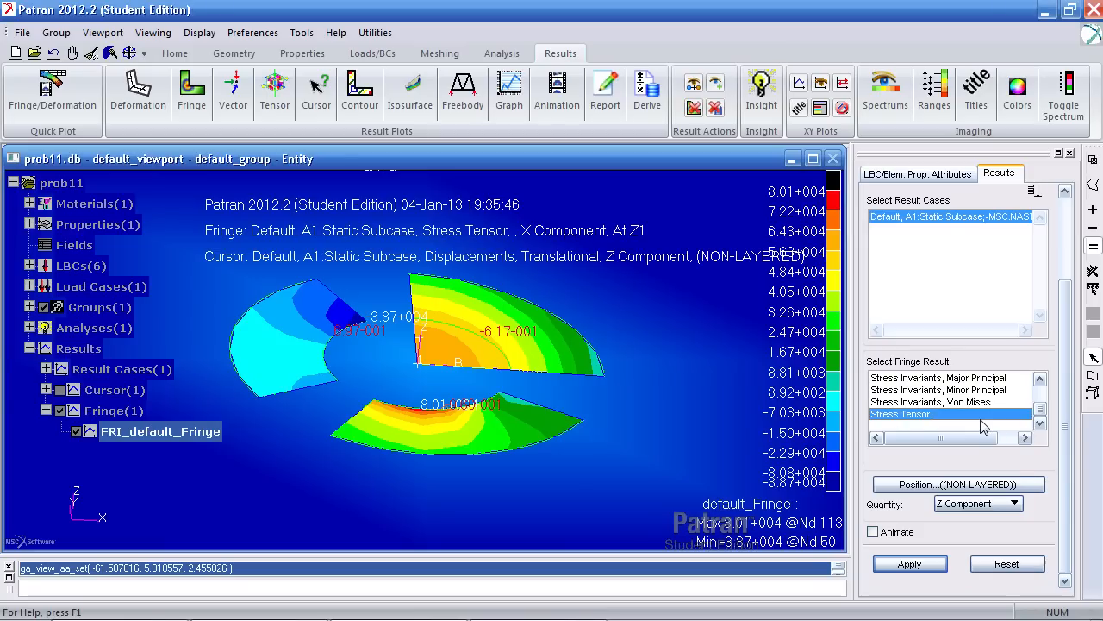
left_click(1015, 503)
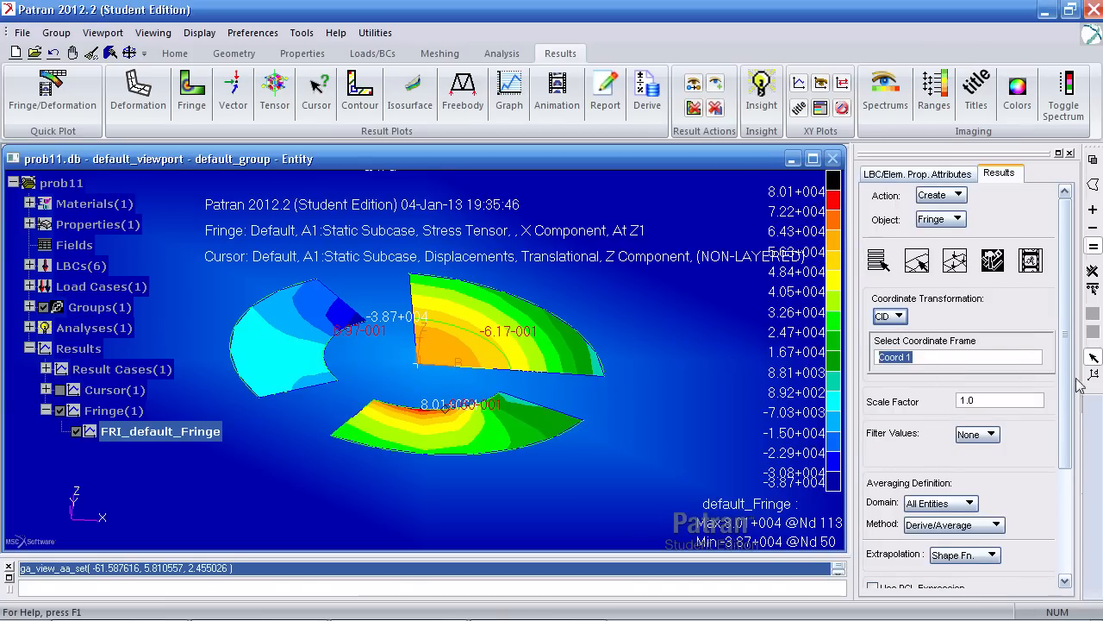
left_click(910, 563)
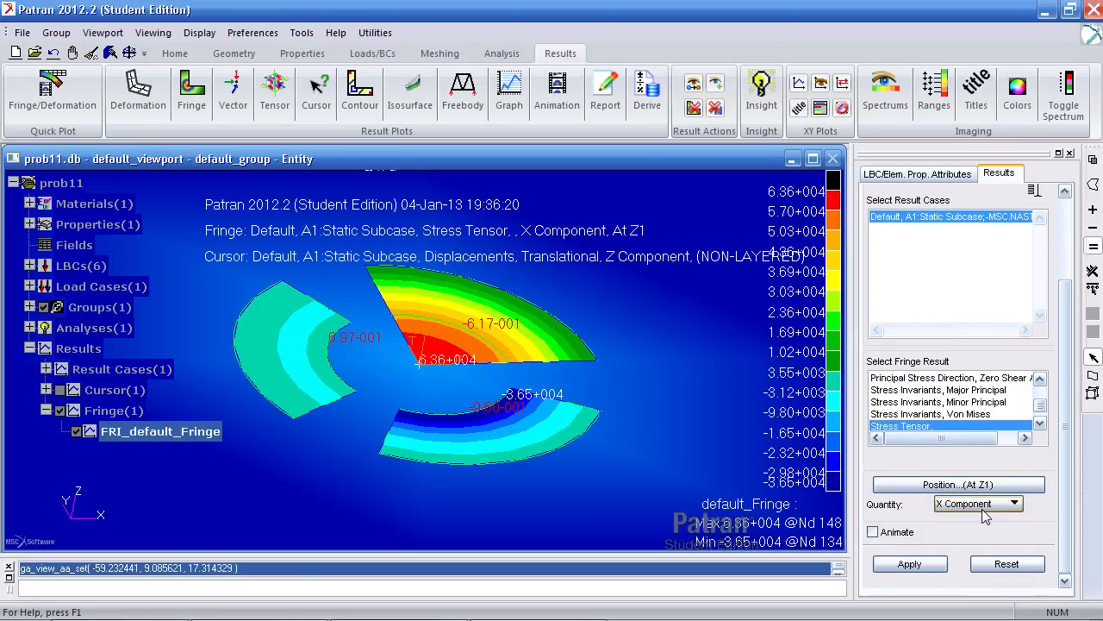
left_click(978, 503)
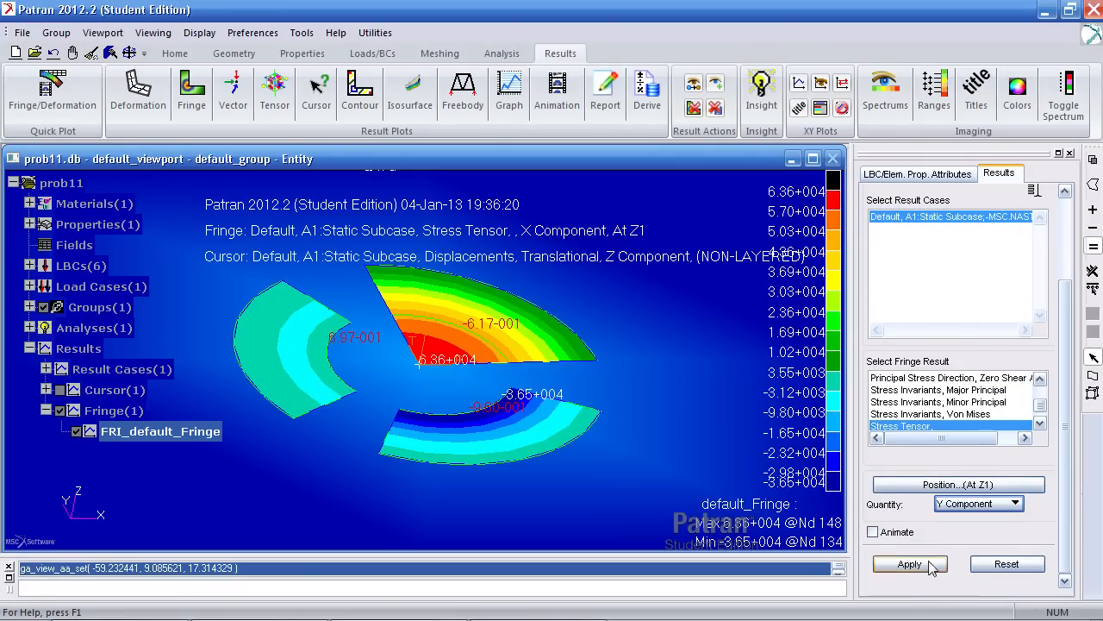
left_click(910, 564)
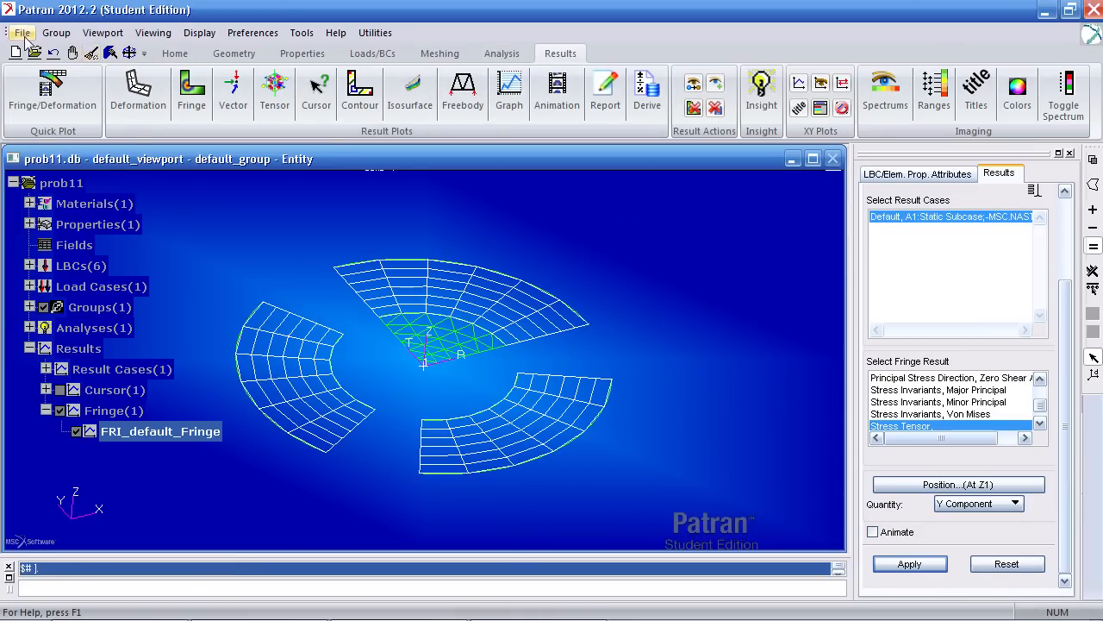
mouse_move(496, 360)
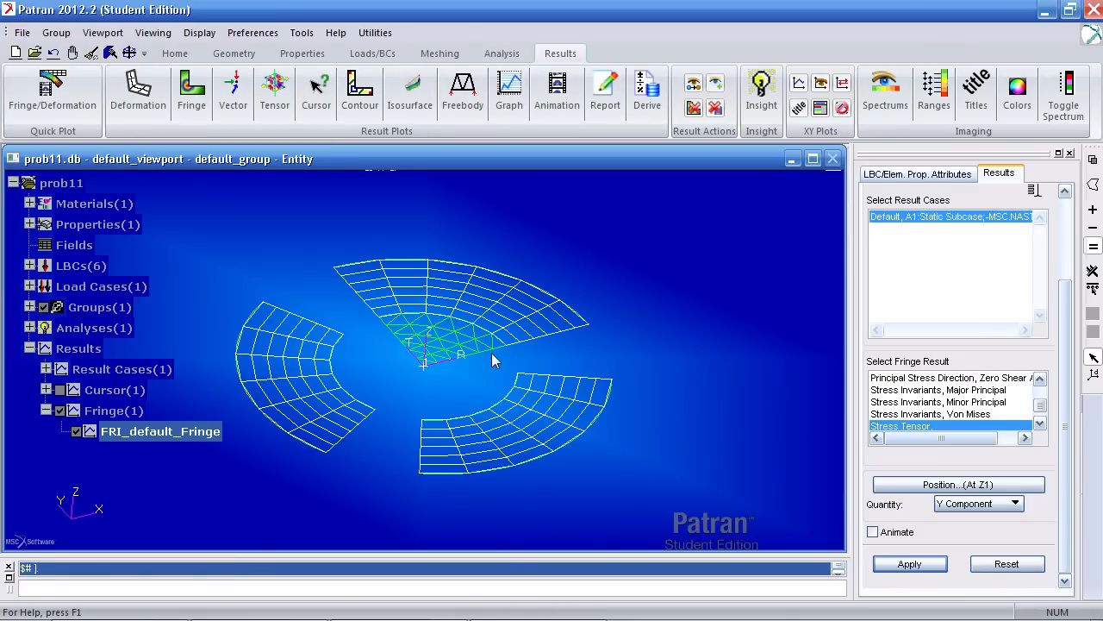